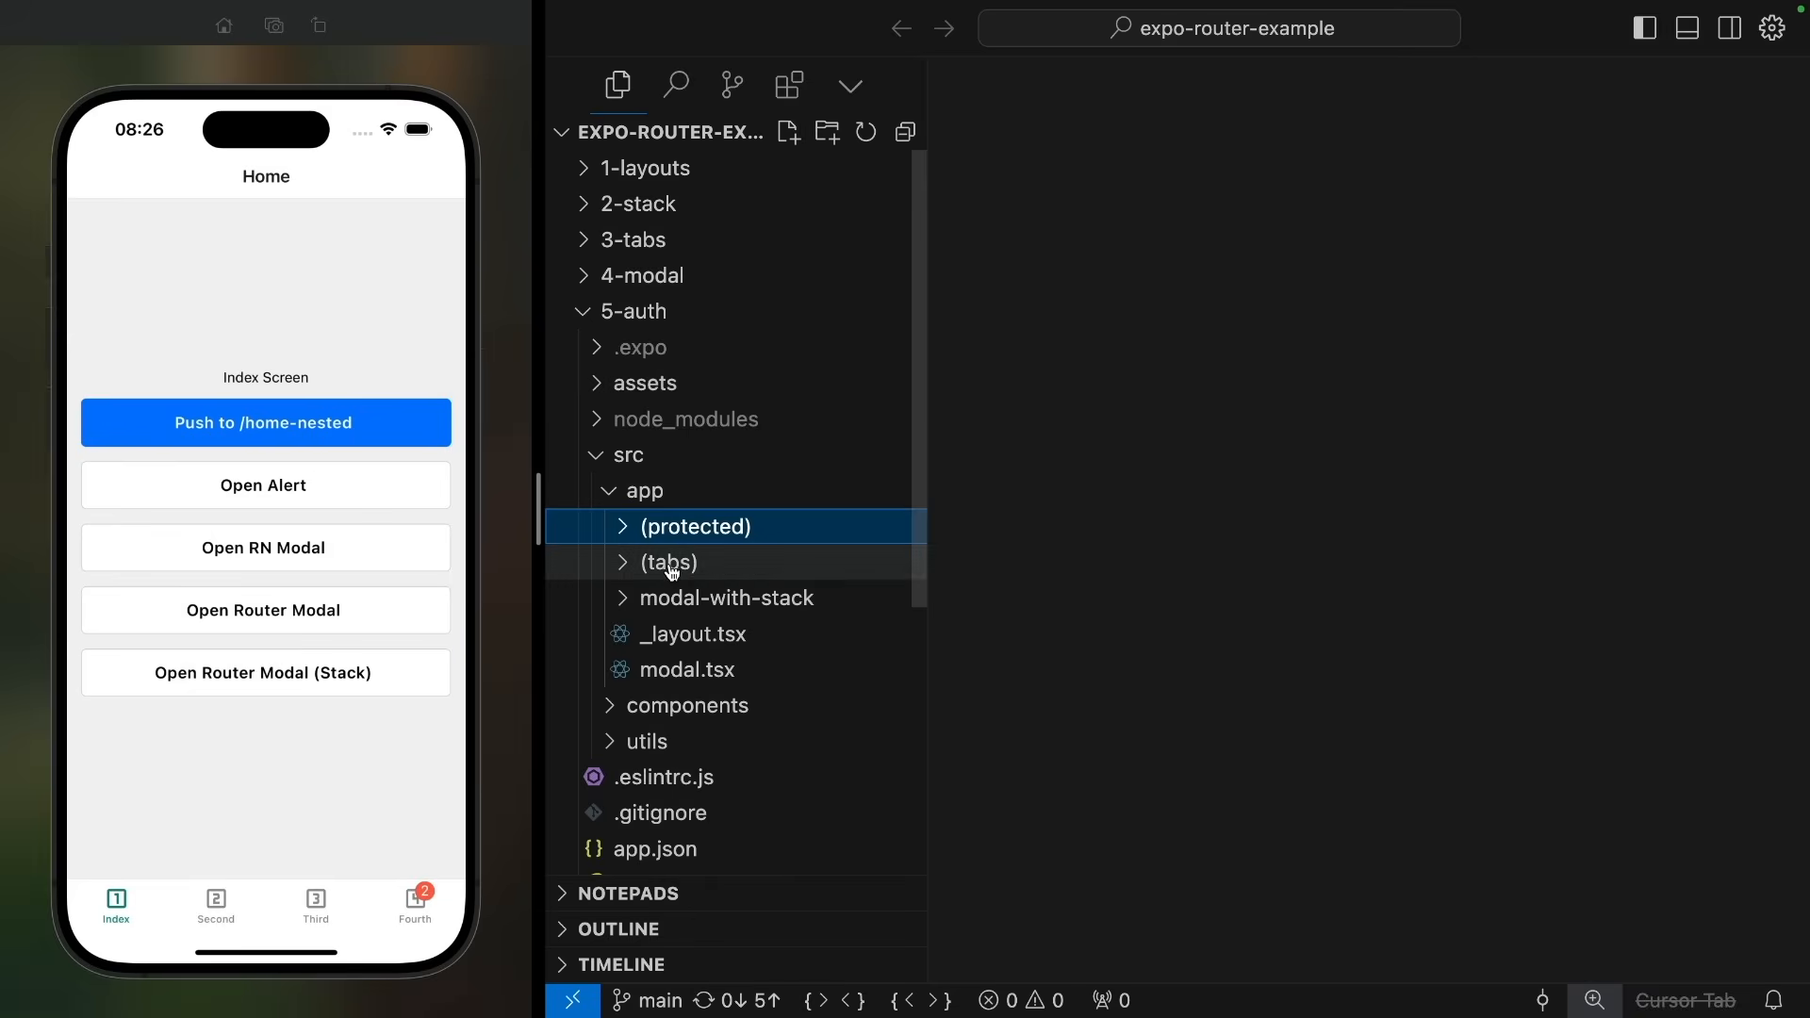
Step: Move the tabs, modal-with-stack and modal routes into (protected) and add a new layout file there
drag(667, 562, 693, 526)
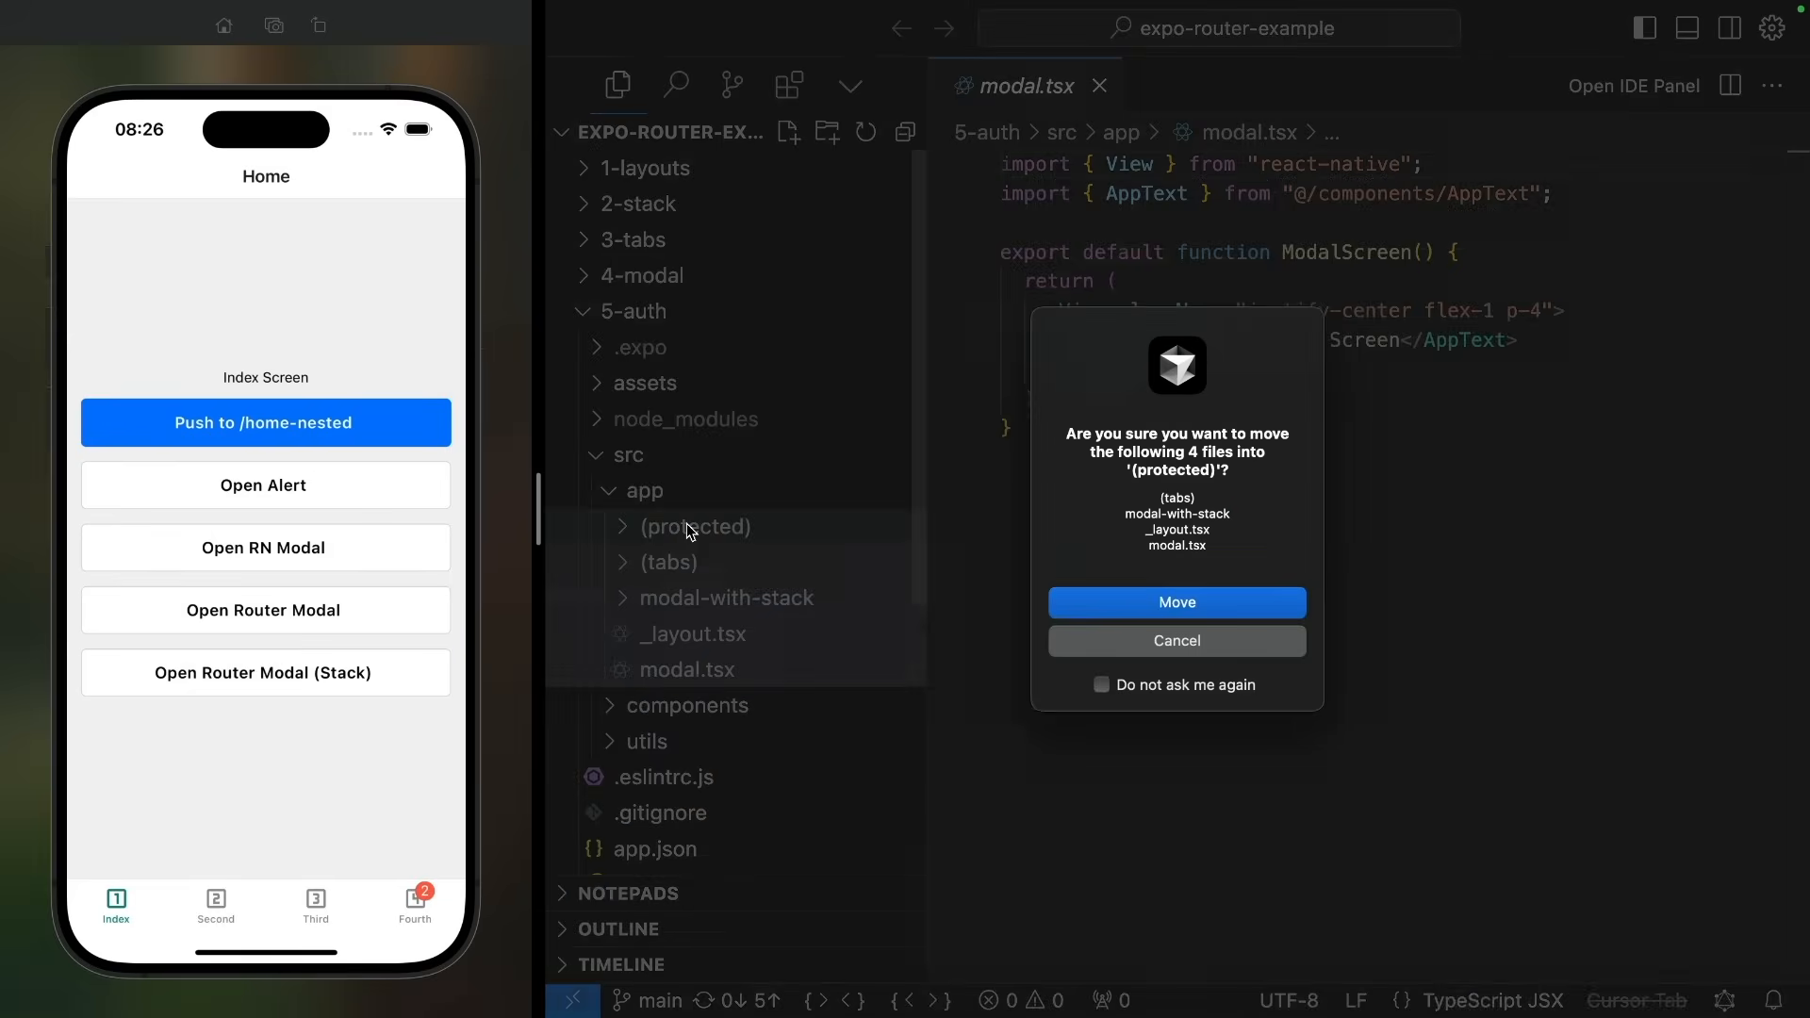
click(1177, 602)
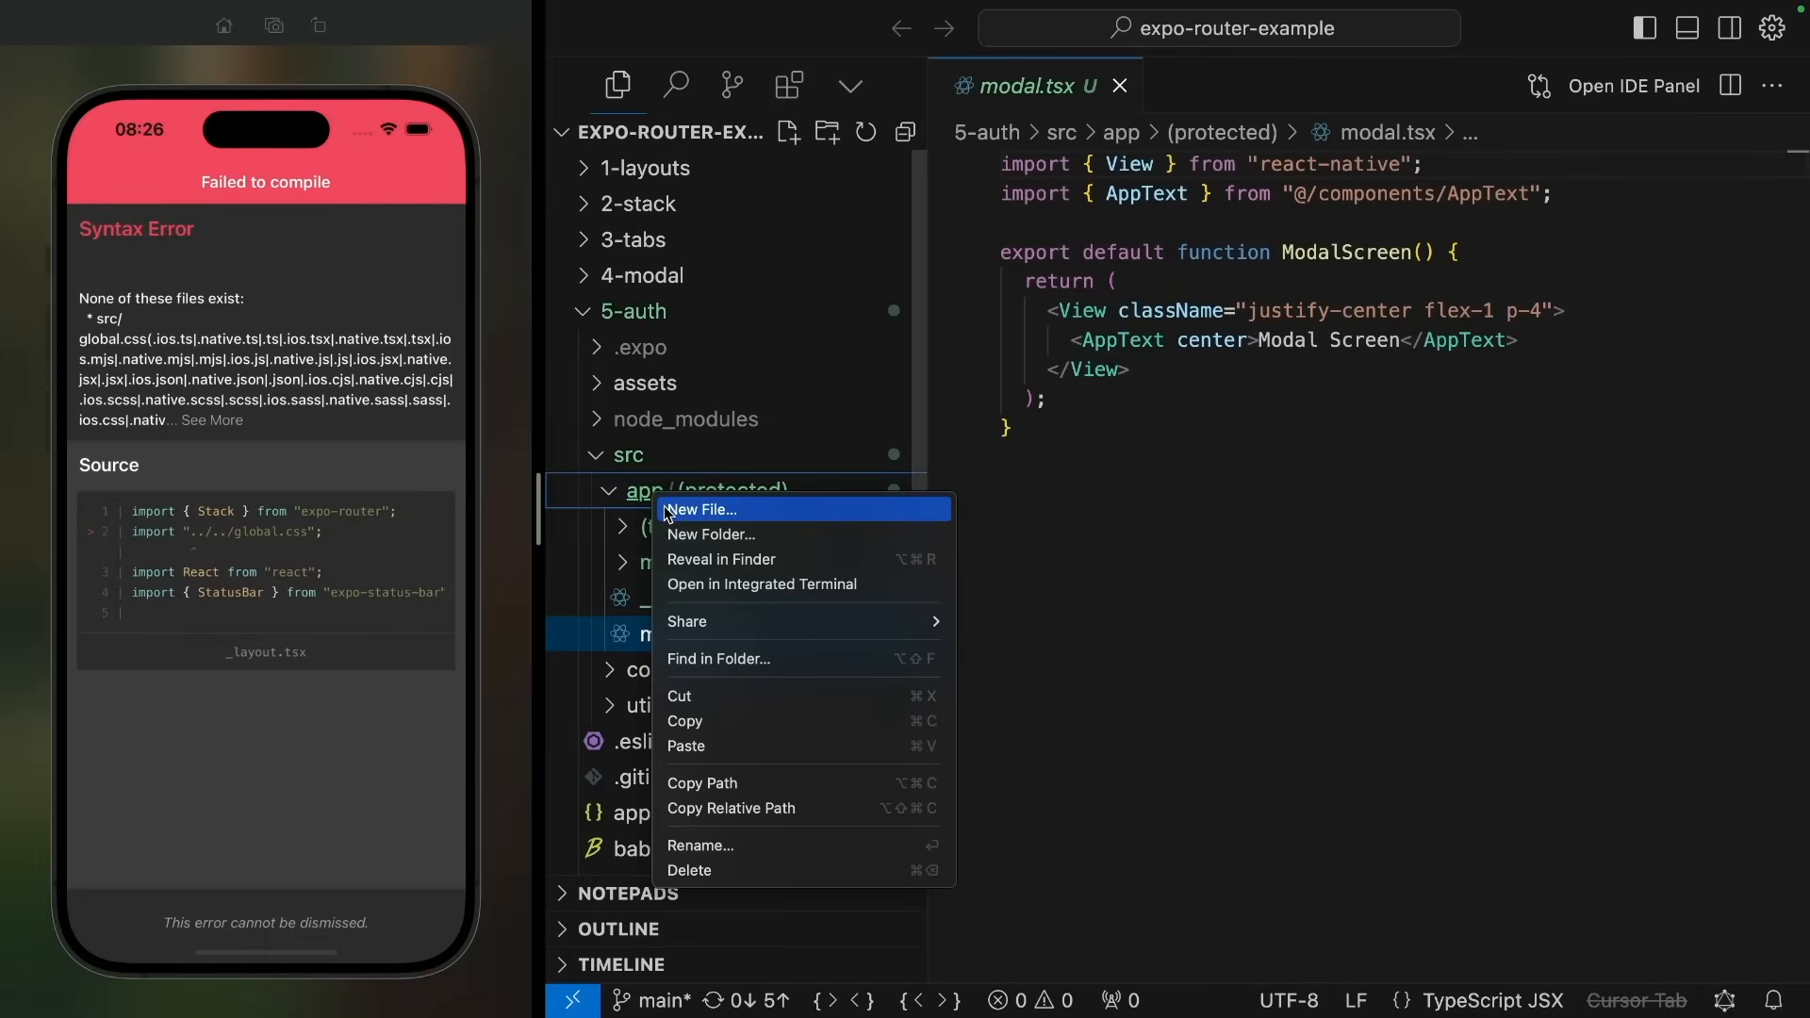
click(701, 509)
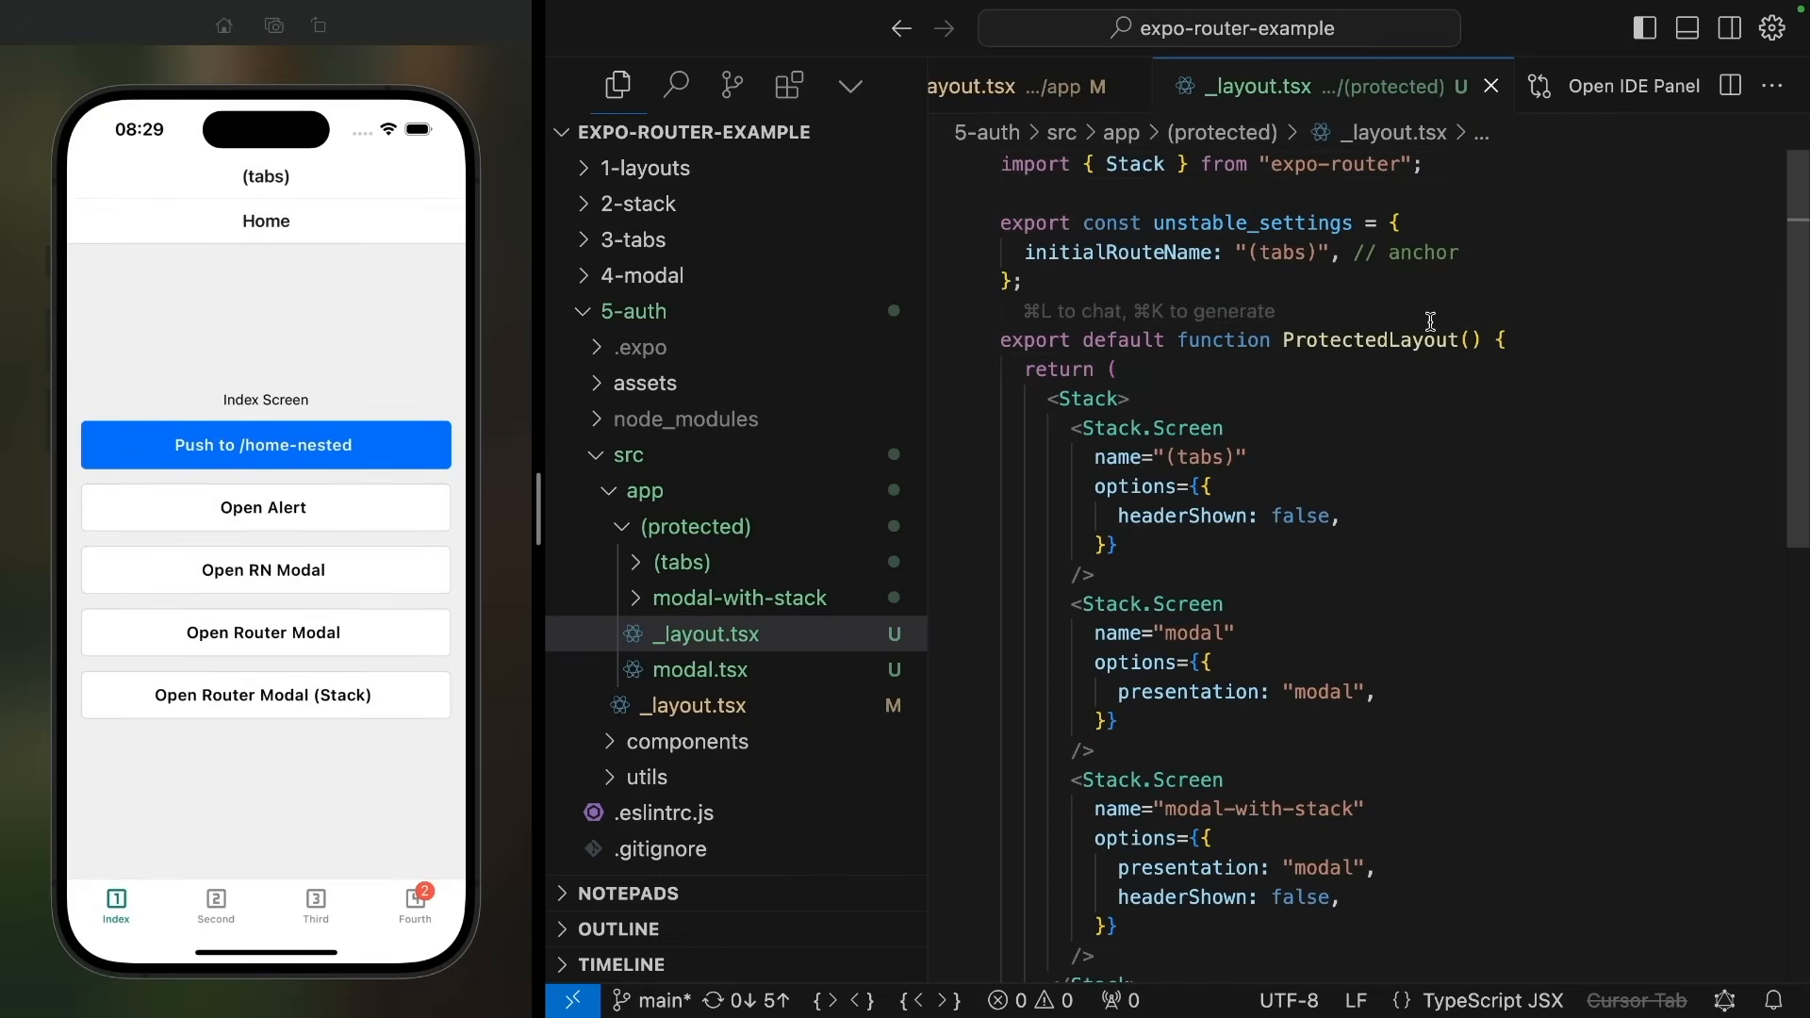
Step: Create app/login.tsx with a LoginScreen component showing a 'Login Screen' heading
right_click(643, 491)
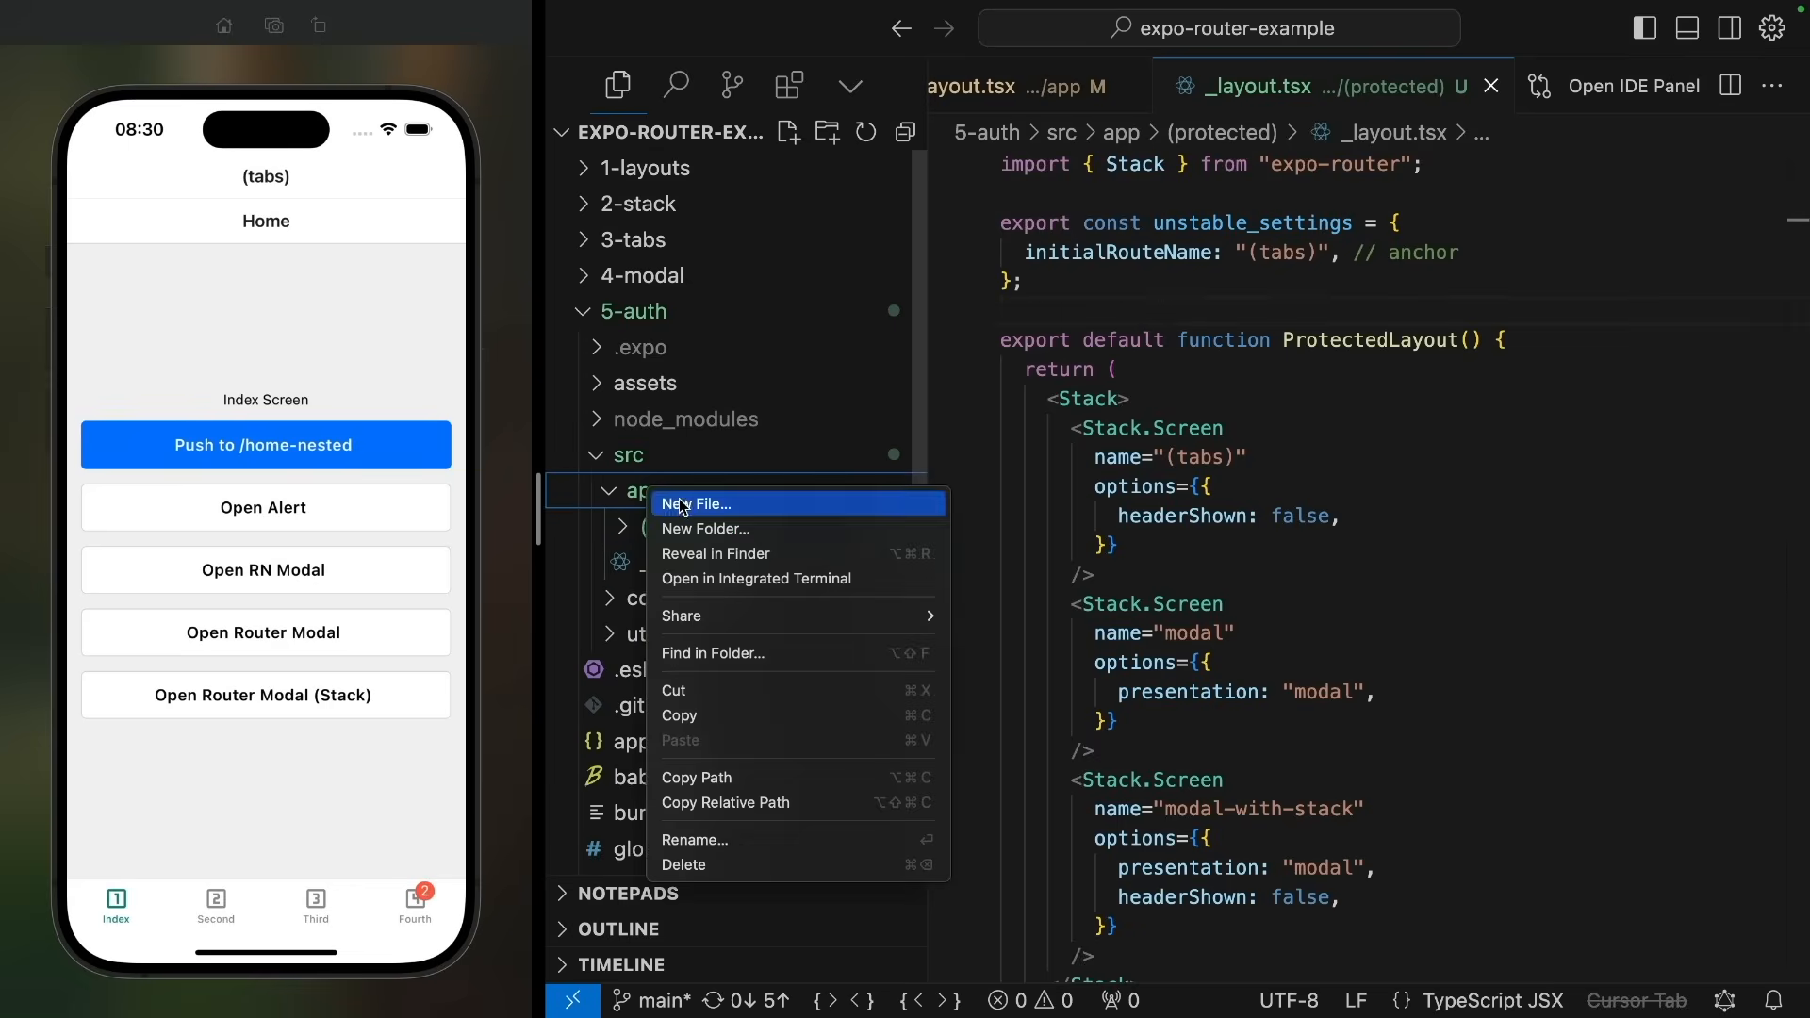
click(698, 504)
text(e)
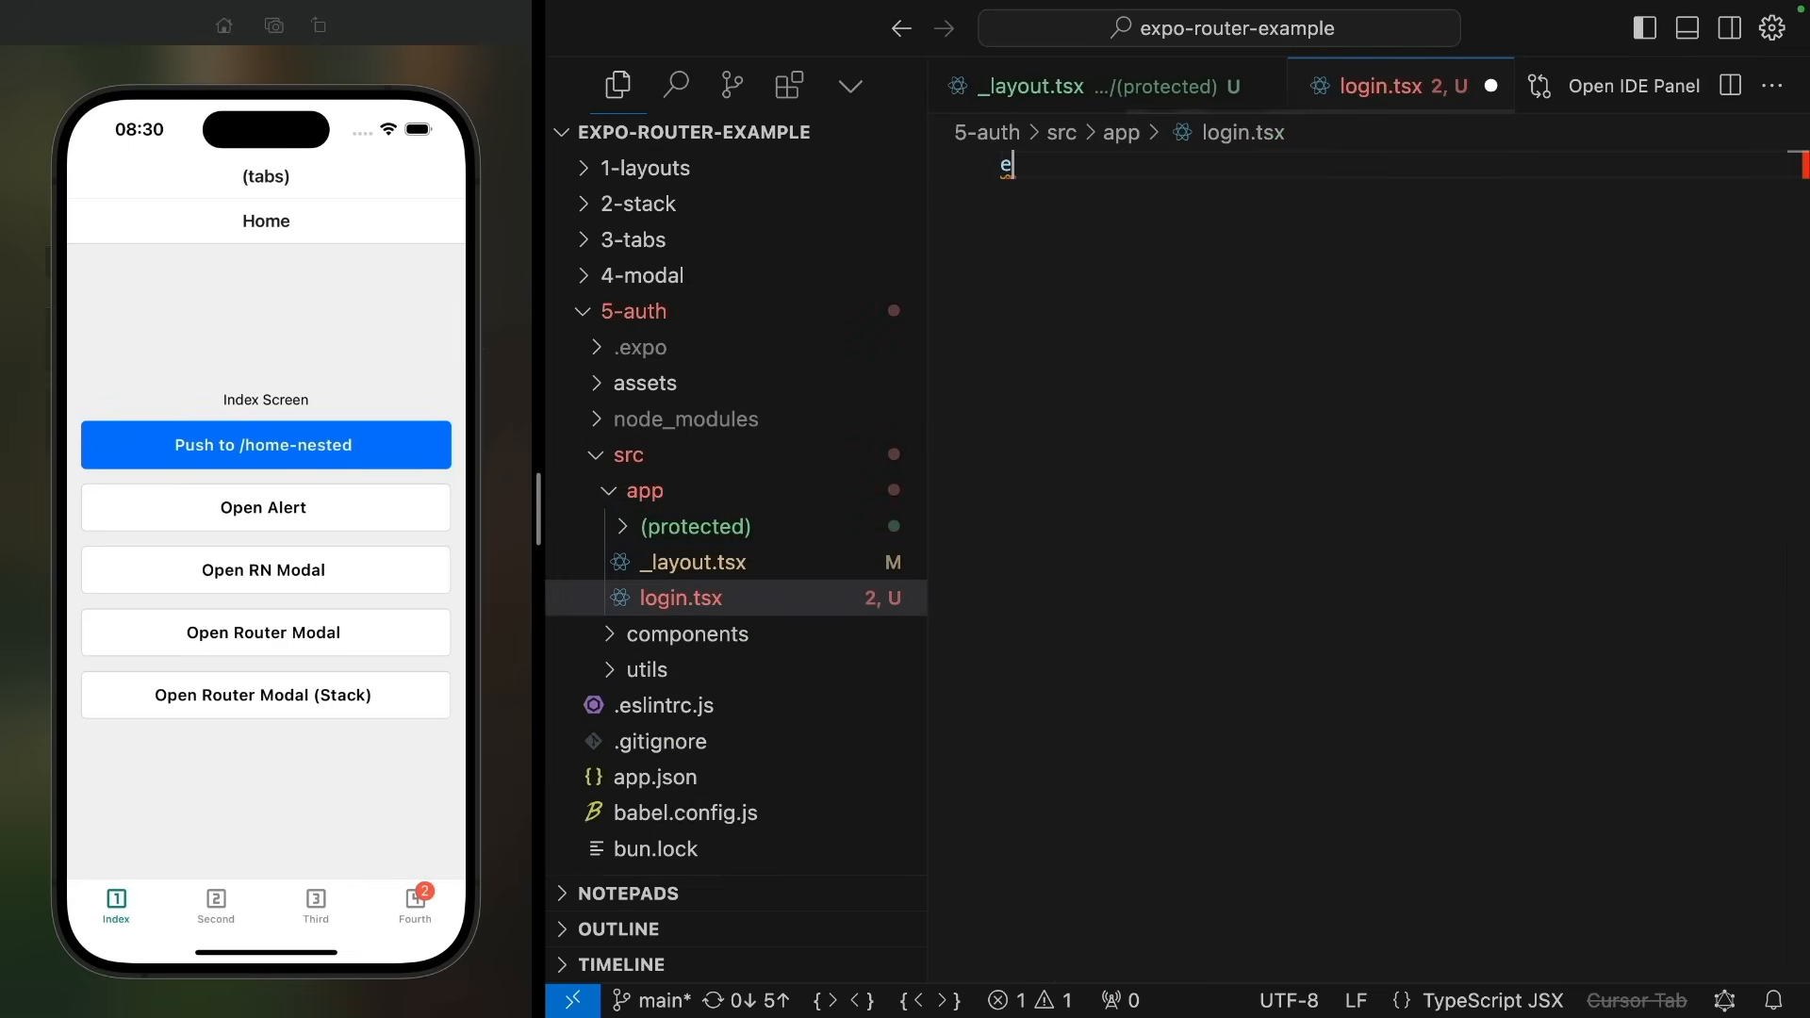
text(xport default Log)
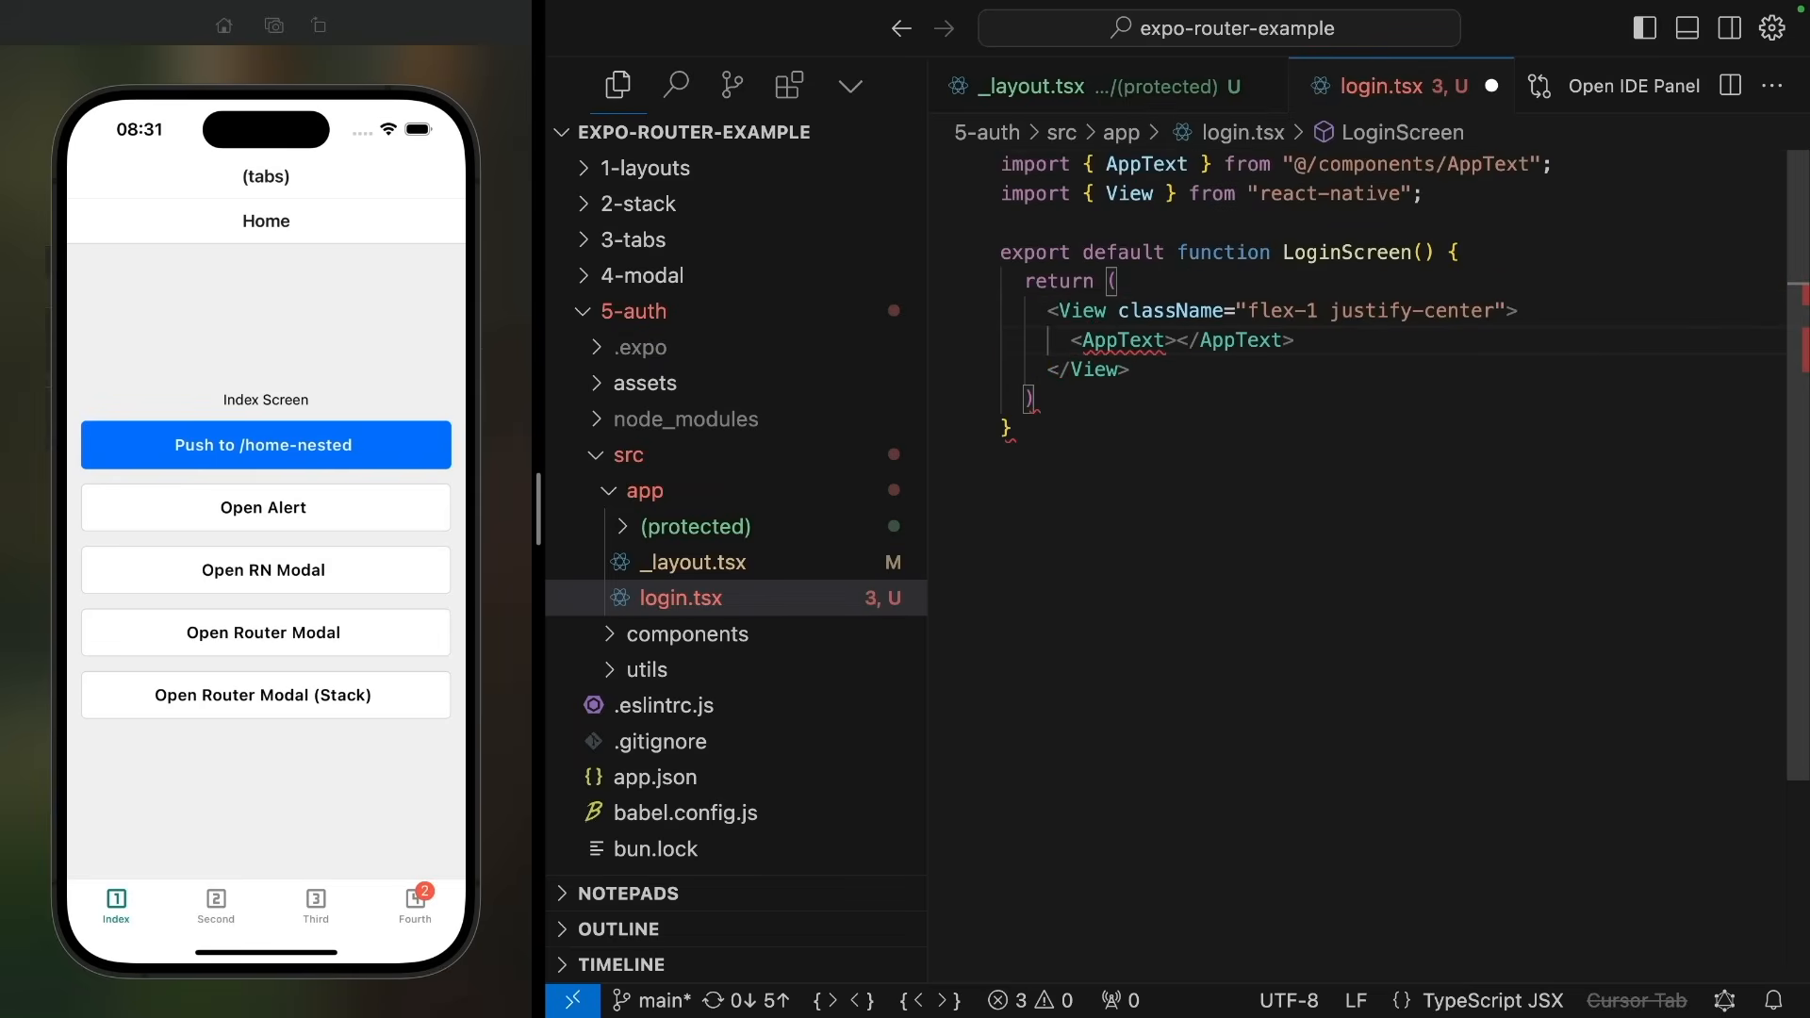
text(size="heading">Login Screen)
text(npx expo start)
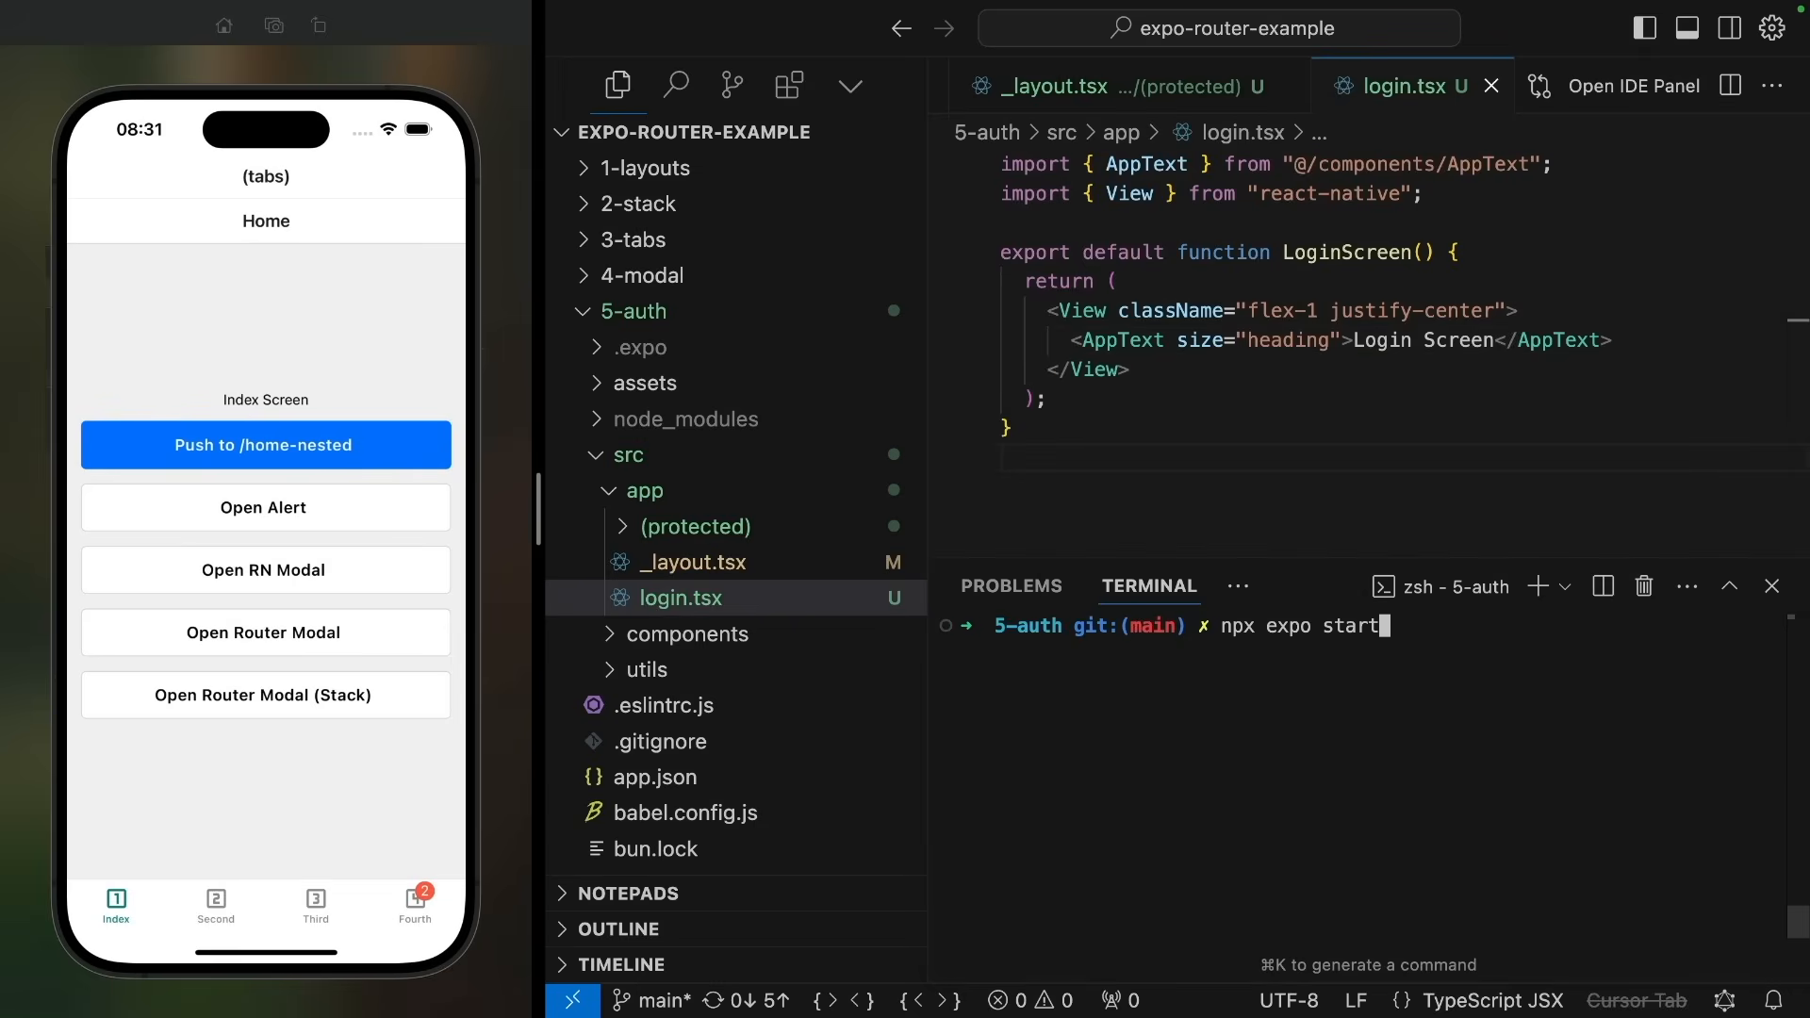
Step: Run npx expo start --reset-cache and bring up src/app/_layout.tsx
text(--reset-cache)
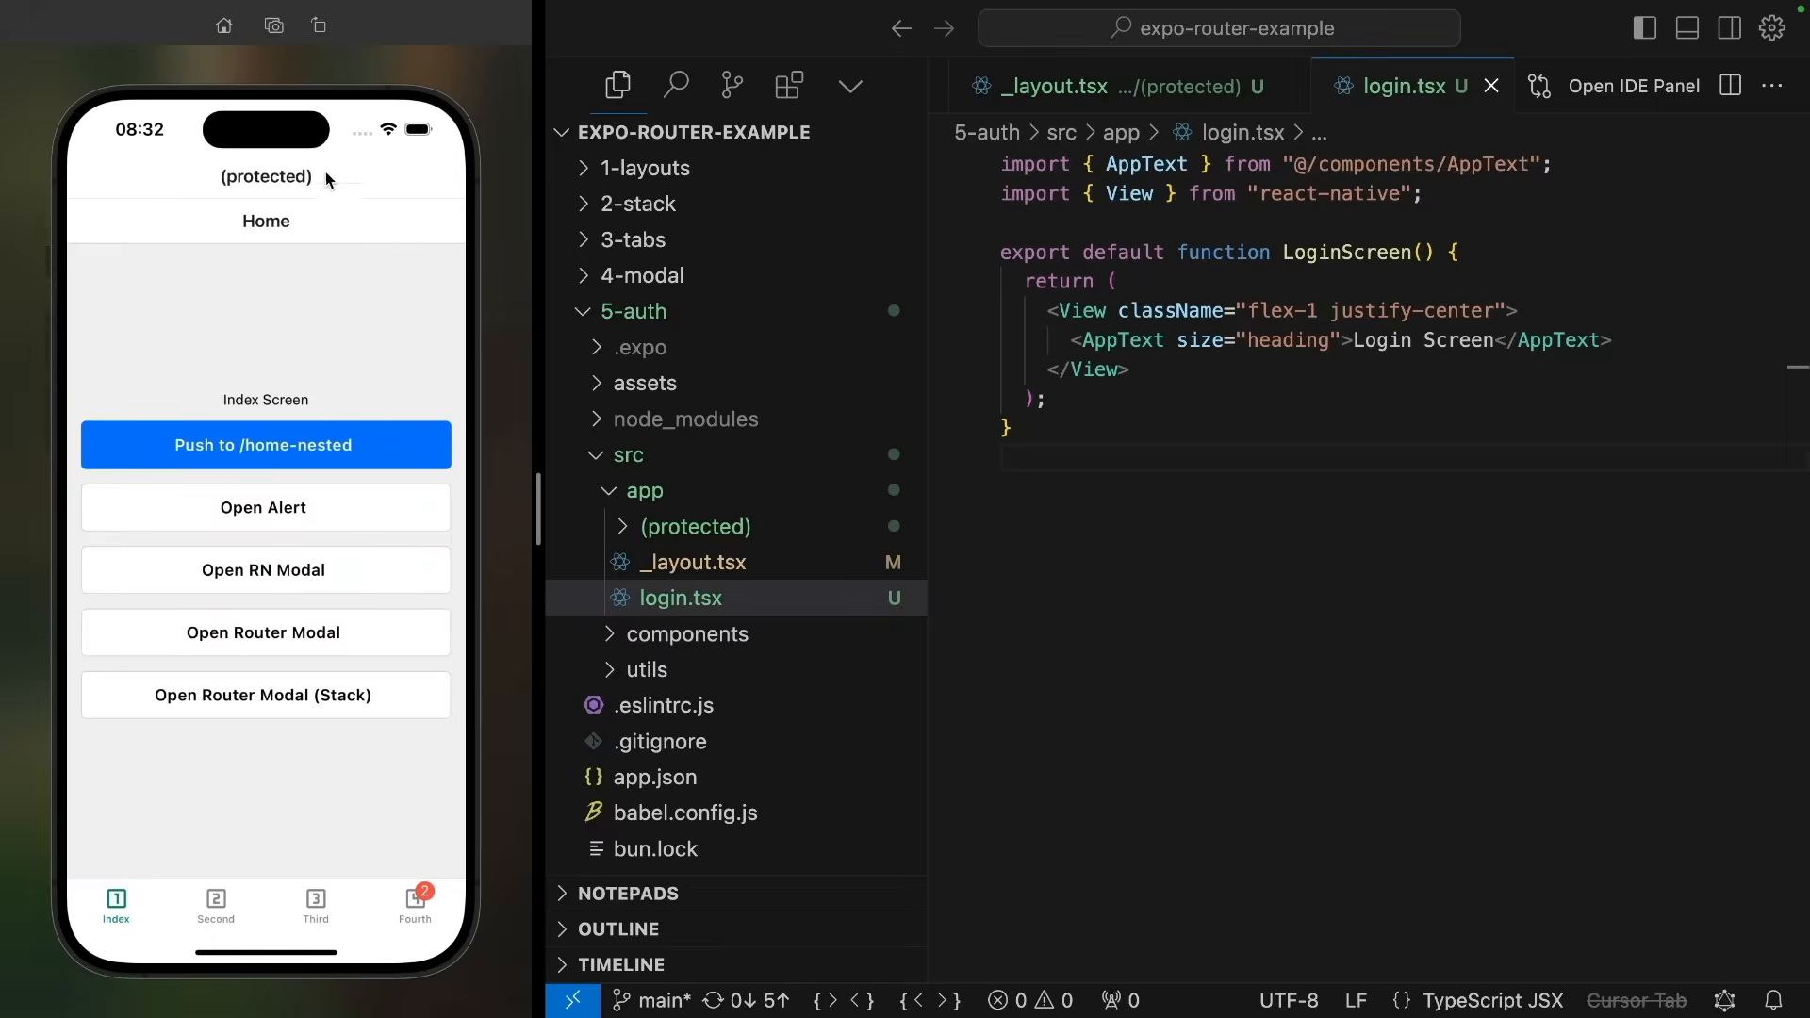
mouse_move(319, 175)
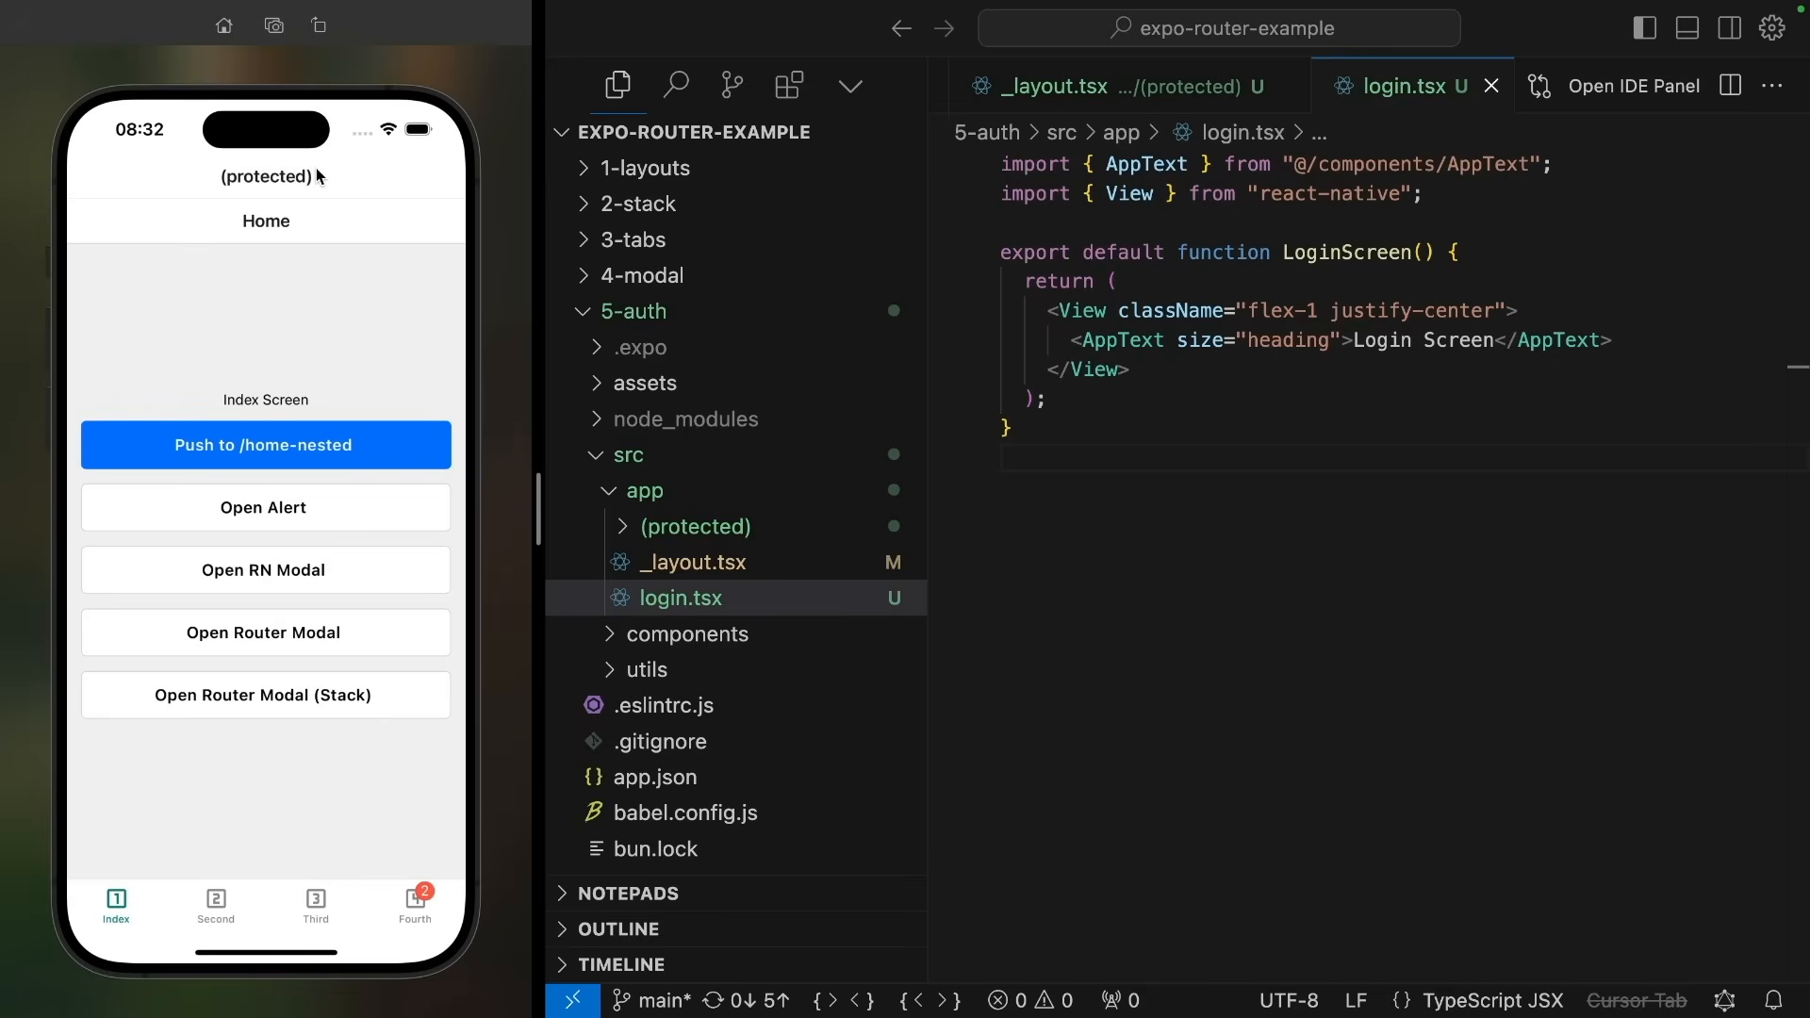
click(695, 562)
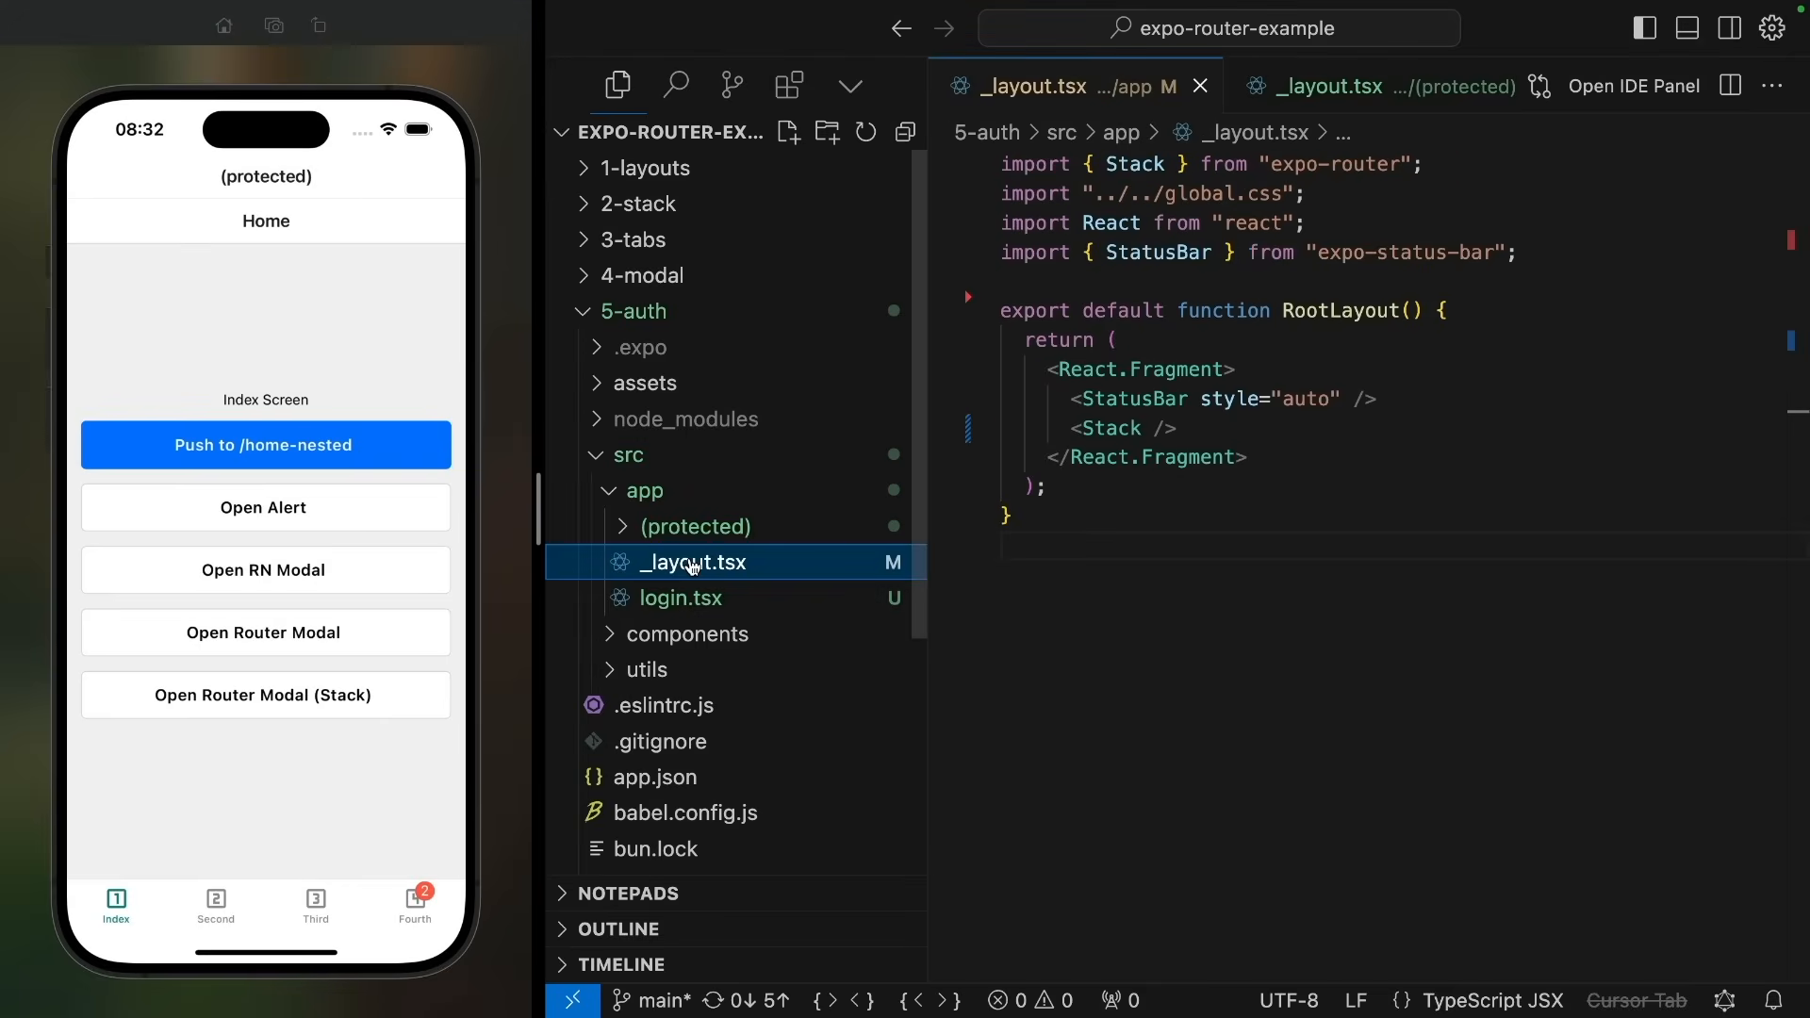
mouse_move(693, 526)
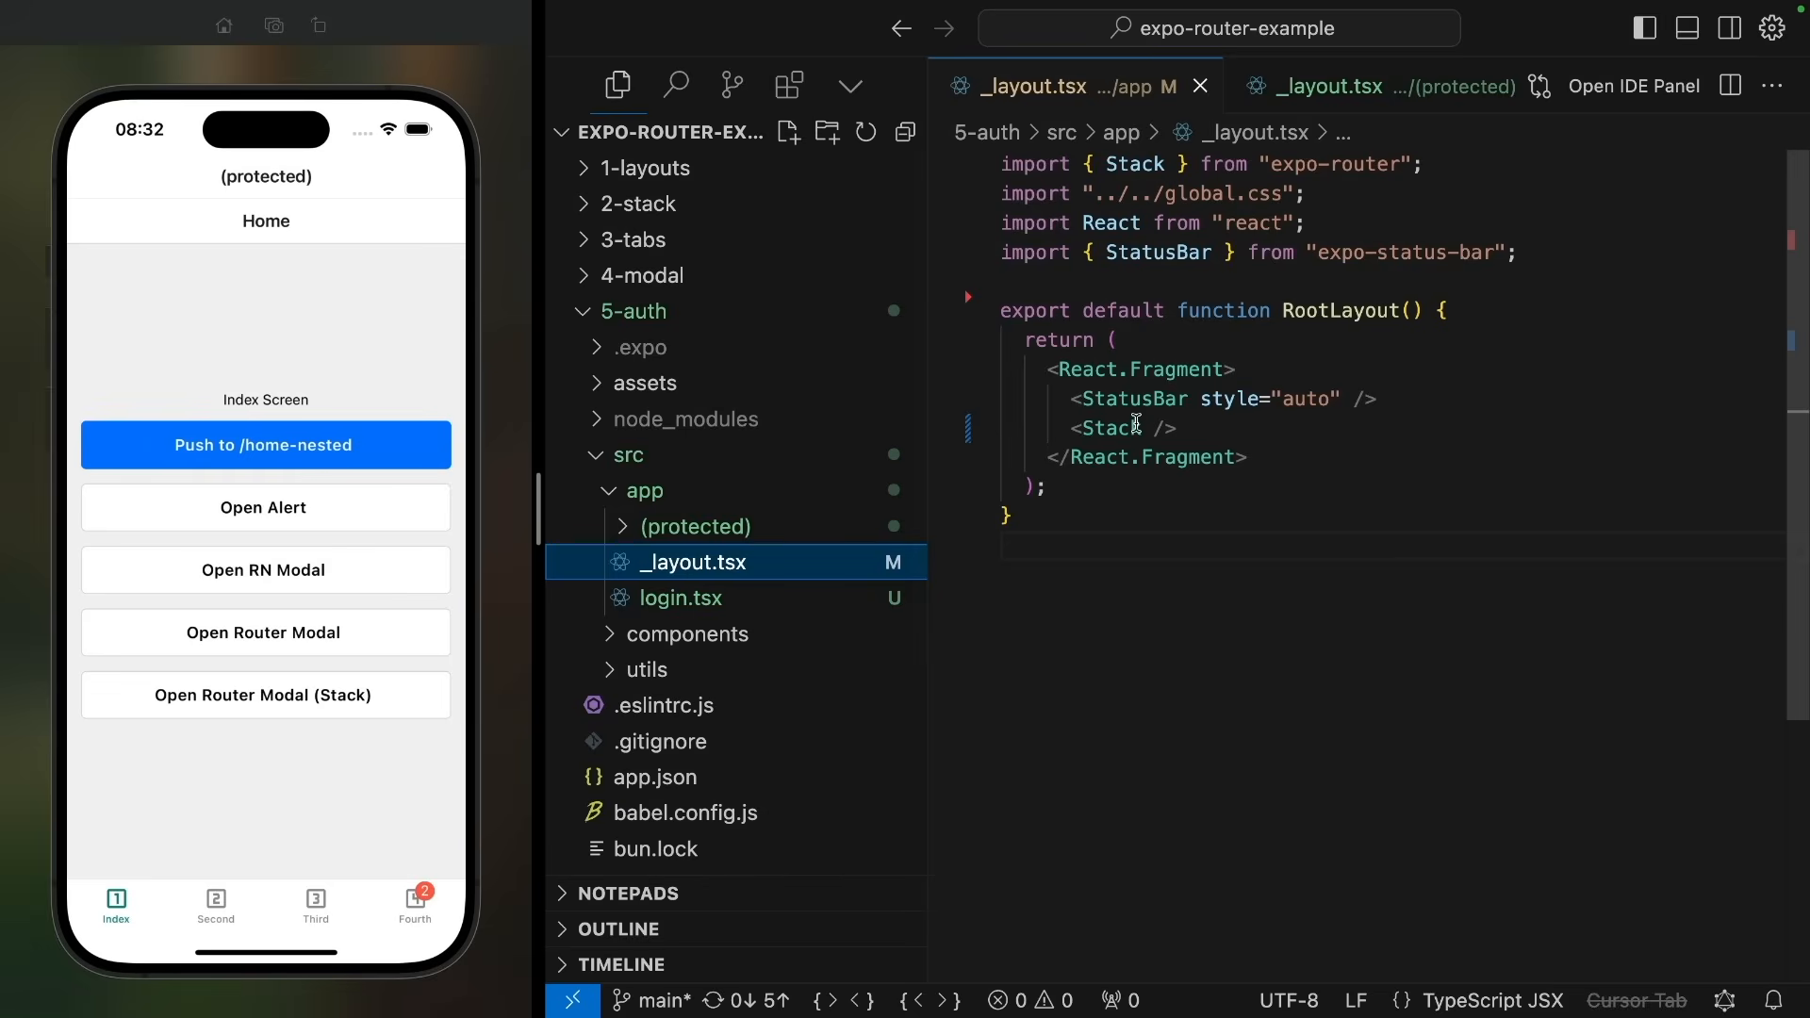
mouse_move(1293, 431)
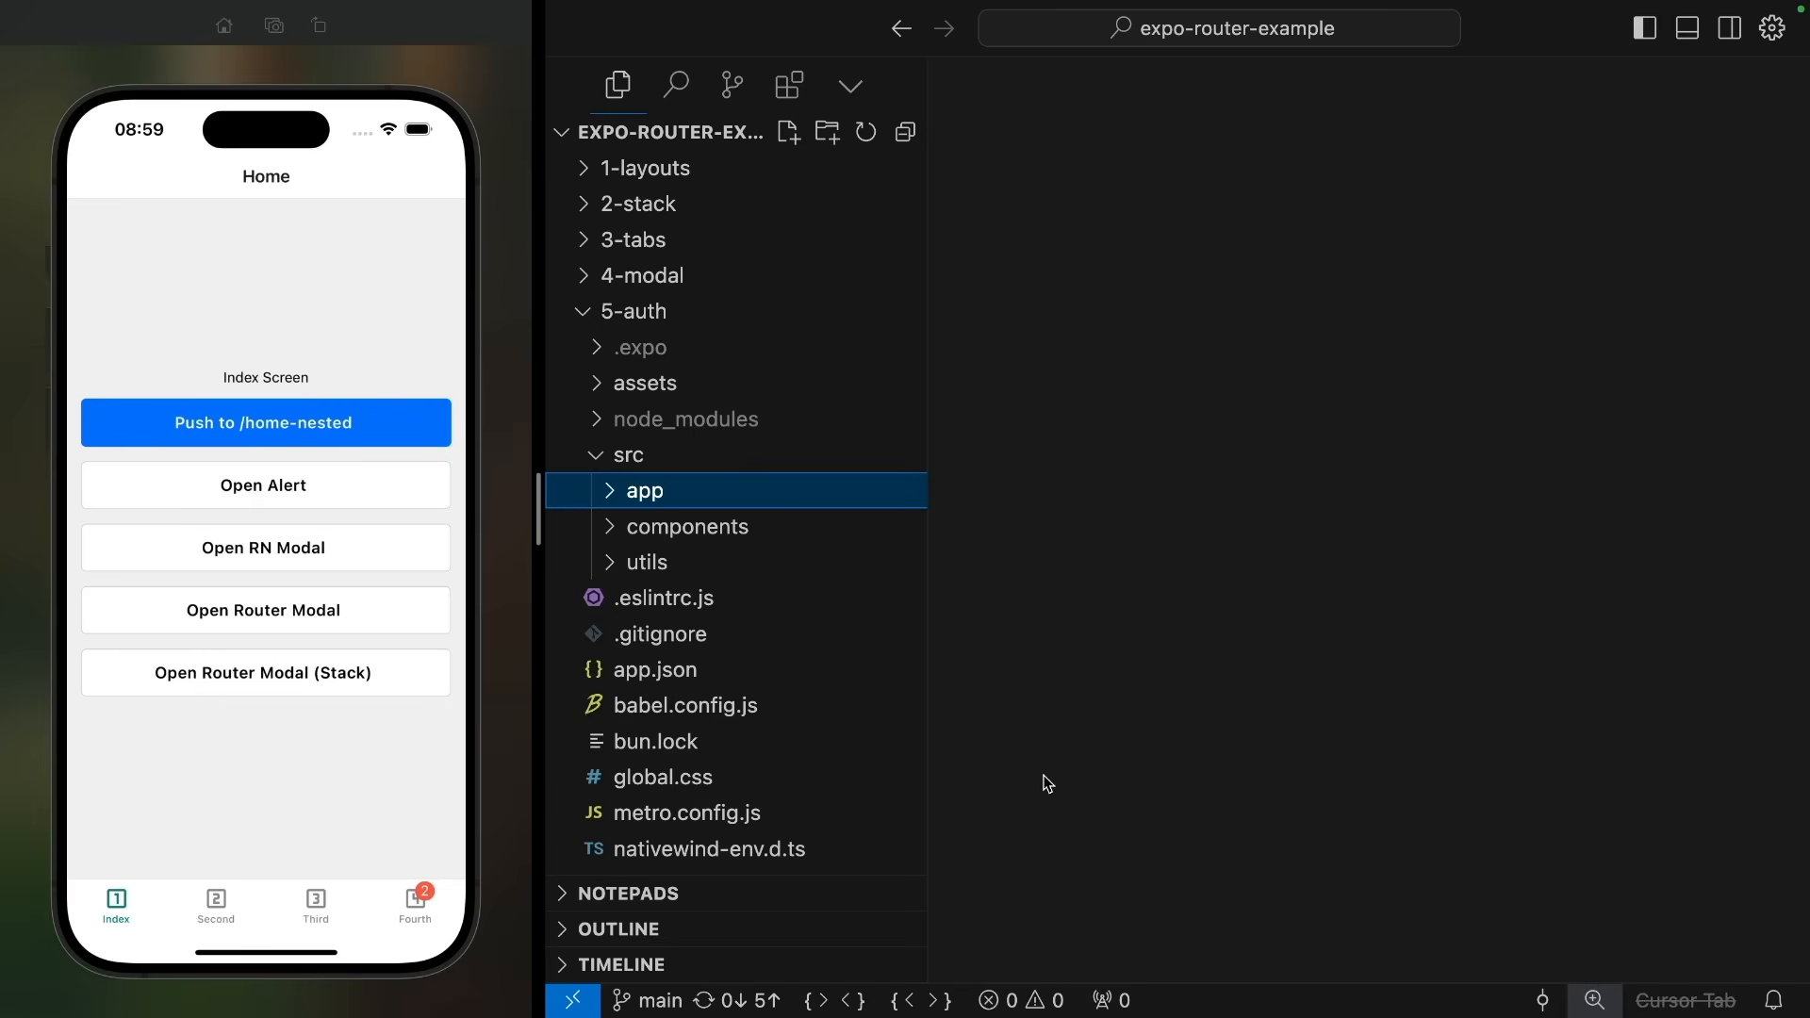
mouse_move(84, 900)
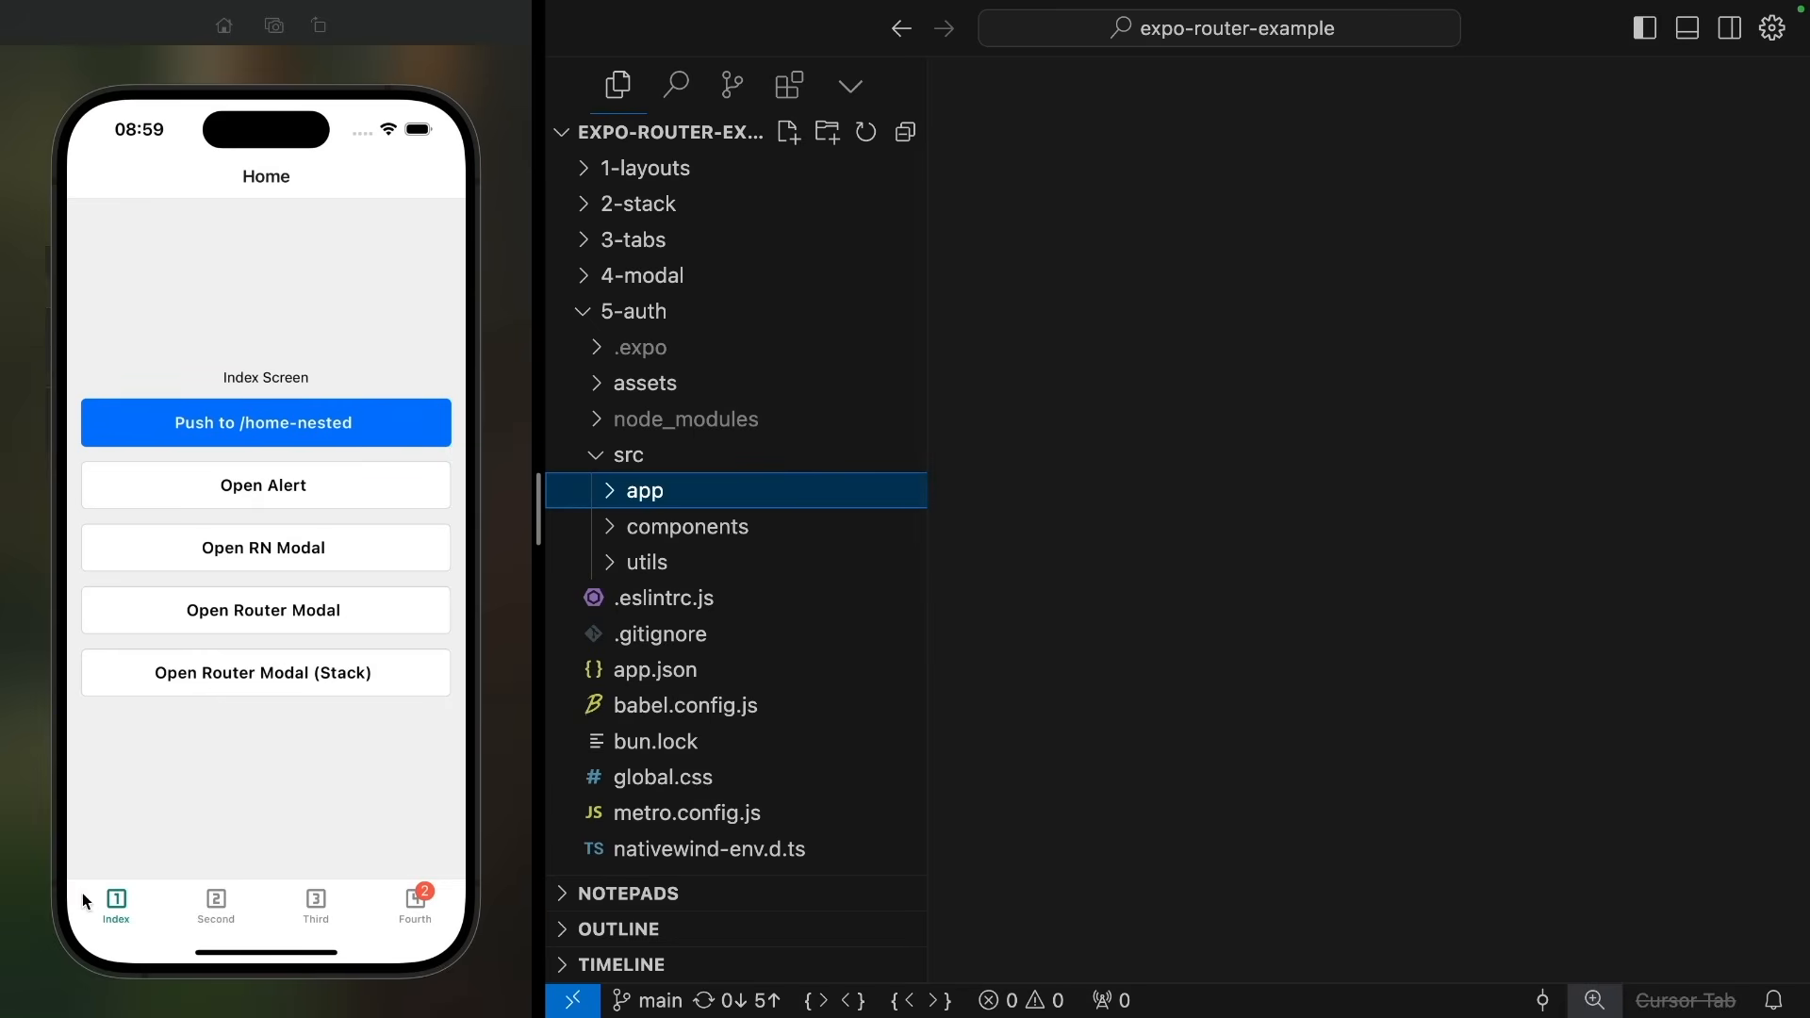
mouse_move(235, 770)
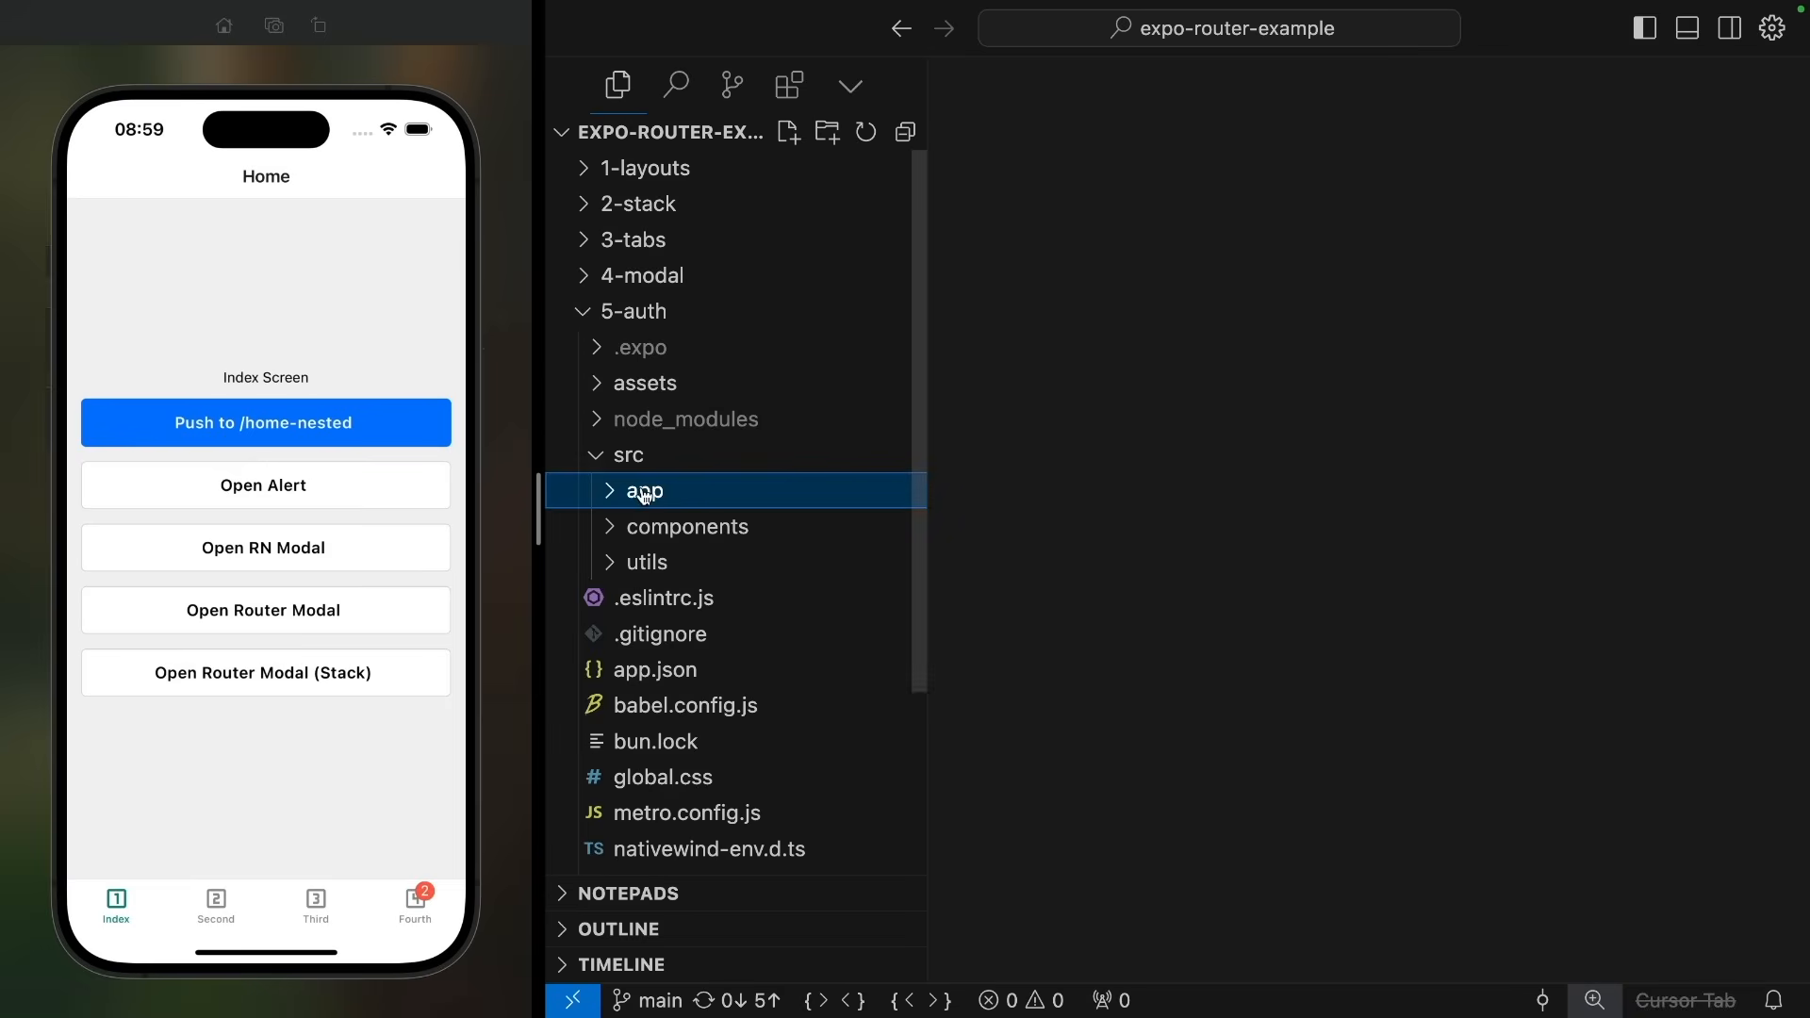
Step: Copy the relative path of (protected)/(tabs)/(home)/index.tsx into a comment in that file
click(644, 490)
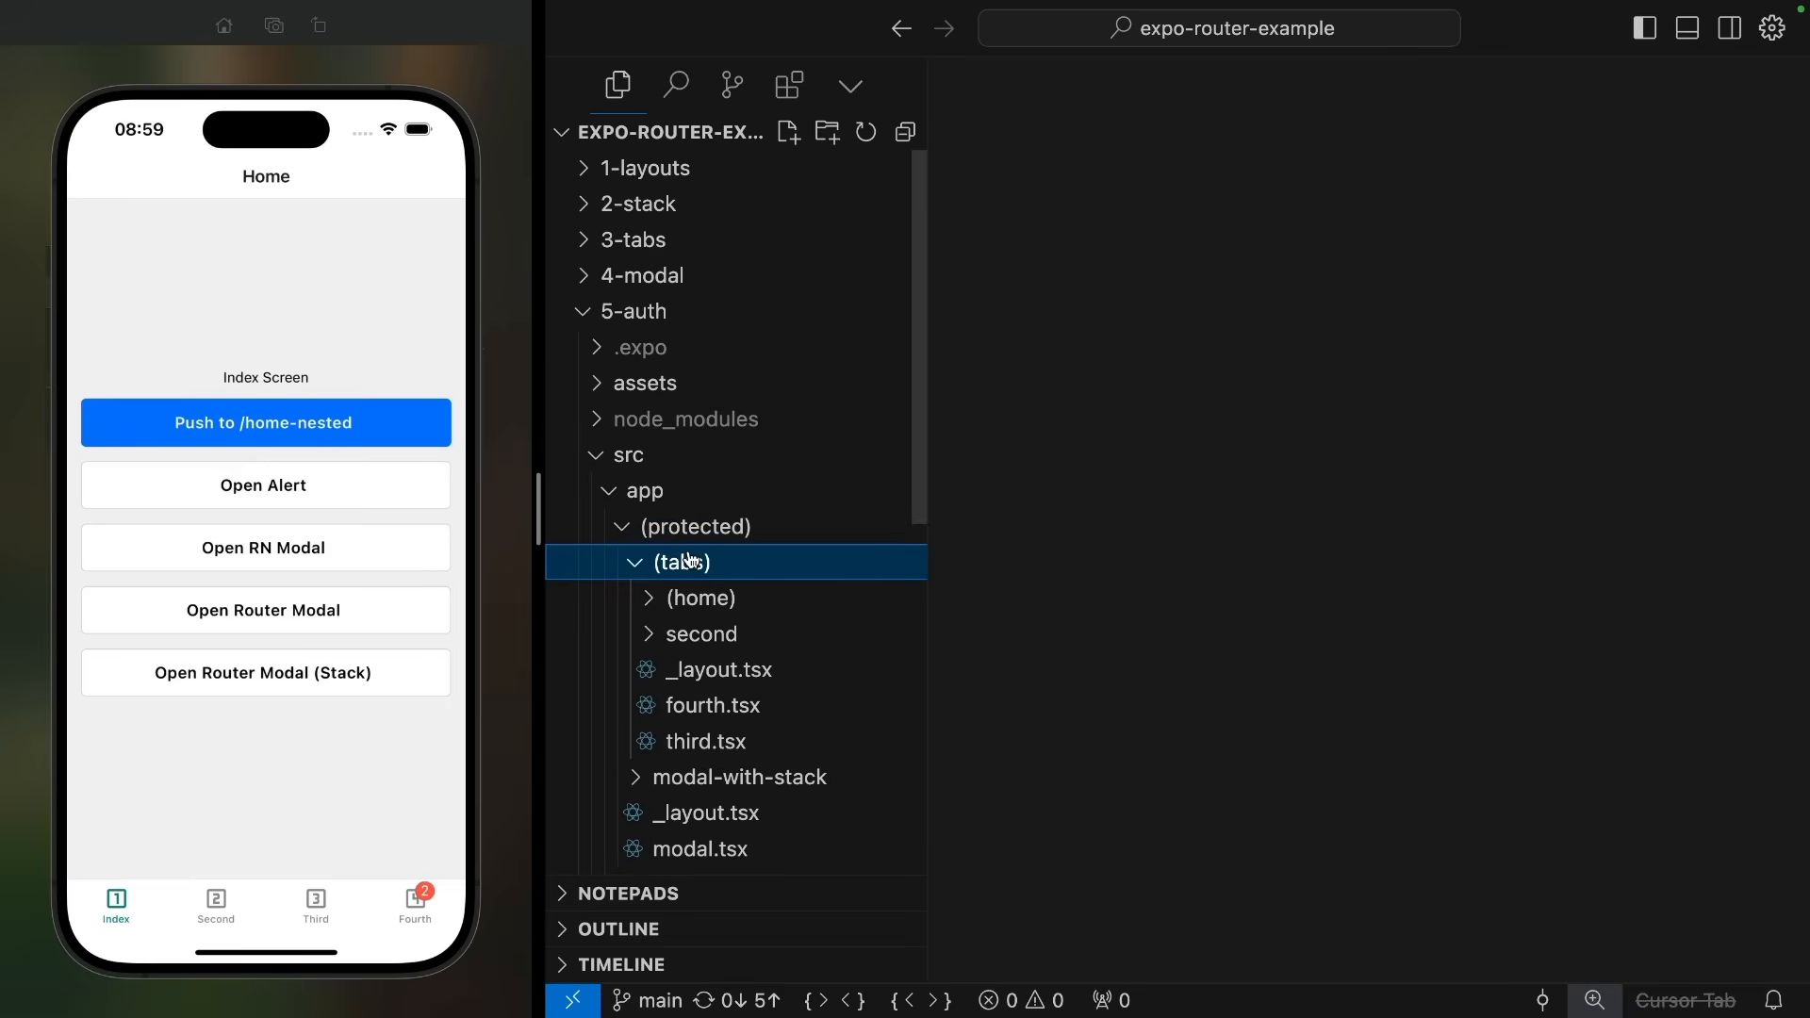
click(700, 598)
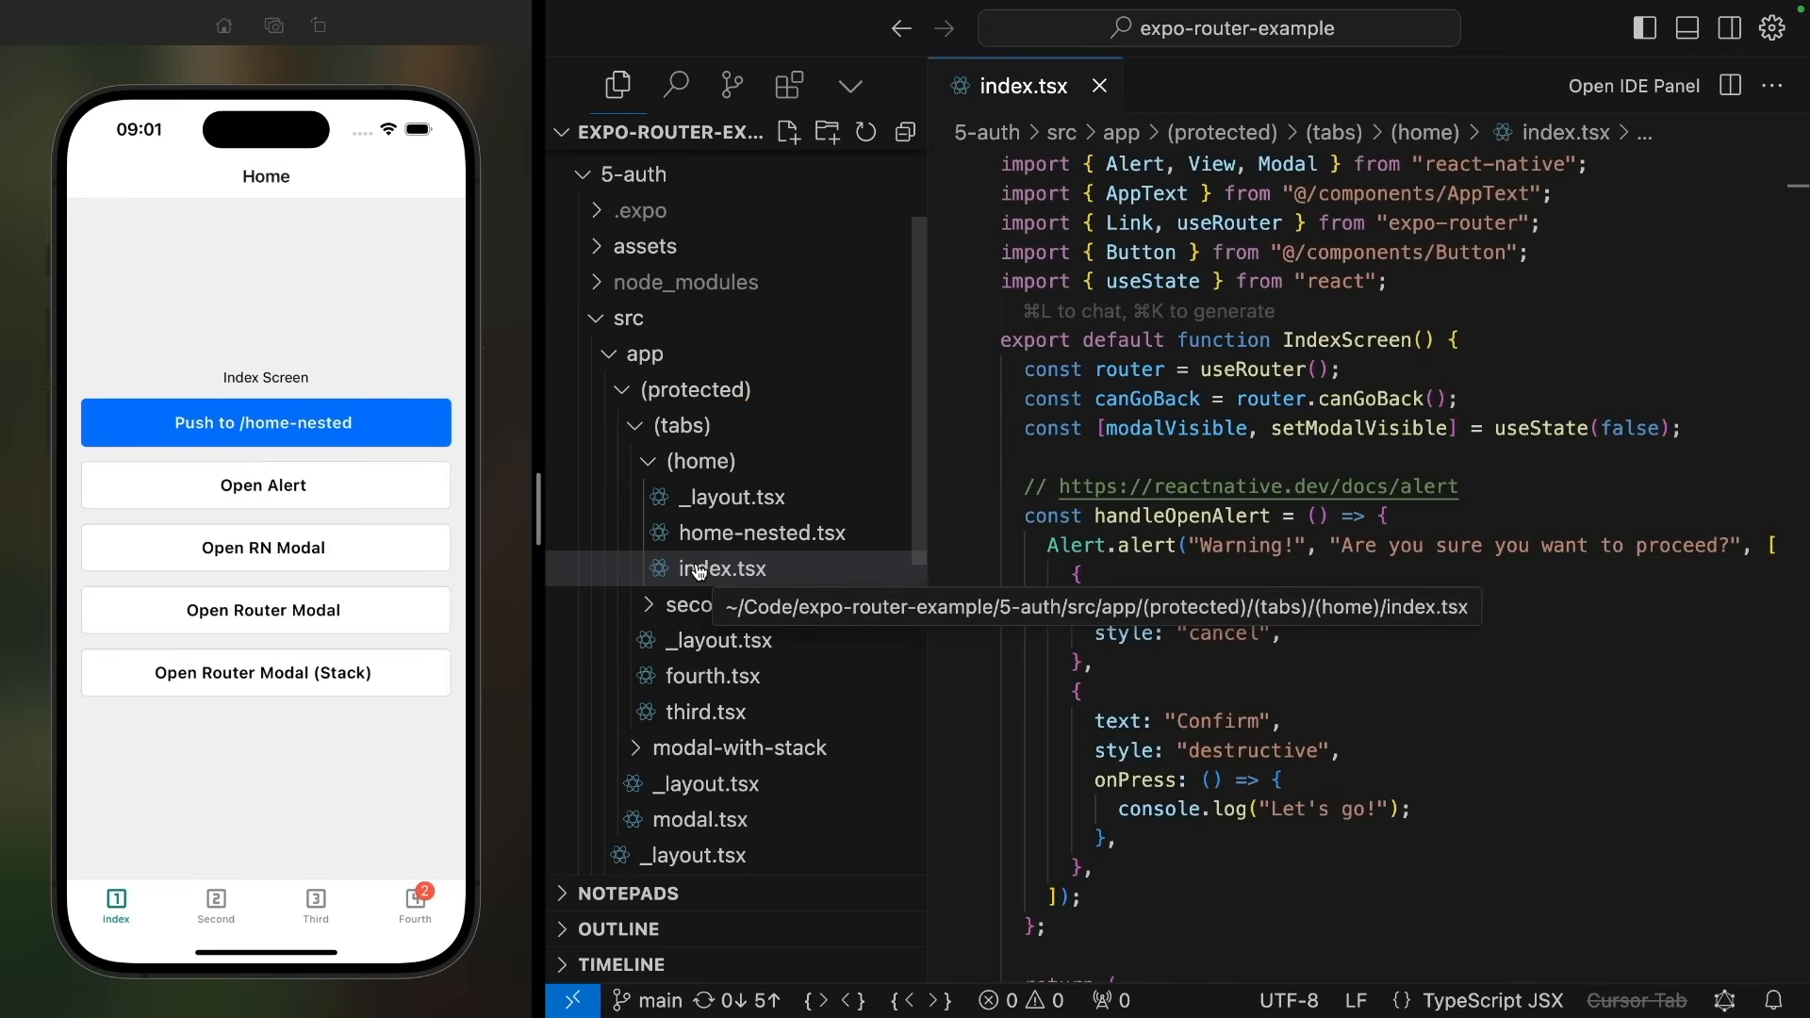
right_click(721, 567)
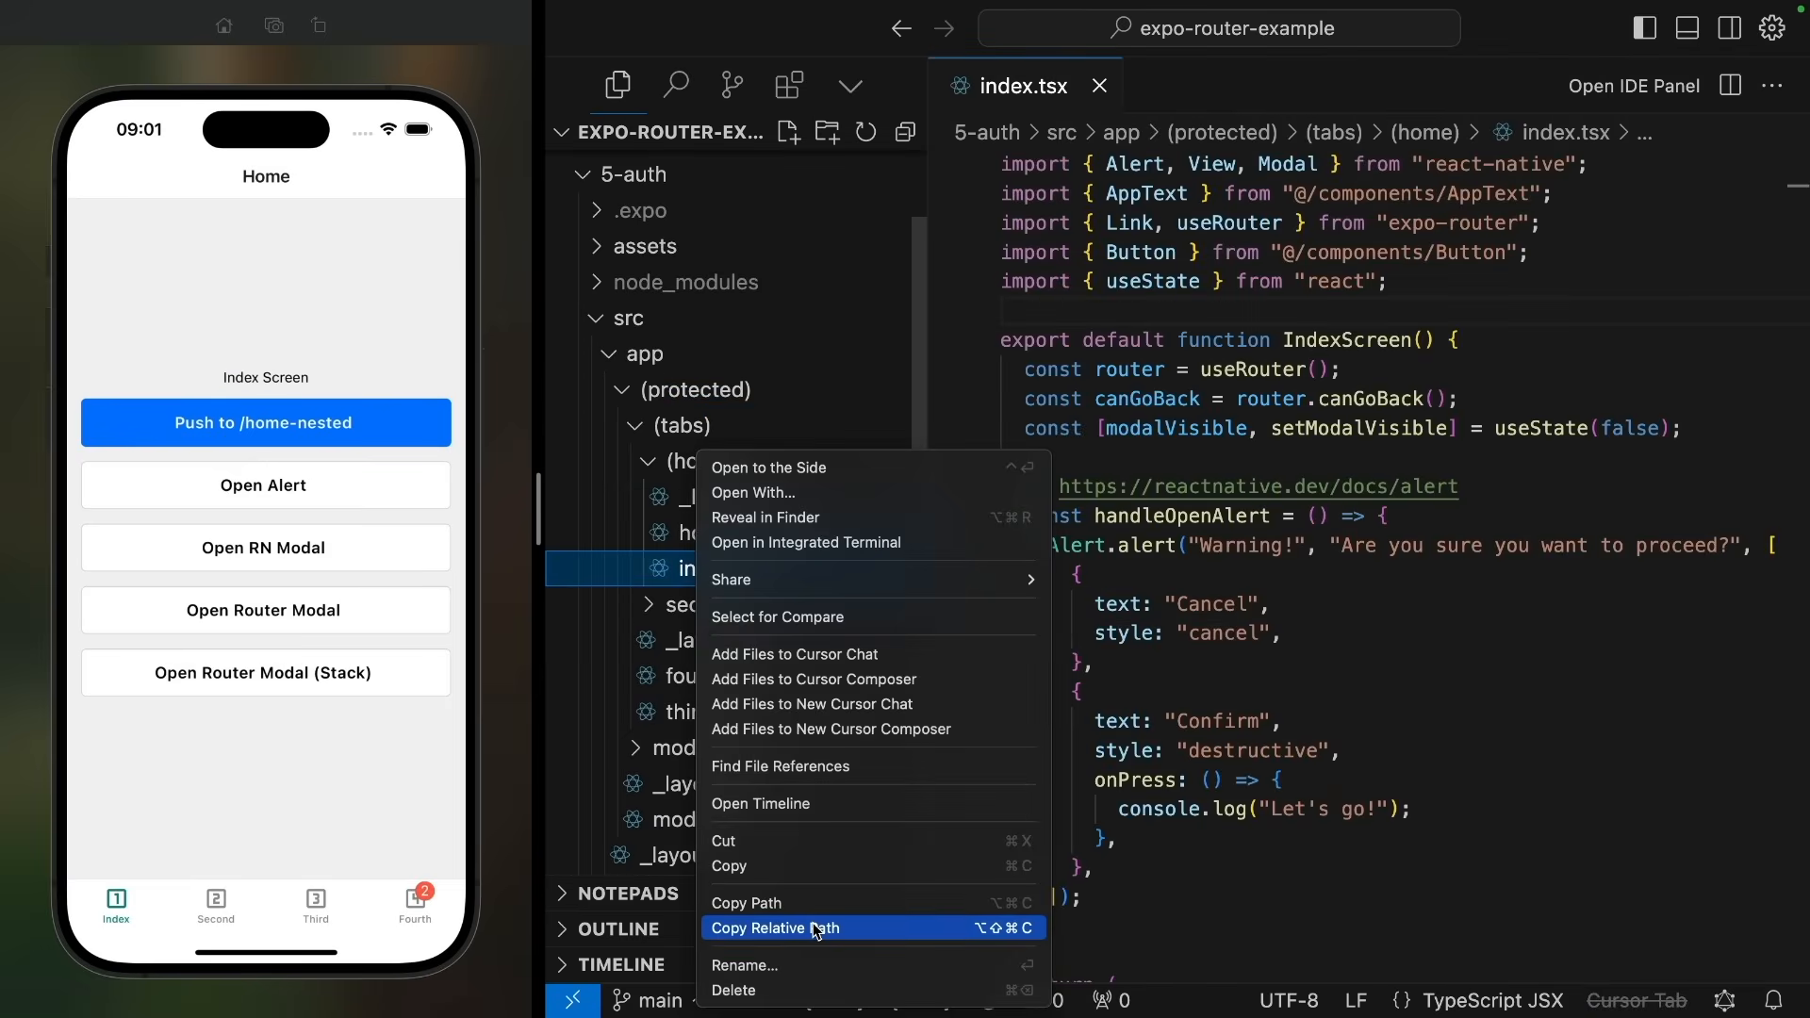
click(776, 928)
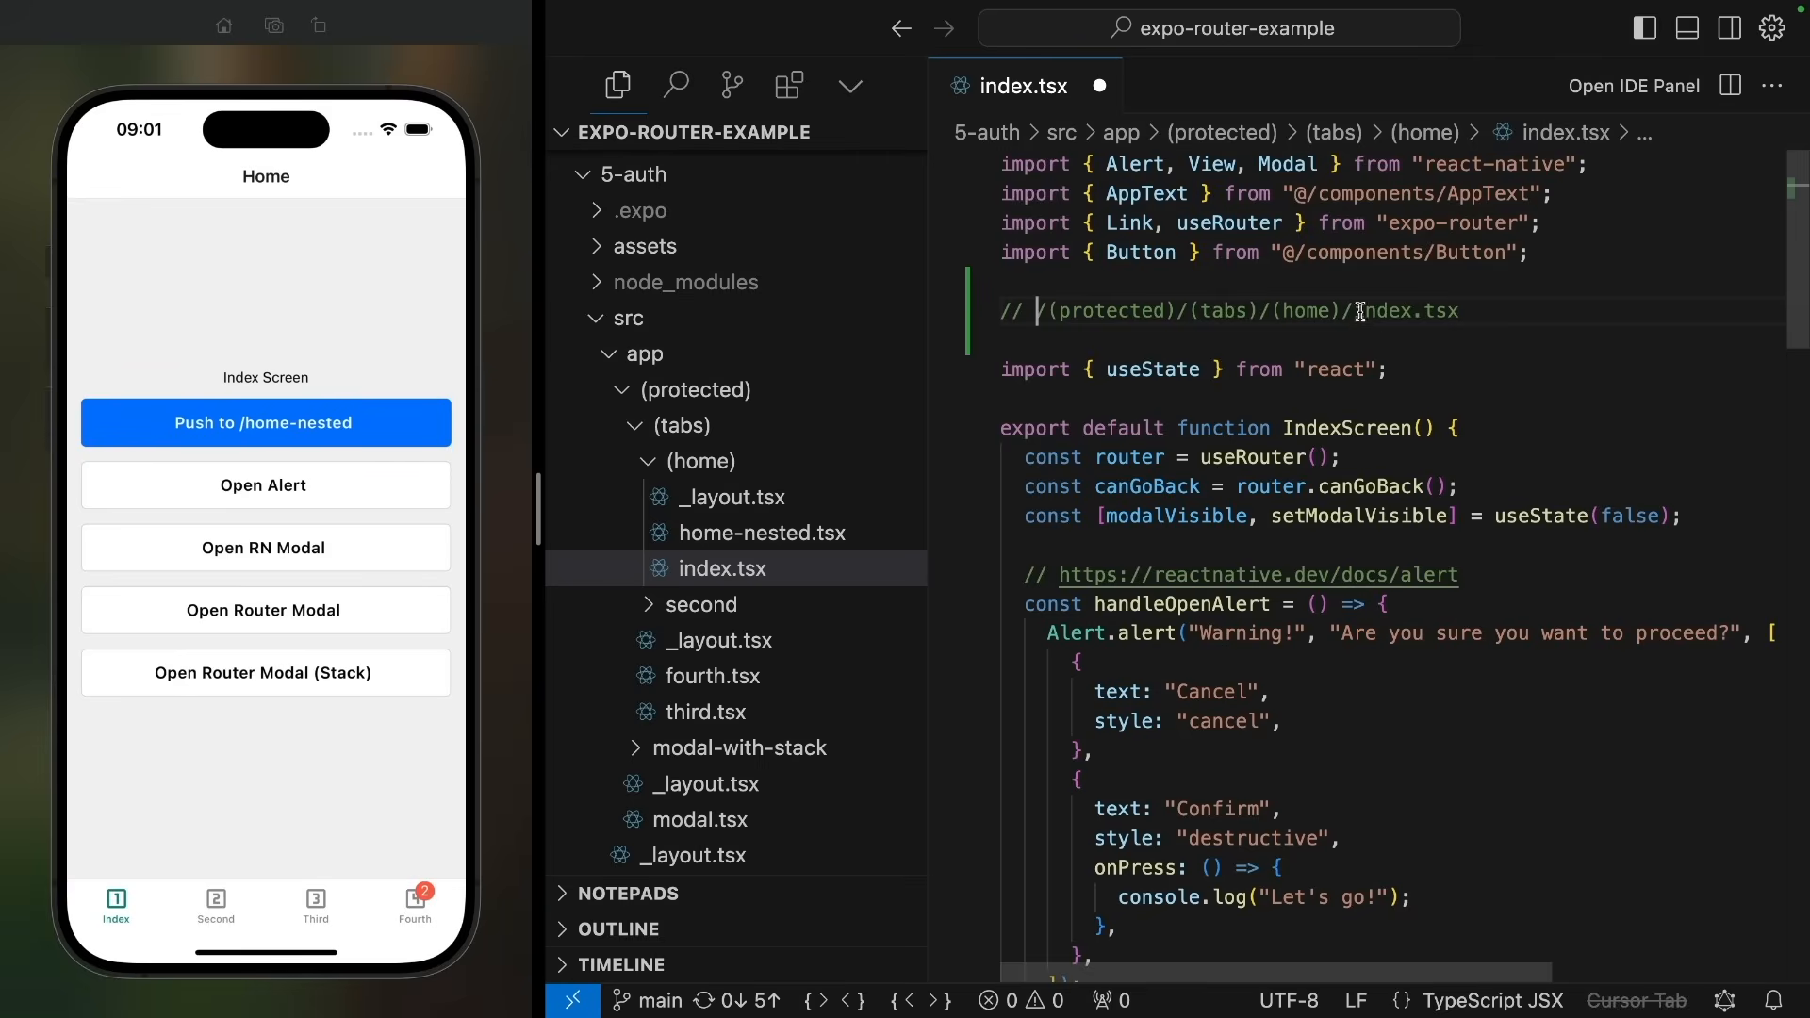
mouse_move(1343, 369)
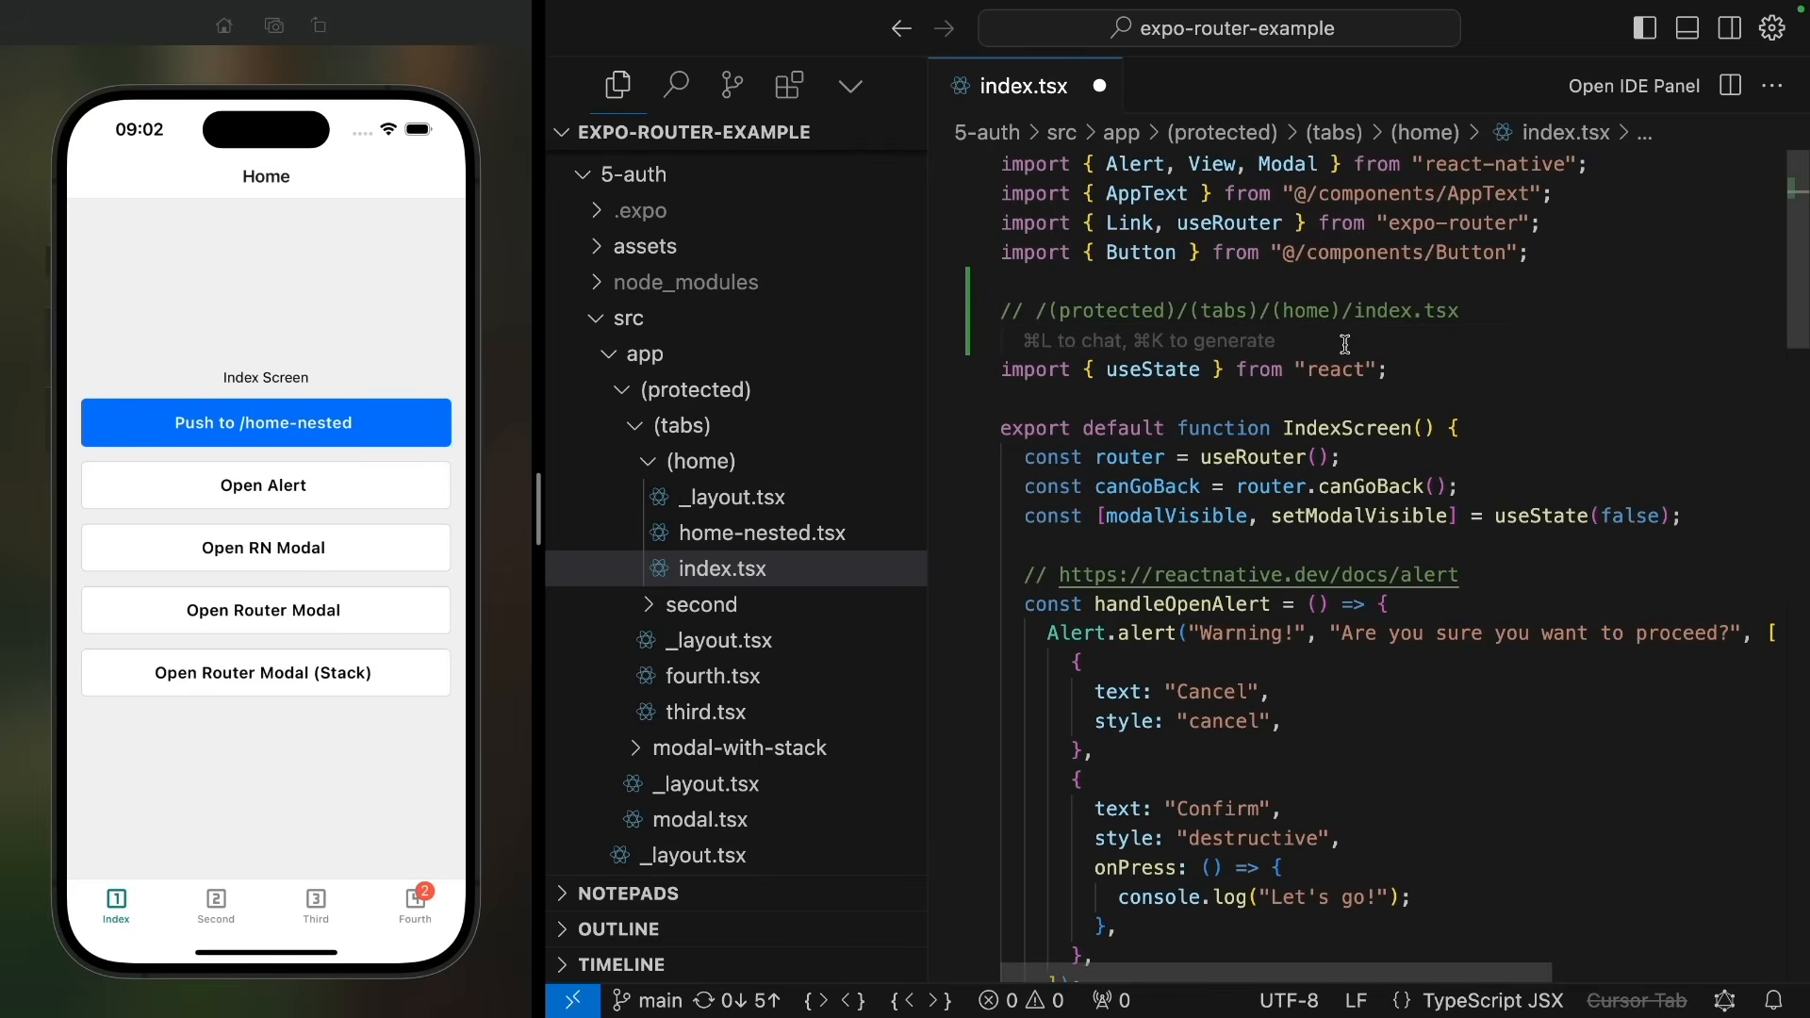
mouse_move(1358, 329)
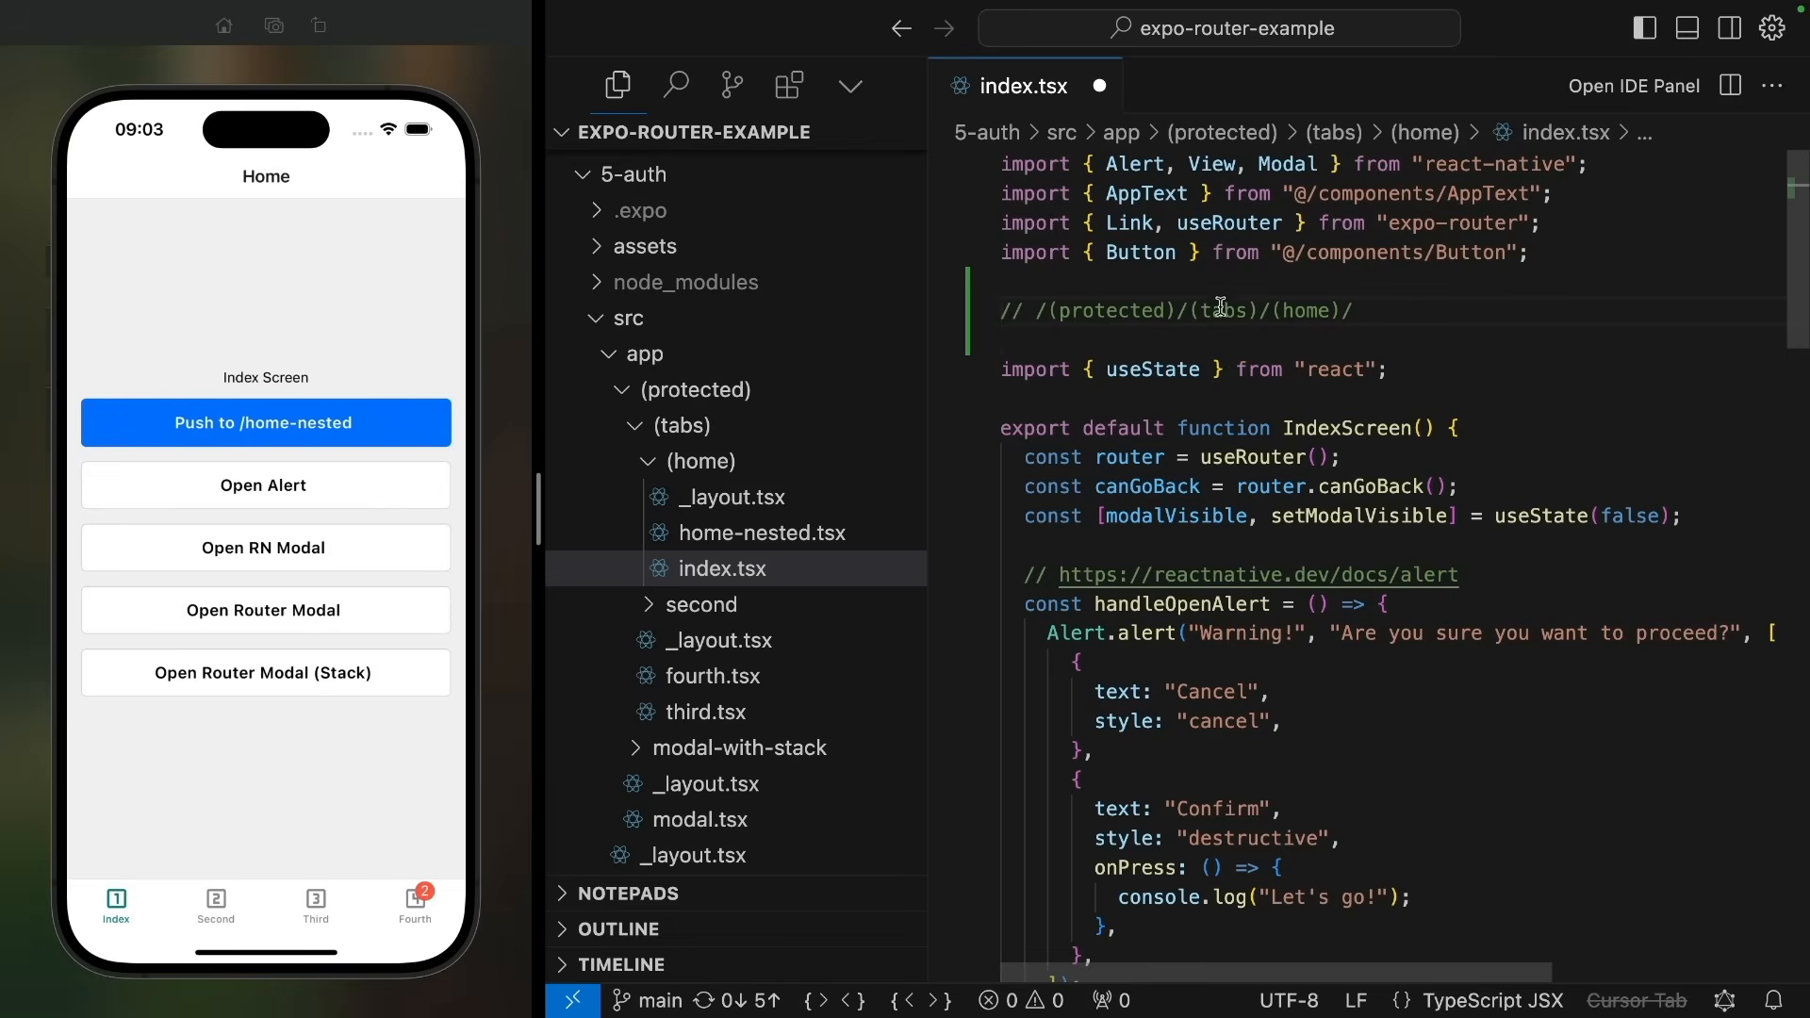
mouse_move(1228, 304)
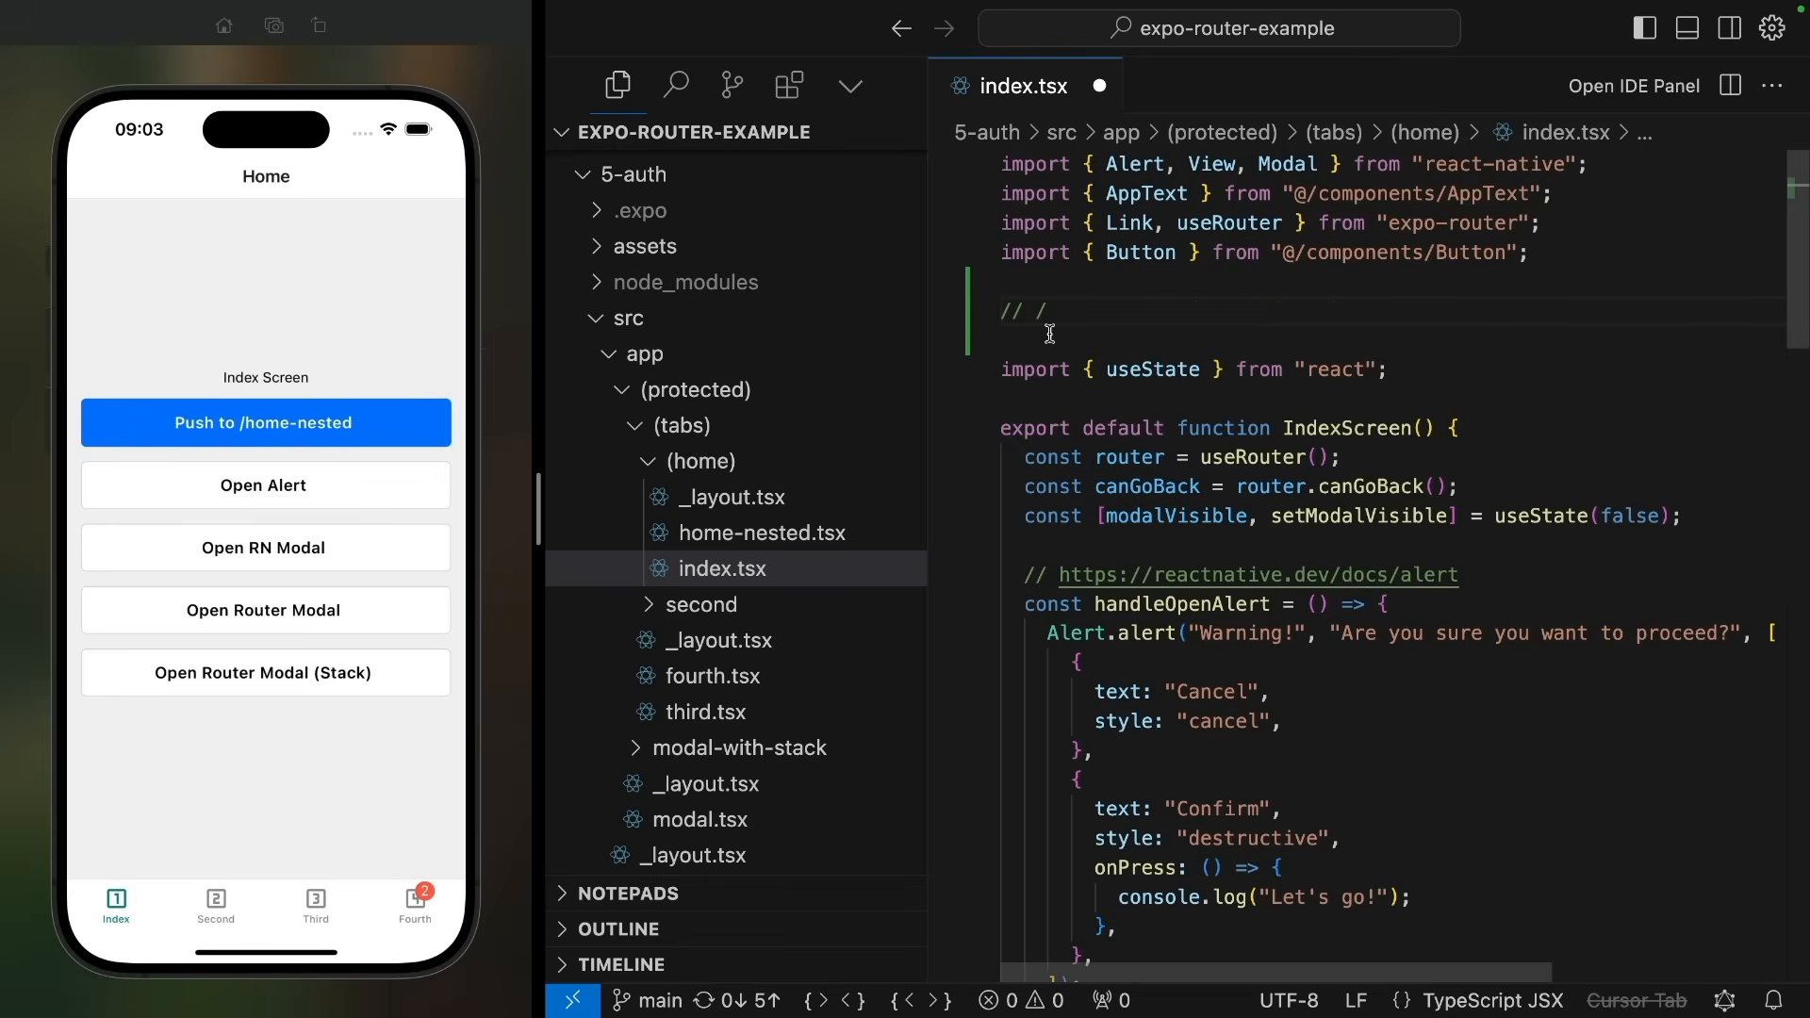
mouse_move(1111, 310)
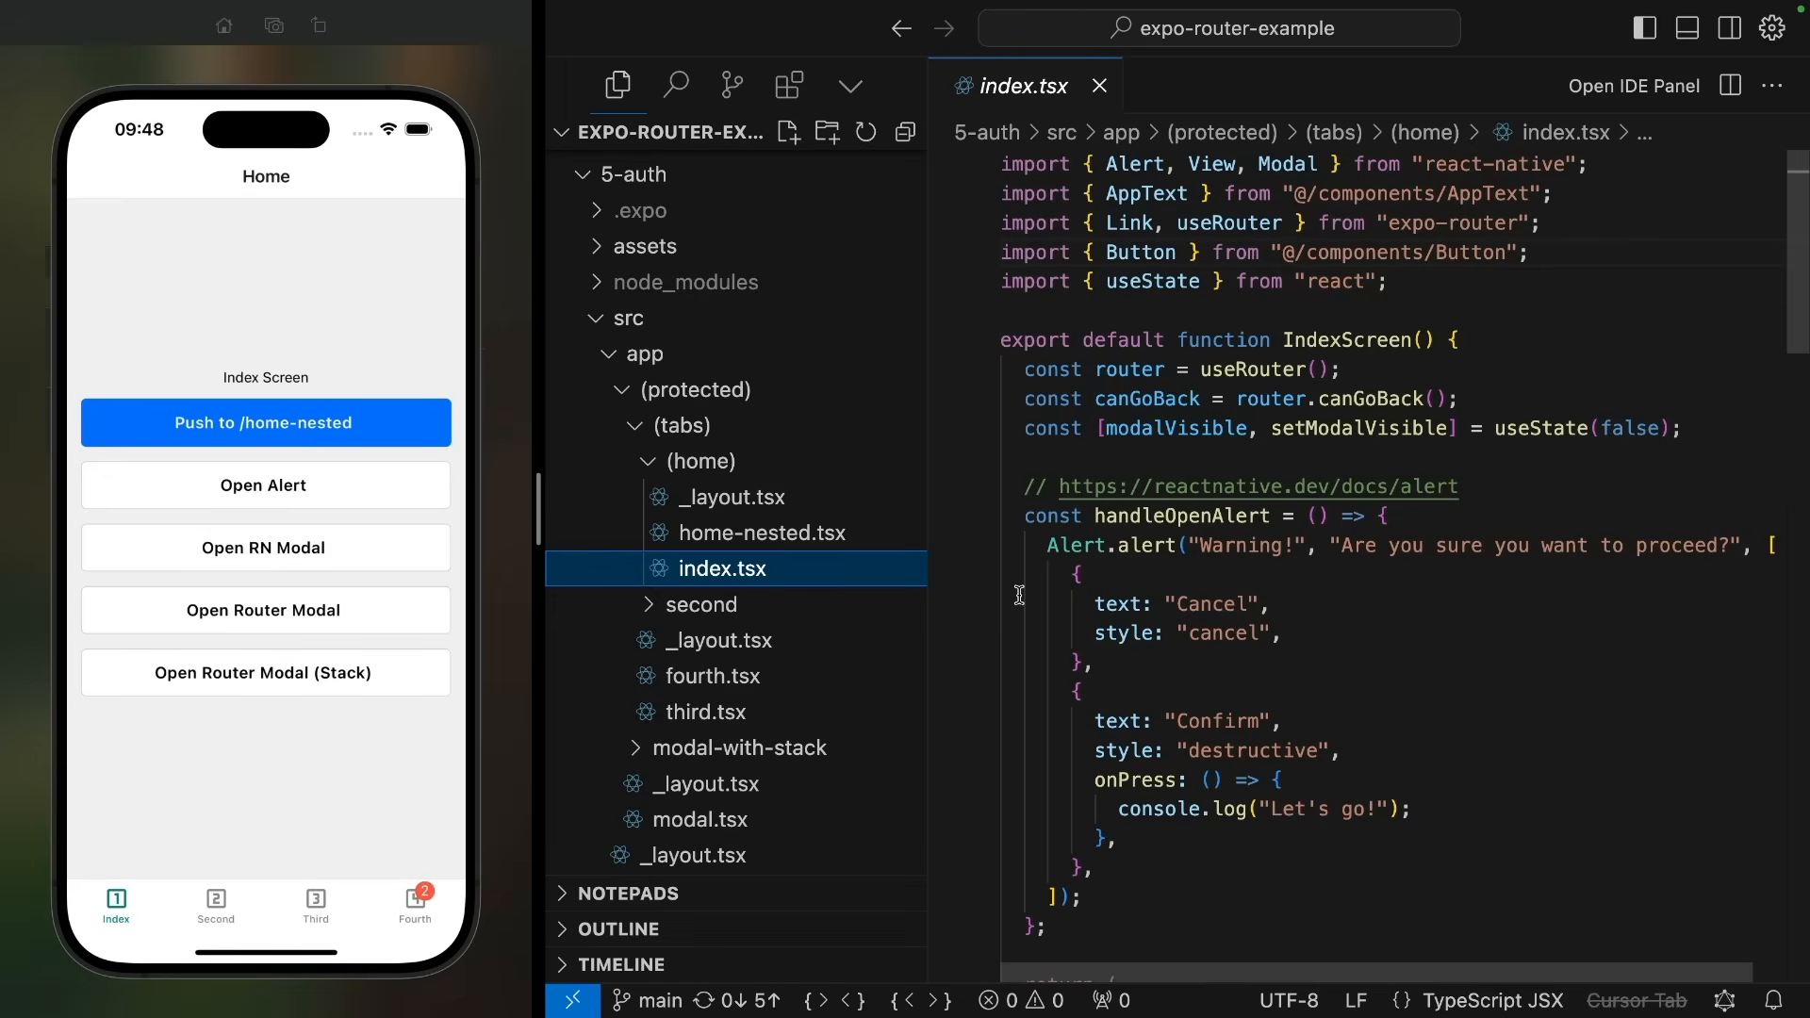
mouse_move(694, 567)
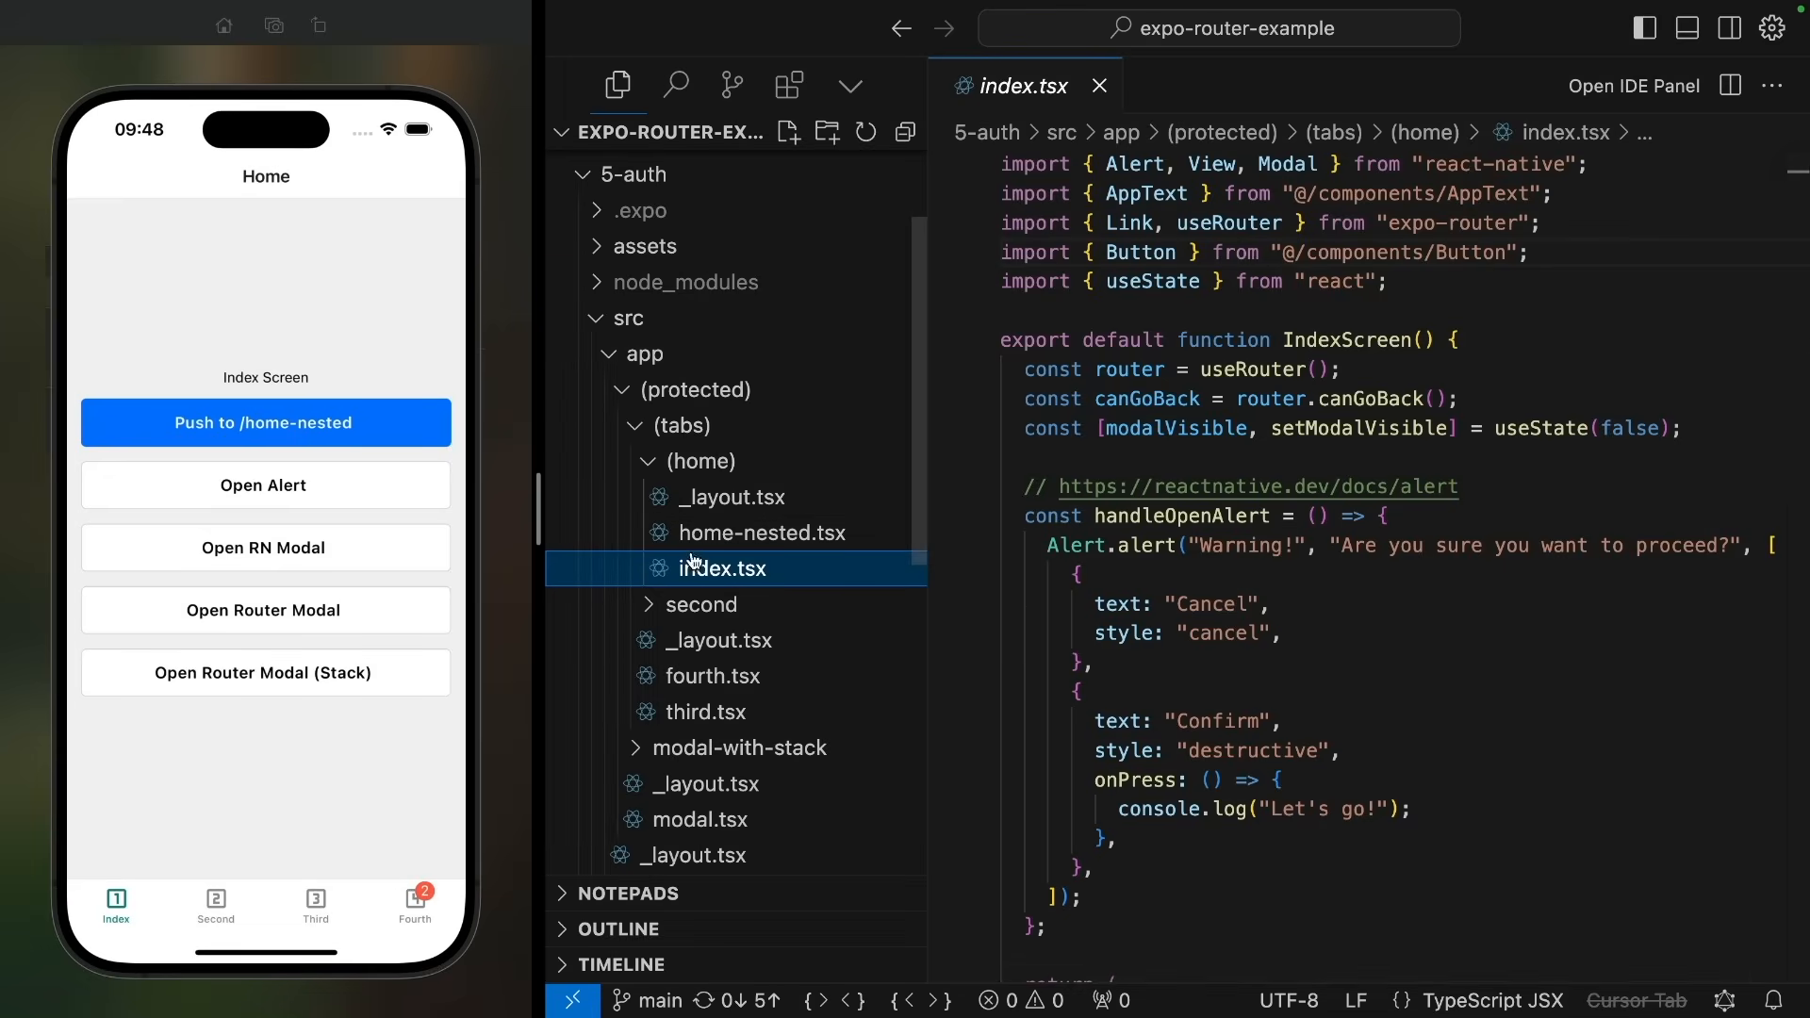
mouse_move(1030, 638)
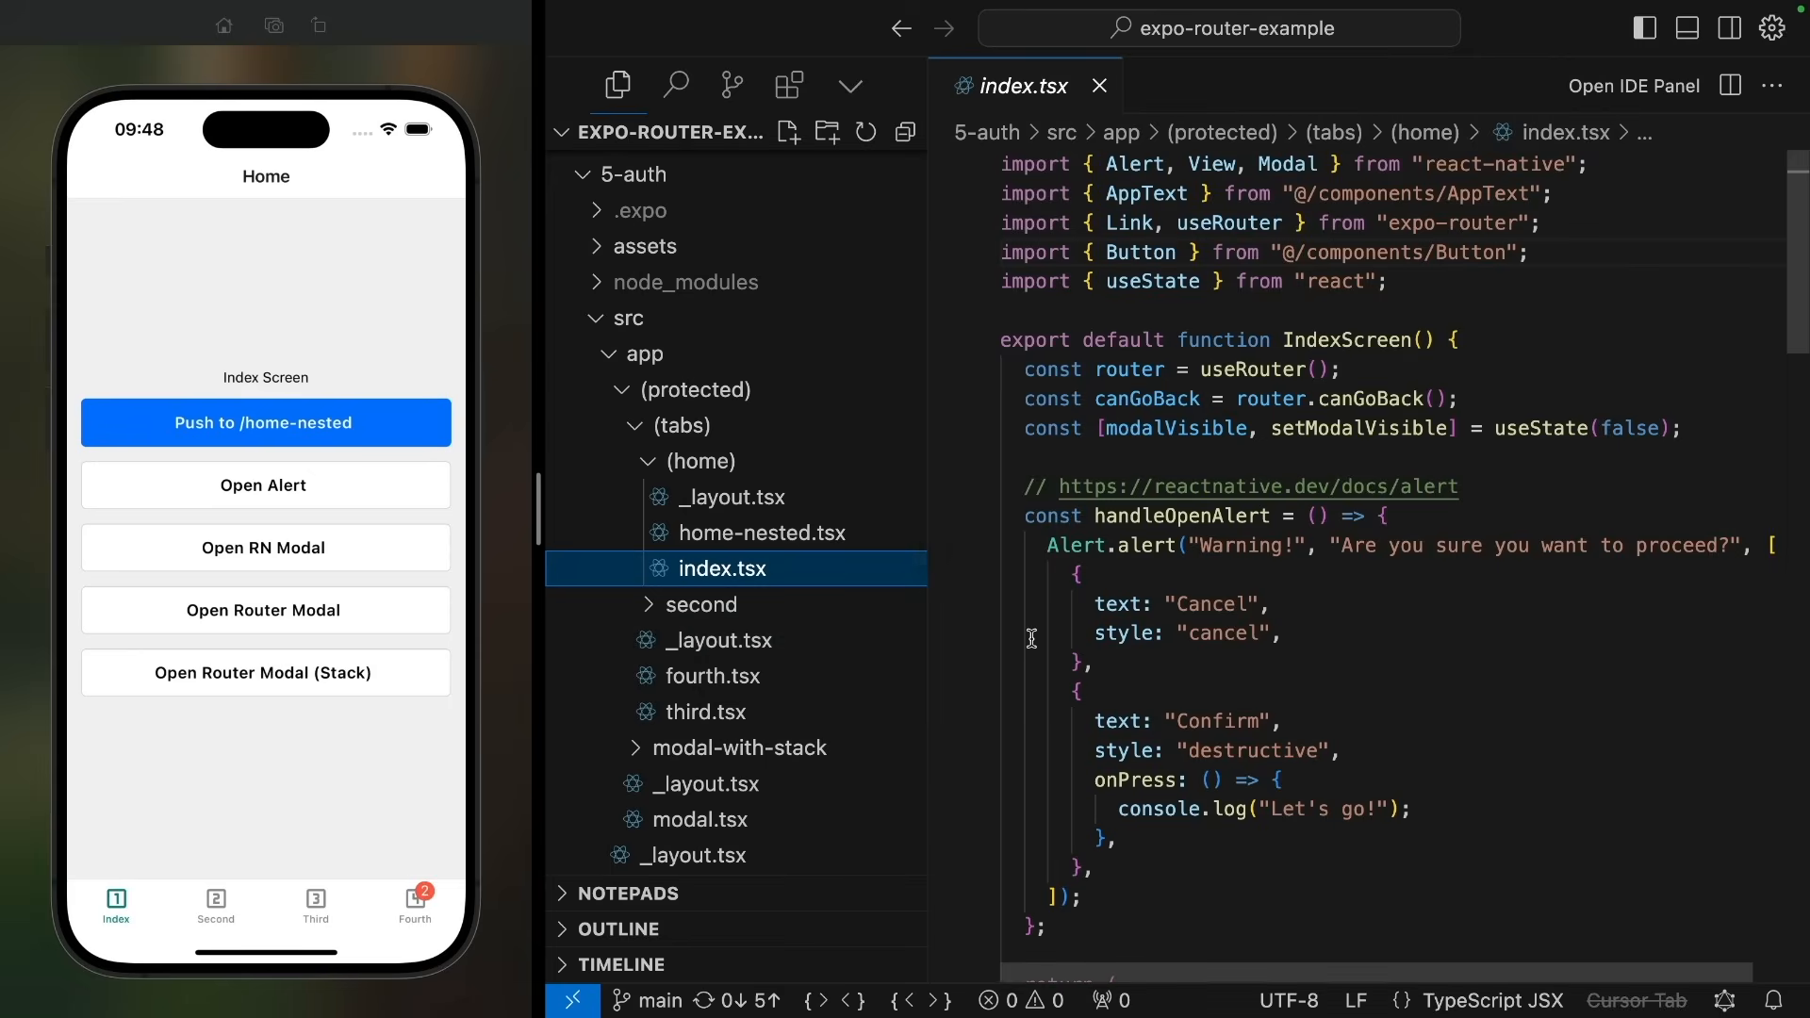
Step: Inspect the root app layout and select its Stack element
click(691, 389)
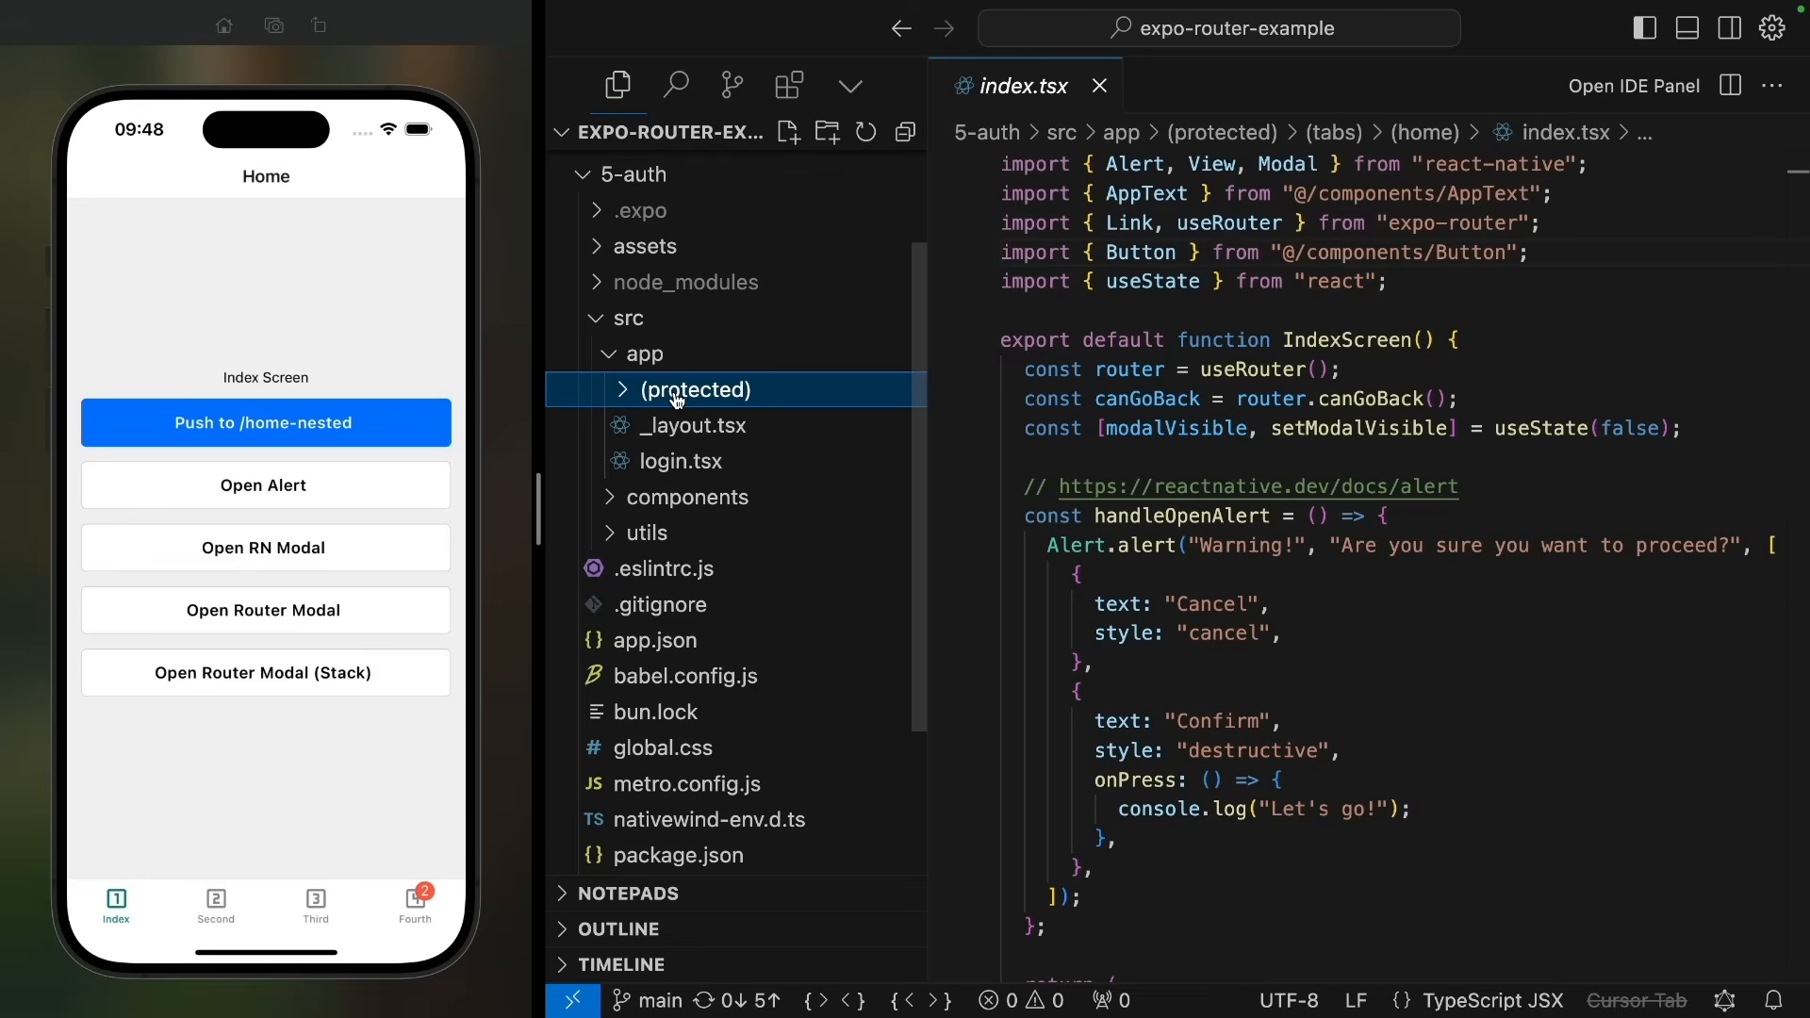
mouse_move(693, 426)
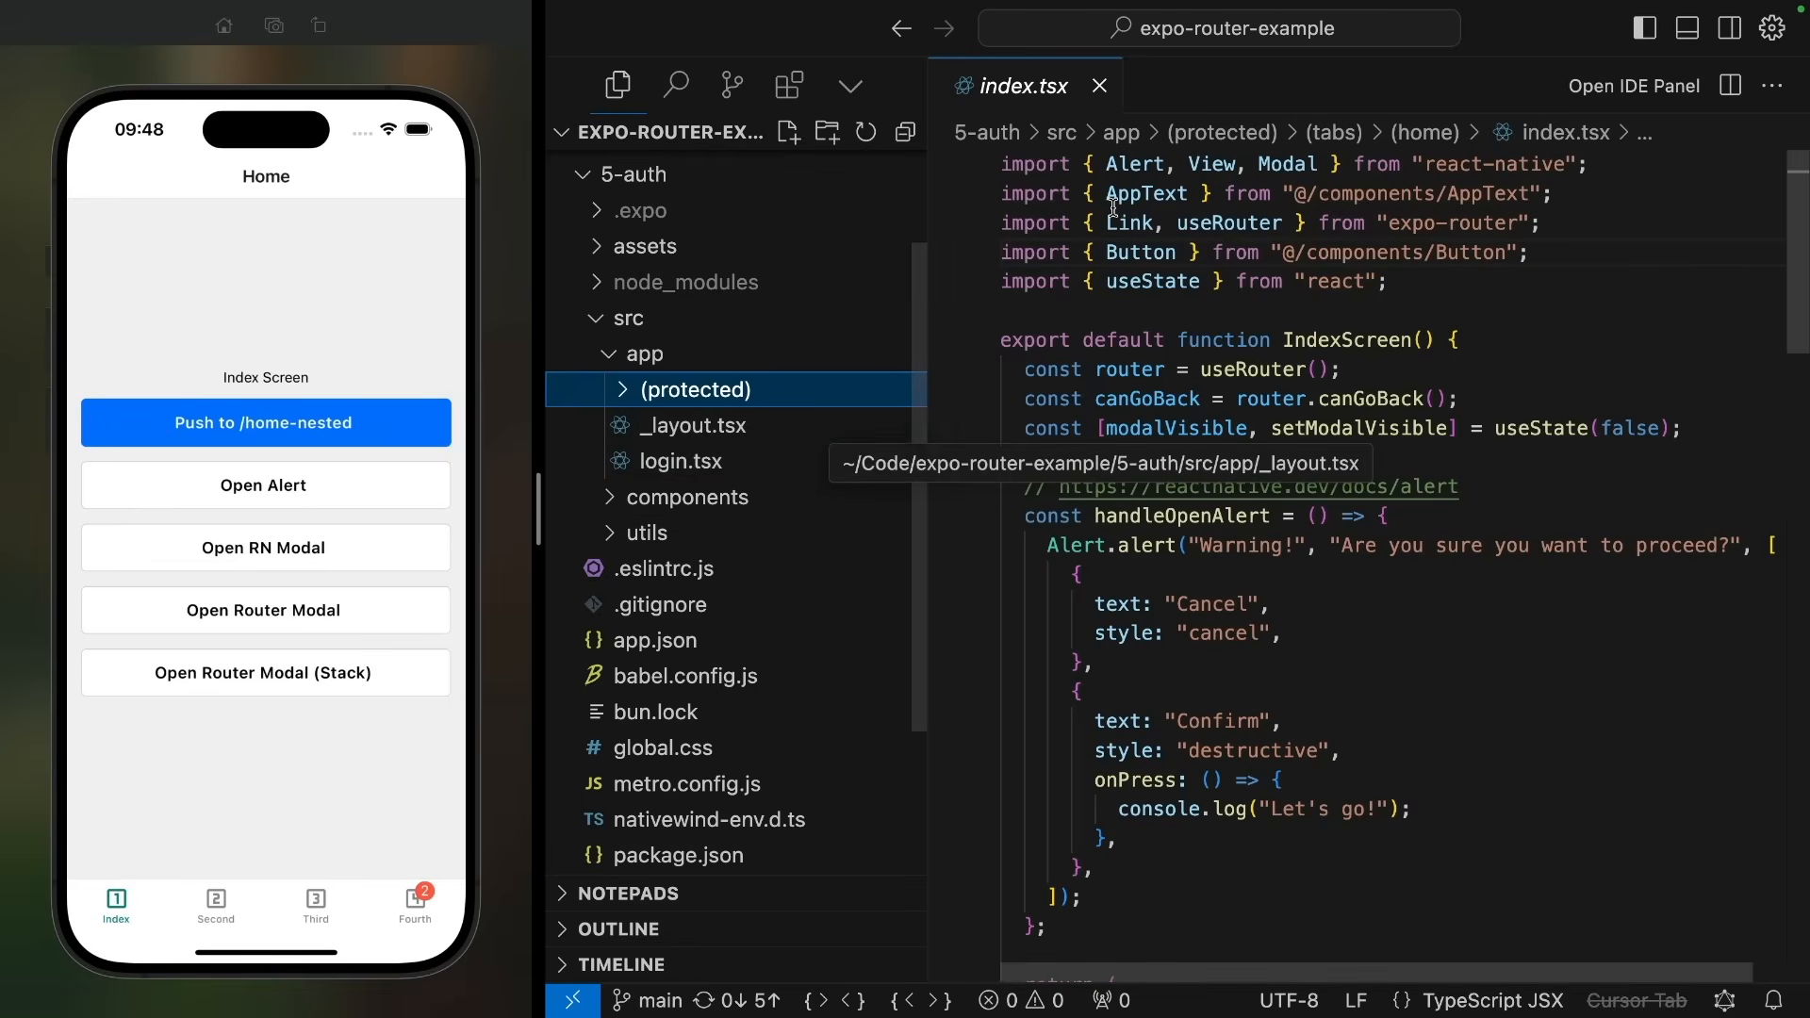
click(694, 426)
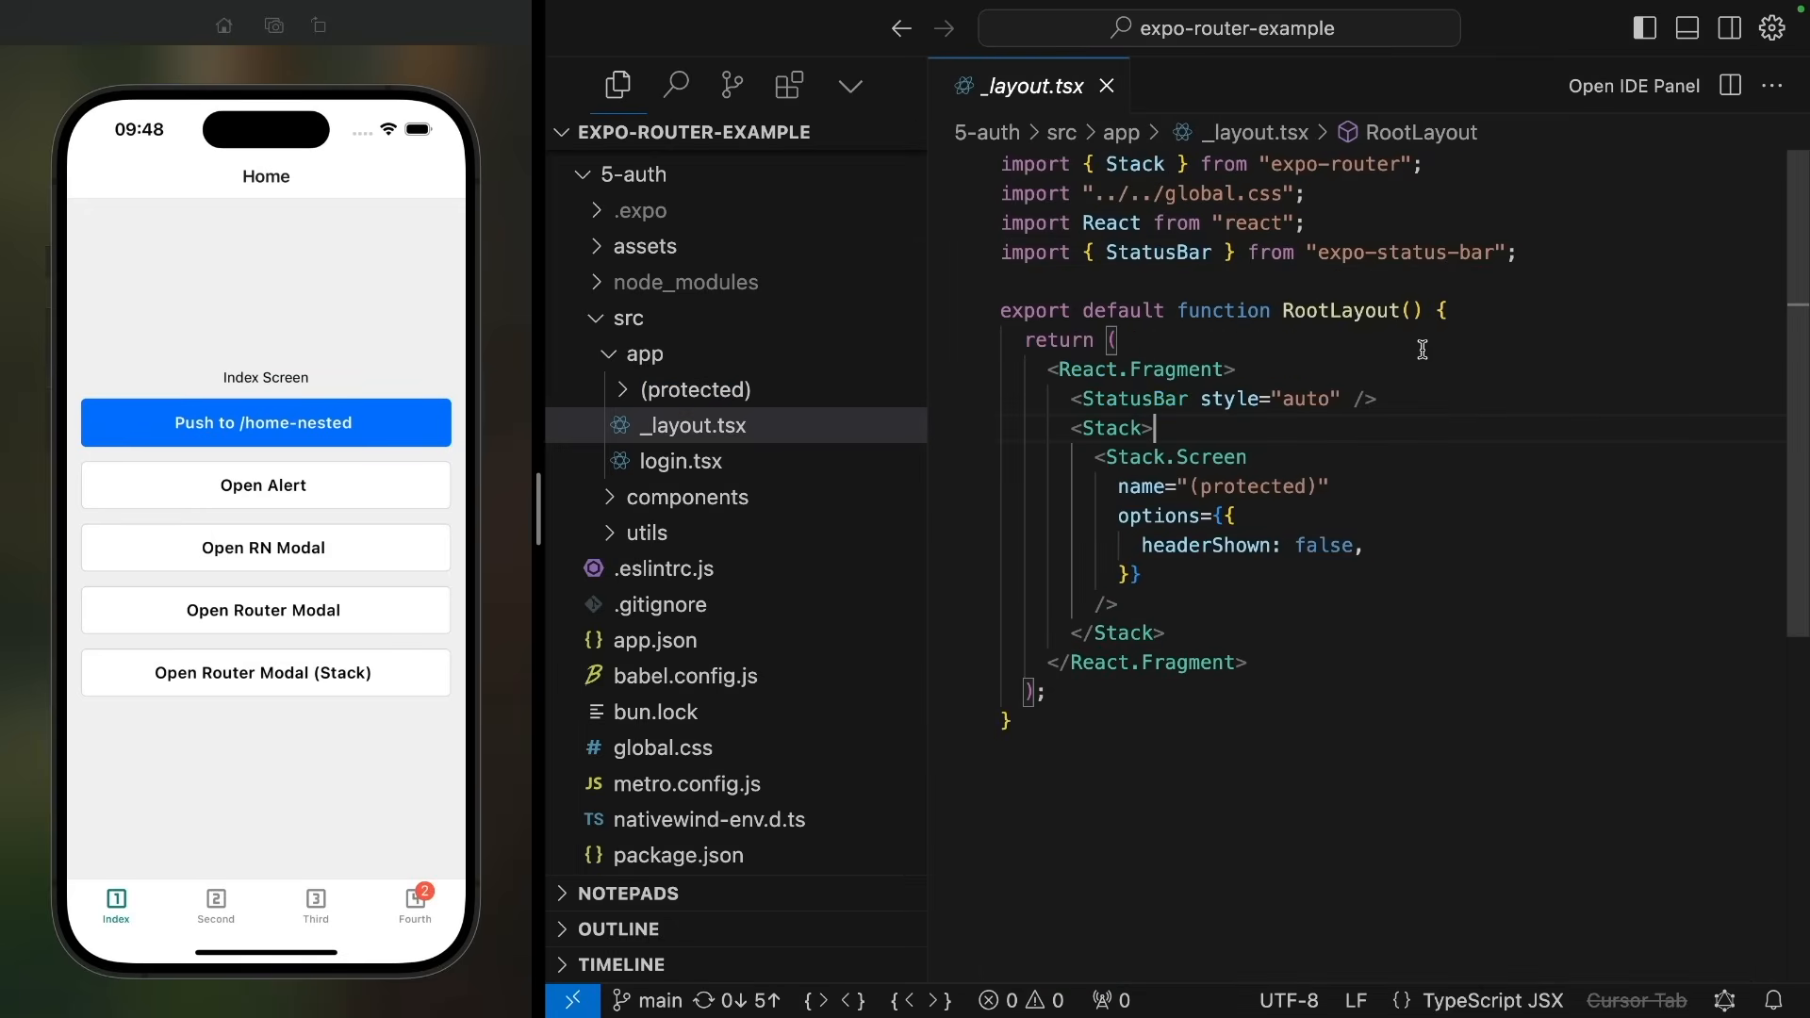
mouse_move(1165, 428)
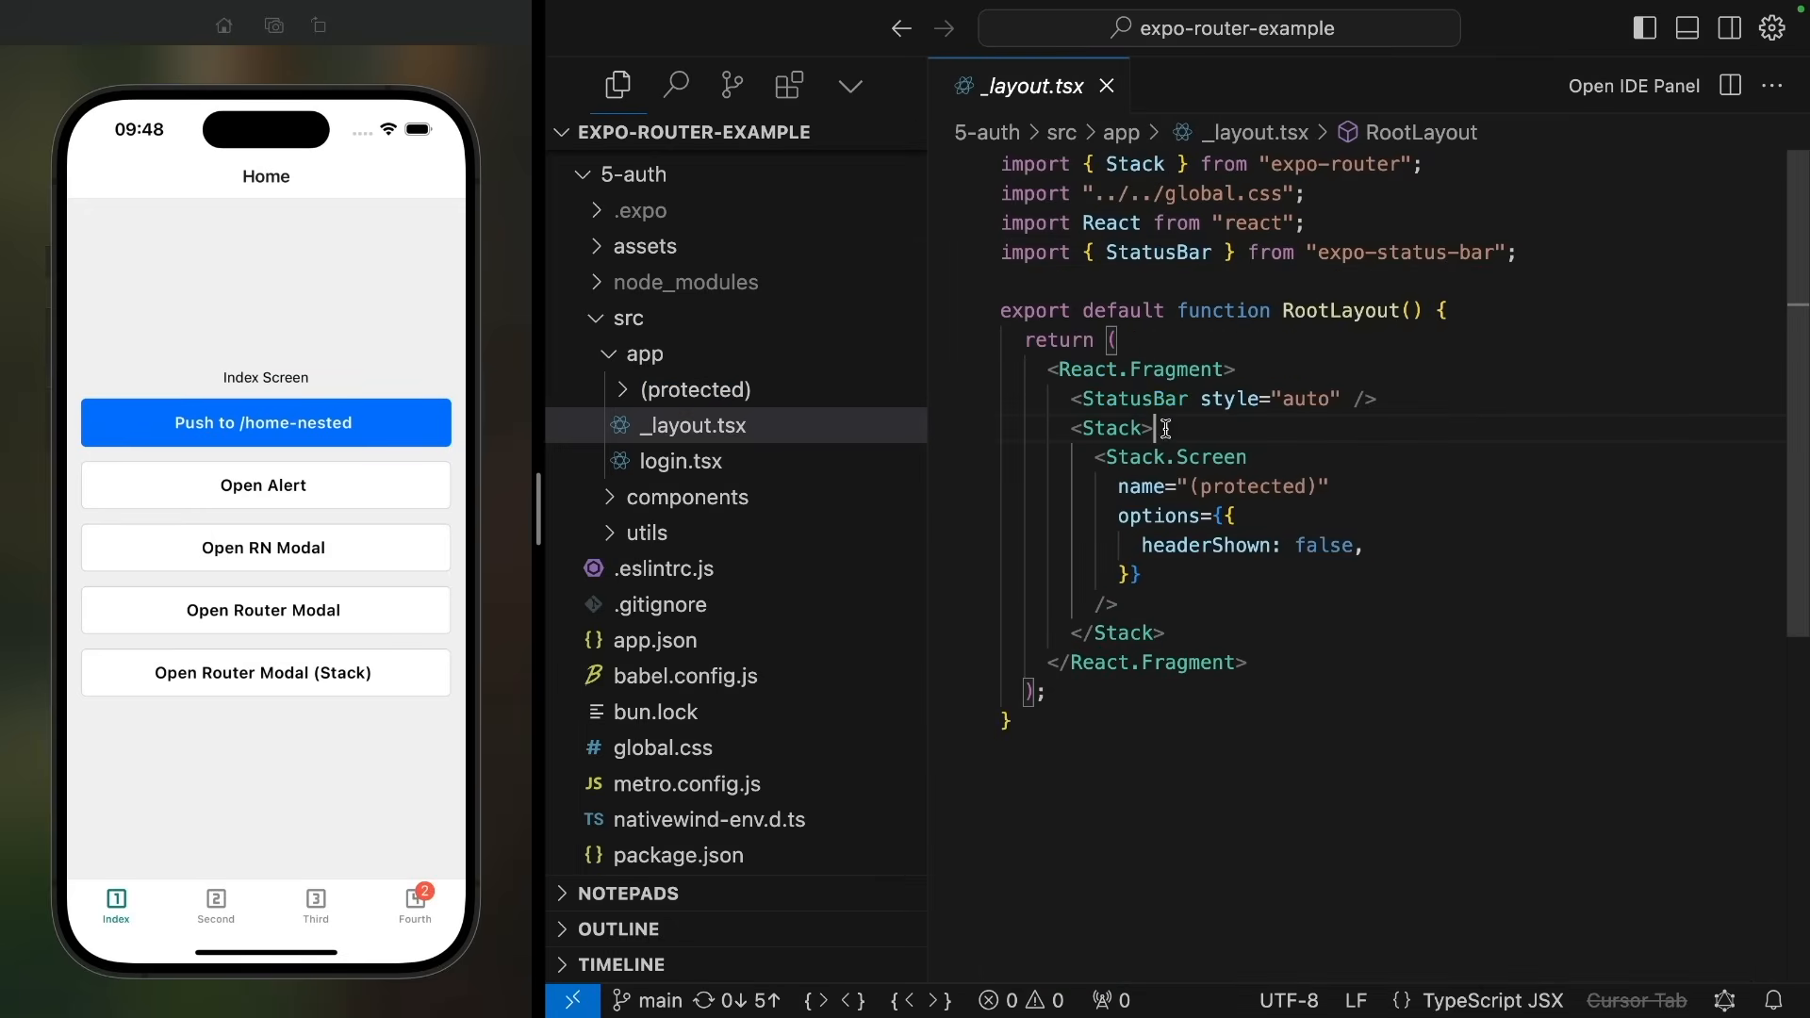
double_click(1109, 428)
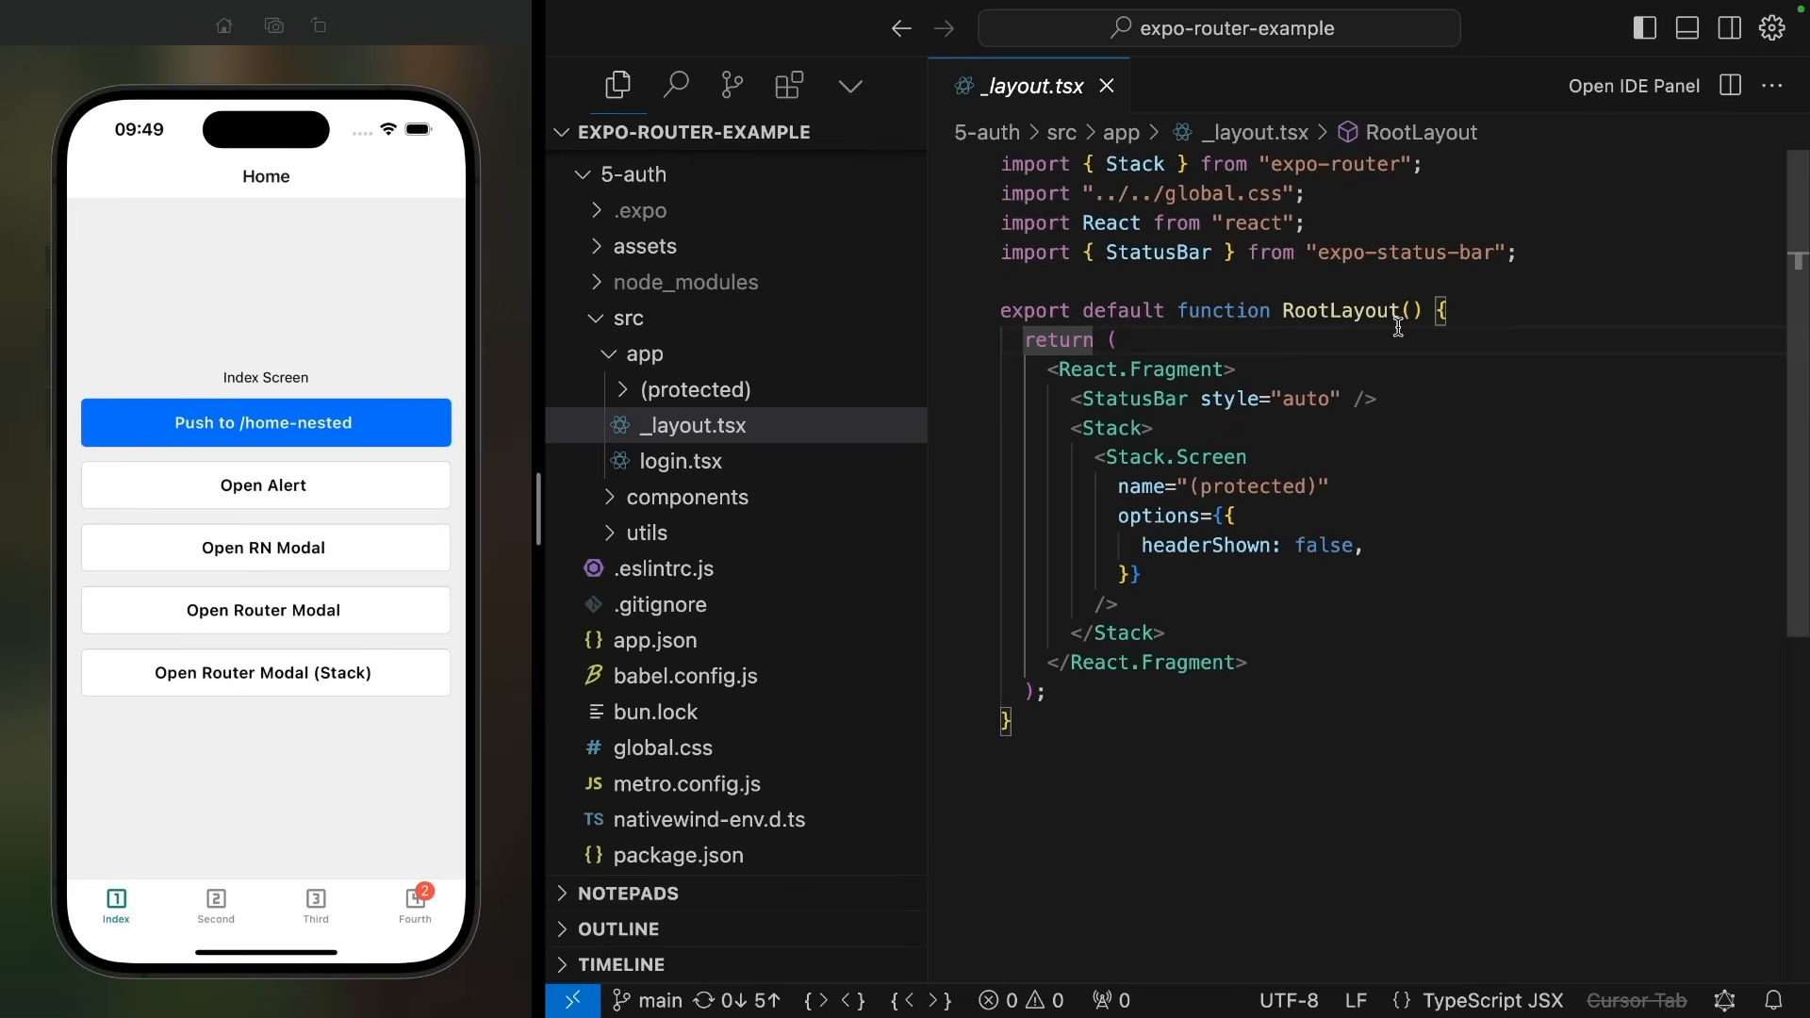
mouse_move(1188, 427)
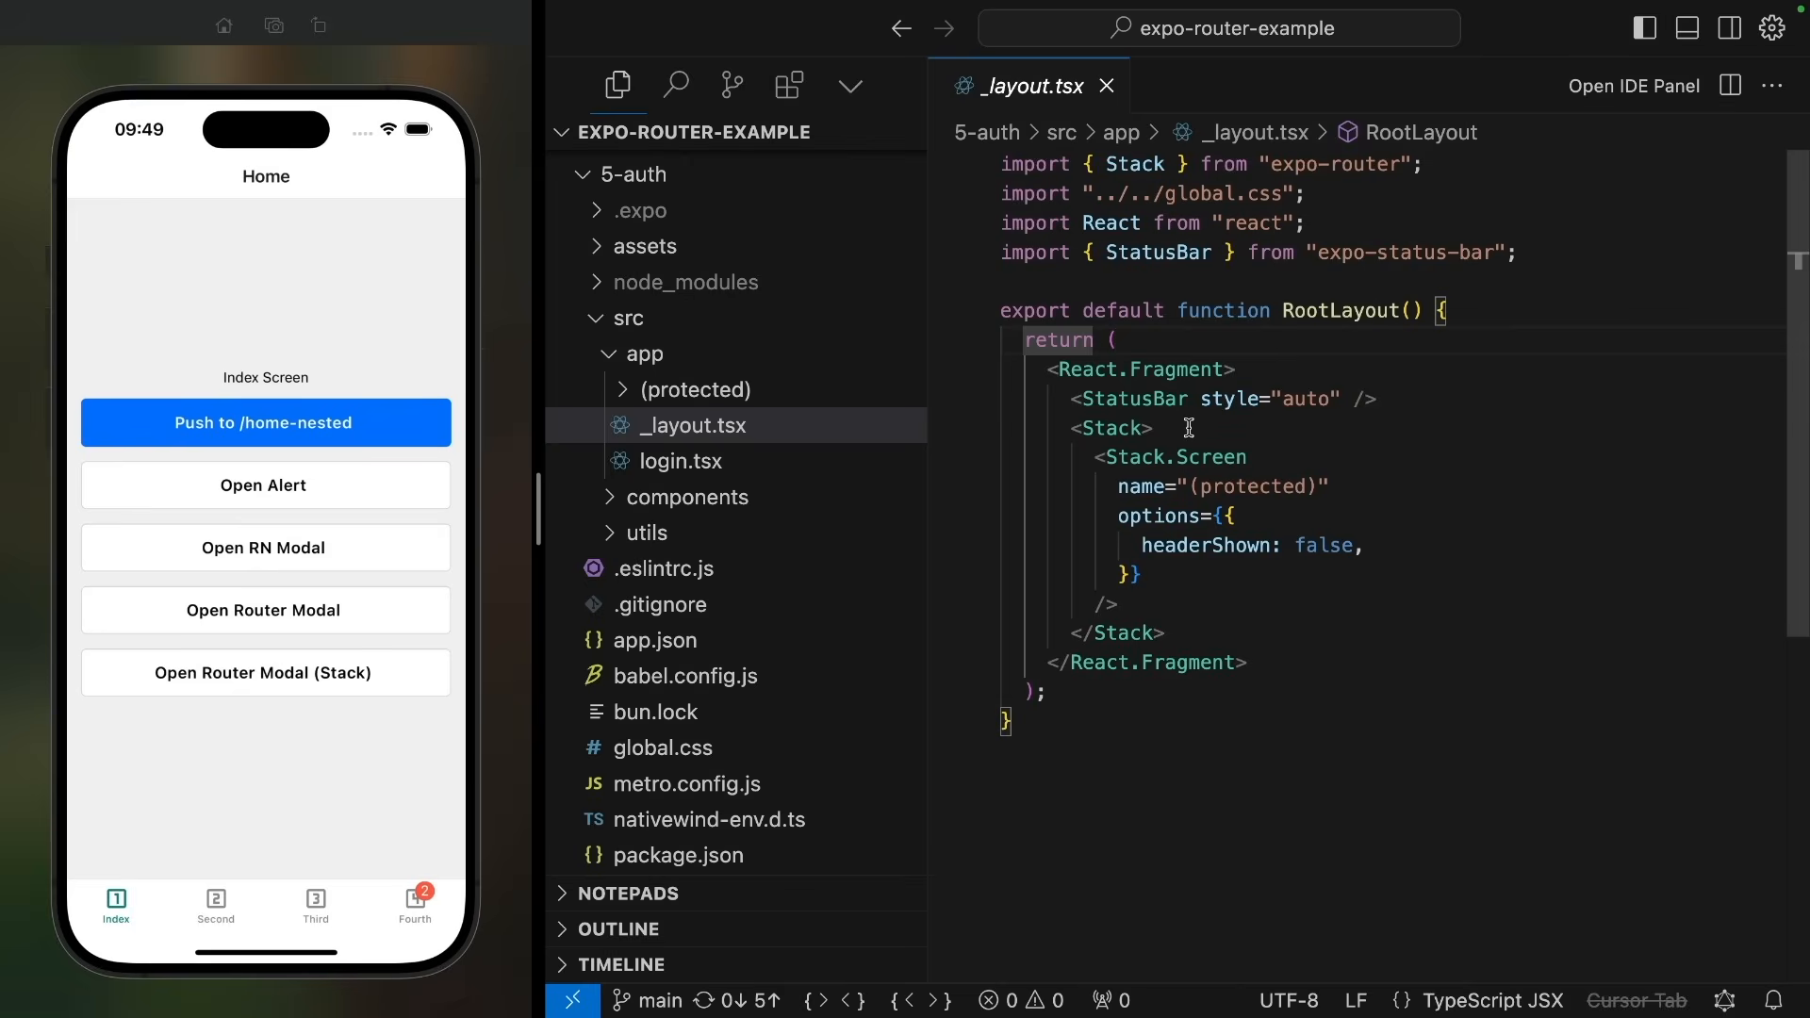
double_click(1114, 428)
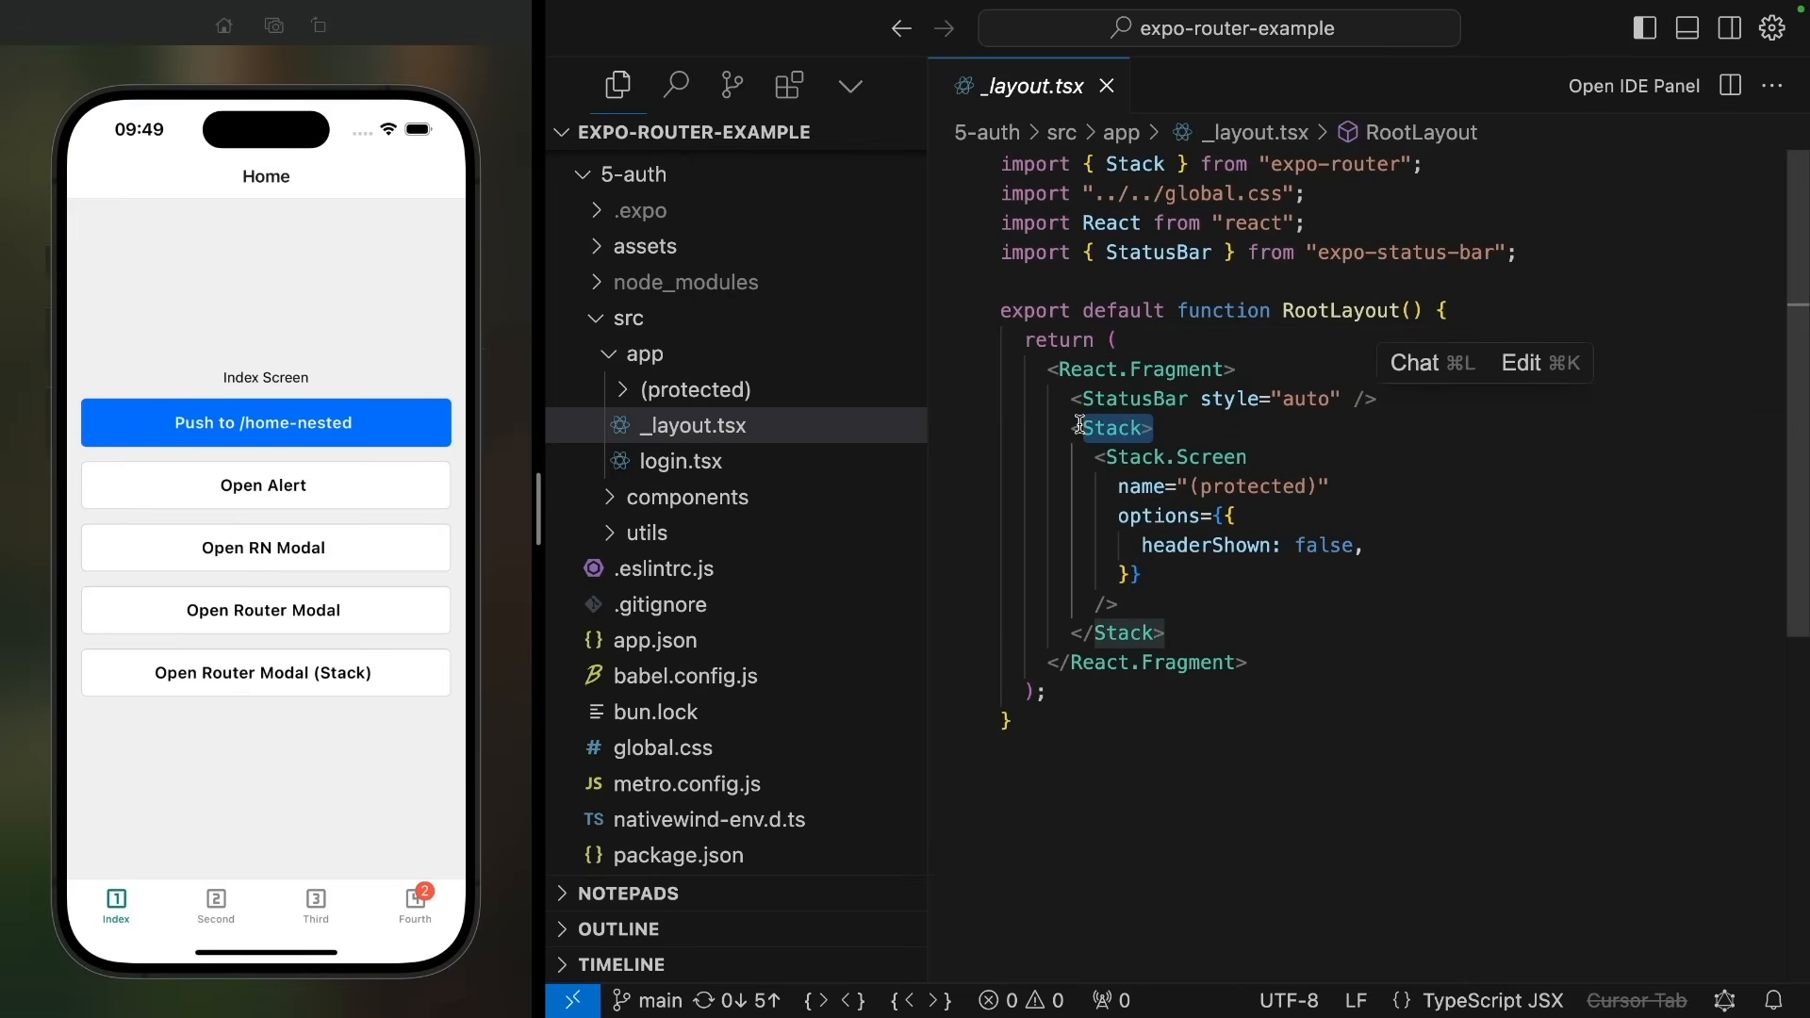
Step: Review the (protected), (tabs) and (home) layout files, ending on (protected)/_layout.tsx
click(701, 389)
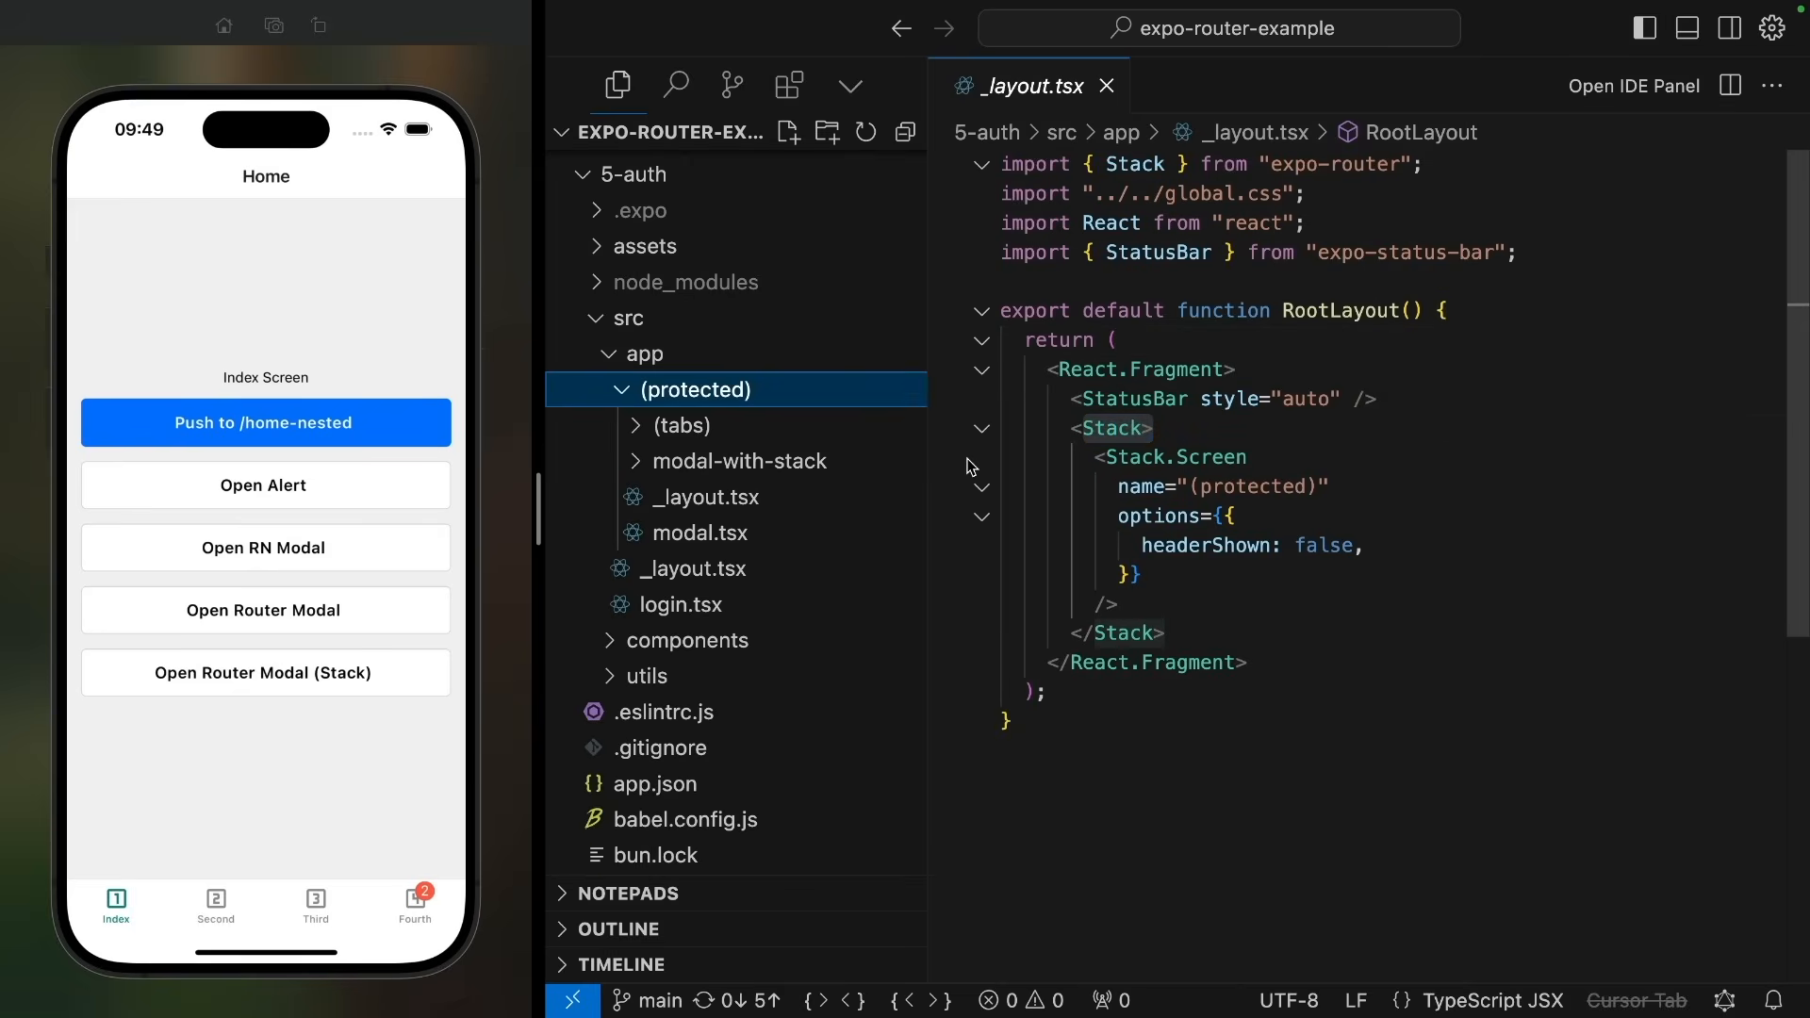
click(709, 497)
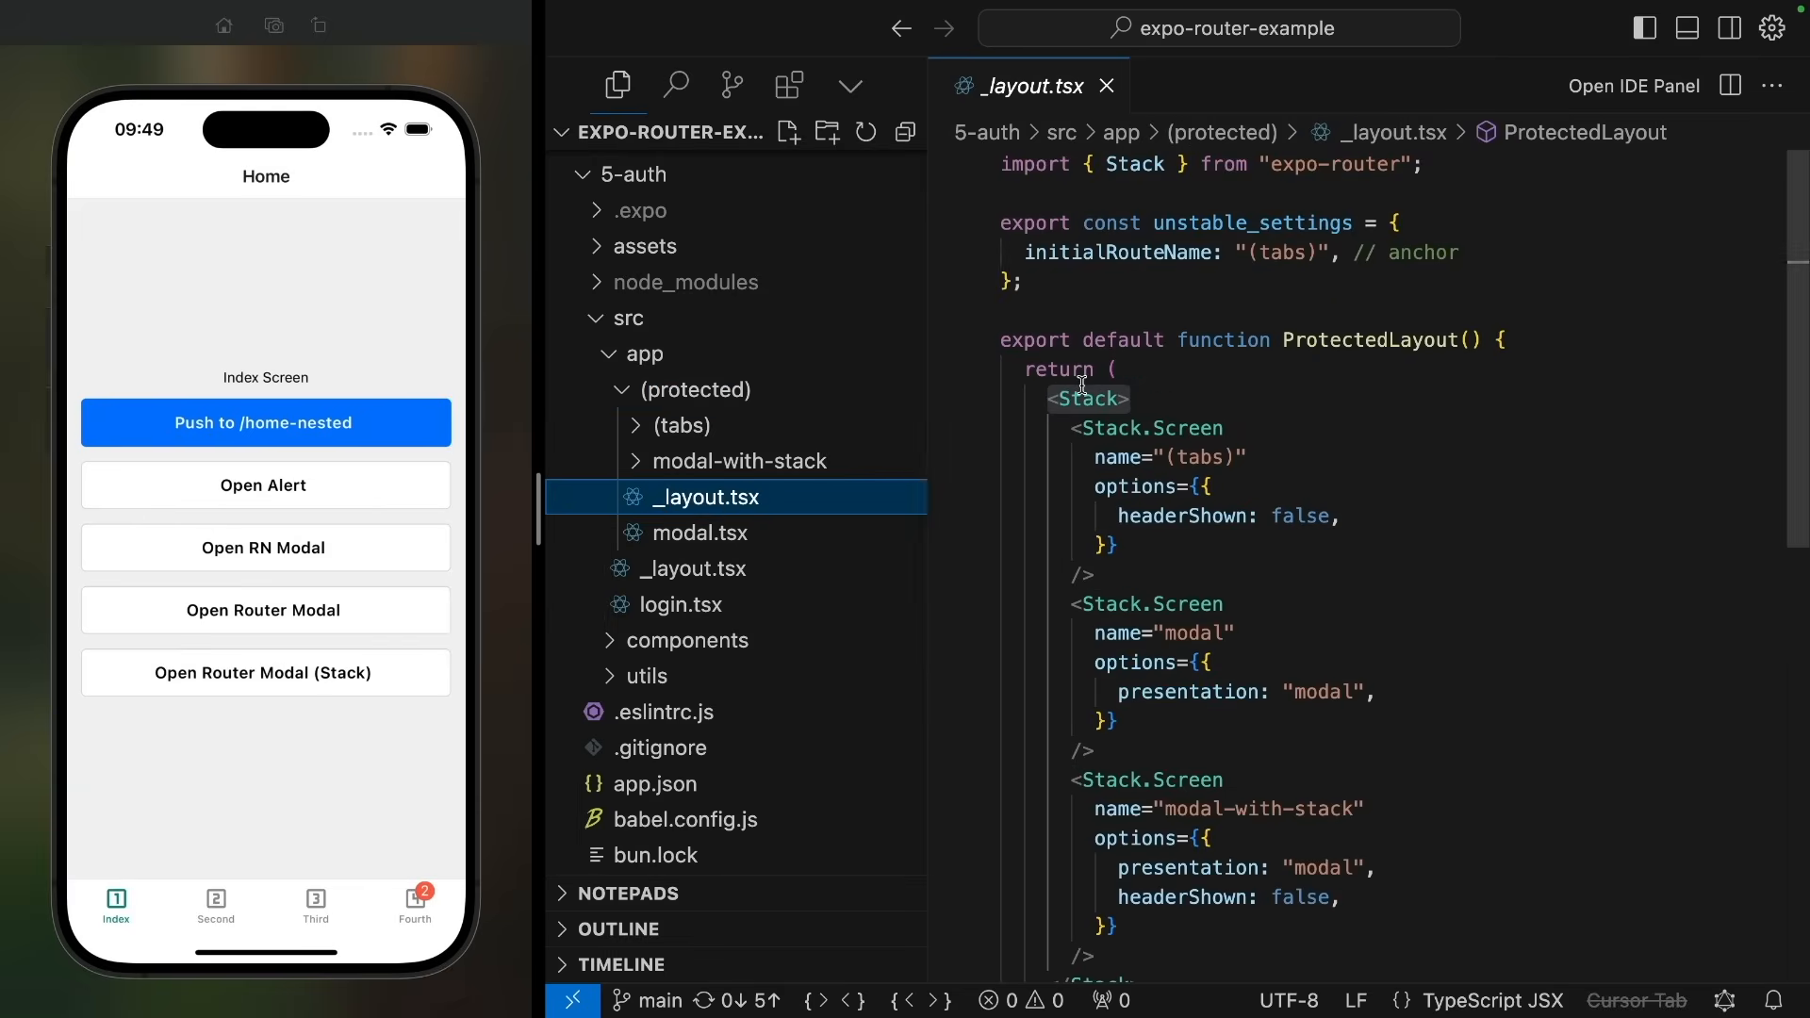
click(685, 425)
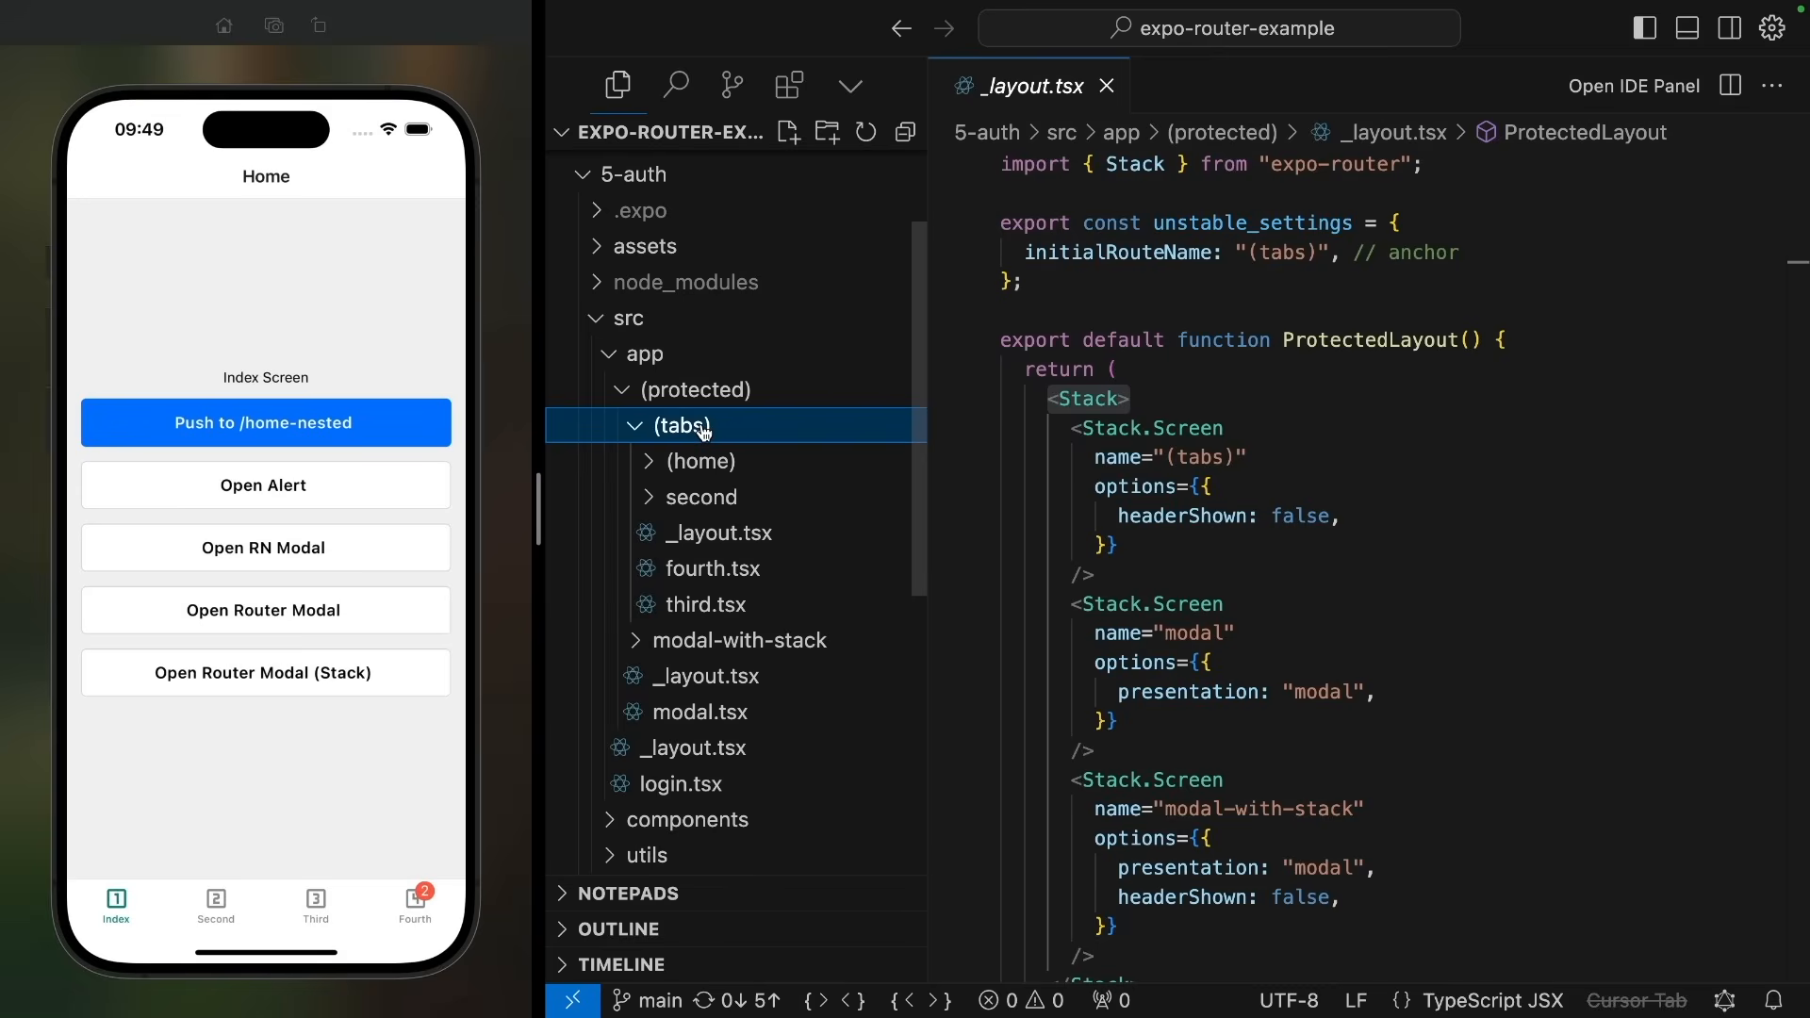
click(720, 532)
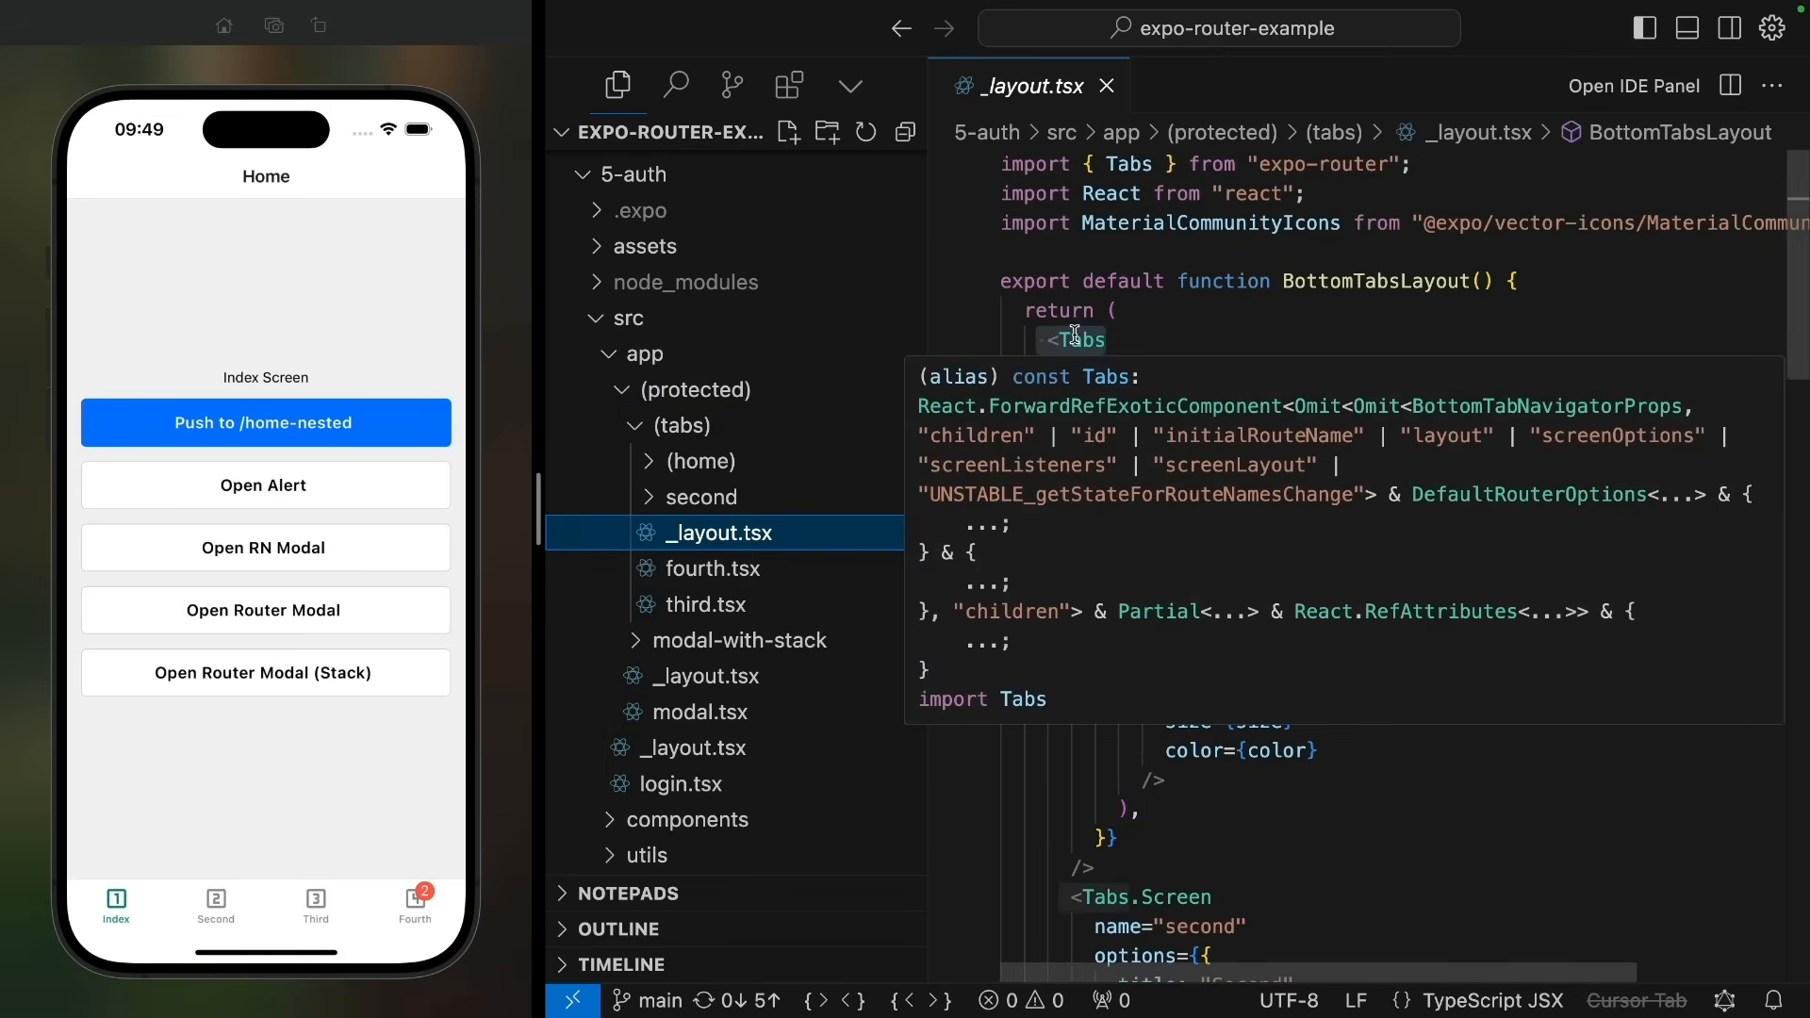
click(699, 461)
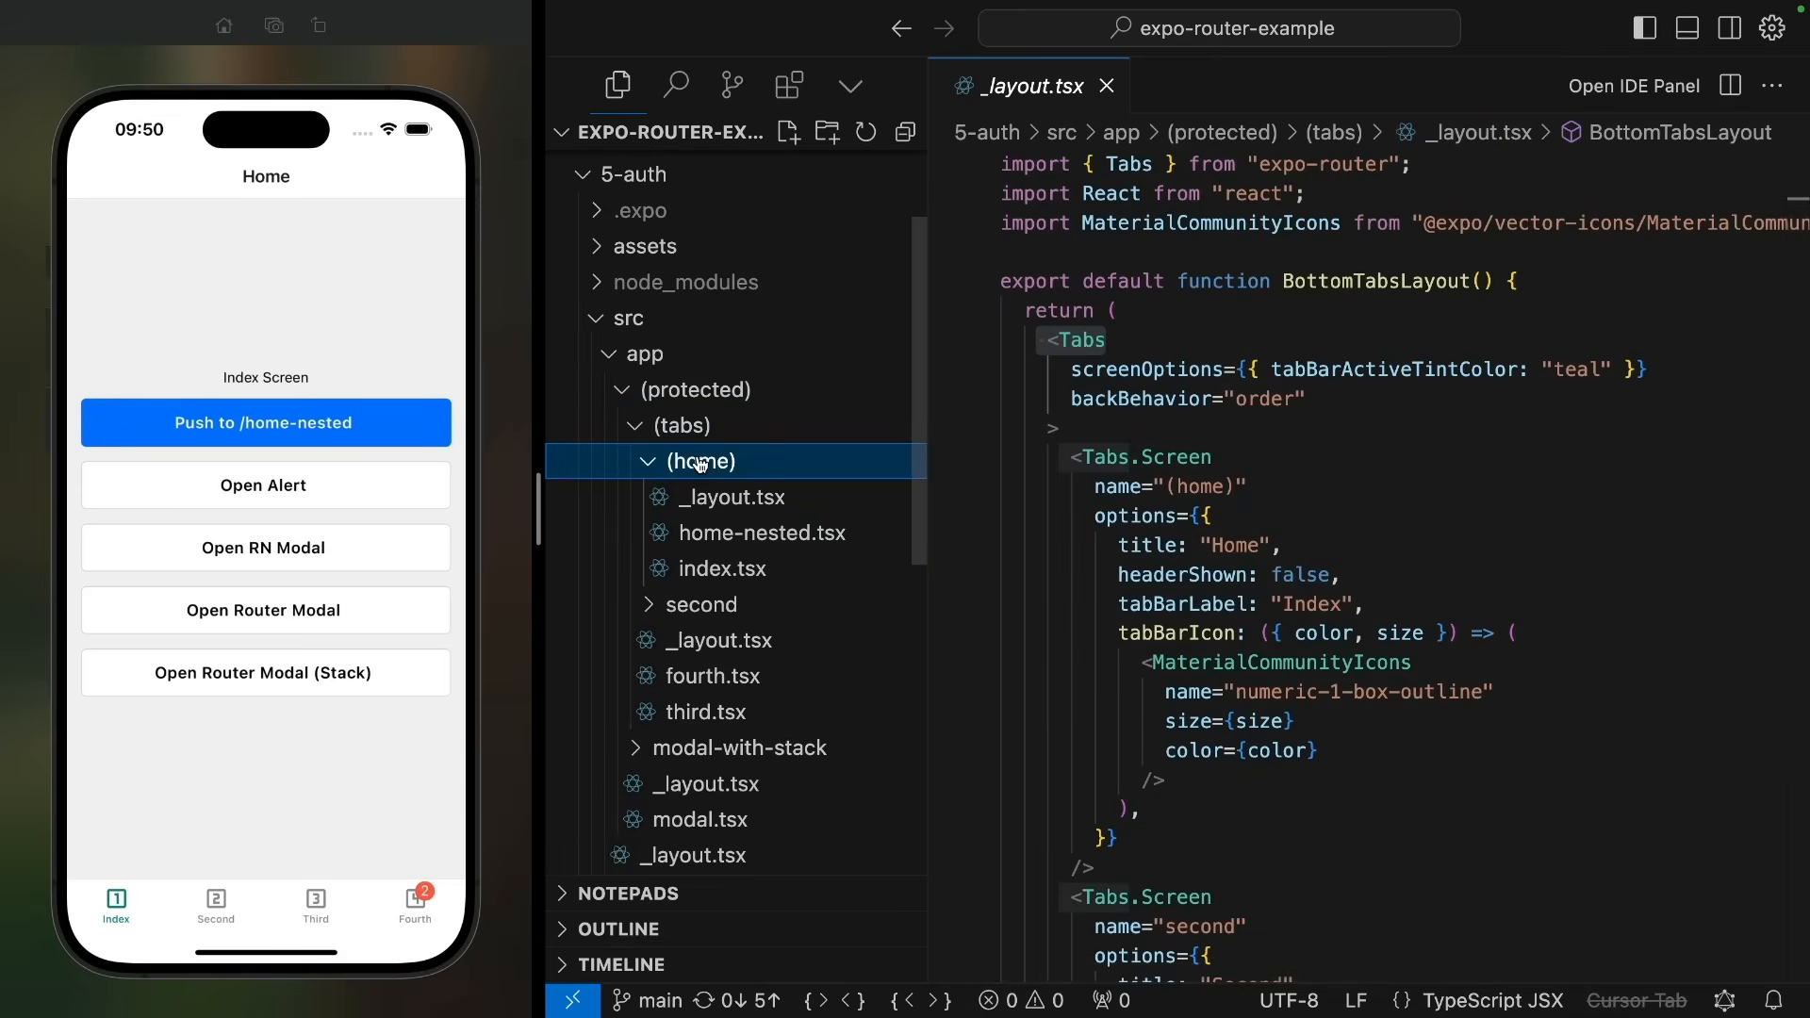
click(736, 496)
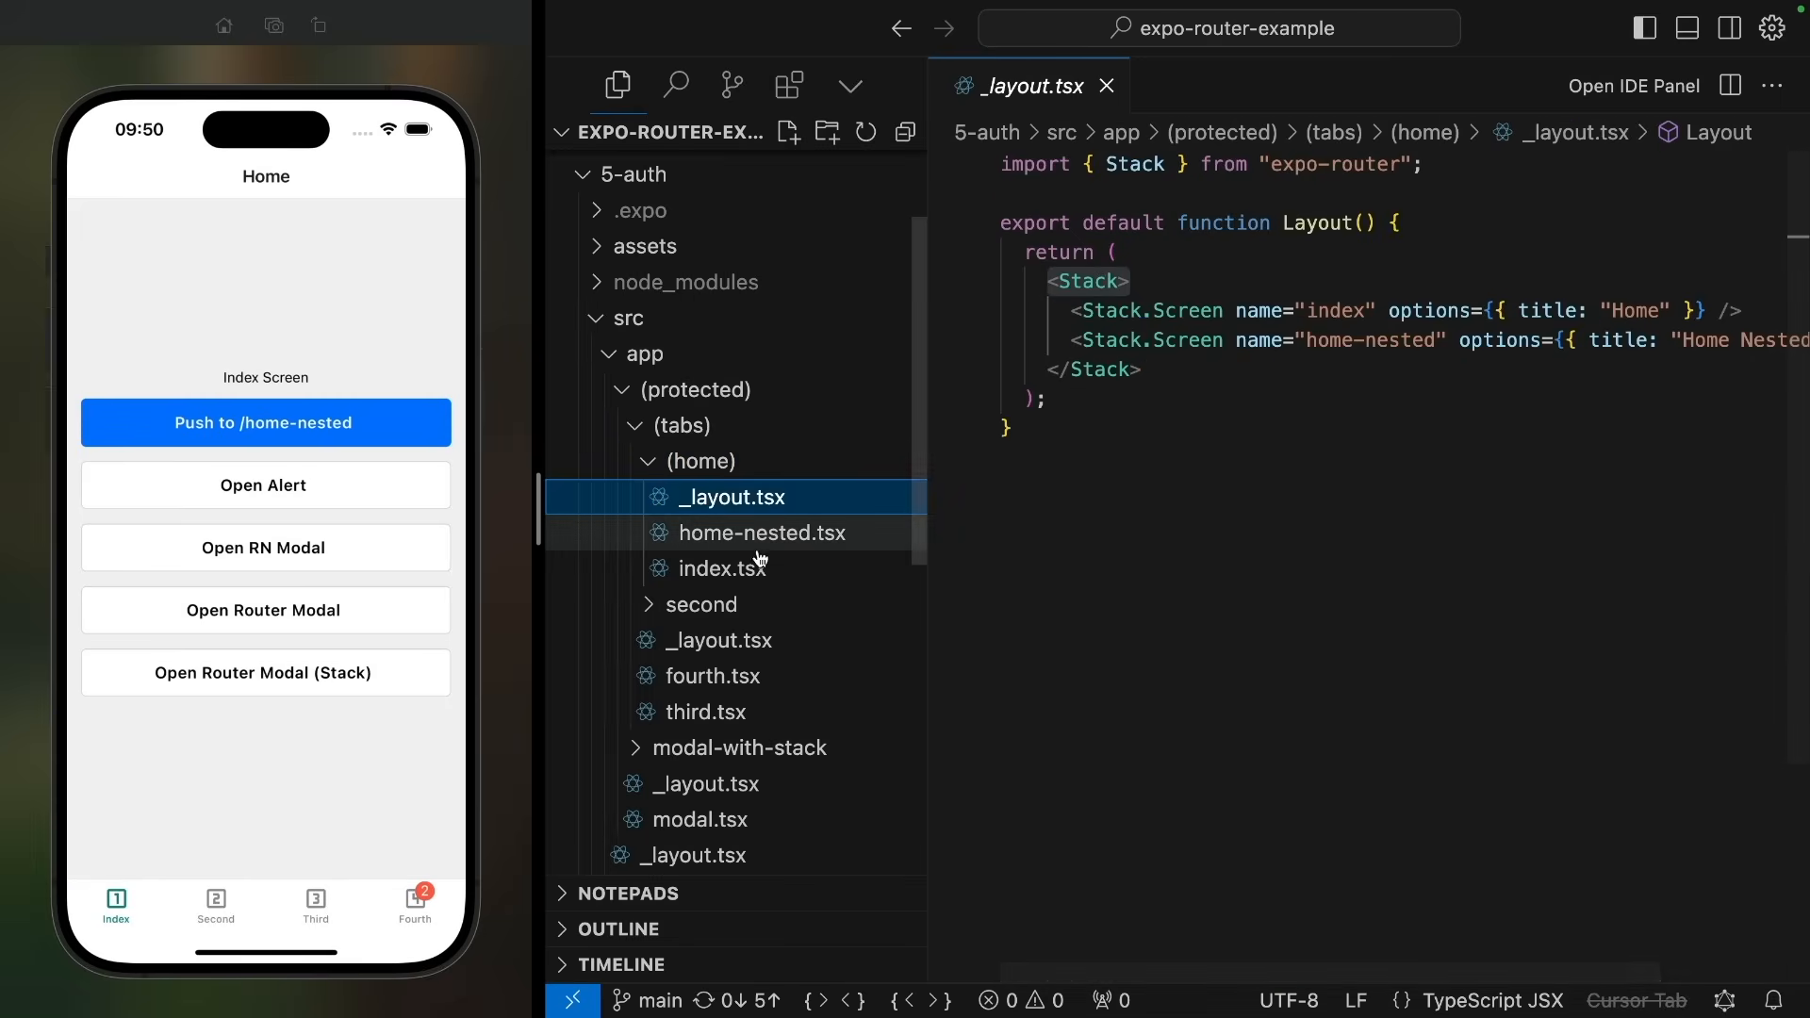
click(719, 567)
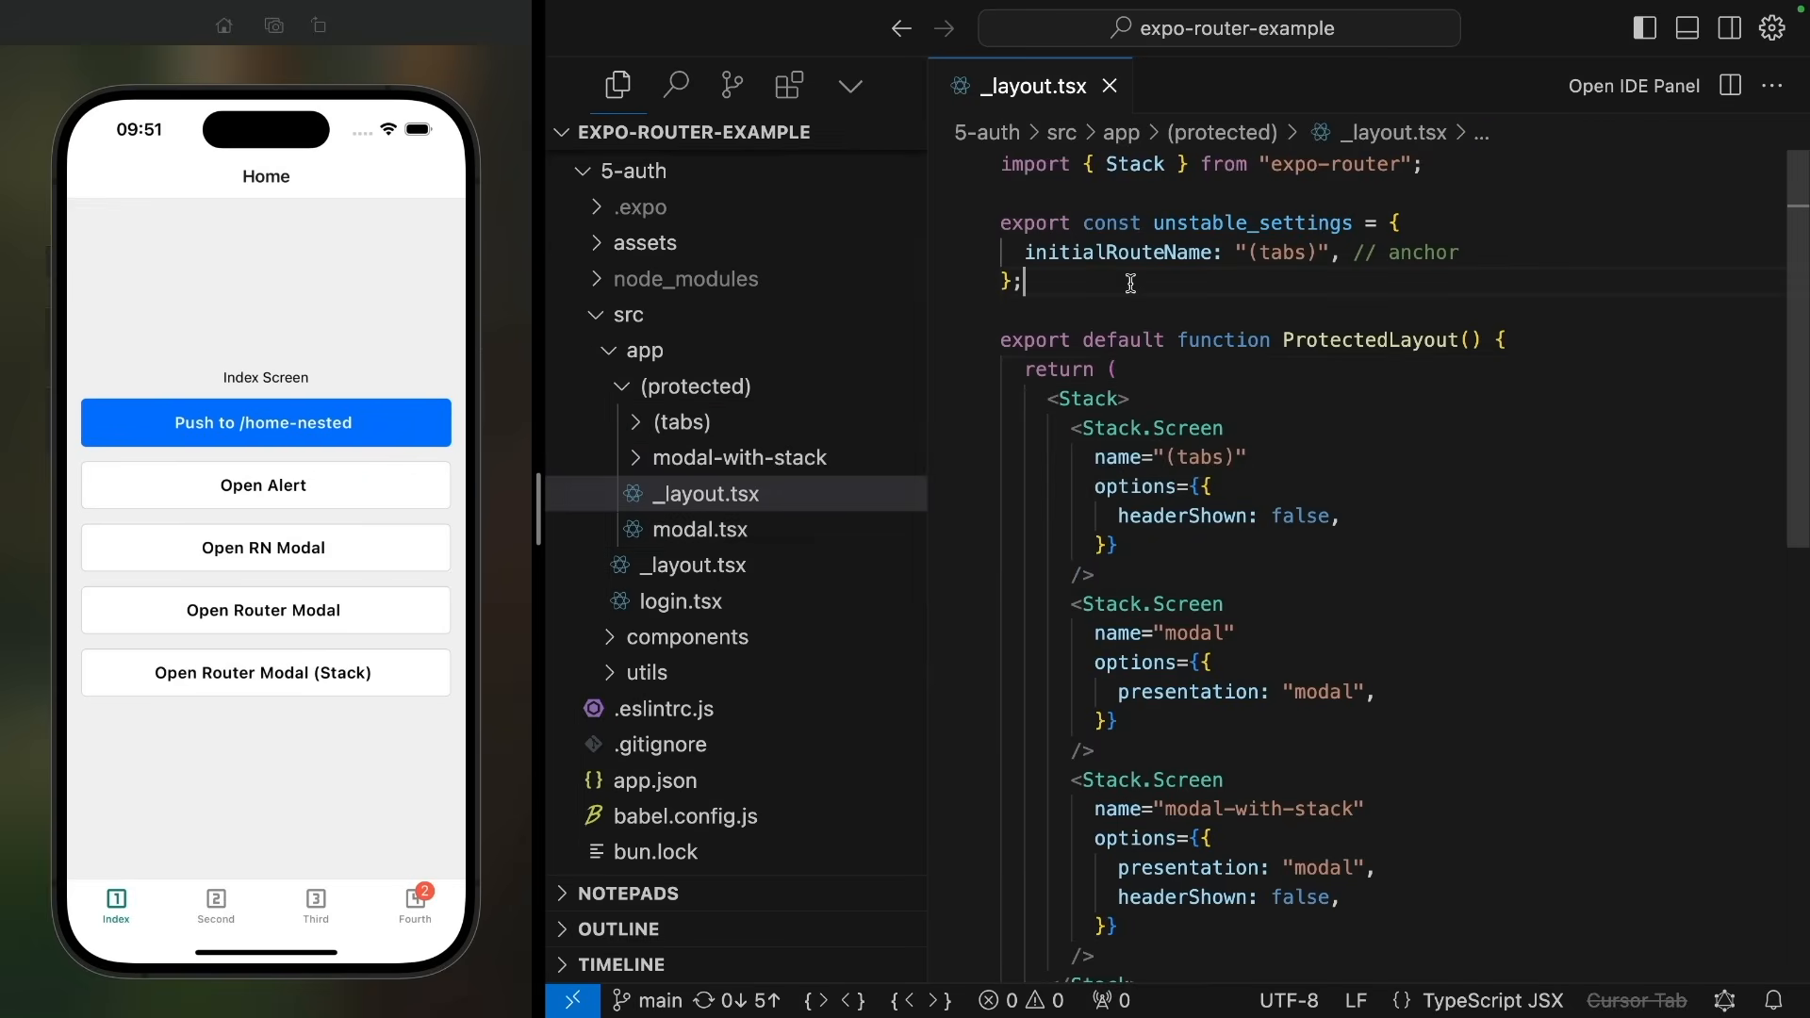
Step: Declare const isLoggedIn = false and return <Redirect href="/login" /> when not logged in
text(const)
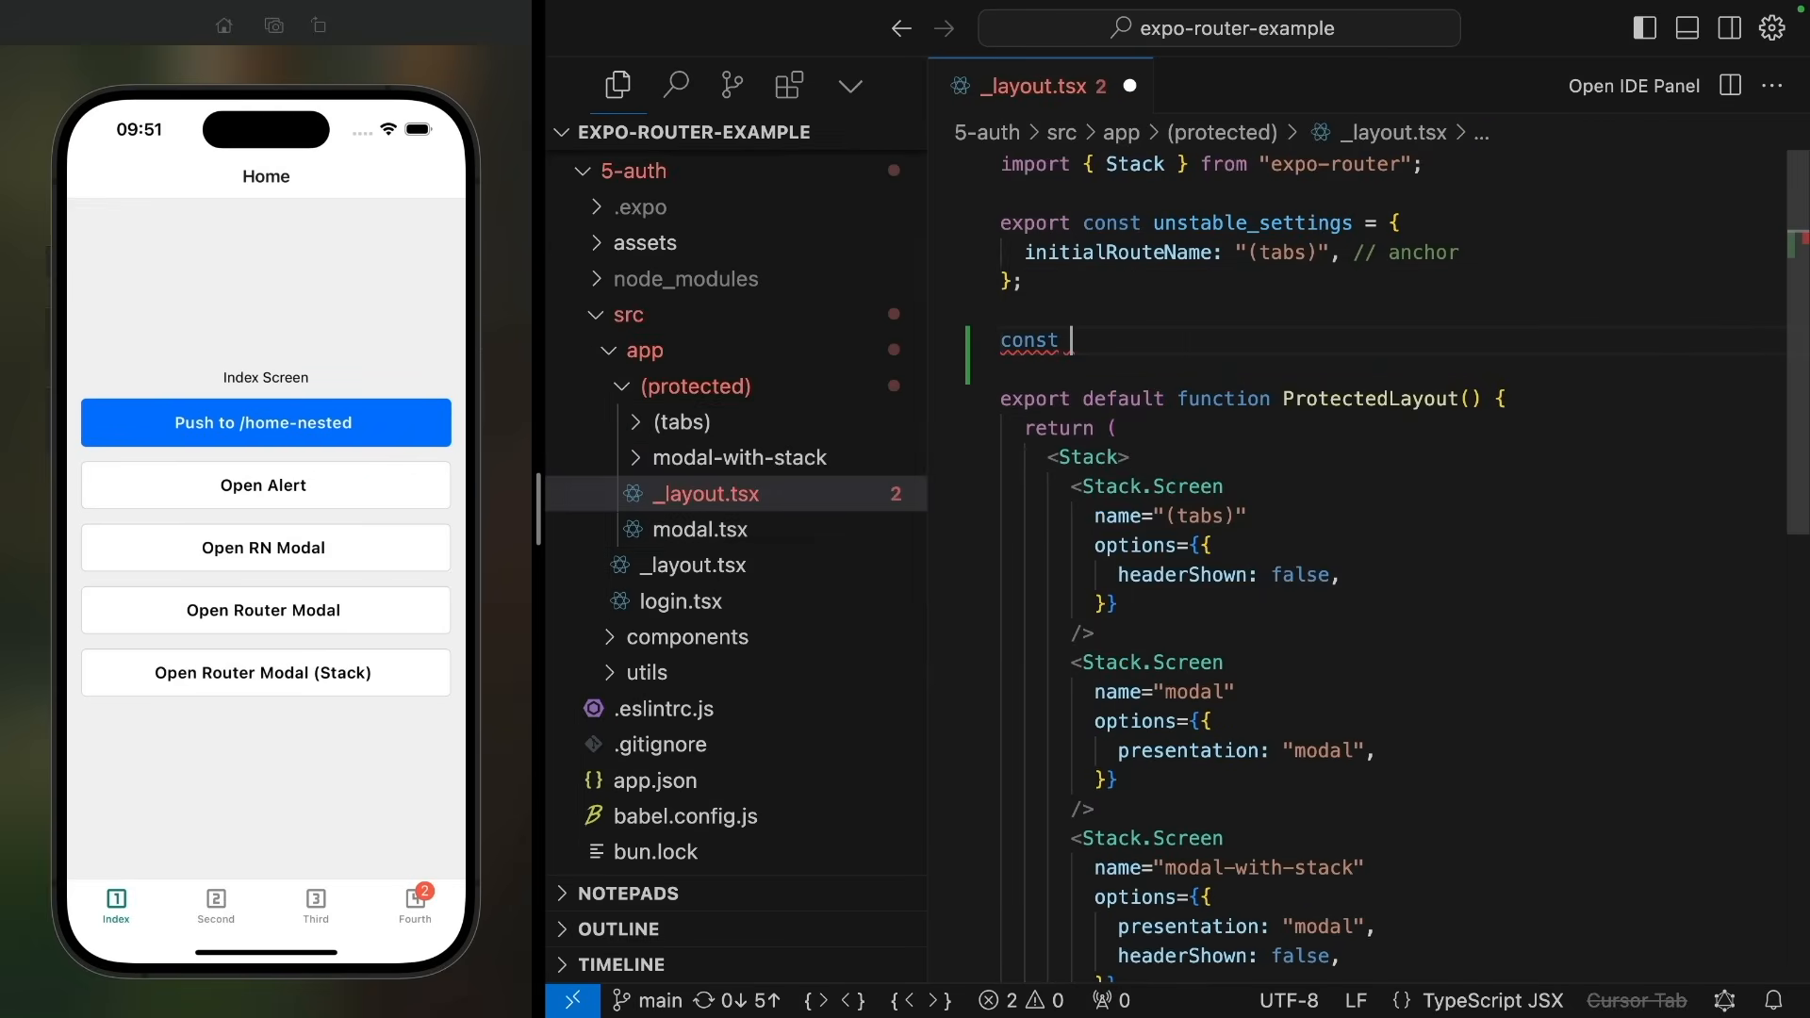
text(isLogged)
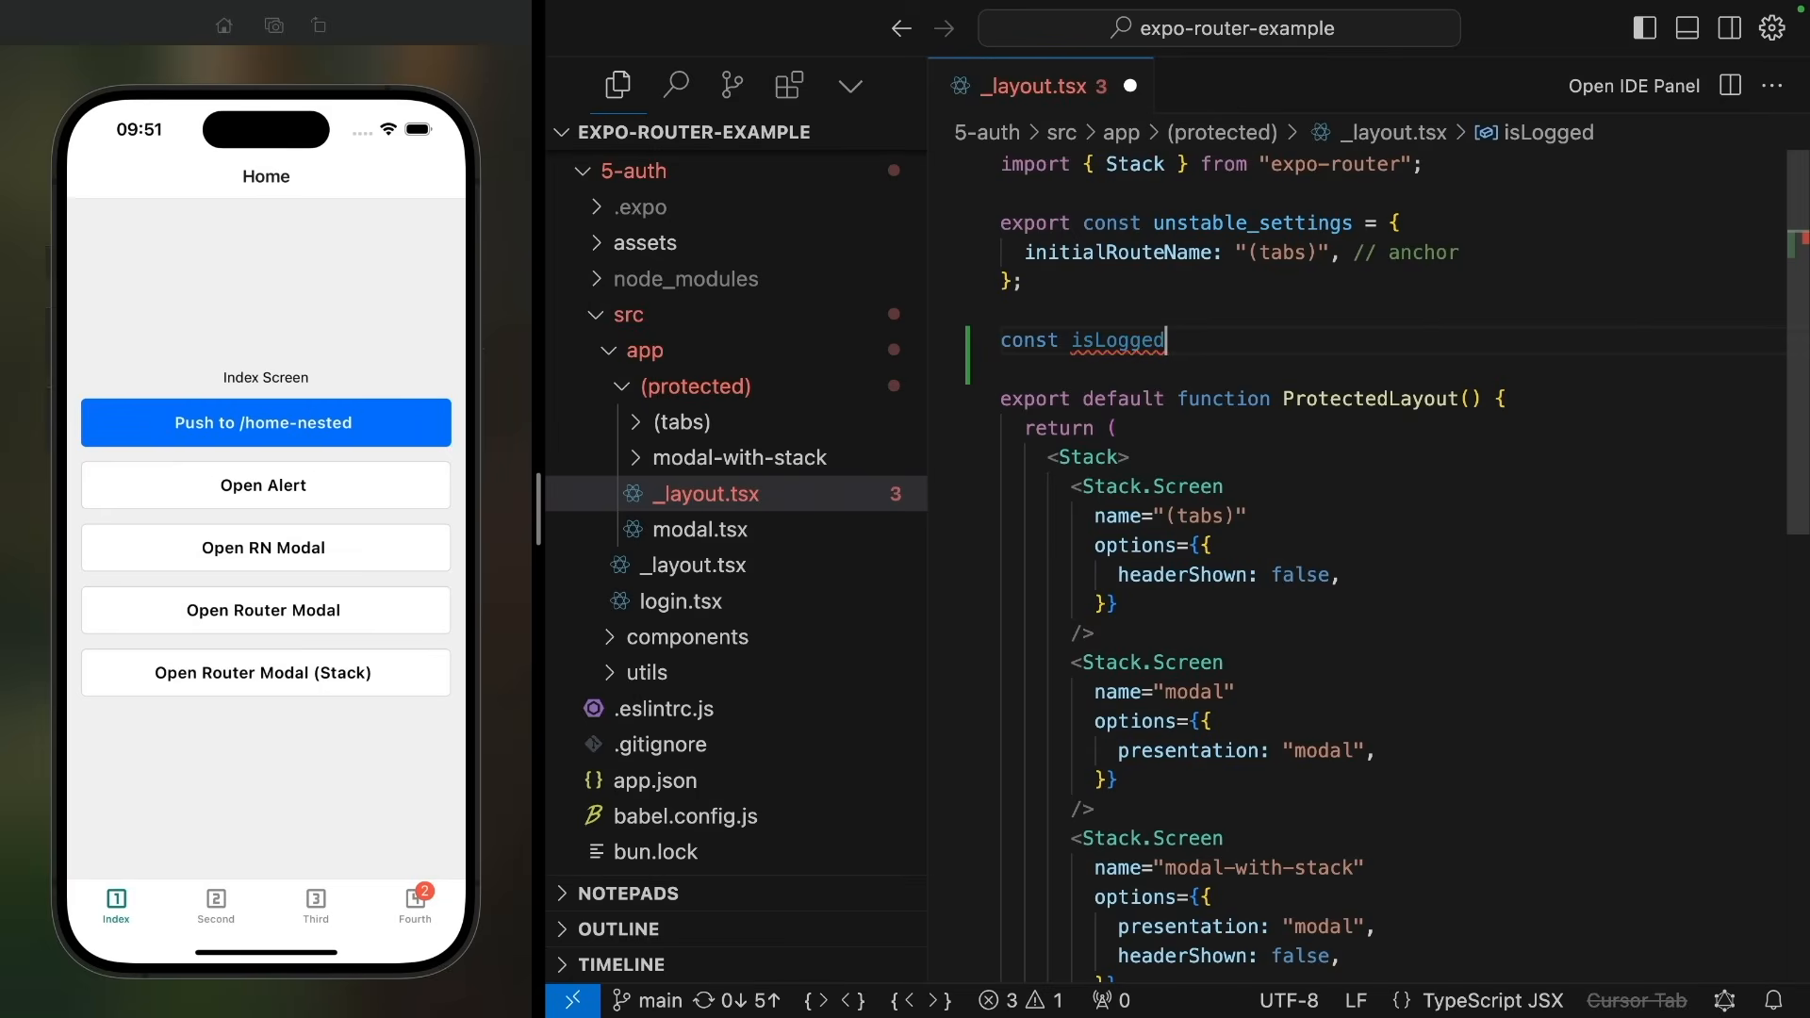
text(In = false;)
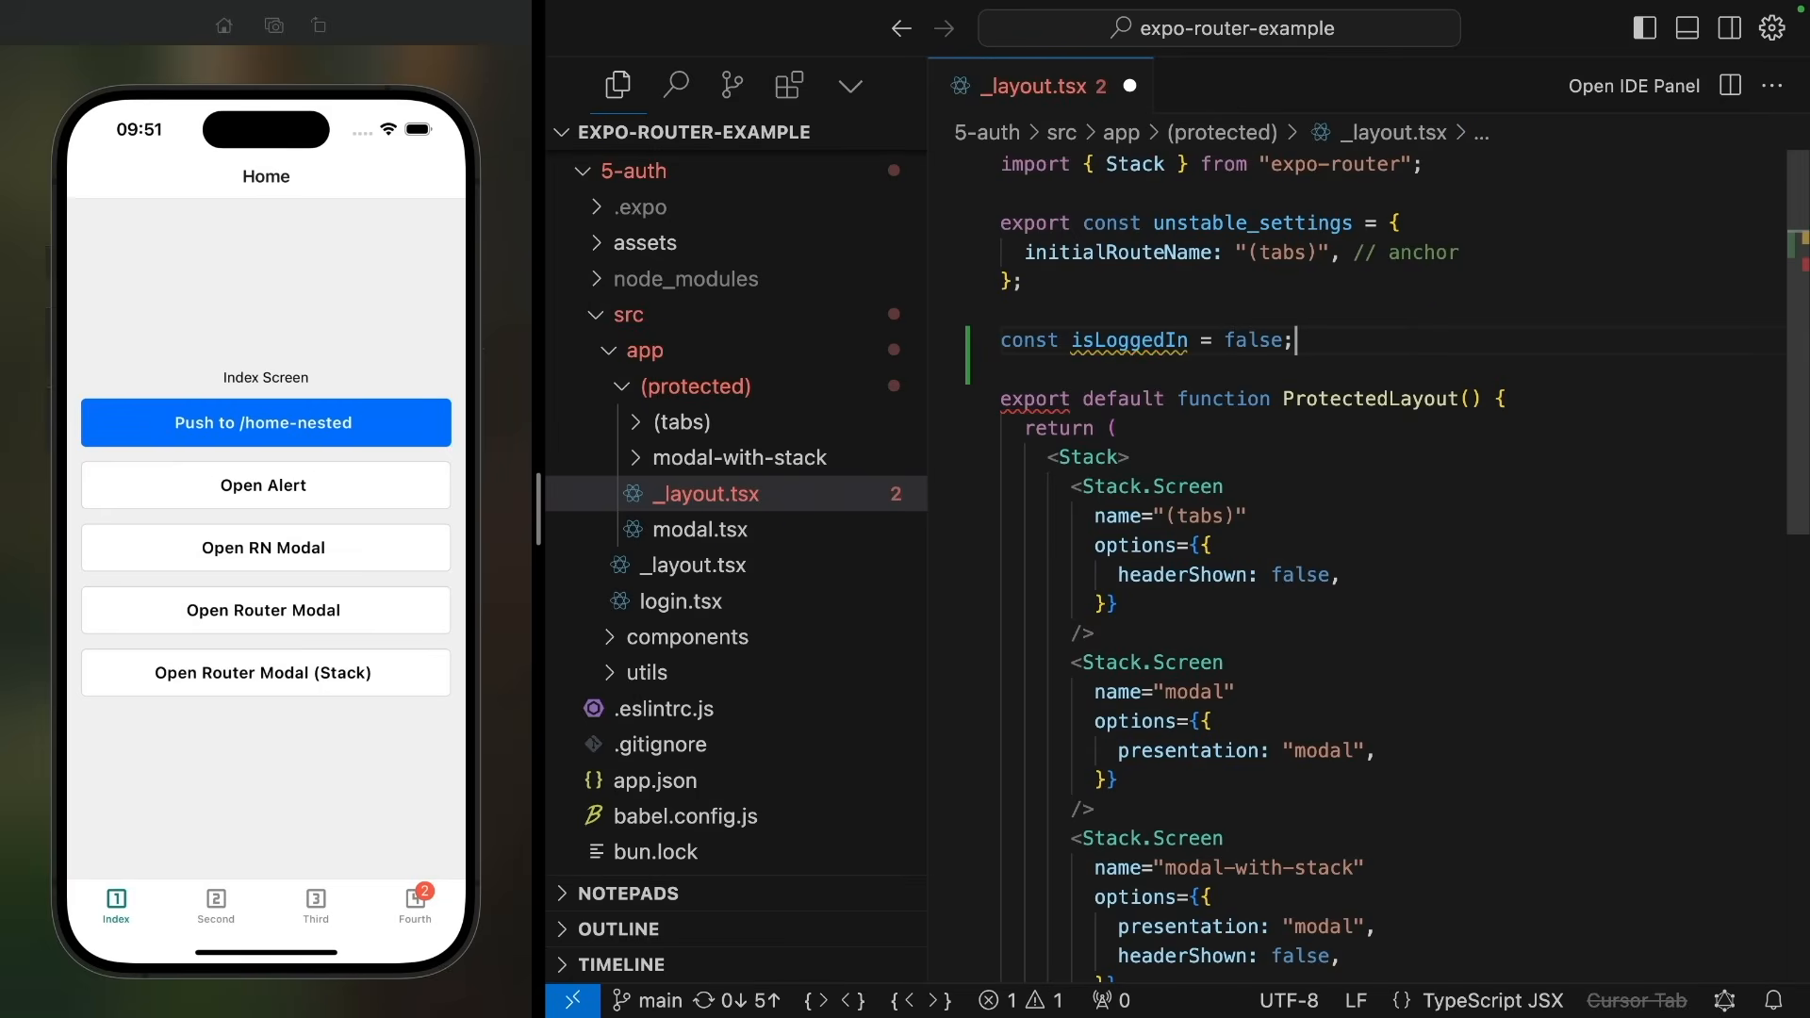
text(if ()
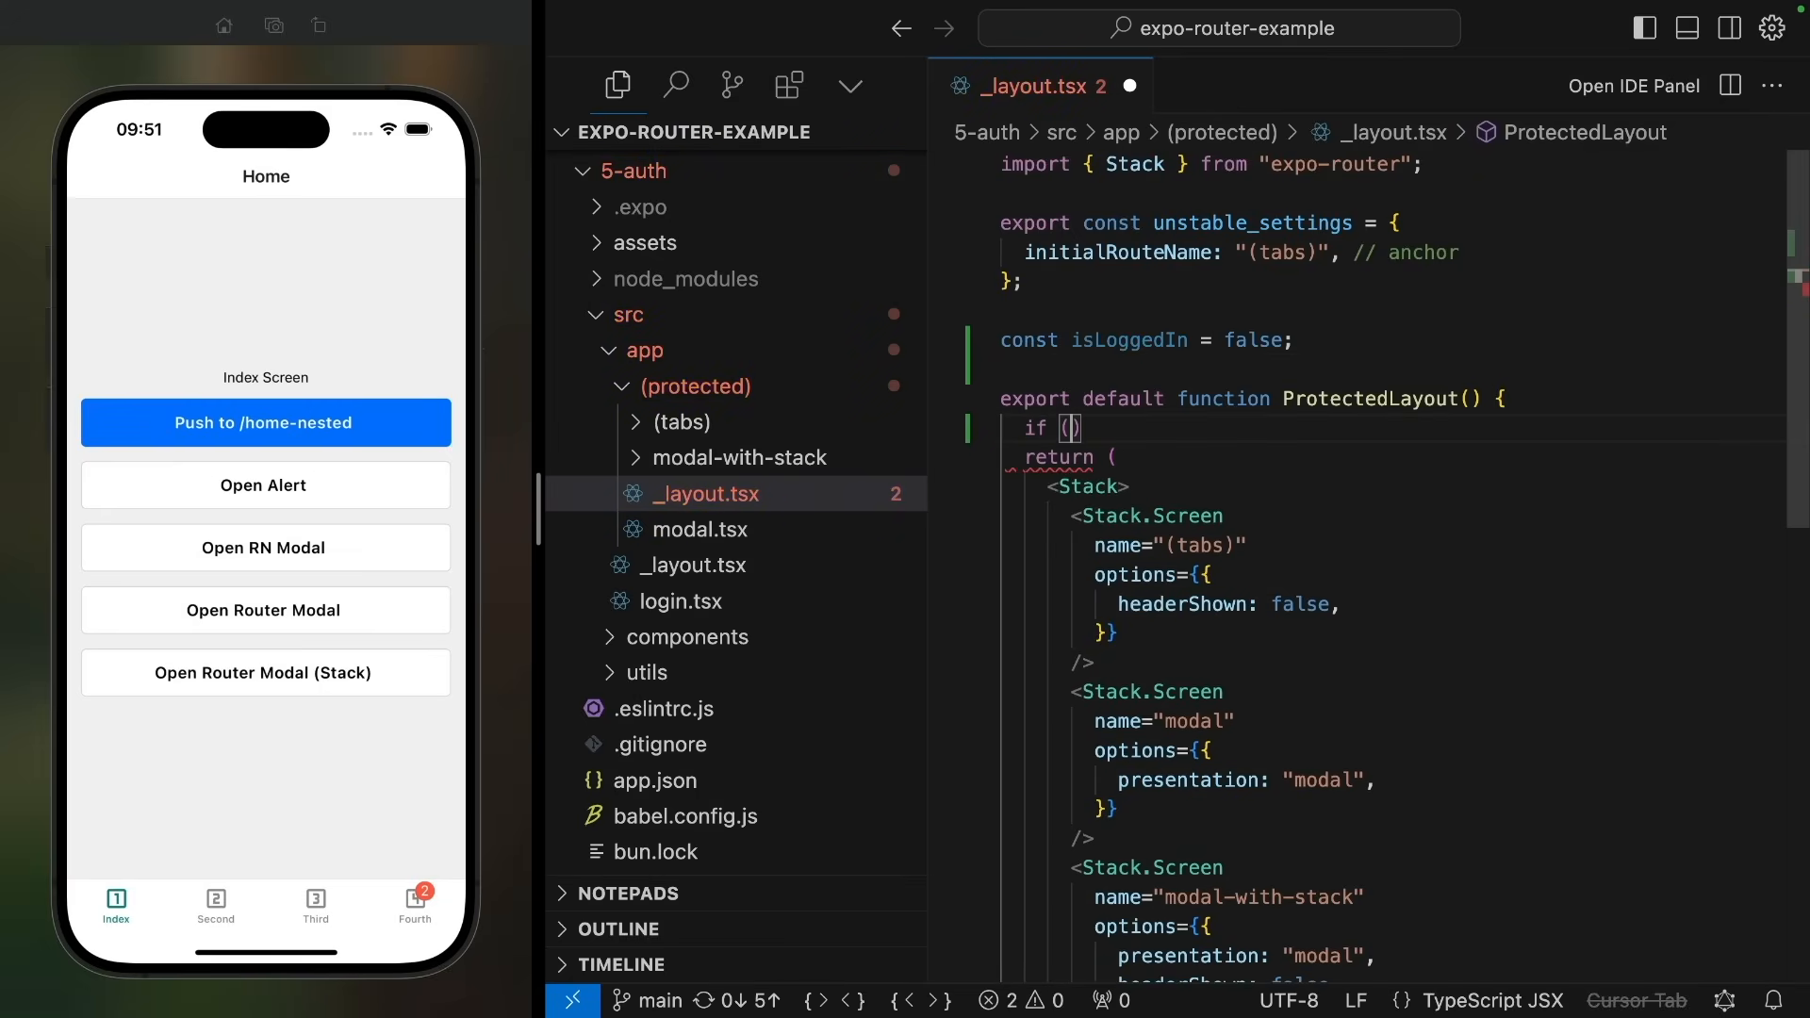
text(!isLoggedIn)
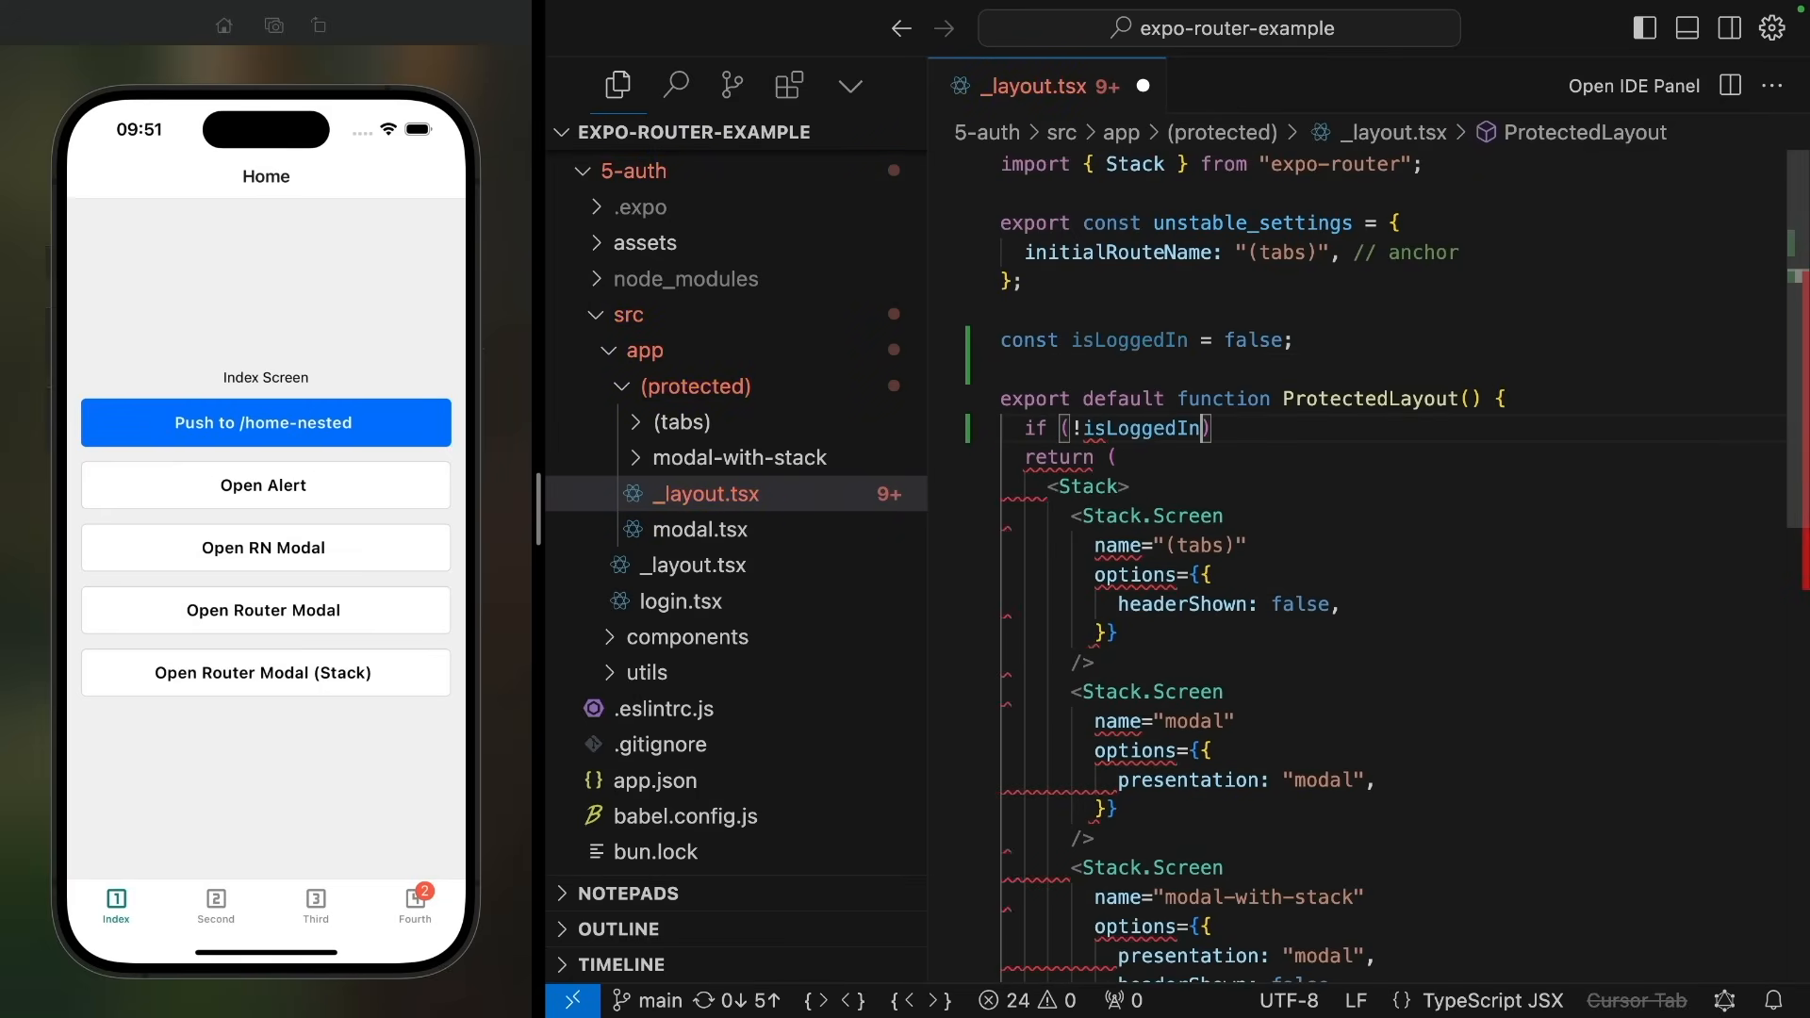
text(r)
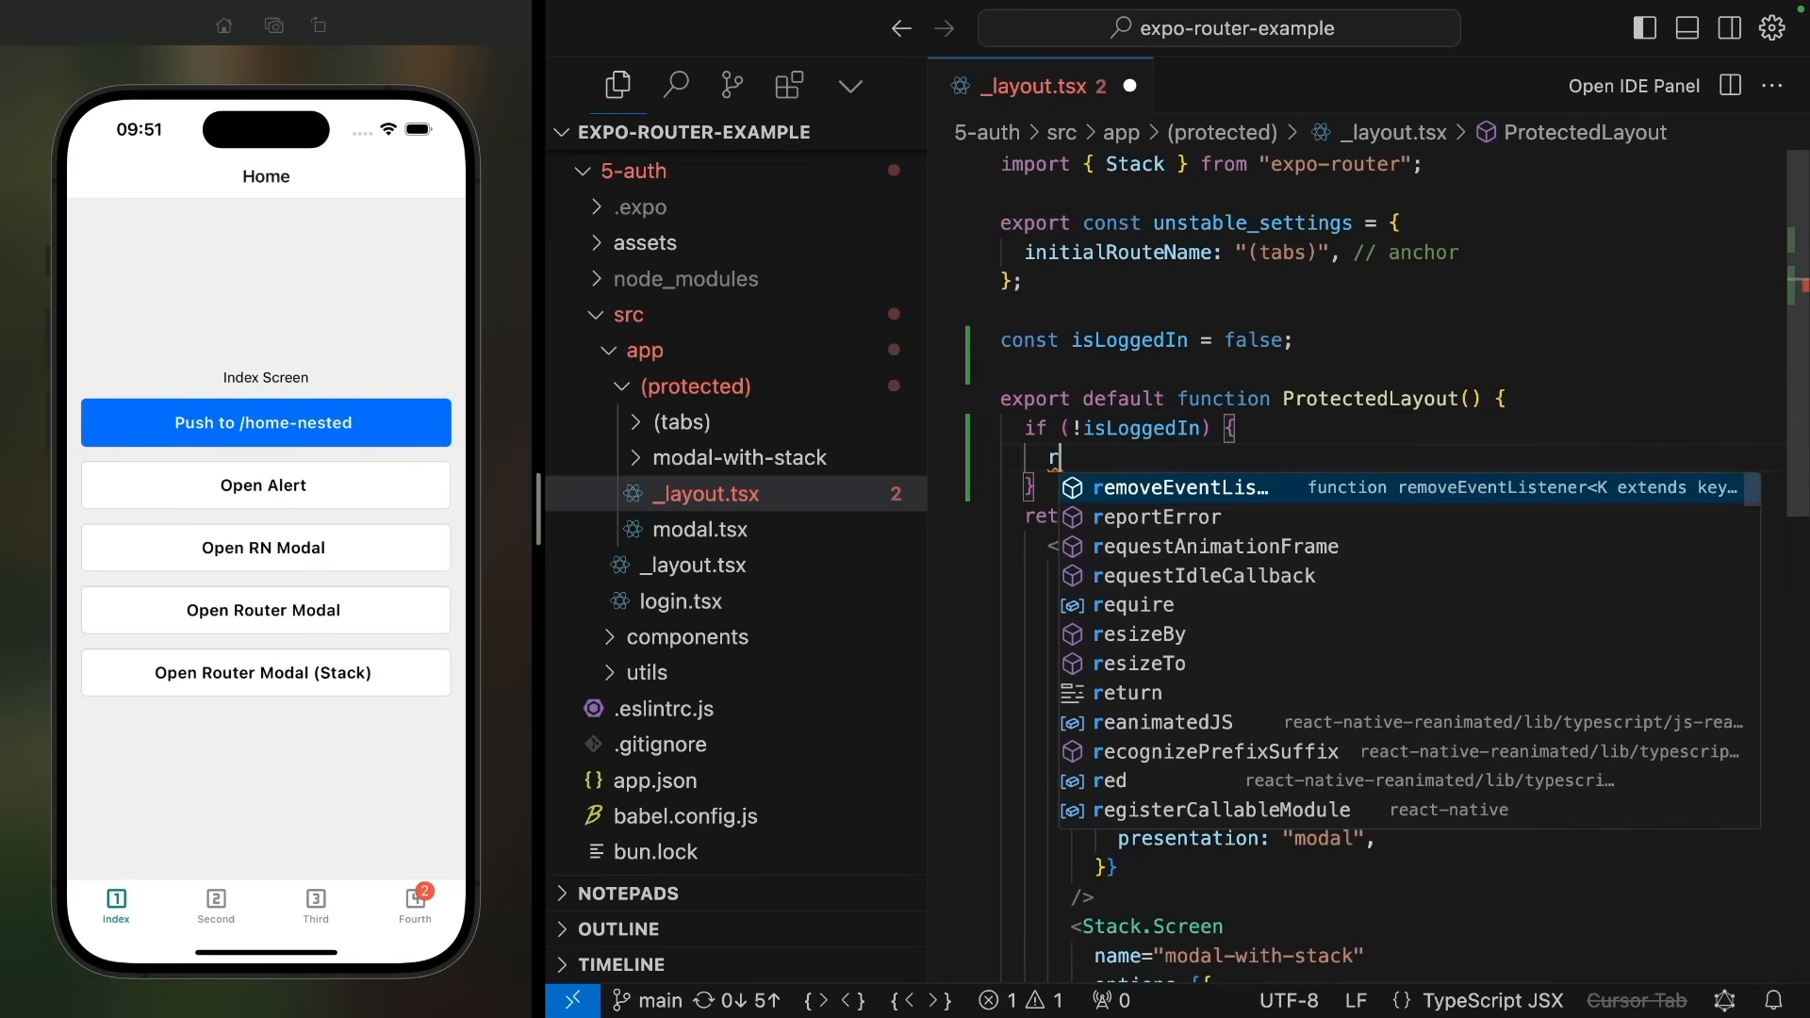
text(eturn <Redirect href="/" />)
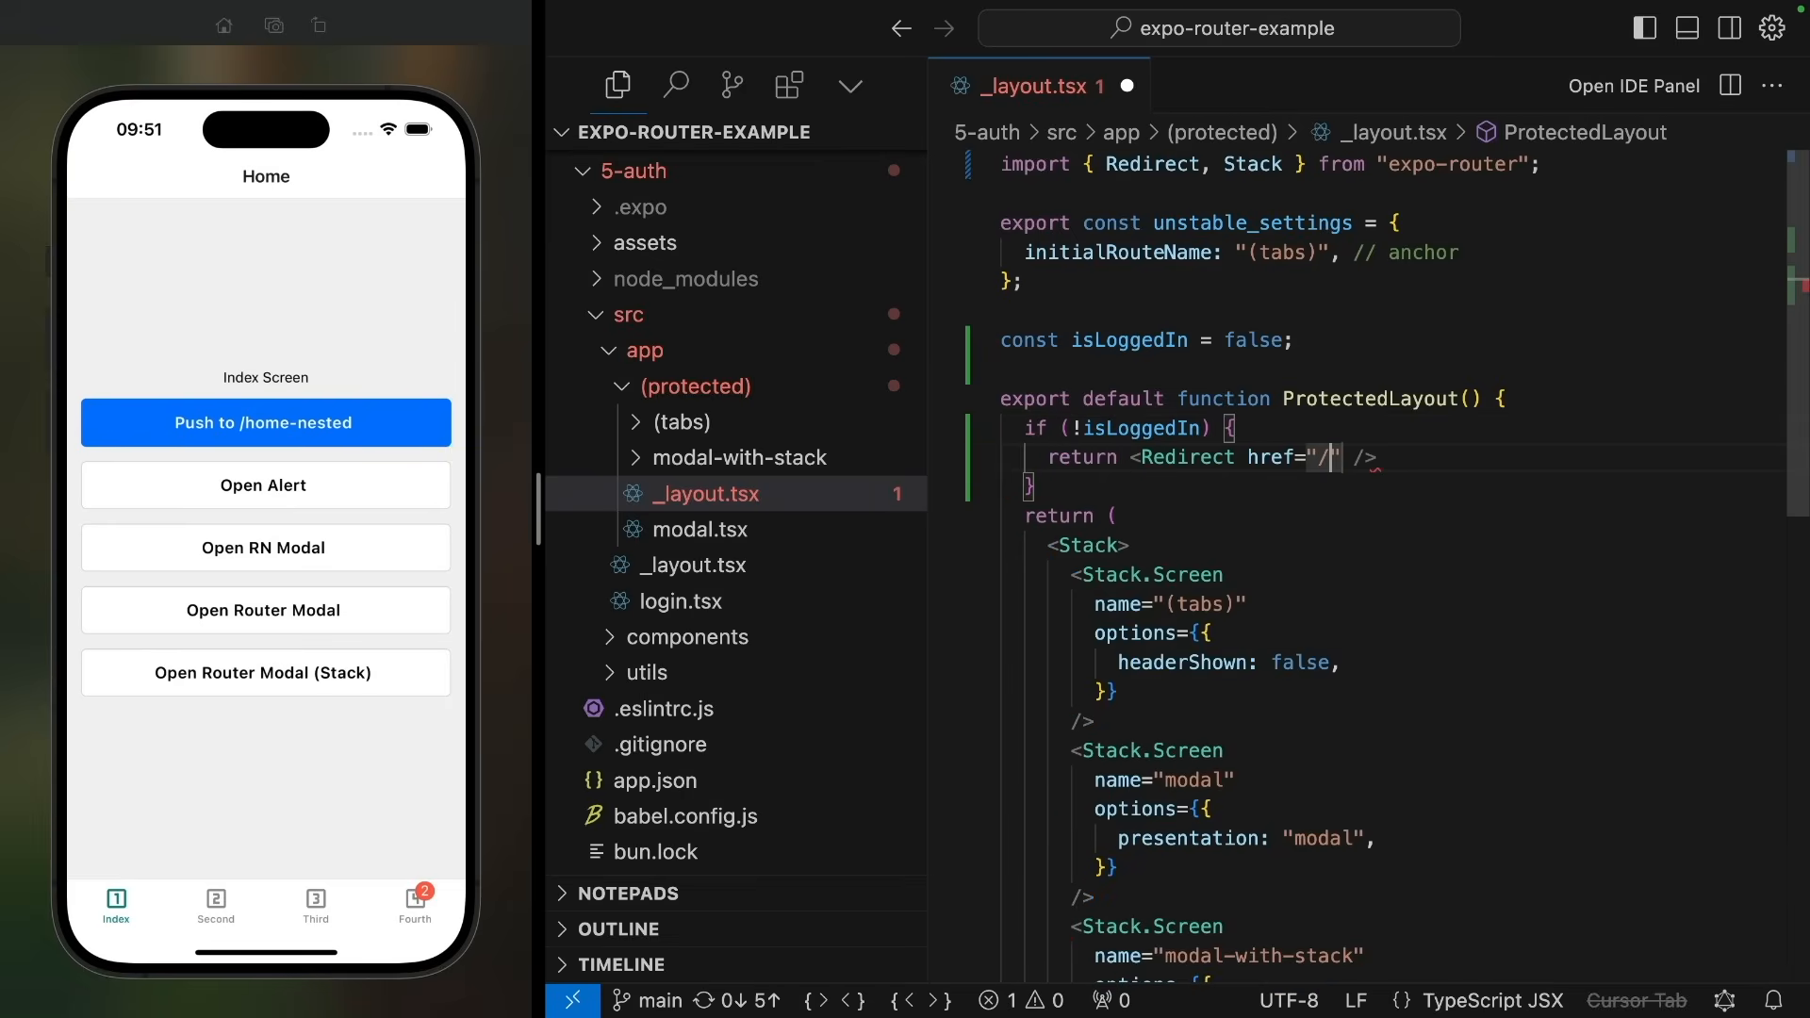
text(login)
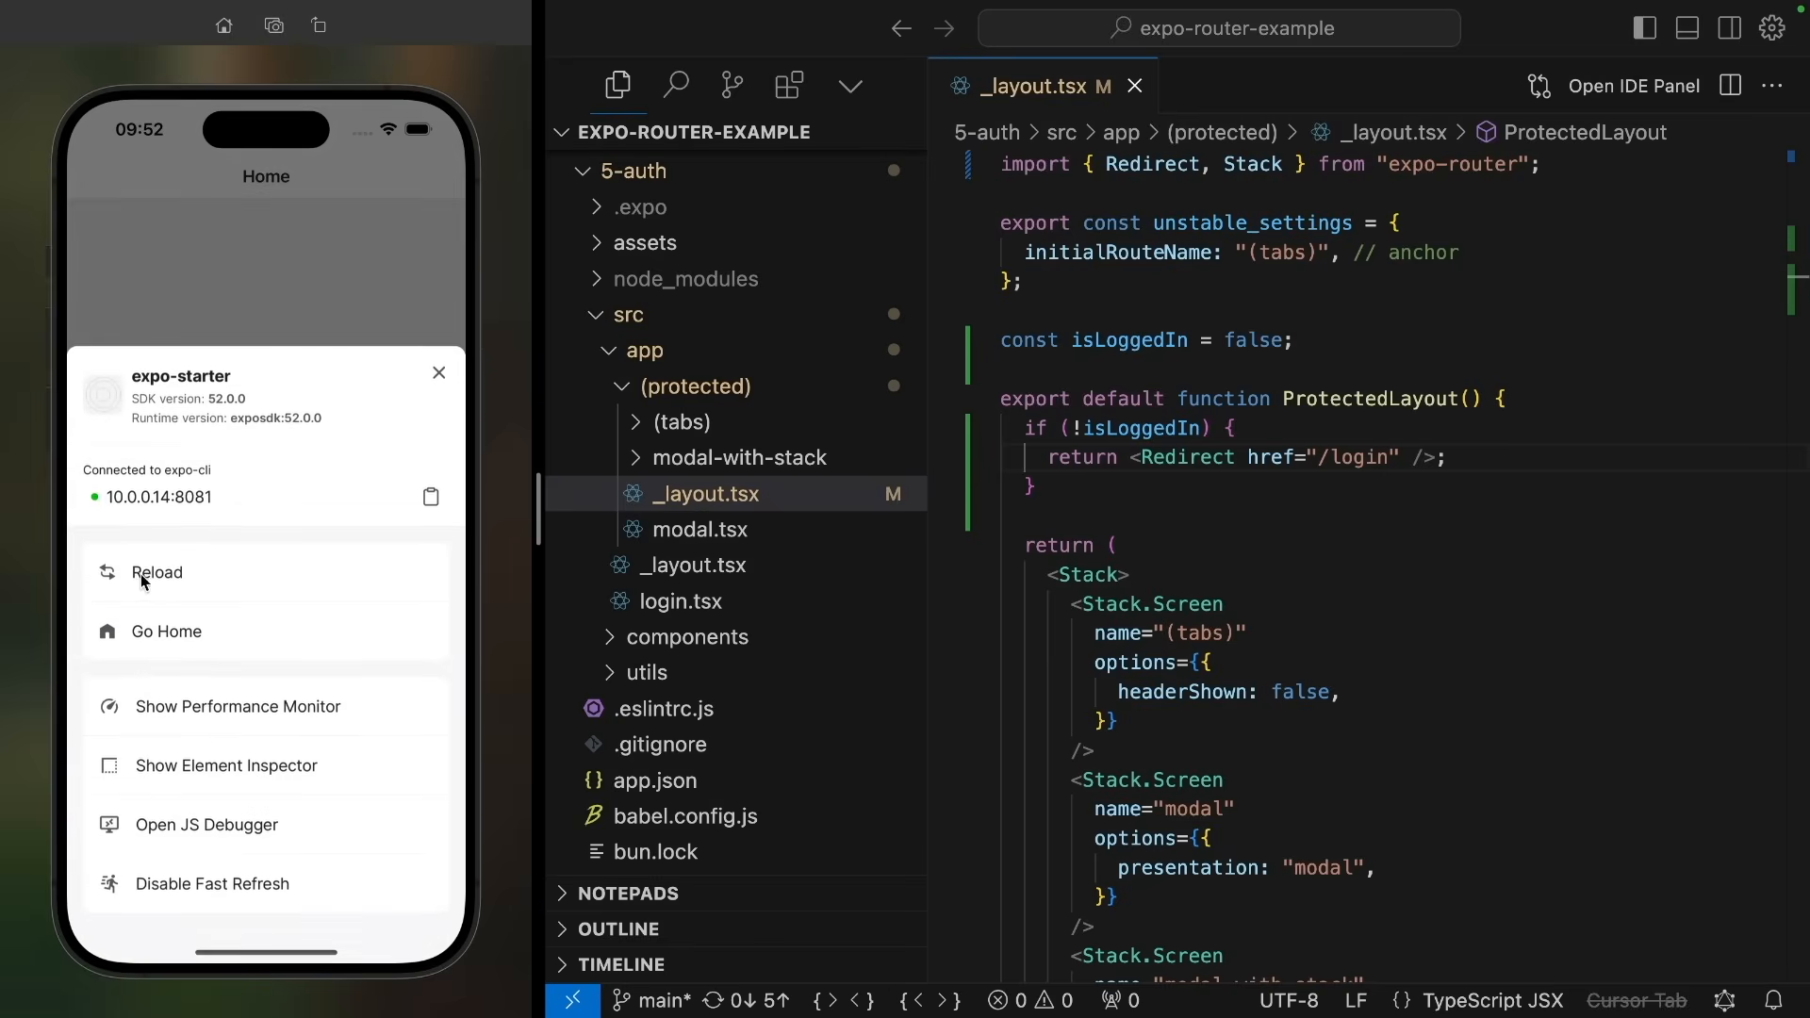
Step: Reload the app to confirm the Login Screen, then change isLoggedIn to true
click(158, 572)
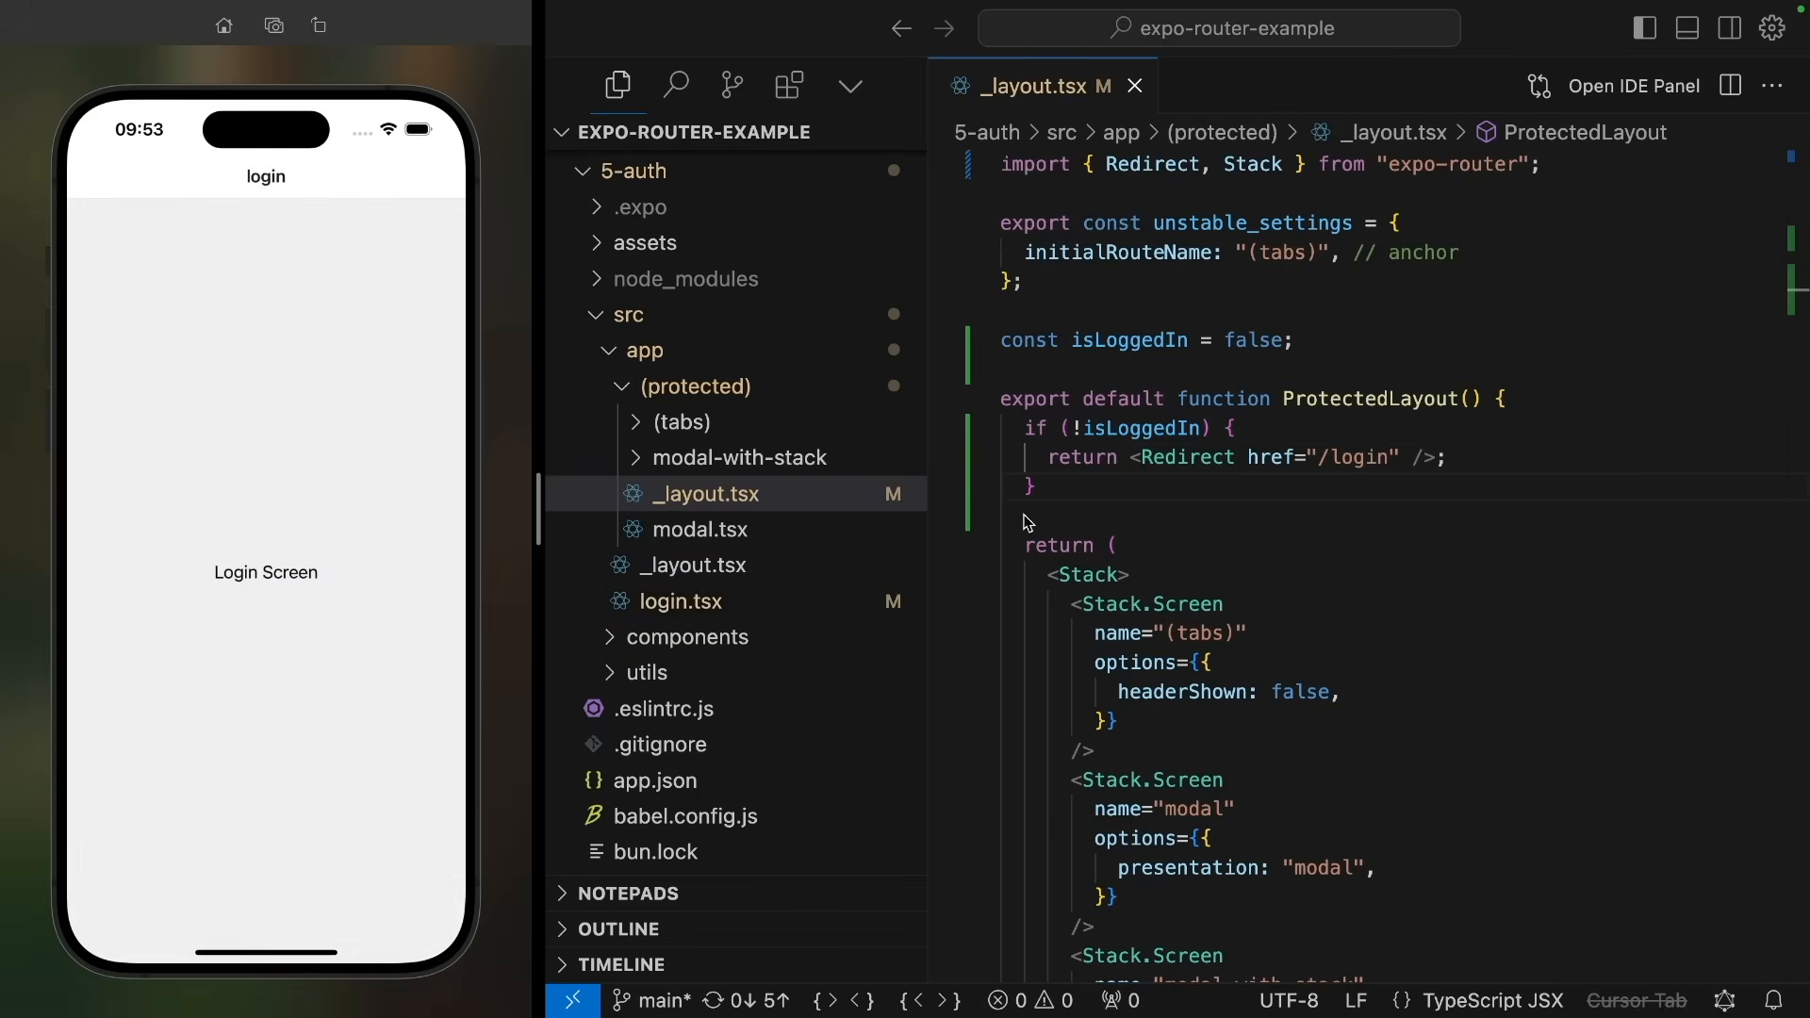
double_click(1253, 340)
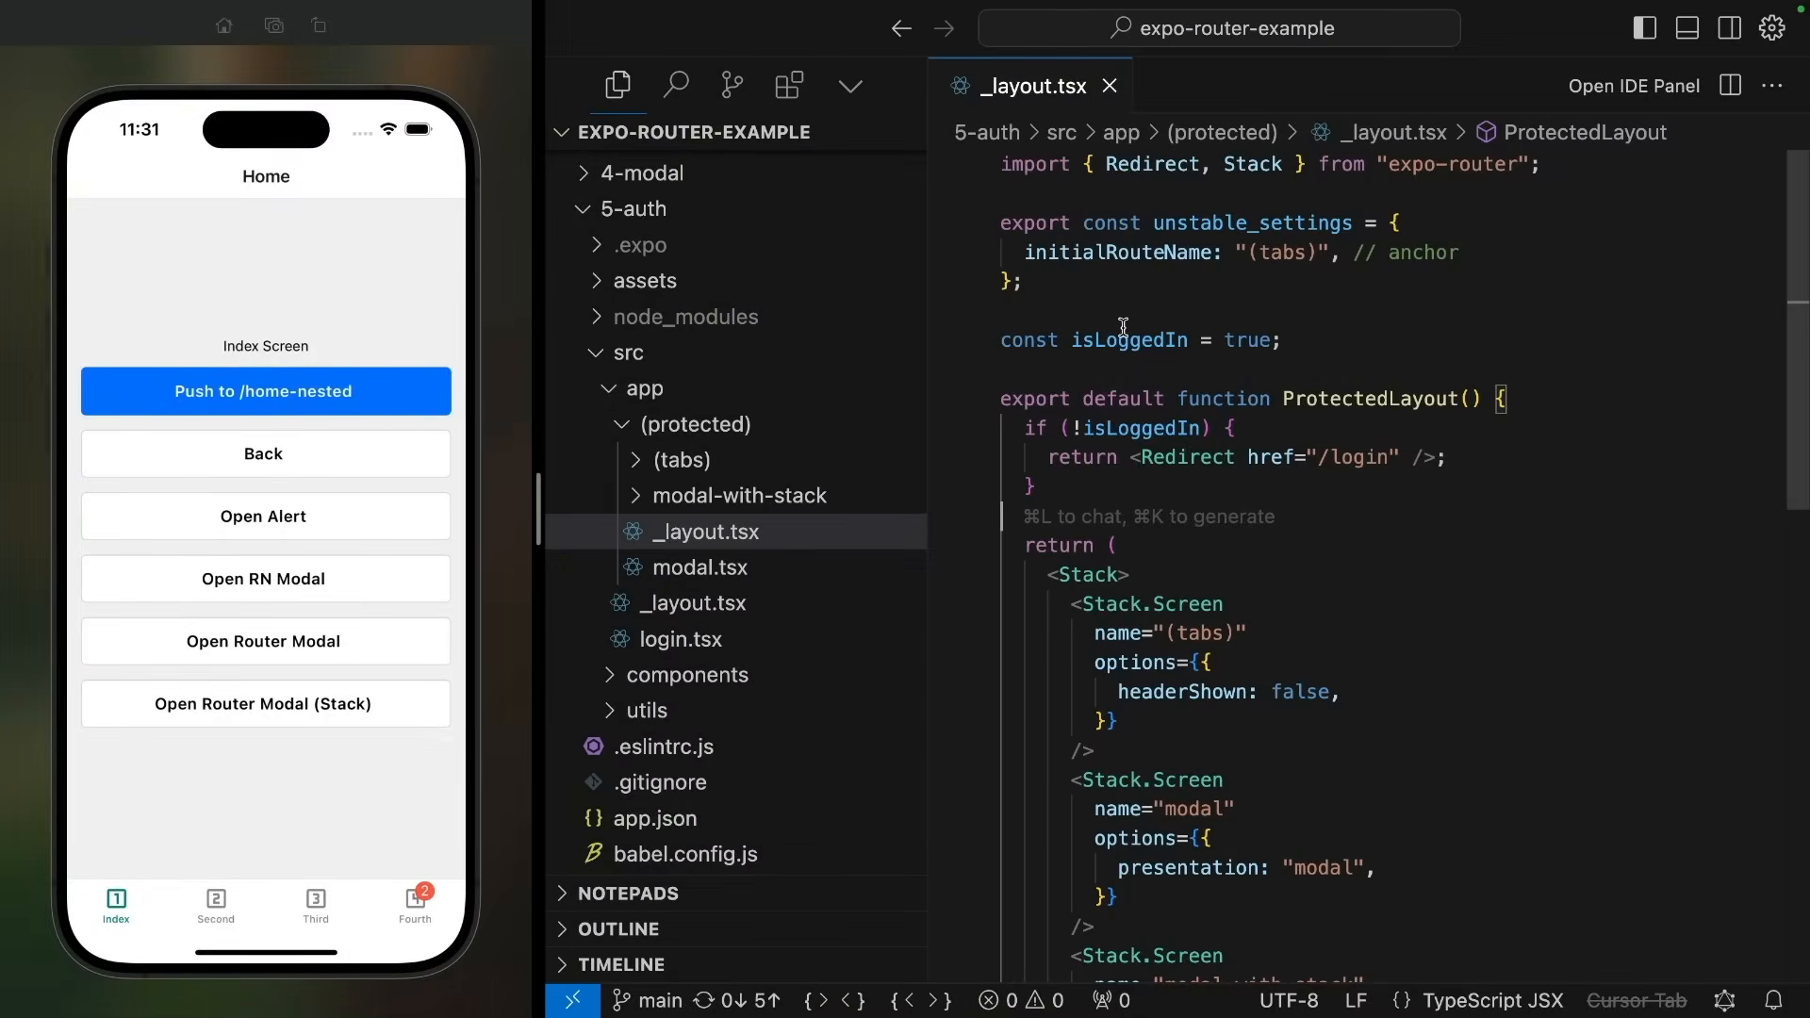
mouse_move(1112, 359)
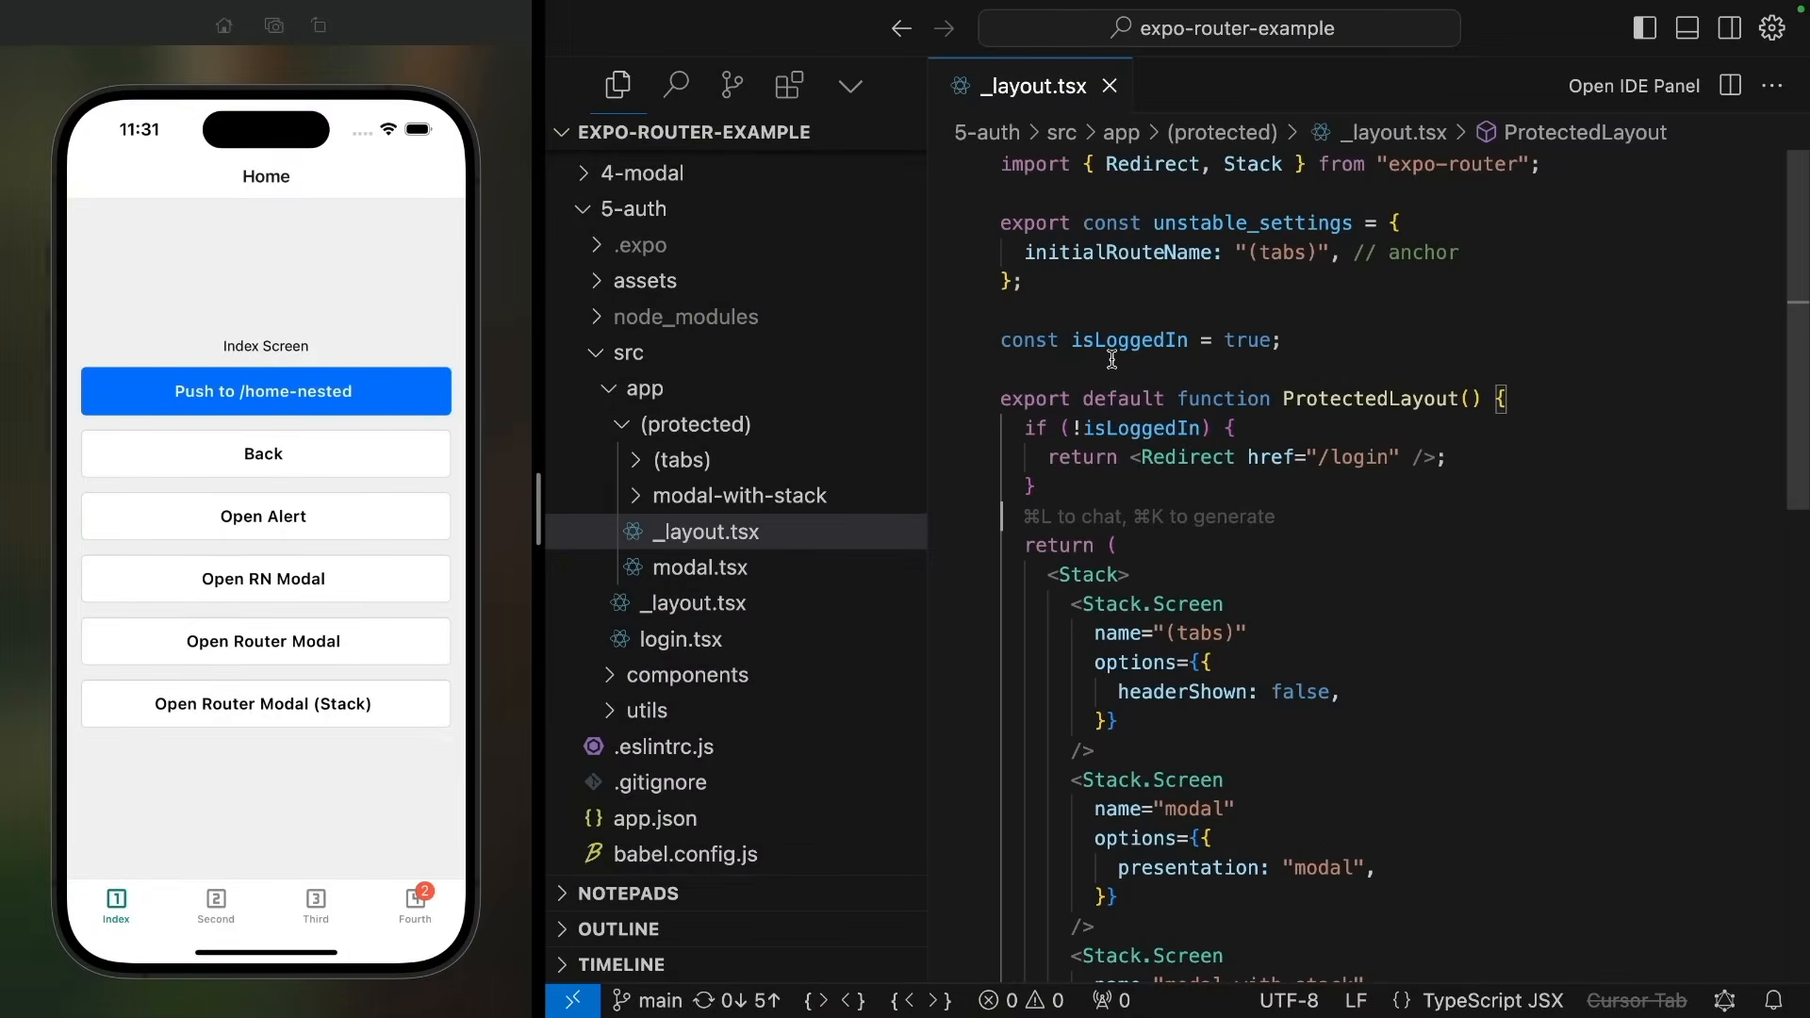
mouse_move(679, 638)
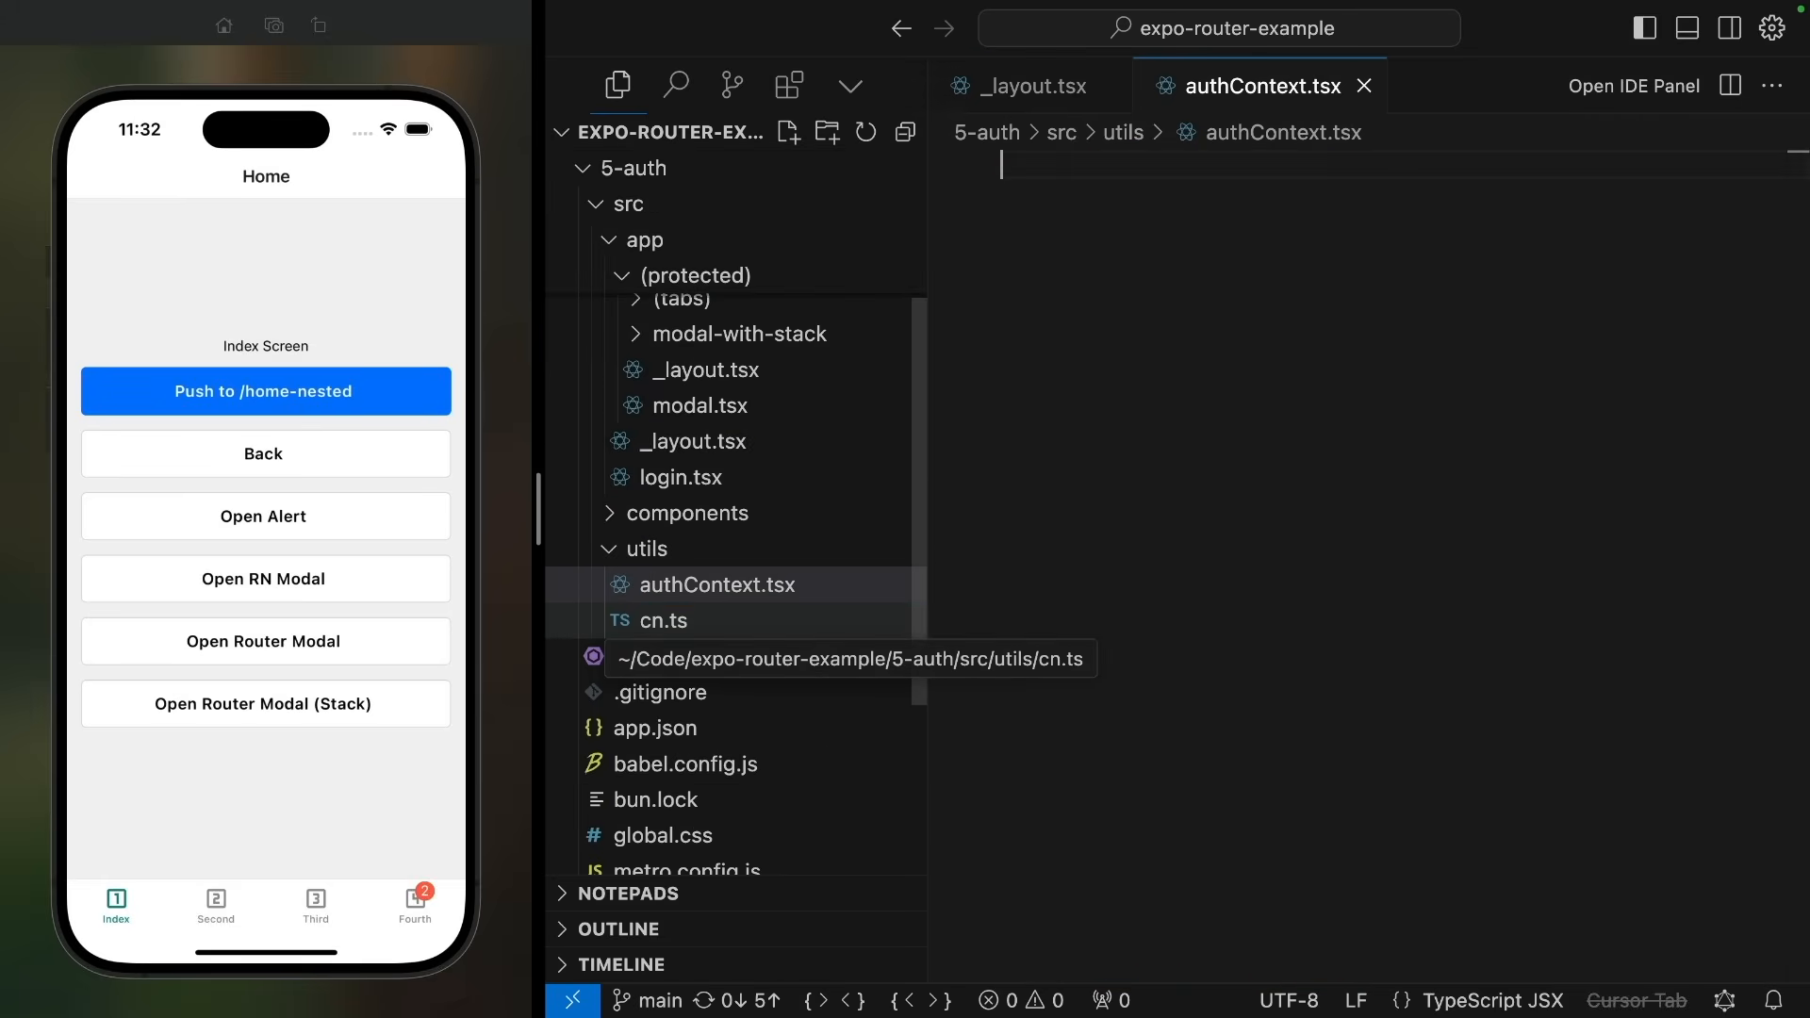
Step: Define the AuthState type (isLoggedIn, logIn, logOut) and export AuthContext with createContext<AuthState>
text(type AuthState = {)
text(isLoggedIn:)
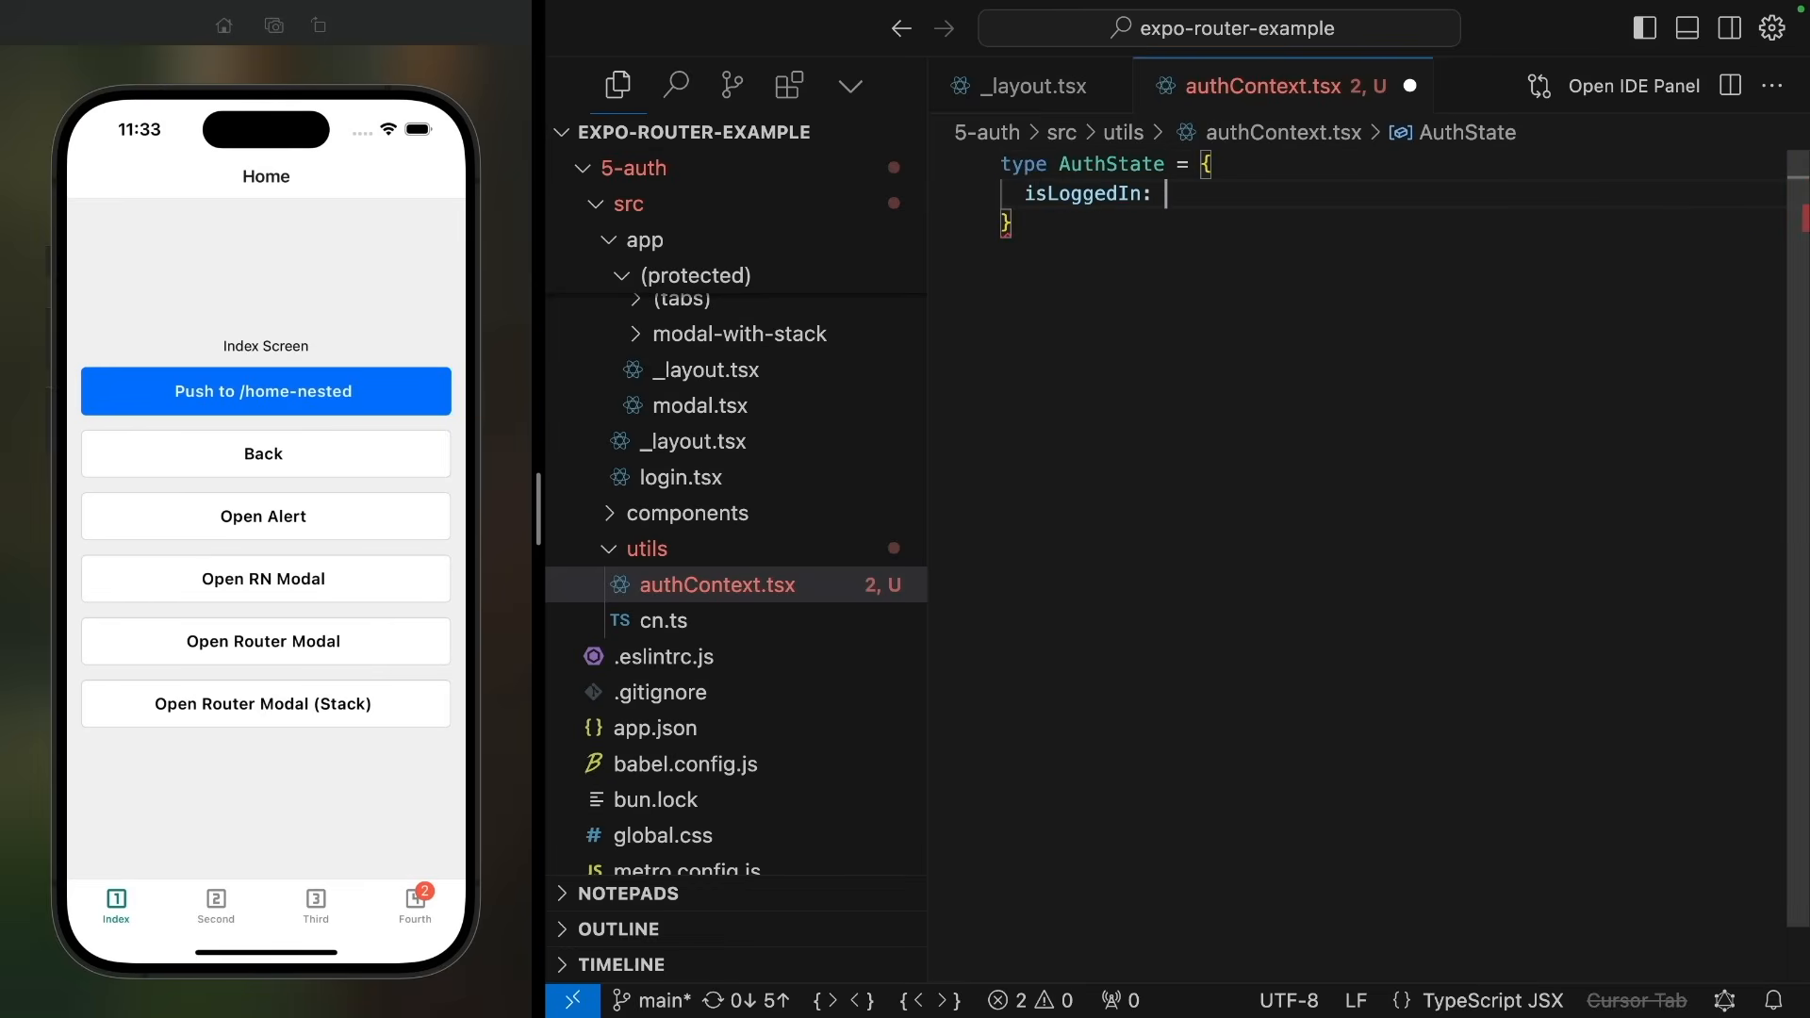
text(boolean,)
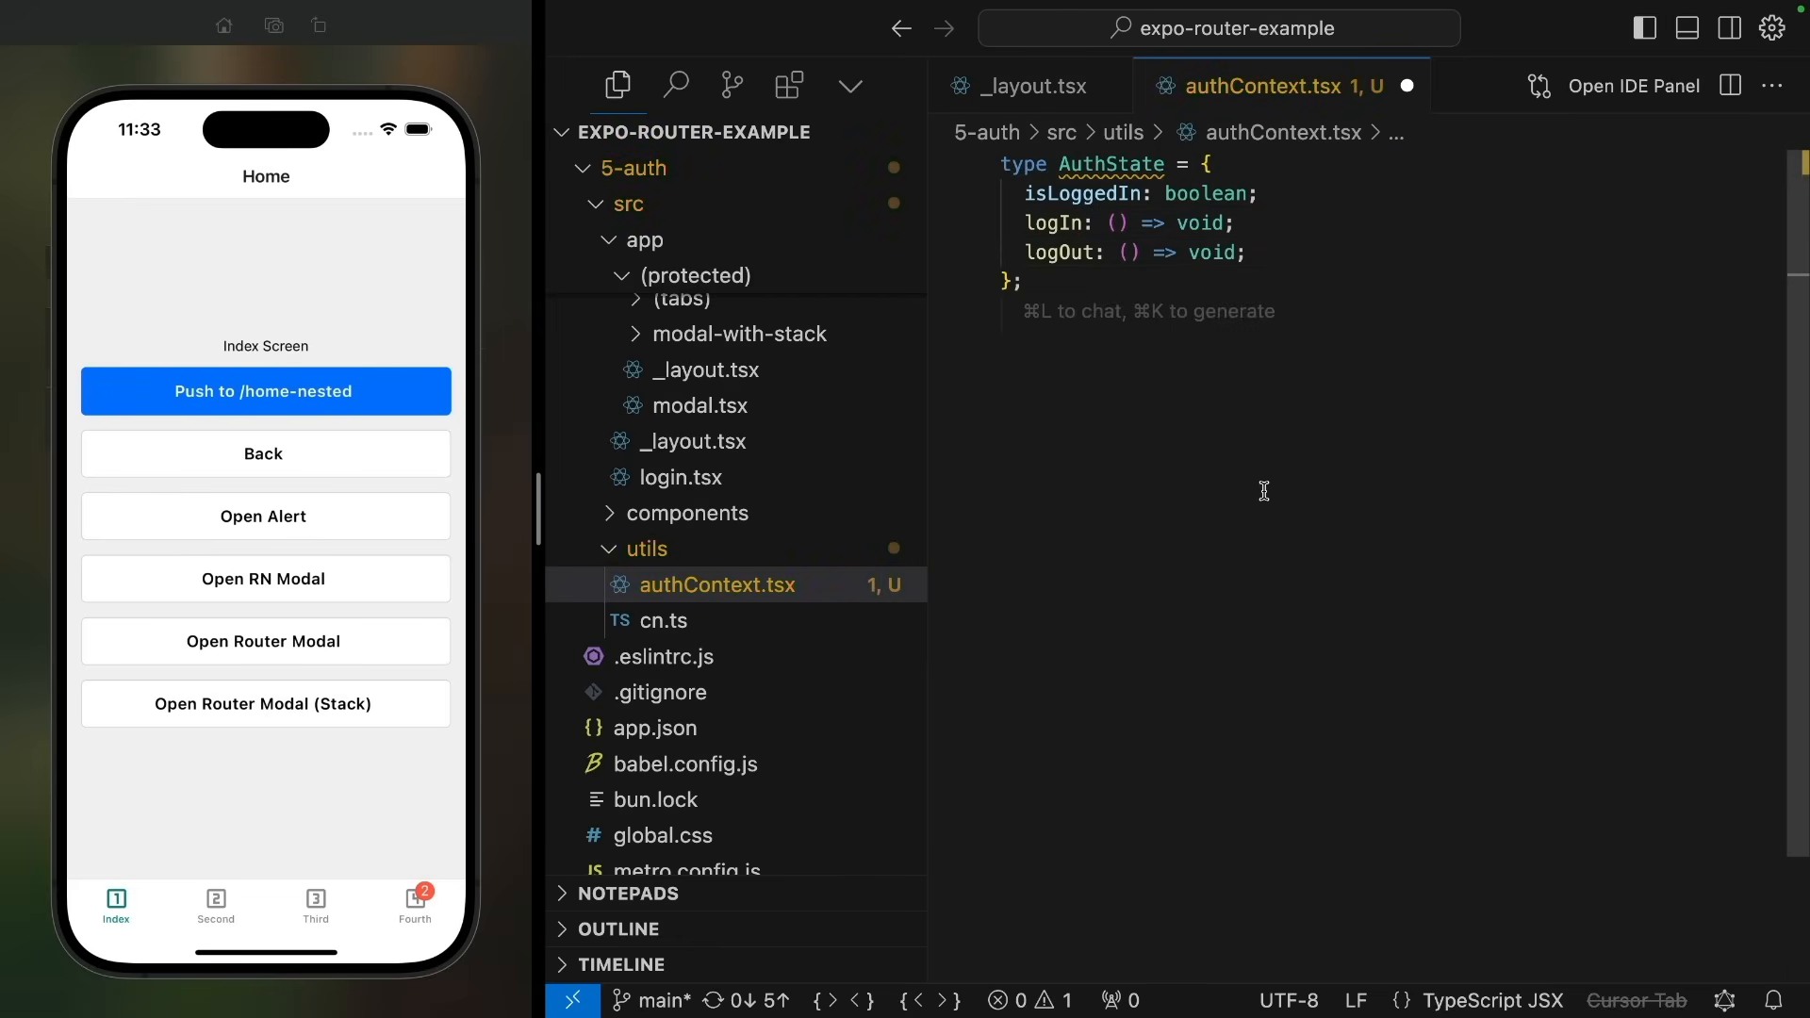
text(export const AuthContext =)
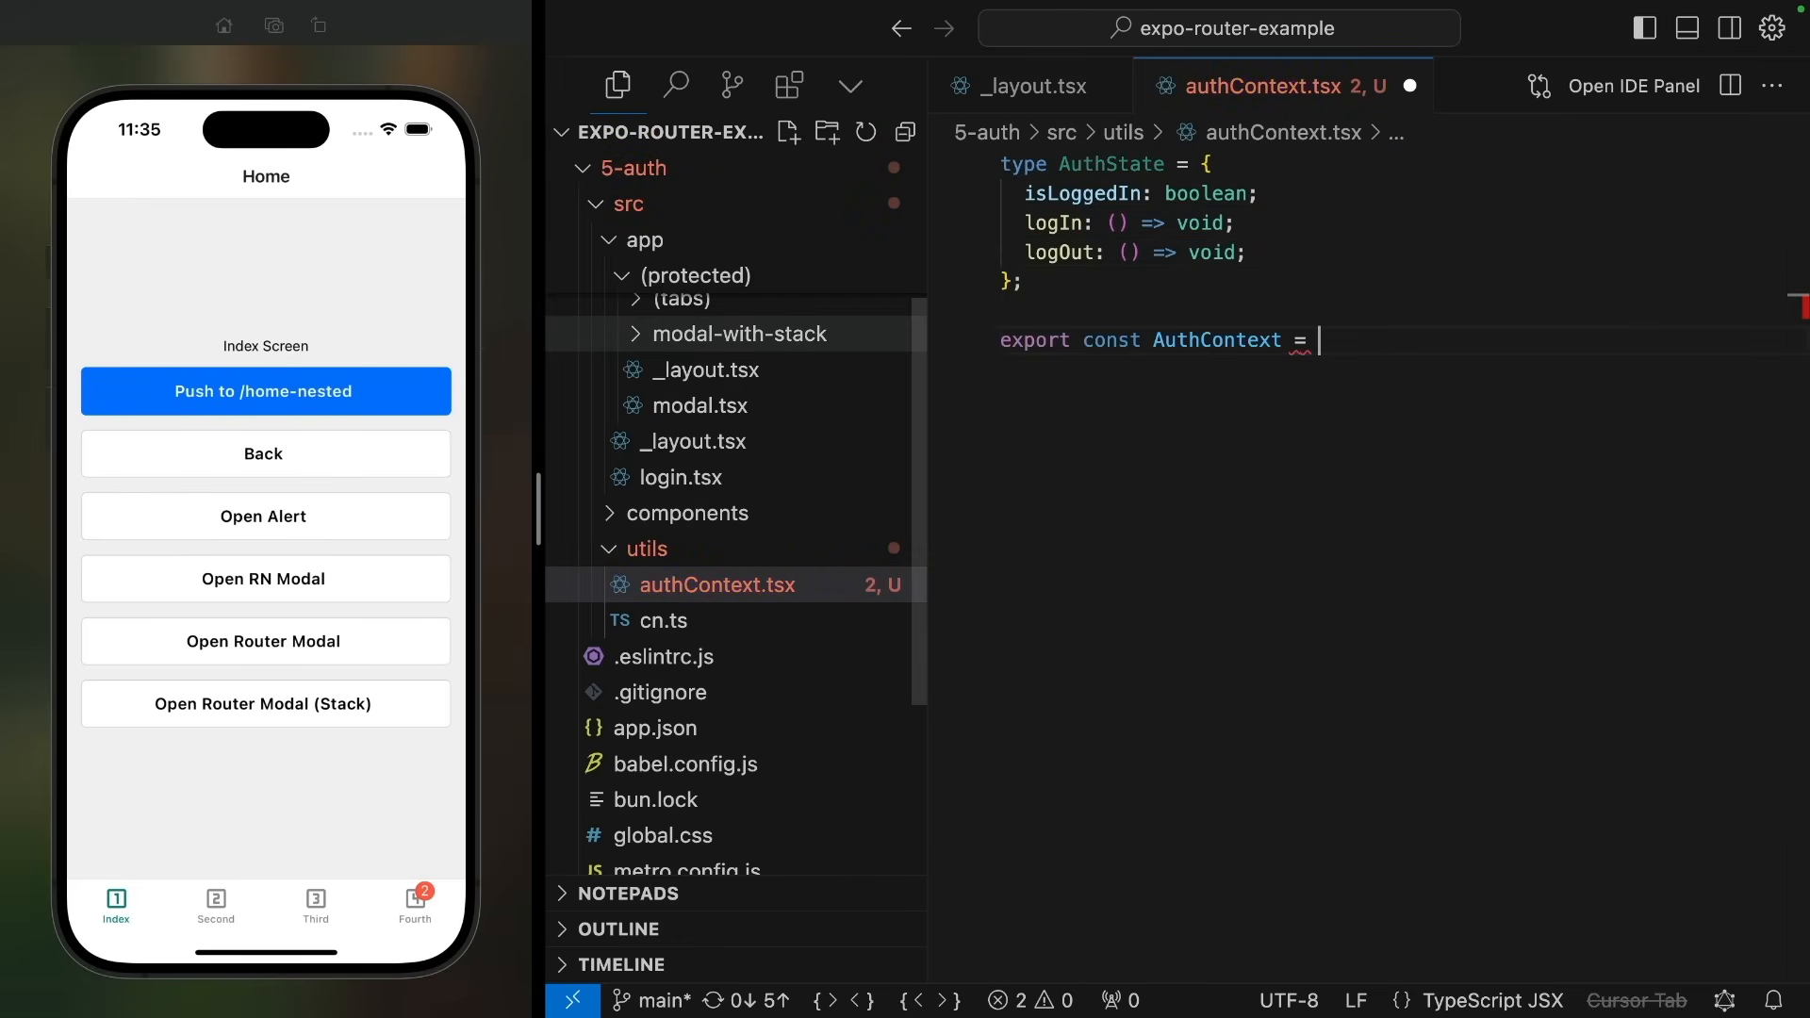
text(createContext<AuthState>({)
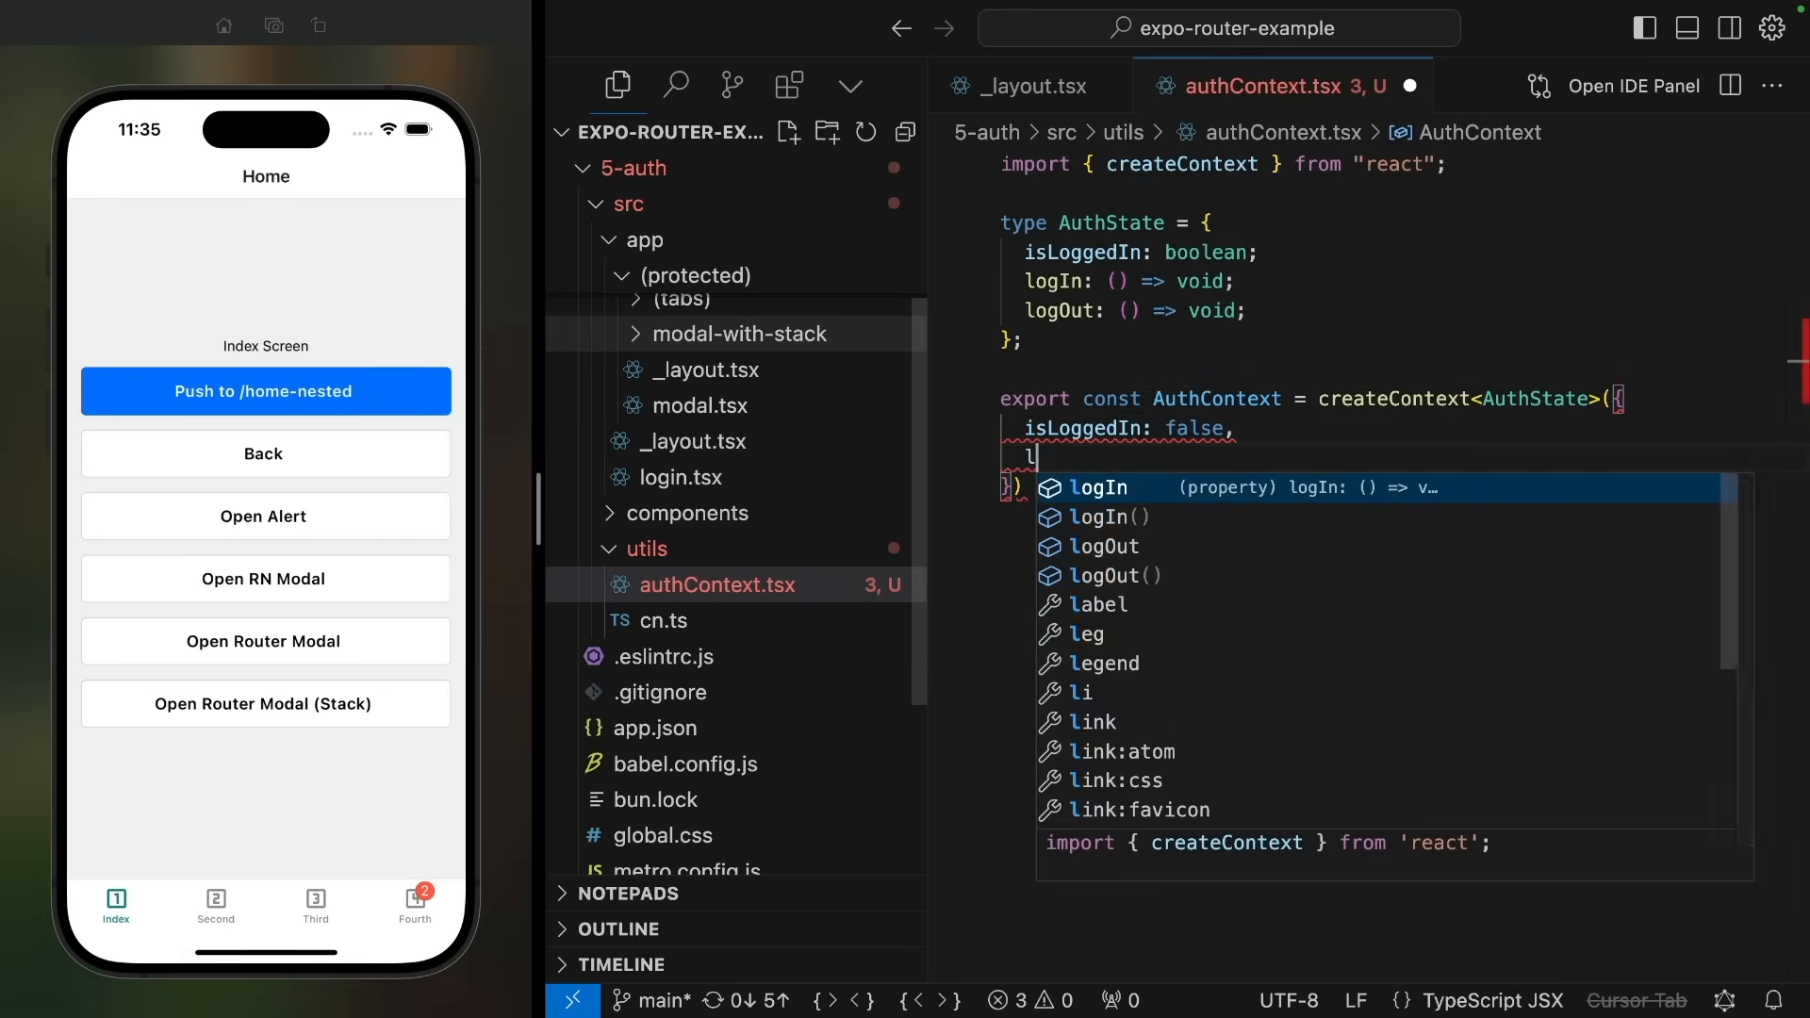
text(logIn: () => {},)
text(export function AuthProvider({ children }: ) {)
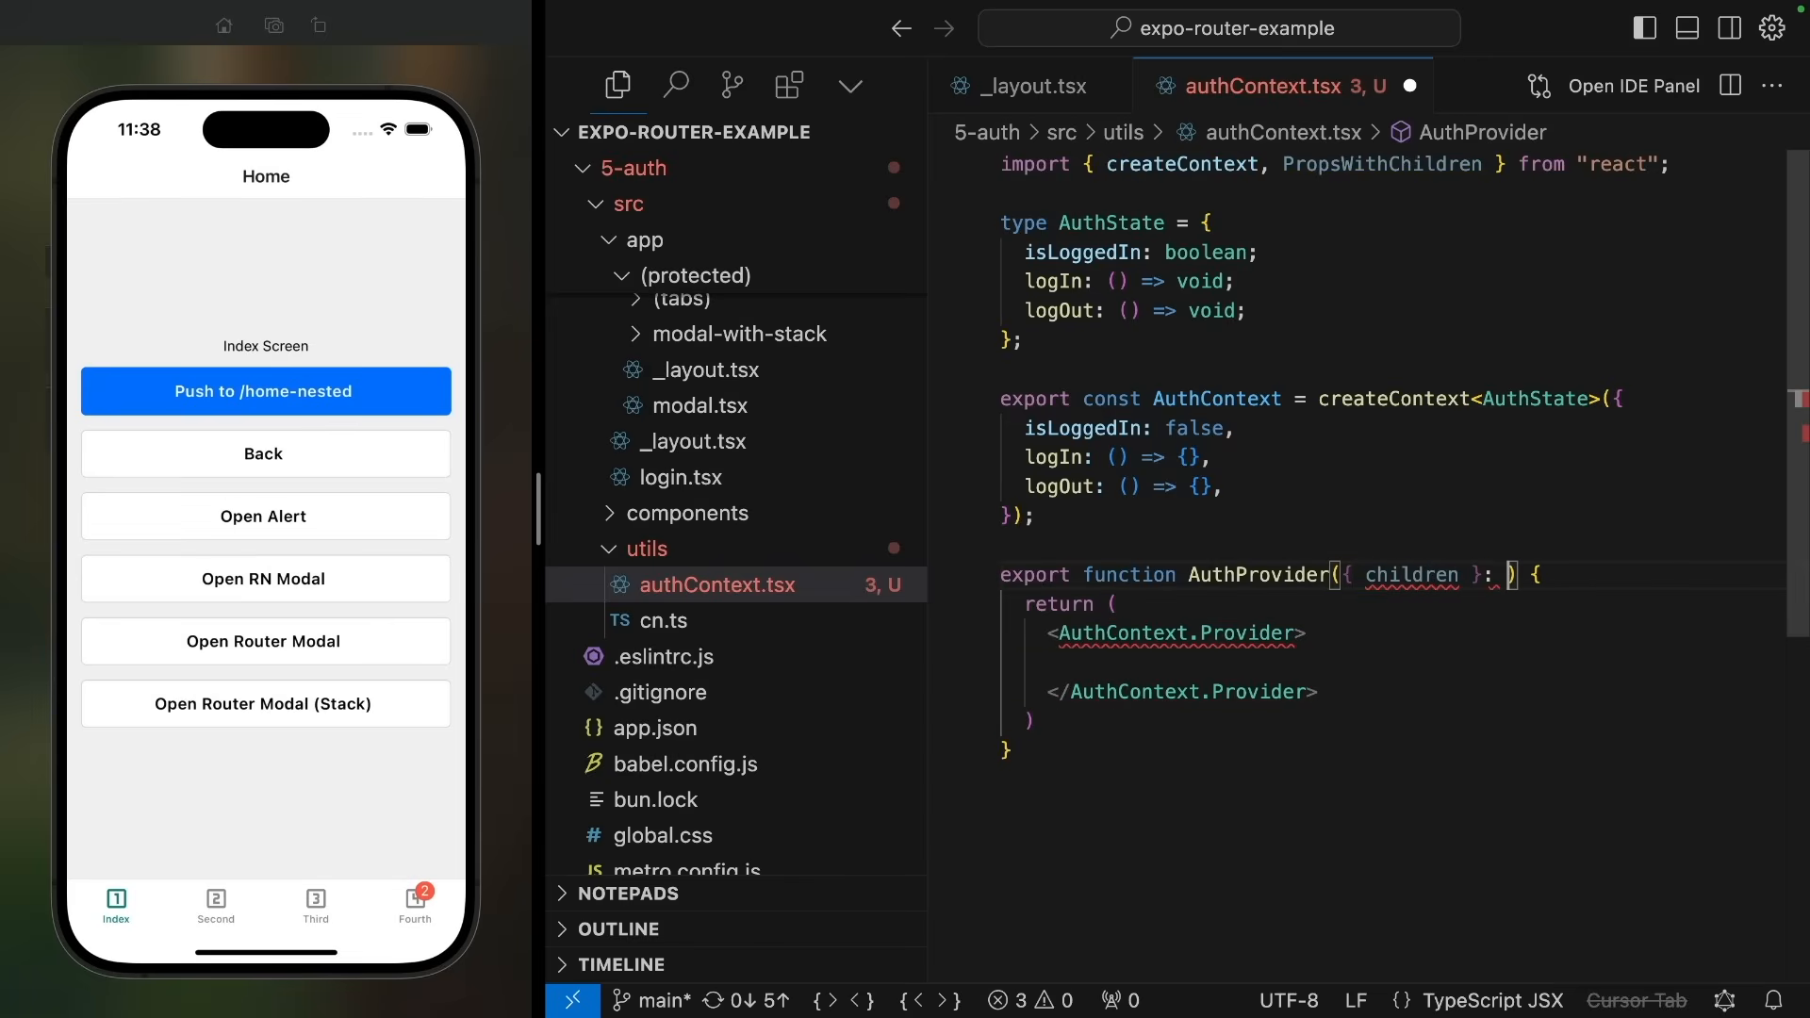
Step: Write AuthProvider with PropsWithChildren, useState isLoggedIn, logIn/logOut setters and AuthContext.Provider value
text(PropsWithChildren)
click(1394, 662)
text({)
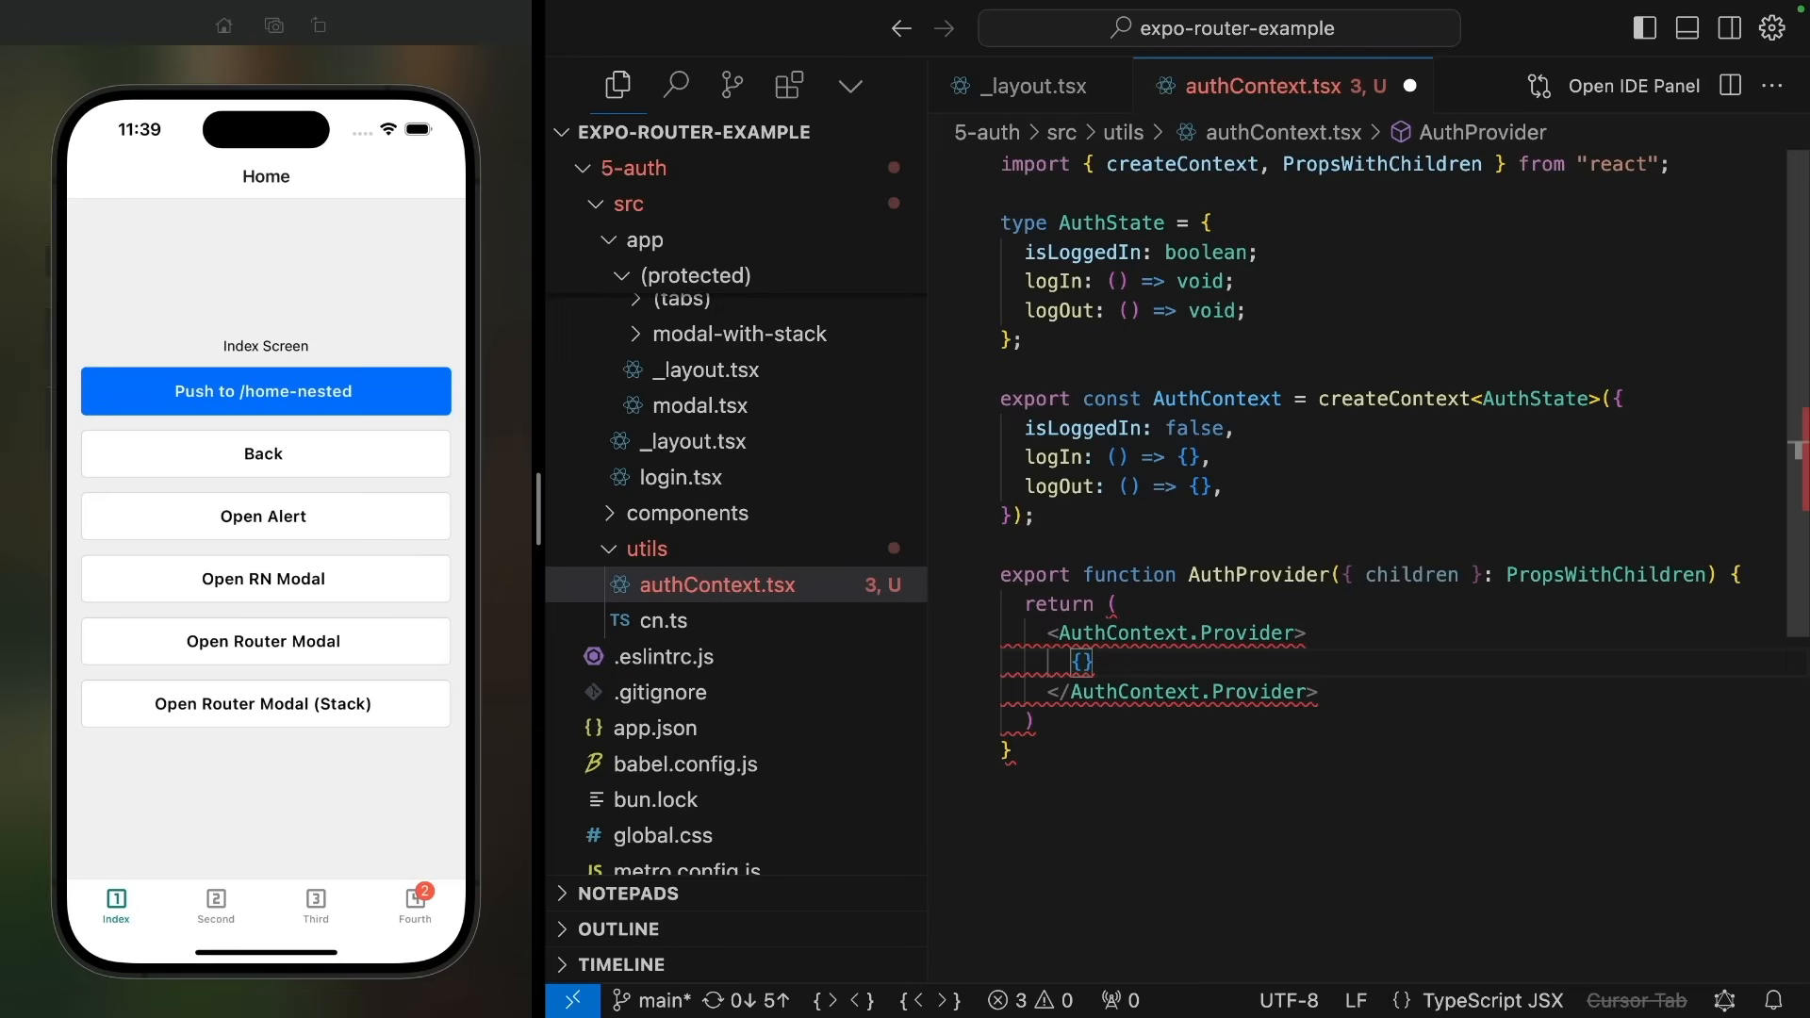
text(children)
click(1244, 632)
text( value={{)
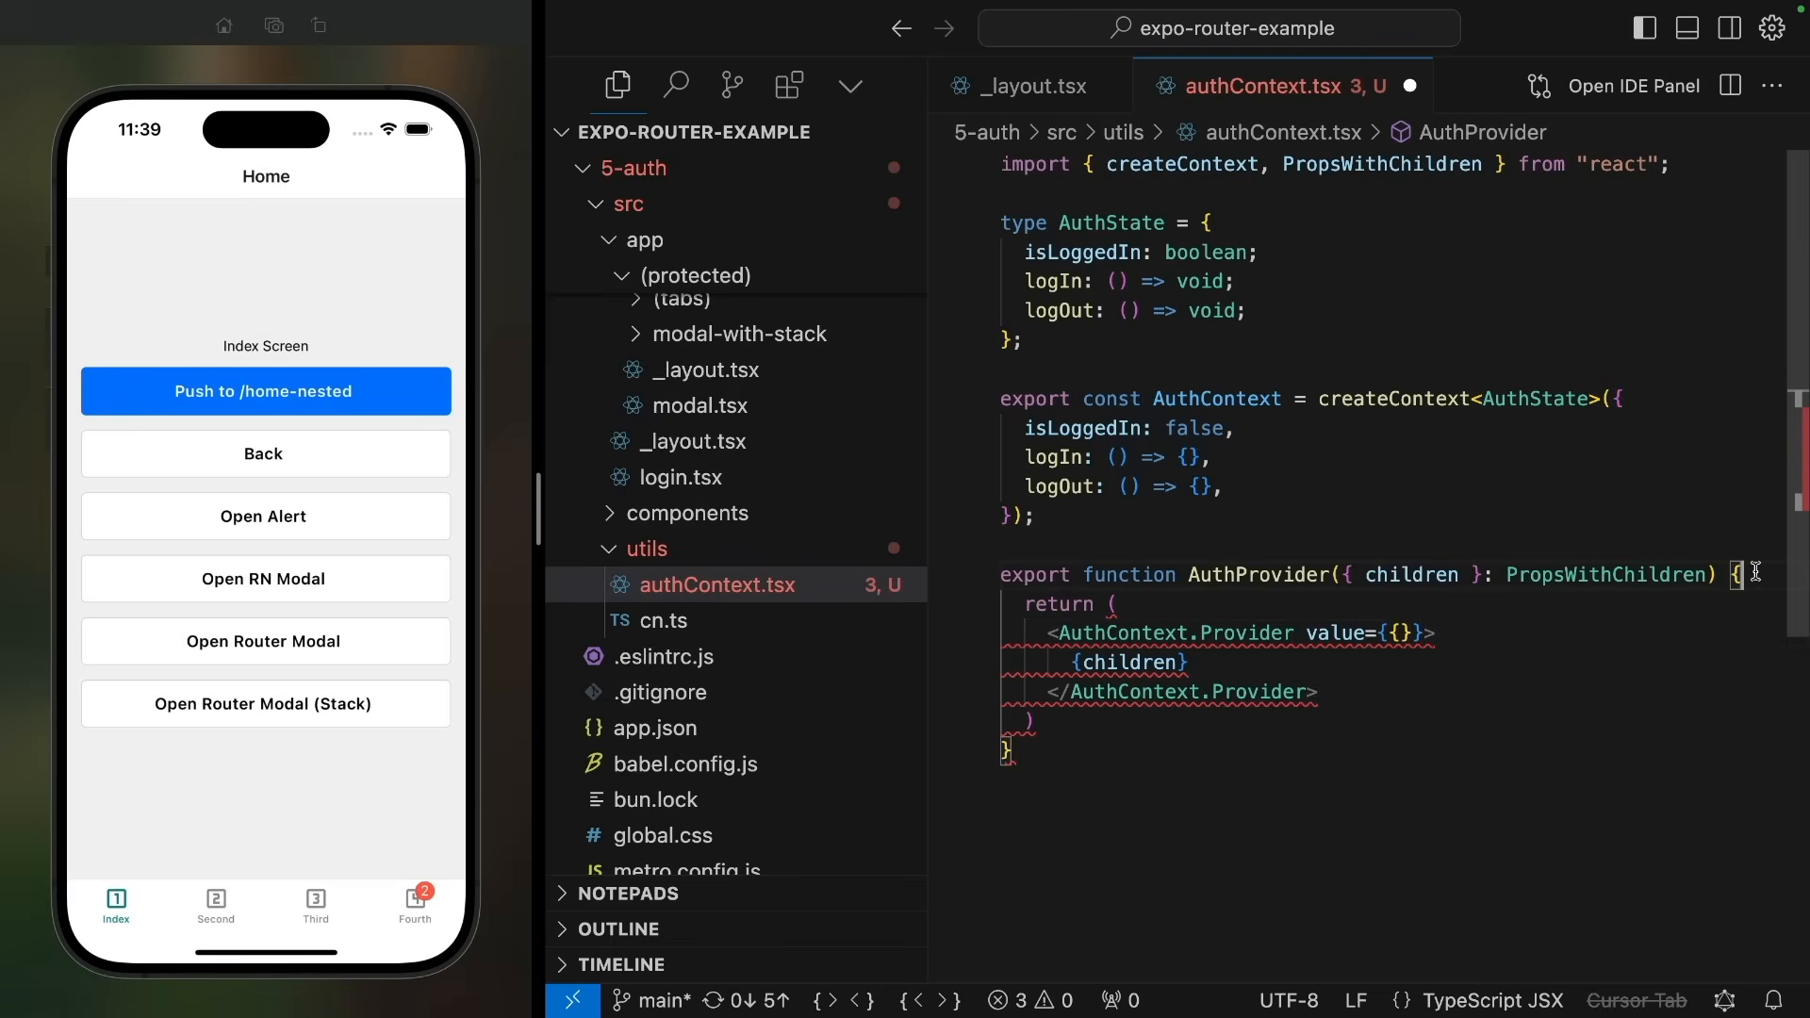
text(con)
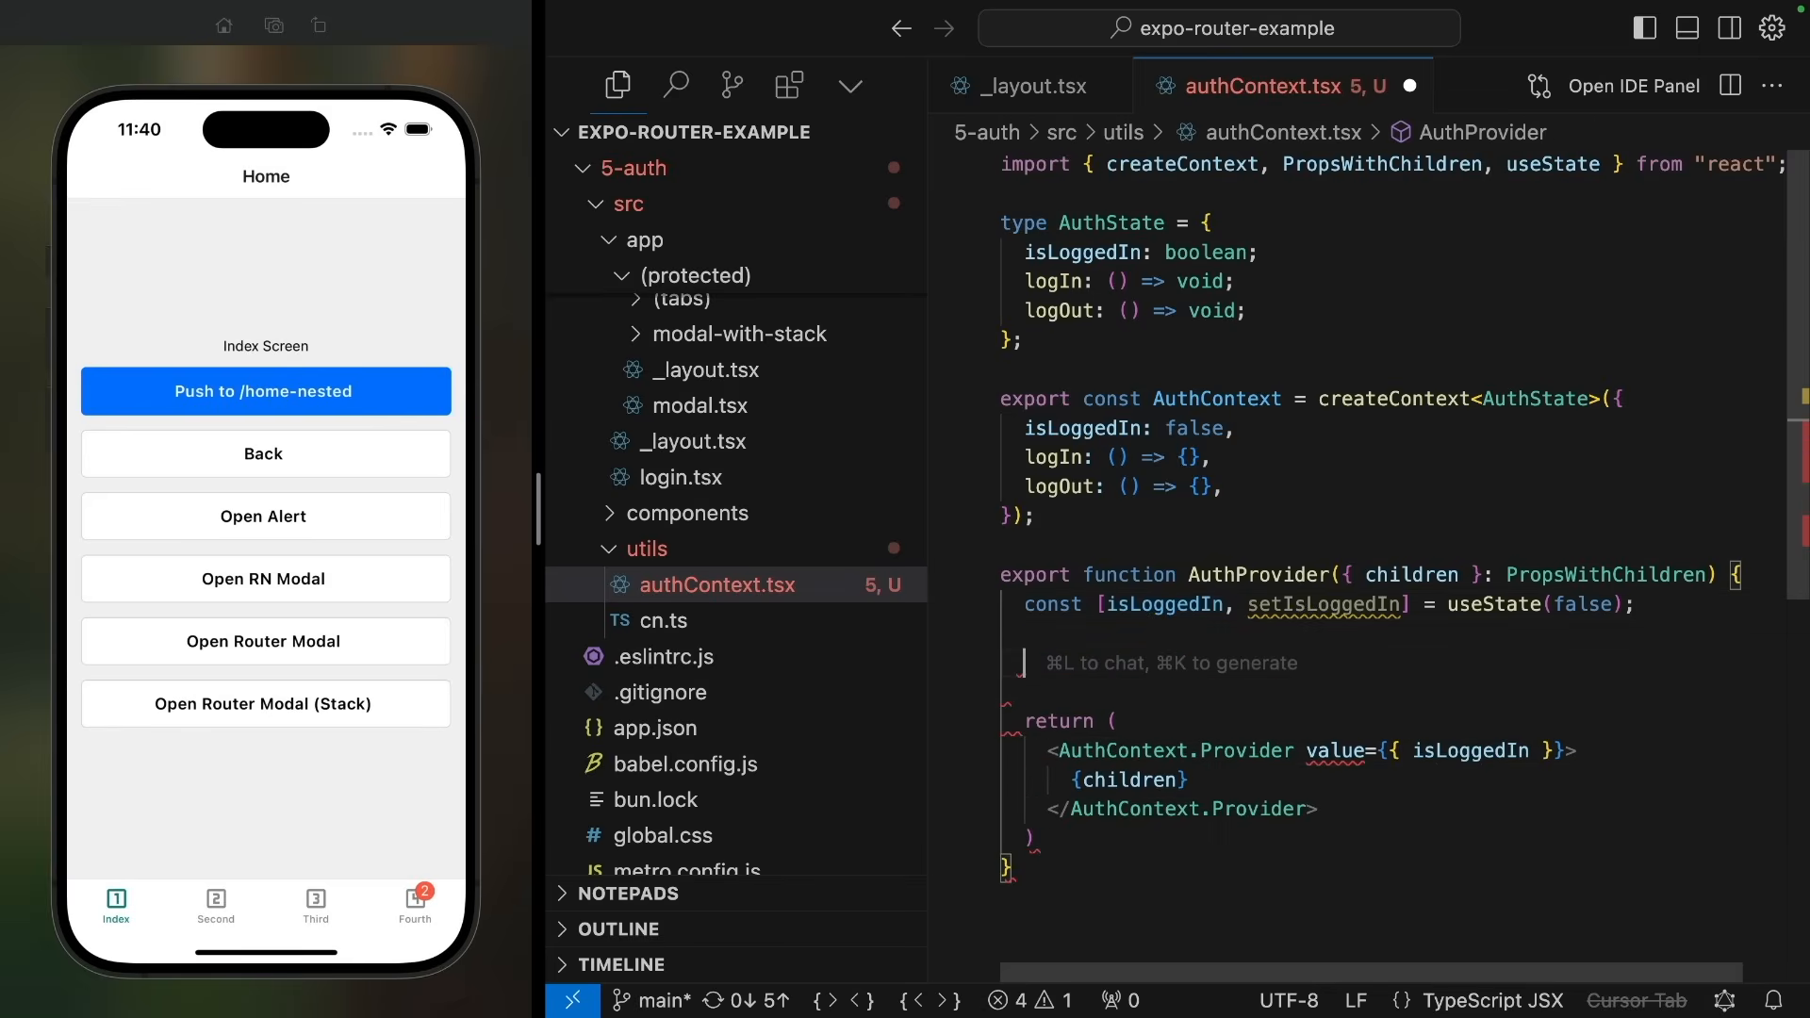
text(setIsLoggedIn(true)
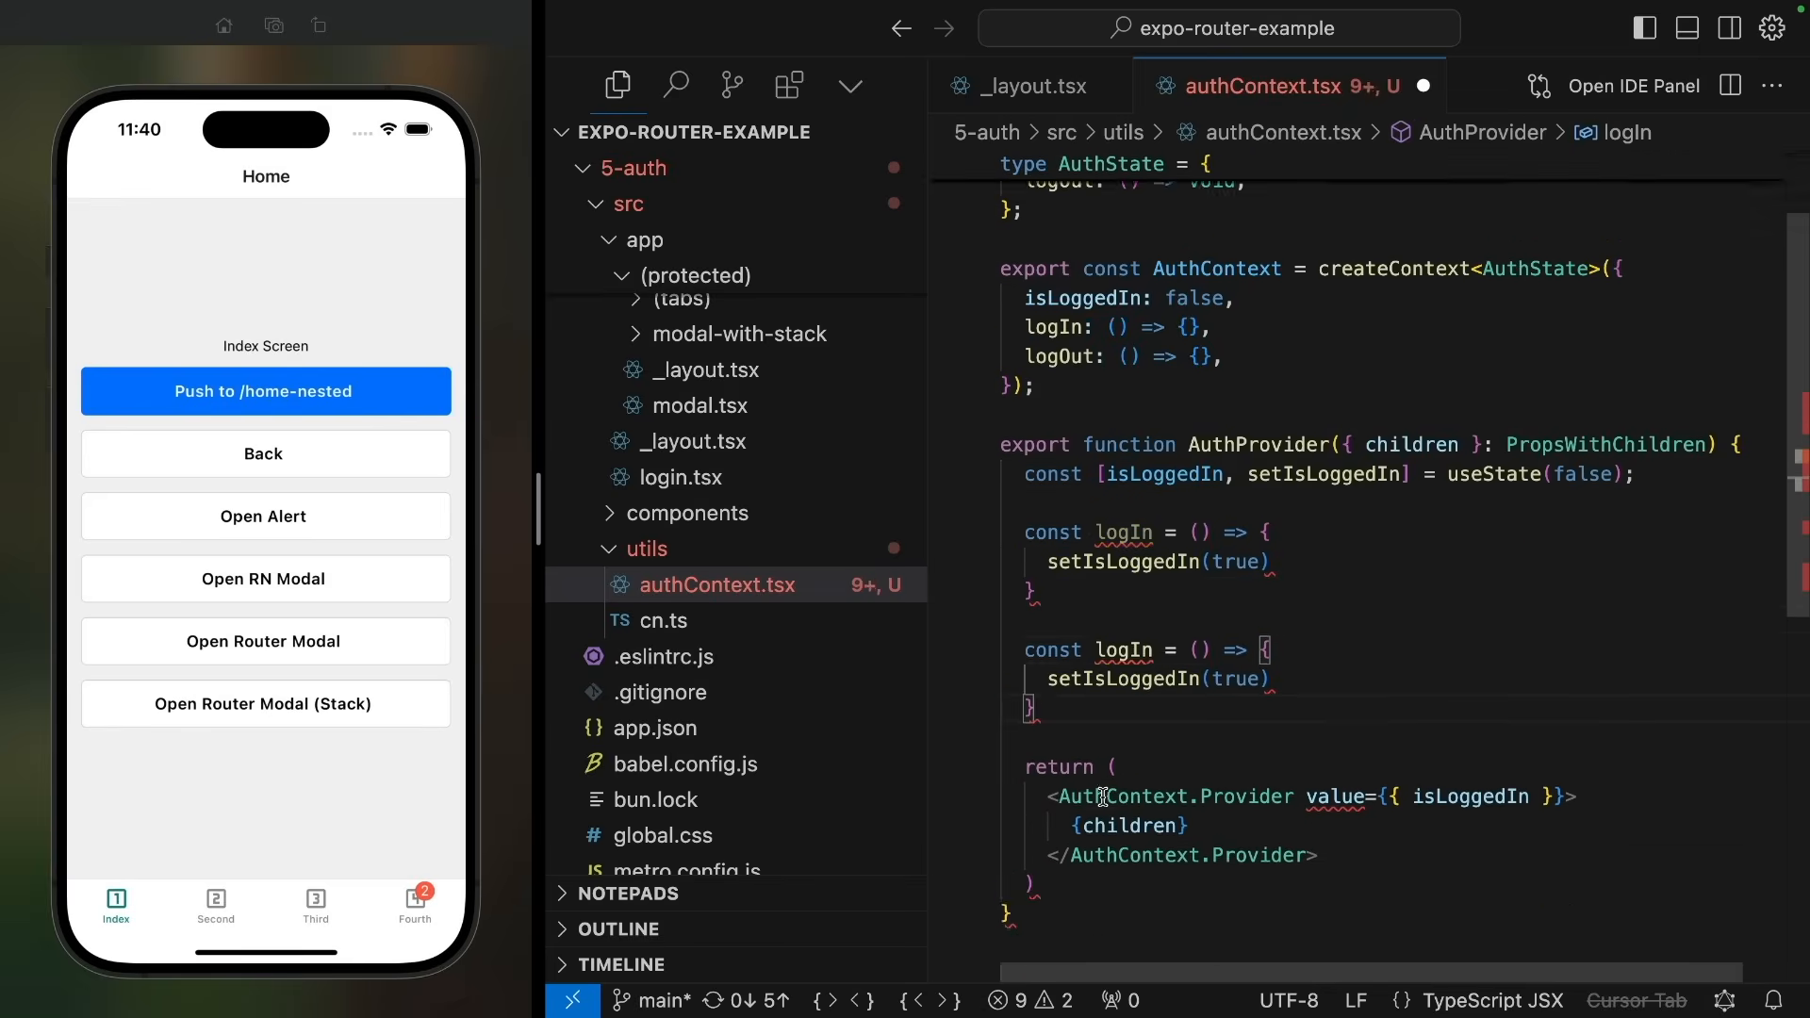
text(fals)
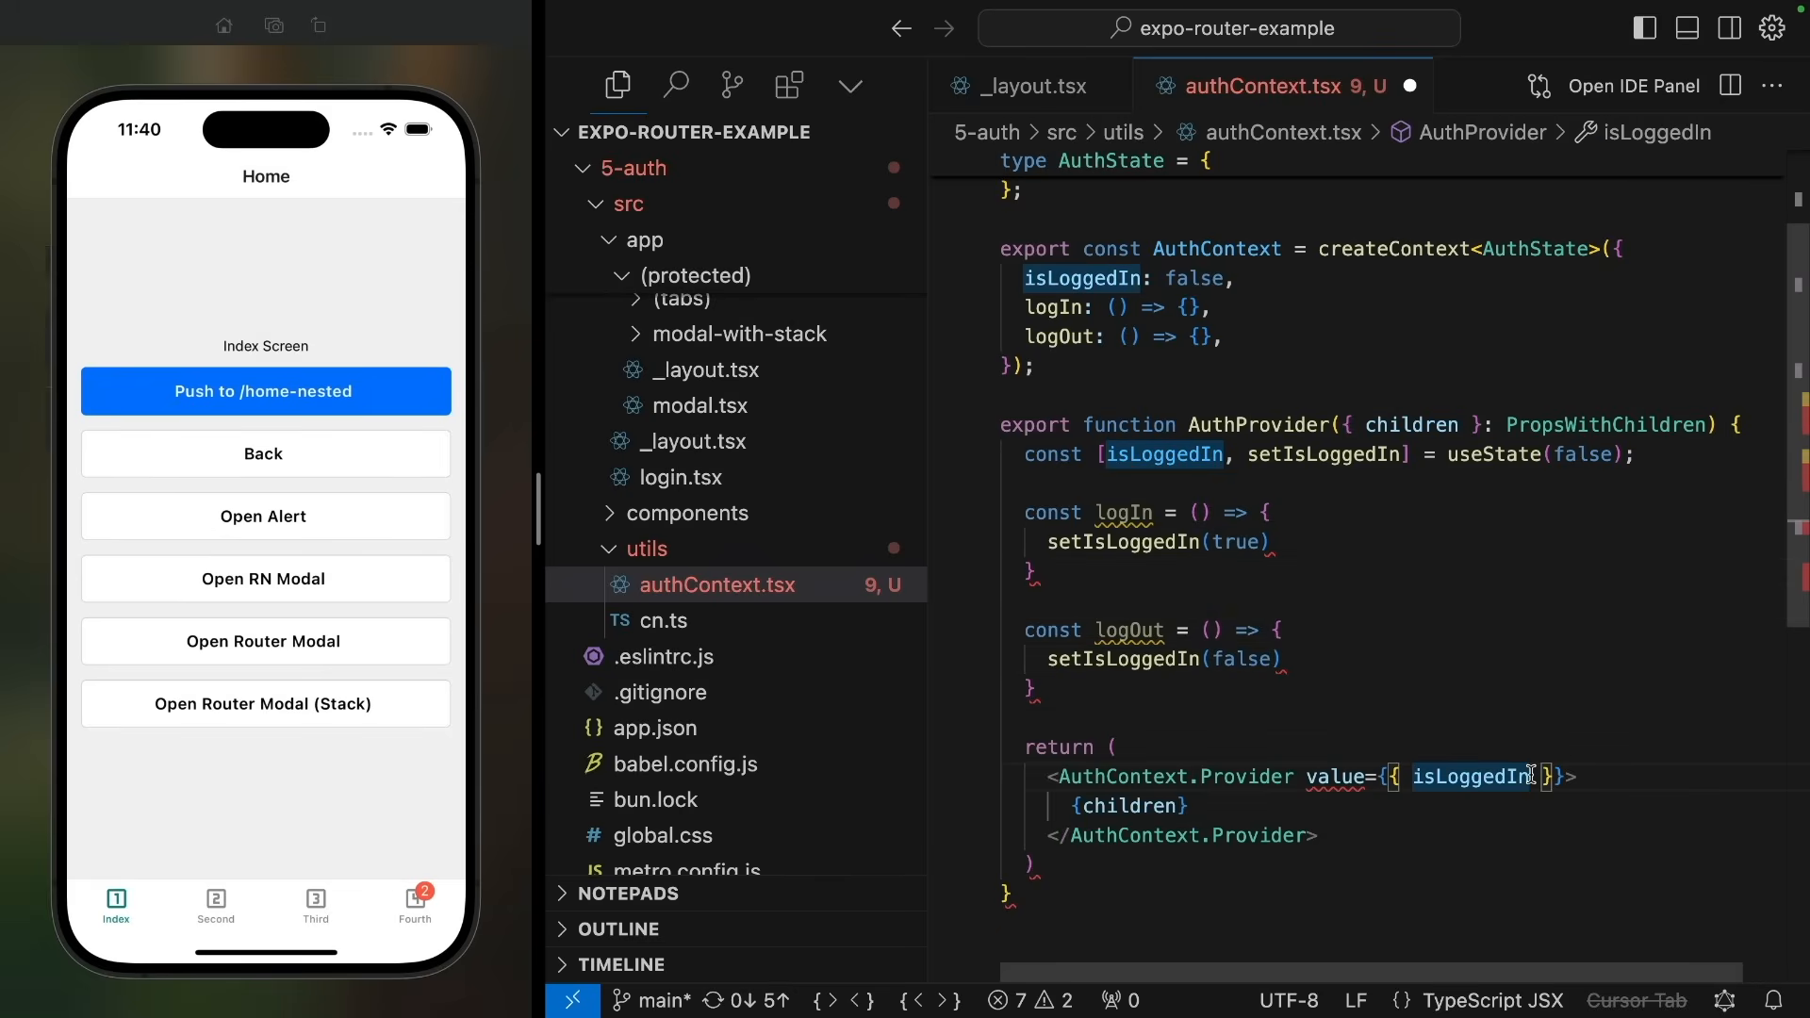
text(, logIn, logOut)
text(const a)
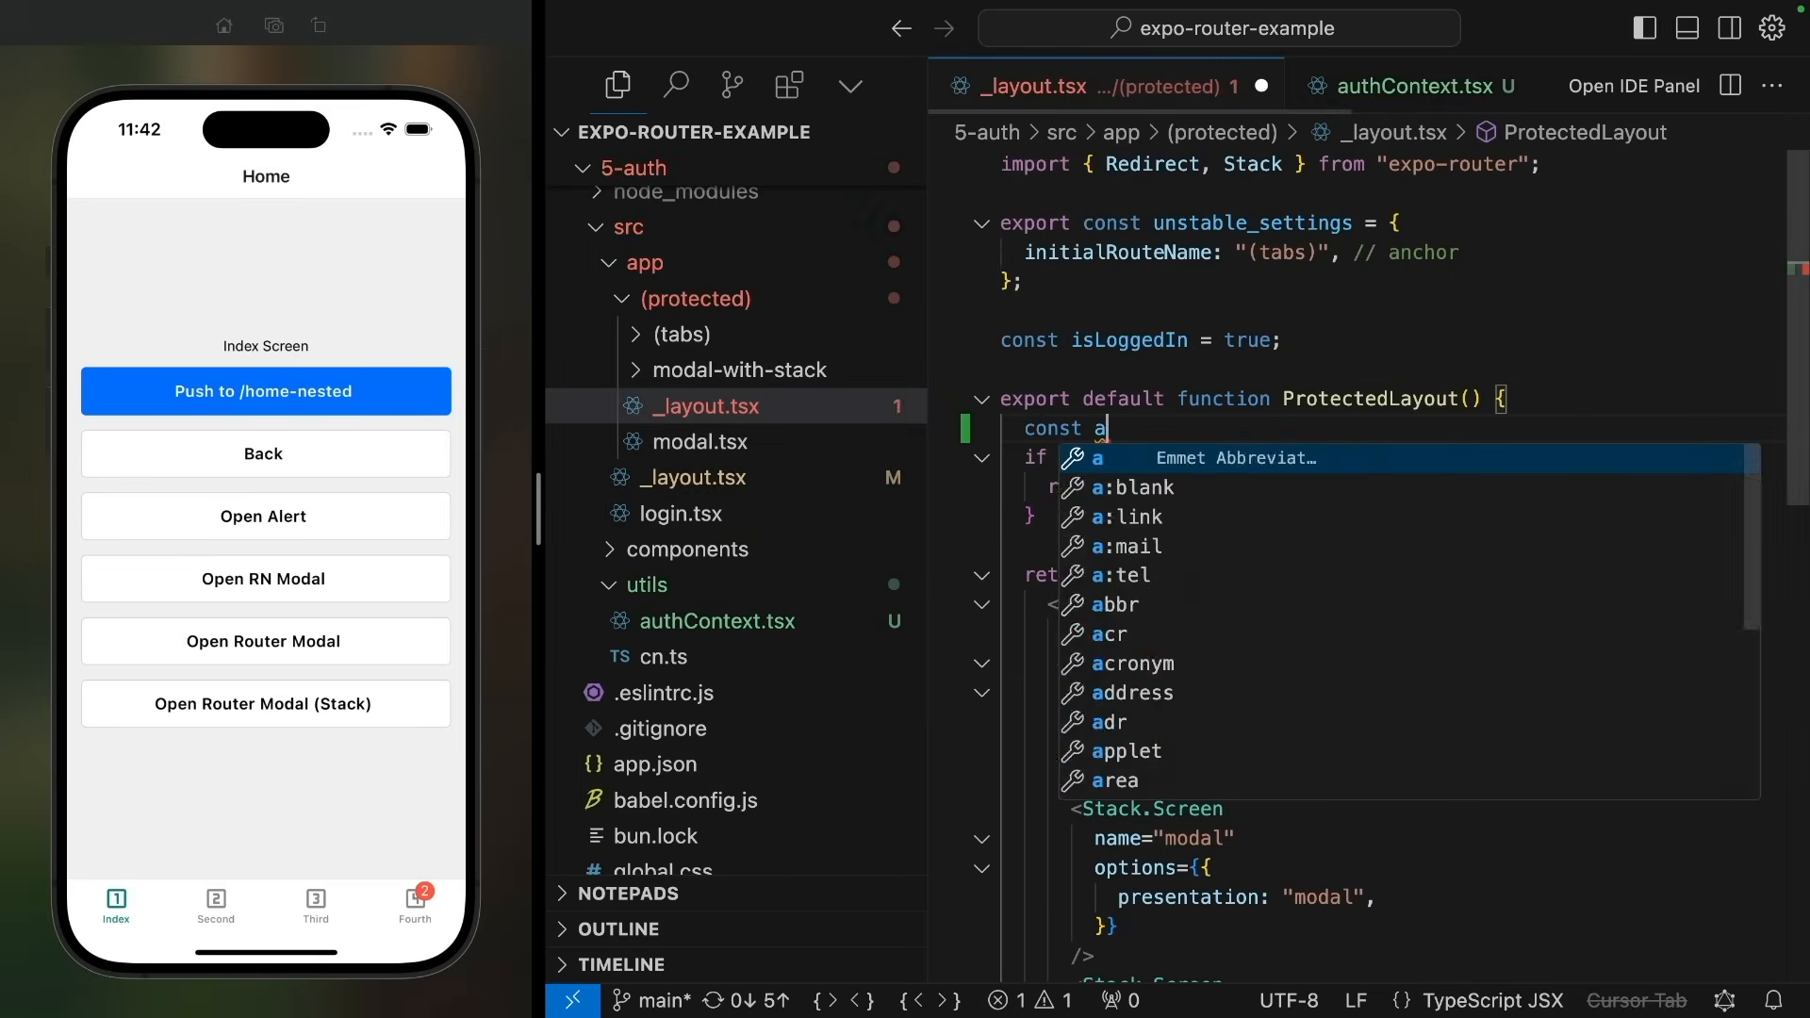
Step: Read auth state from AuthContext in the protected layout, then switch to login.tsx
text(uthState = useContext(AuthContext);)
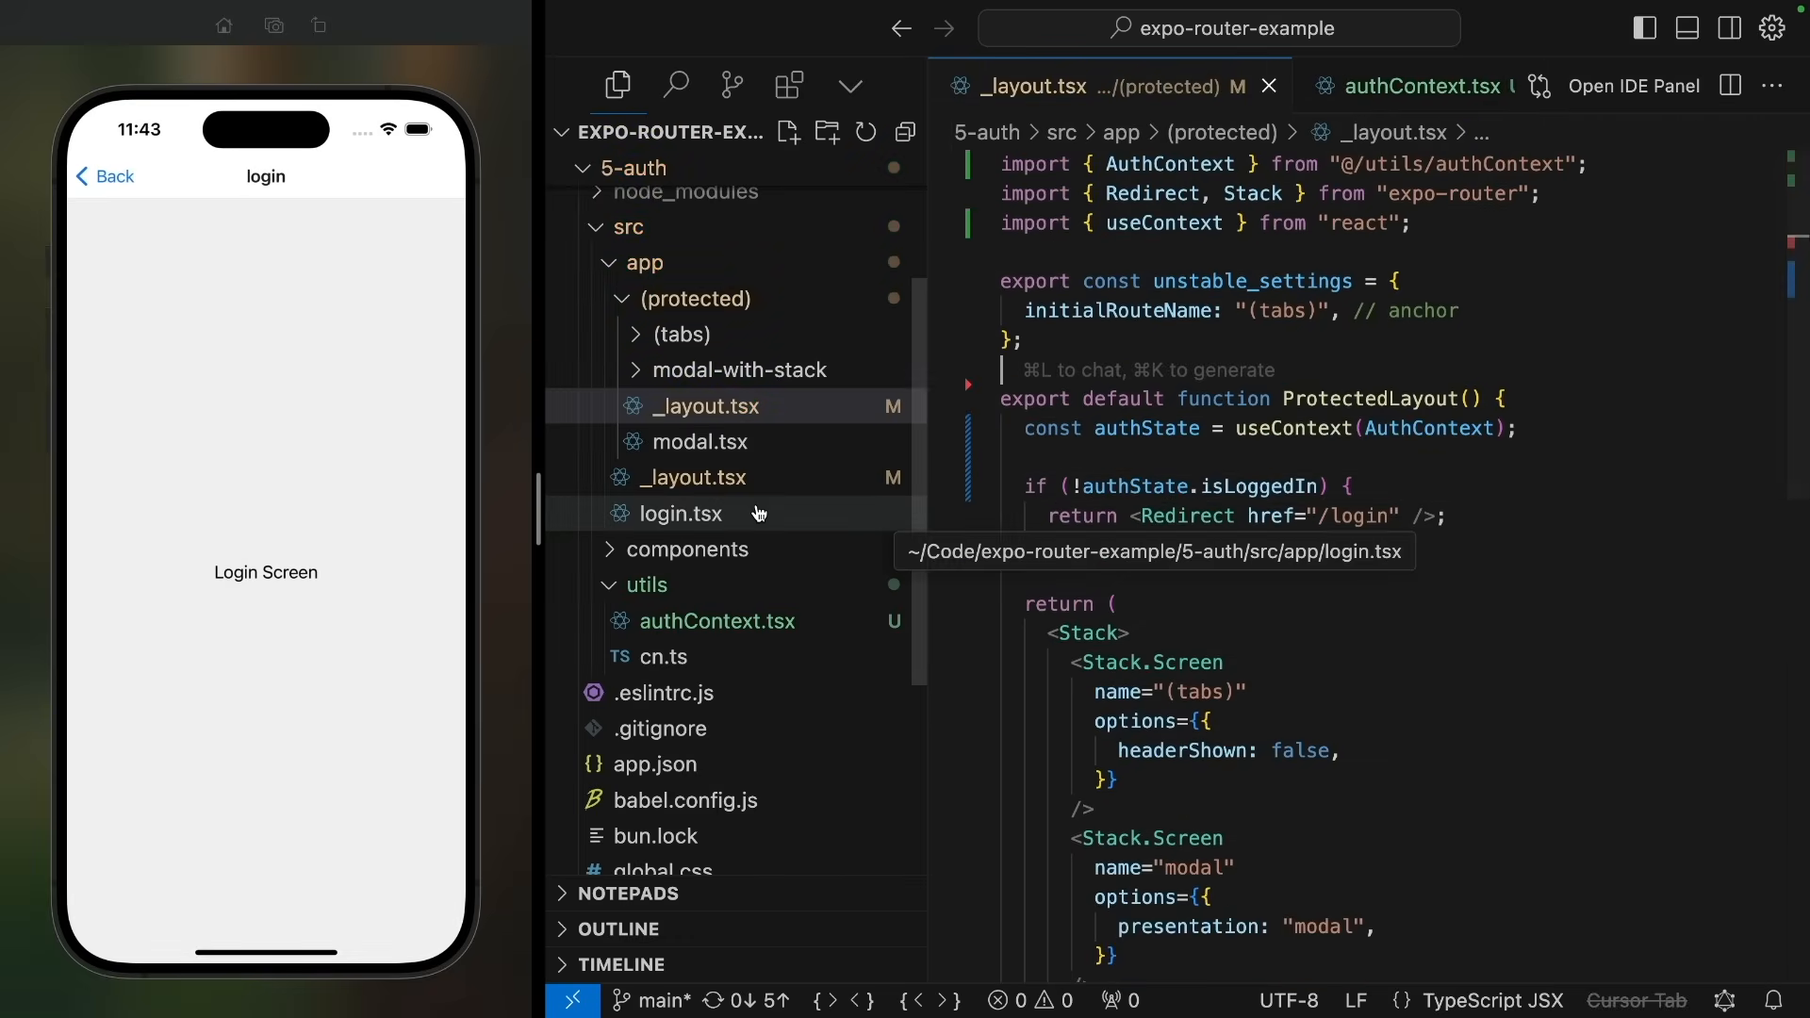
click(680, 513)
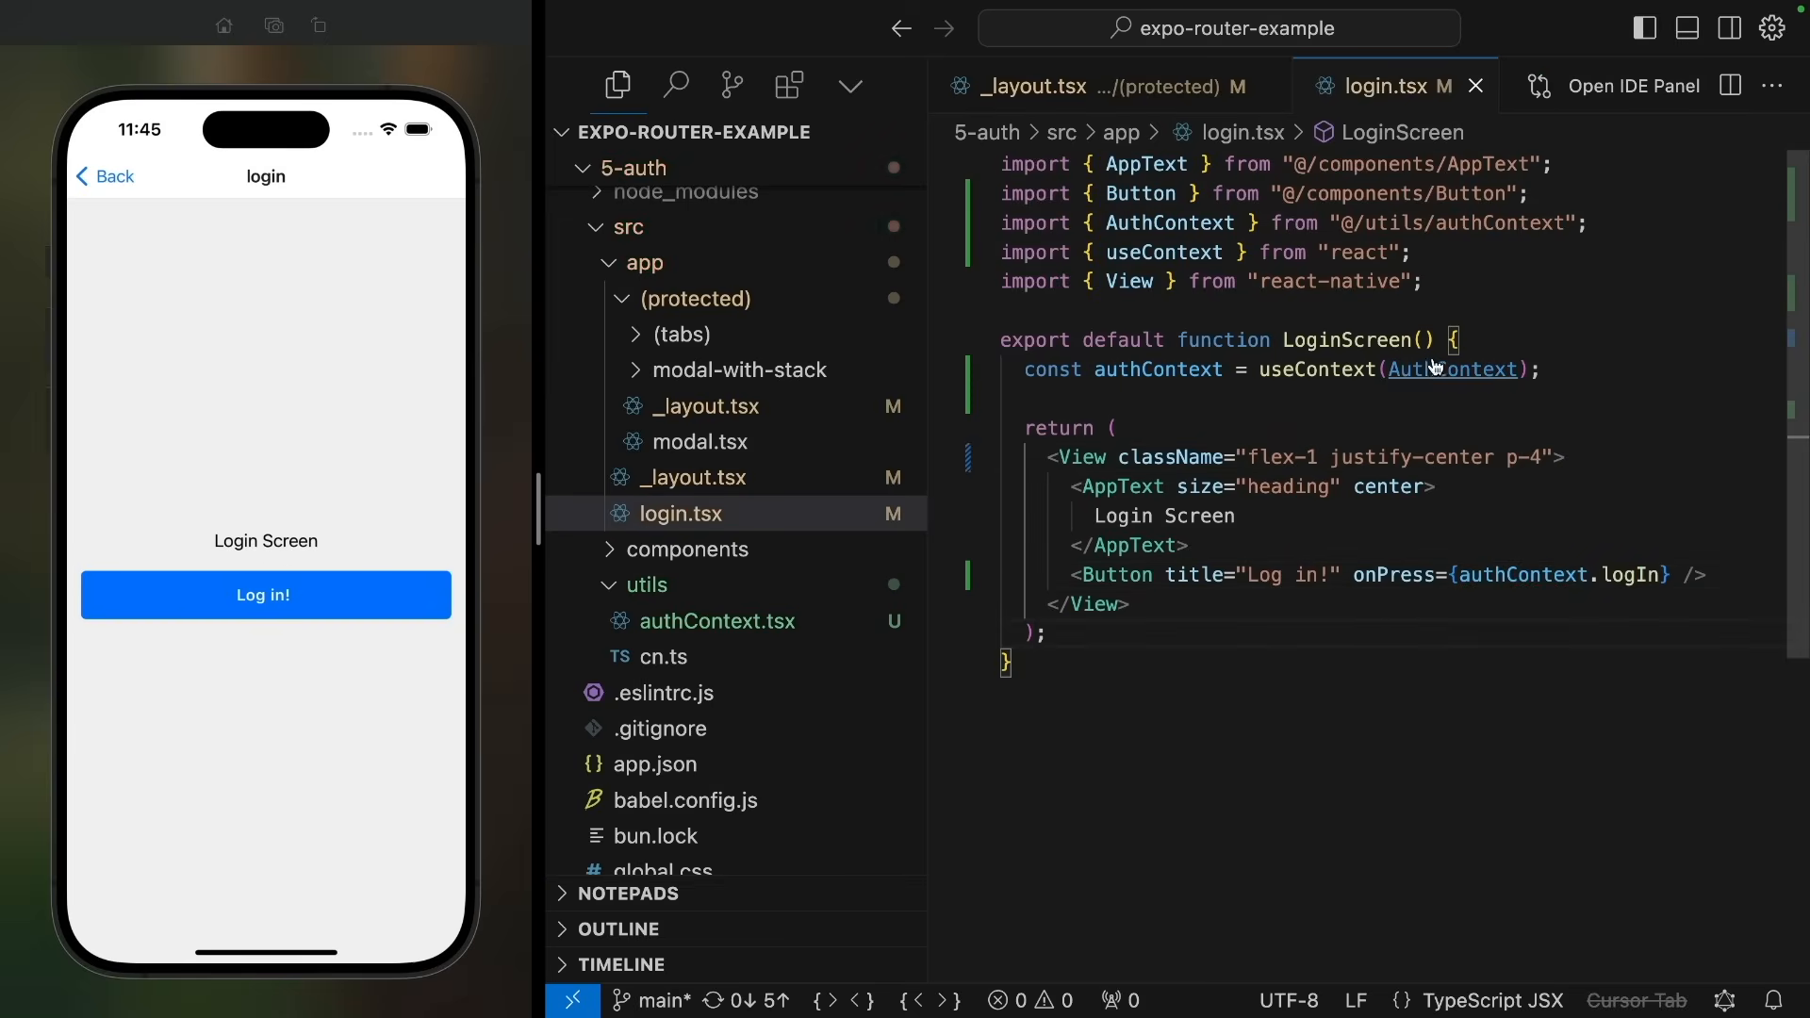
Step: Jump from AuthContext in login.tsx to the AuthProvider in authContext.tsx
click(718, 621)
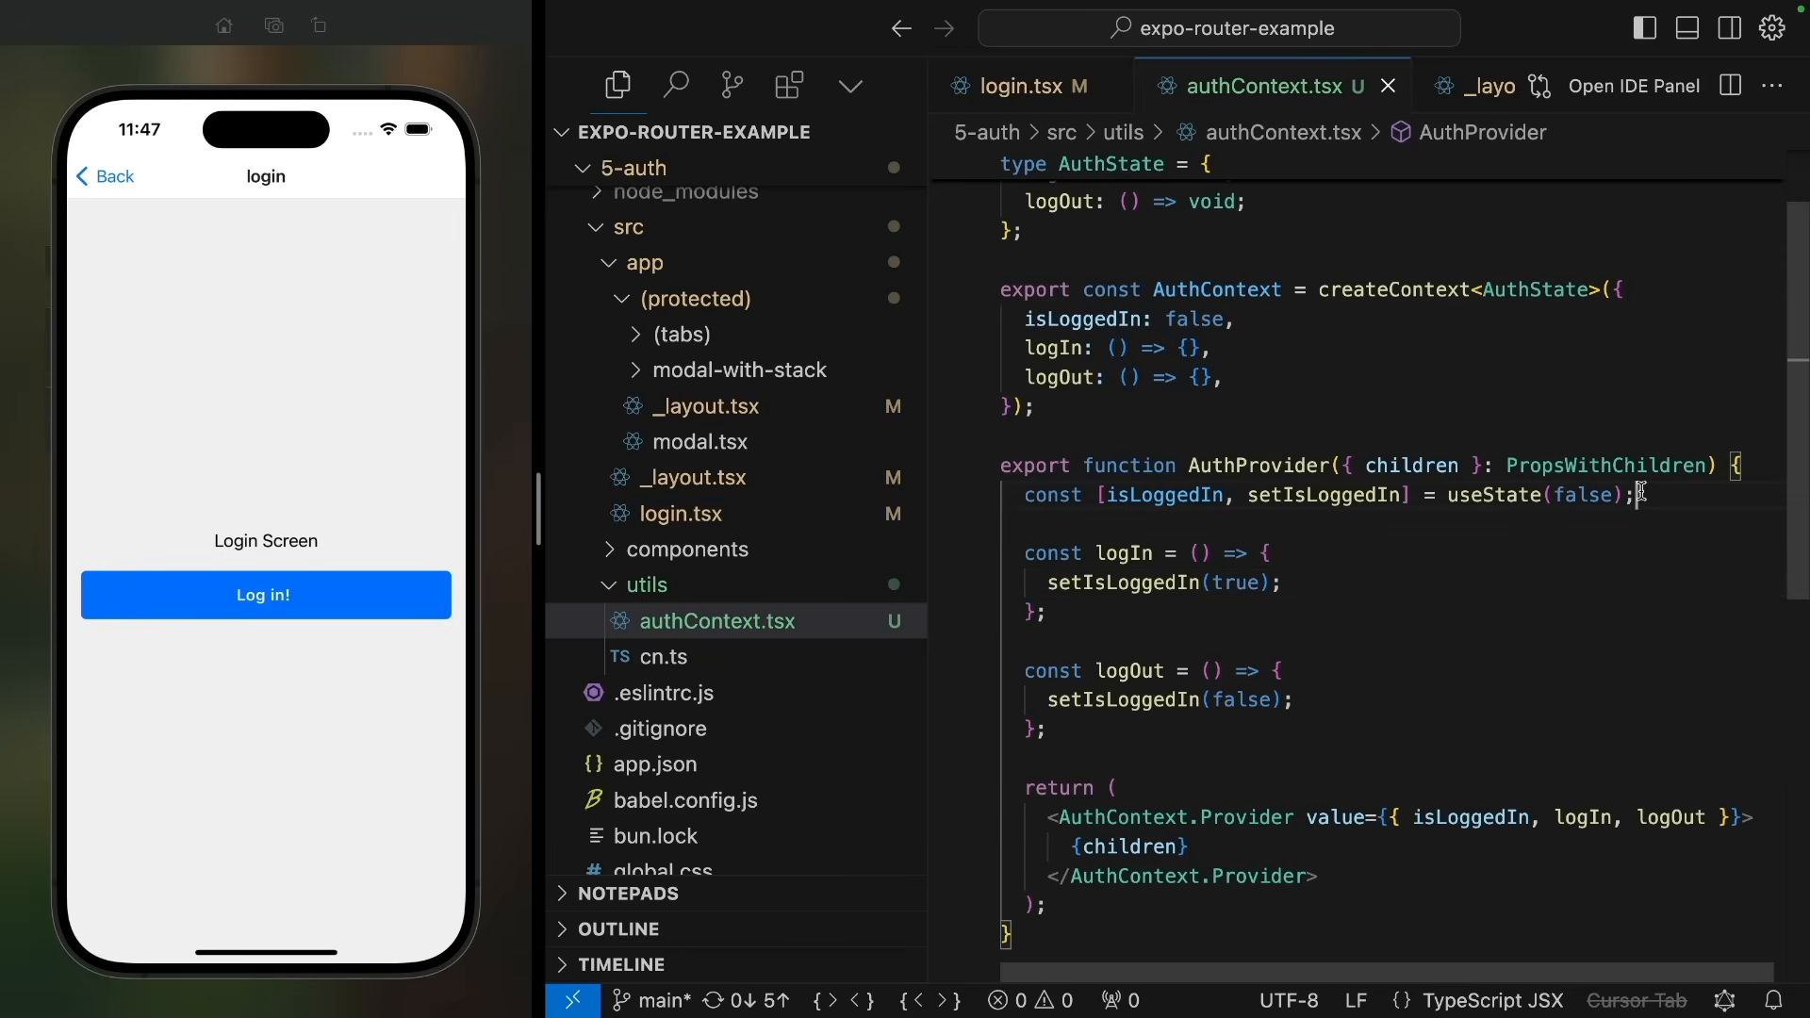
Step: Declare const router = useRouter() and call router.replace("/") inside logIn
text(const router = useRouter();)
text(router.)
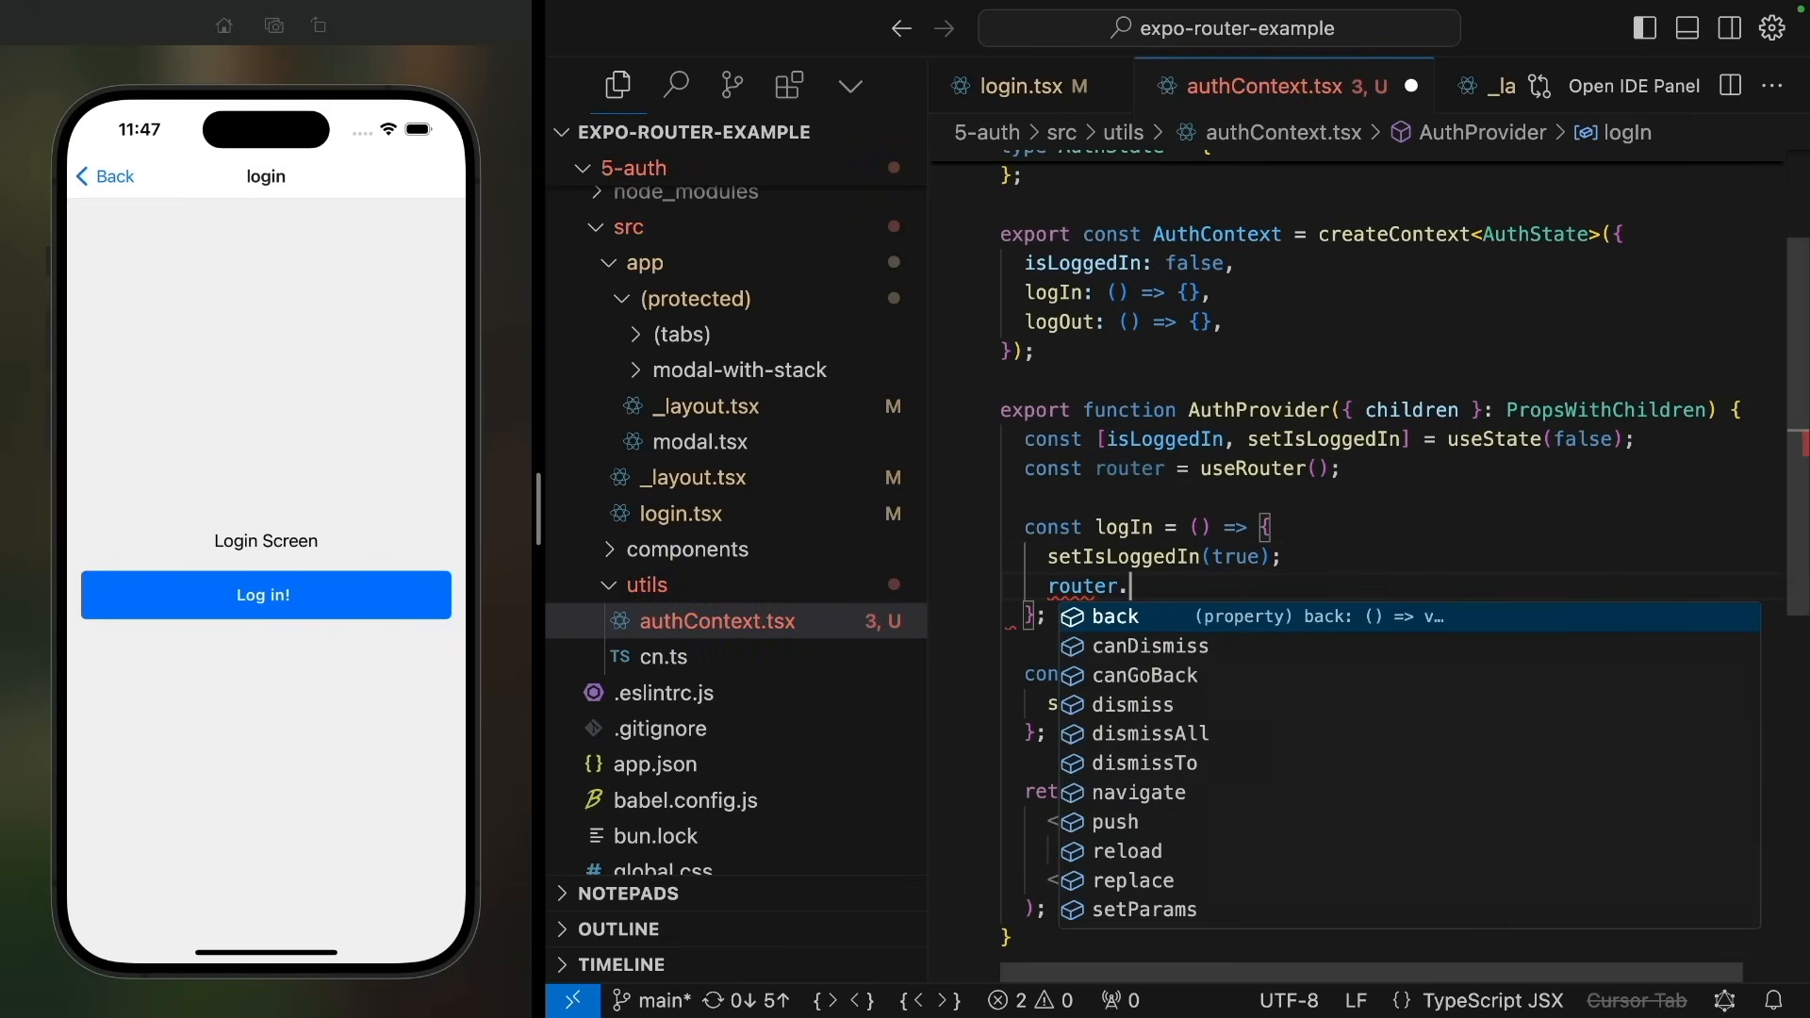
text(replace()
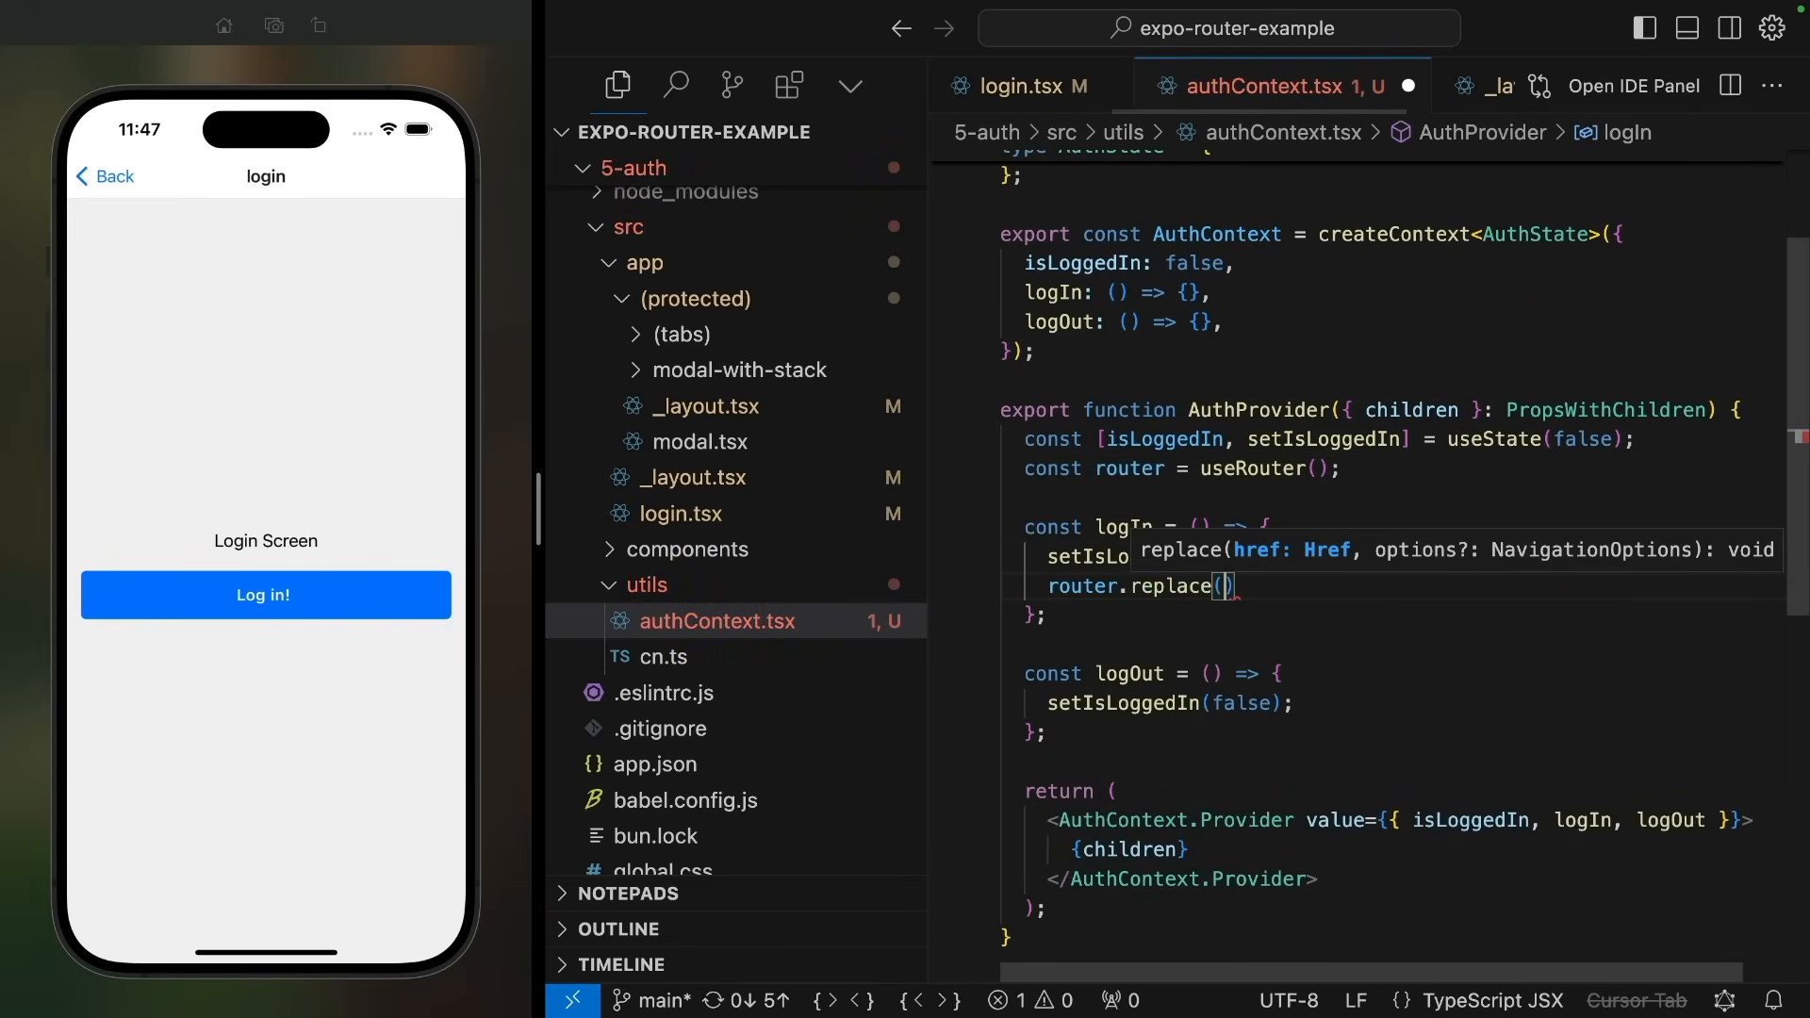
text("/")
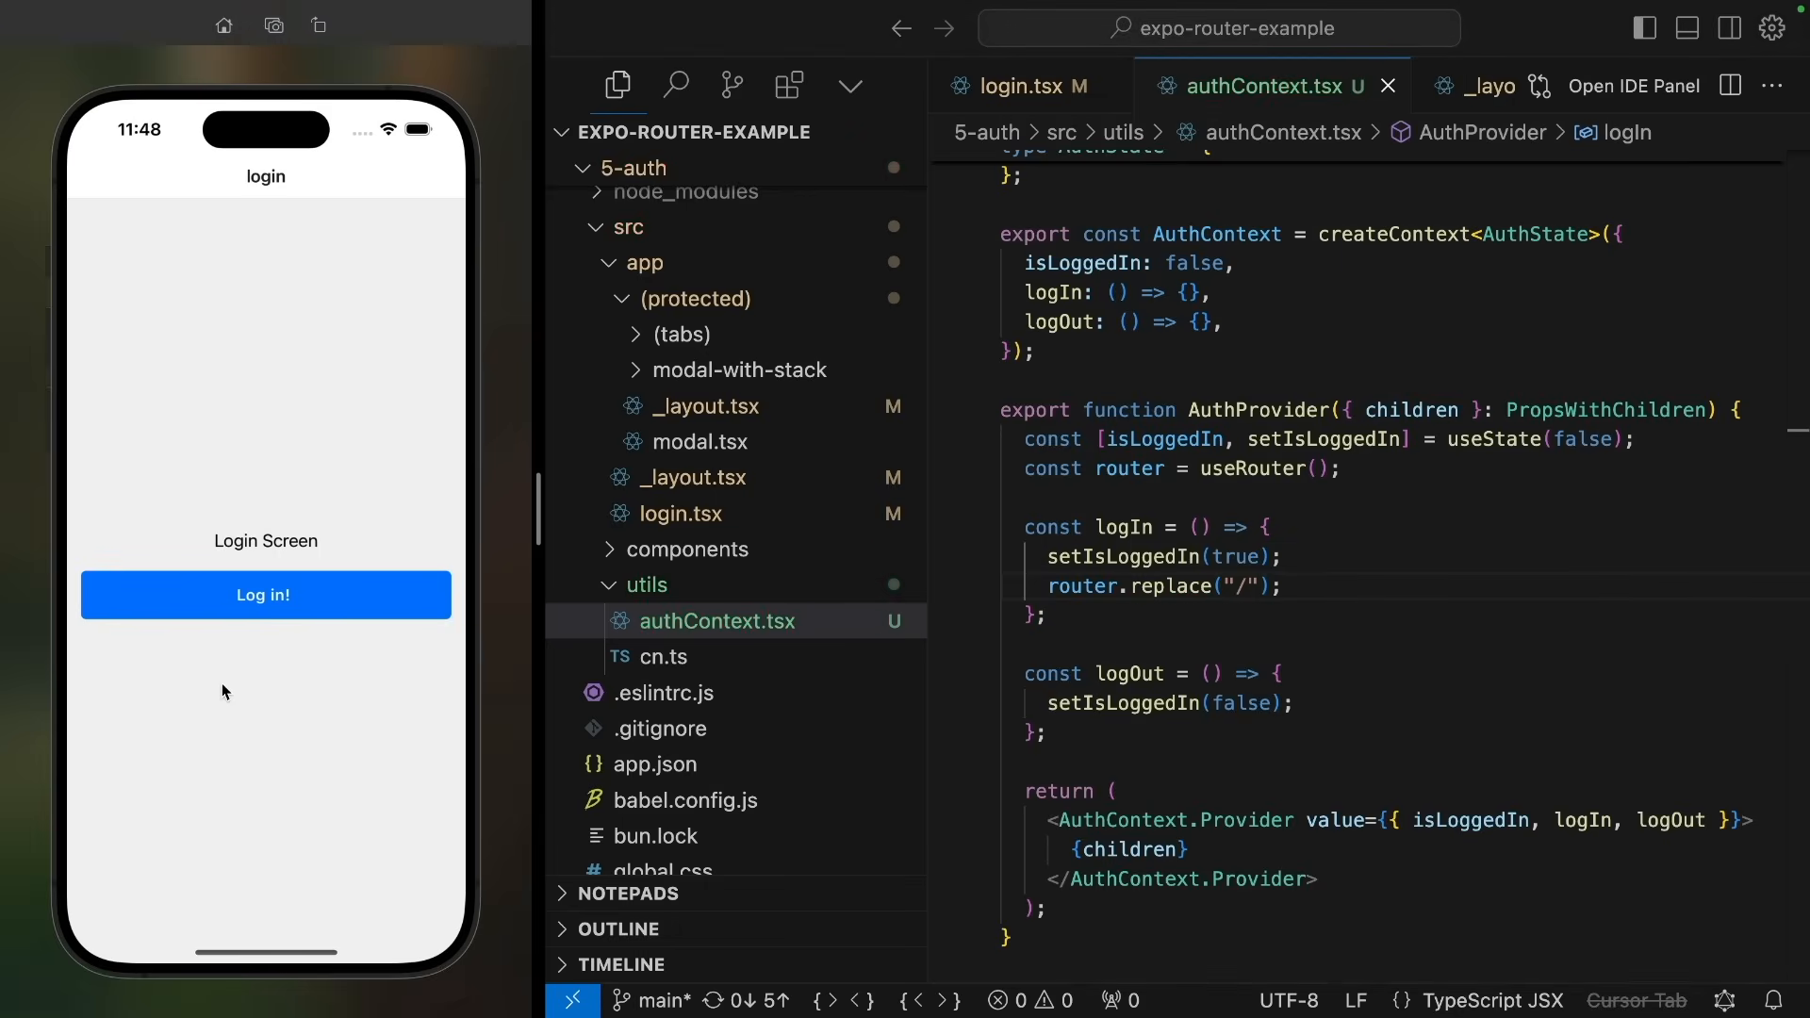
Step: Tap Log in! in the simulator repeatedly to test the redirect
click(264, 595)
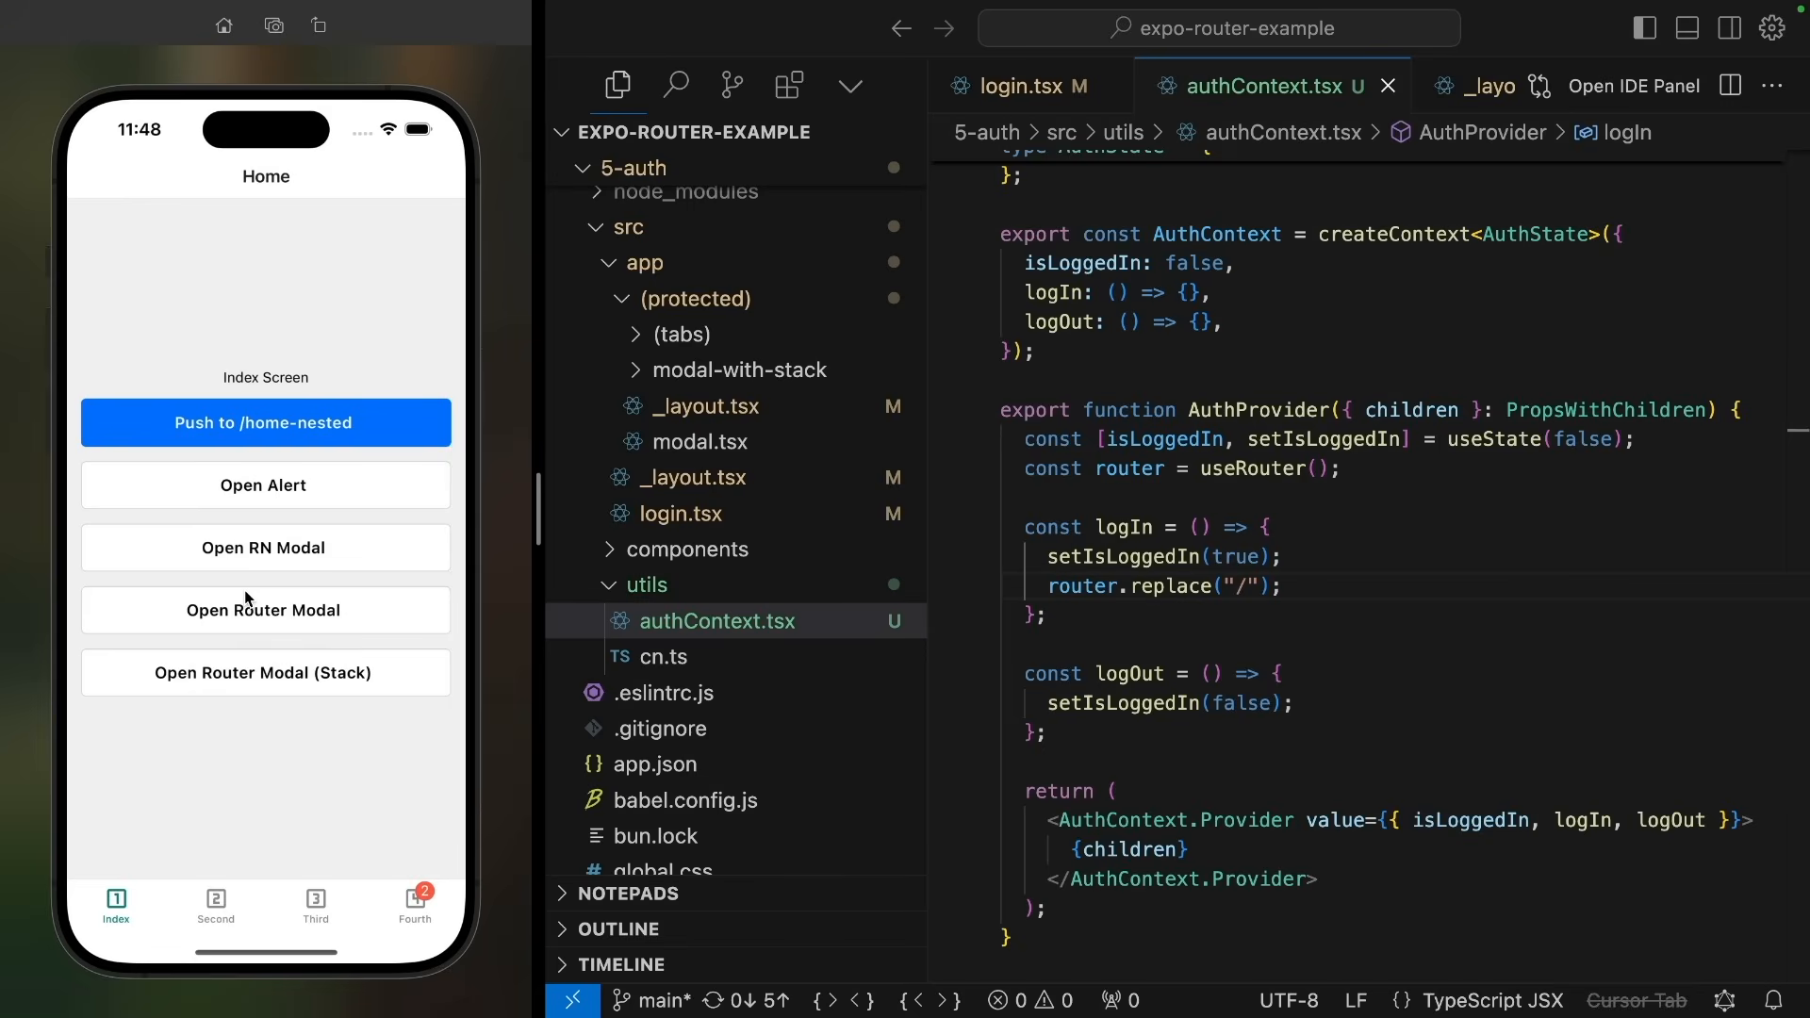
mouse_move(1180, 586)
text(ush)
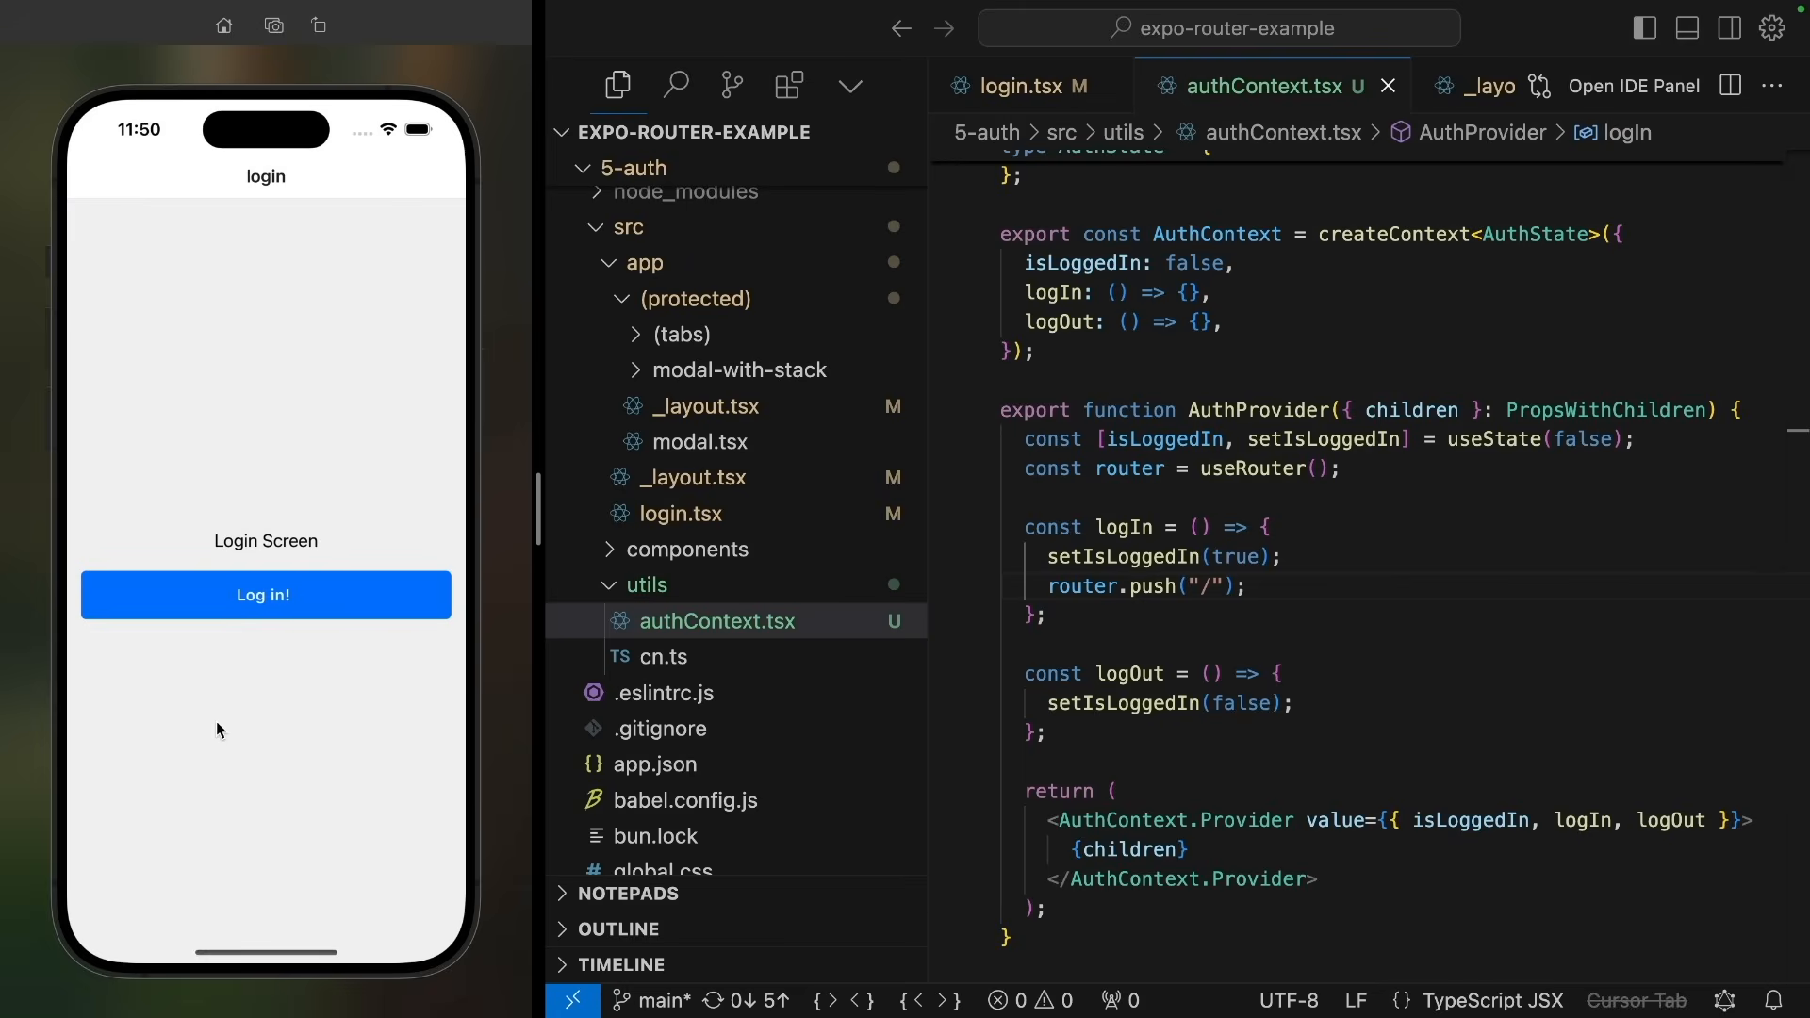
click(264, 595)
text(replace)
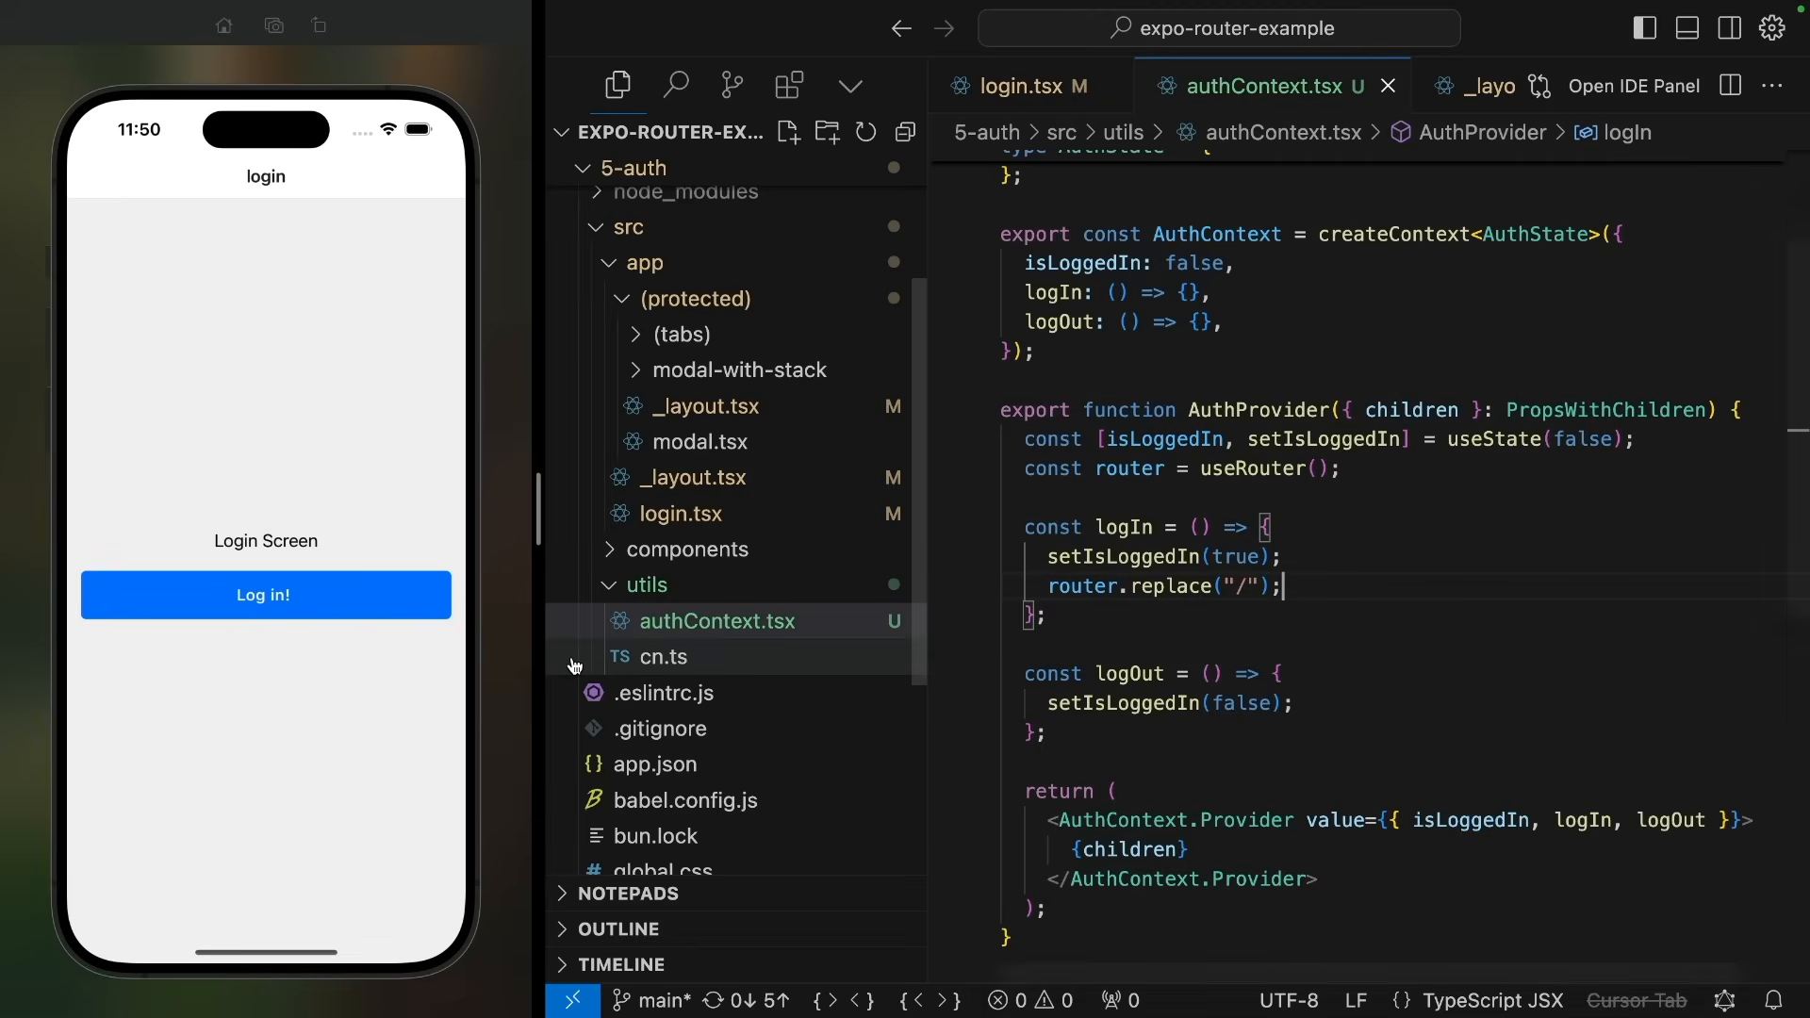
click(264, 595)
text(const)
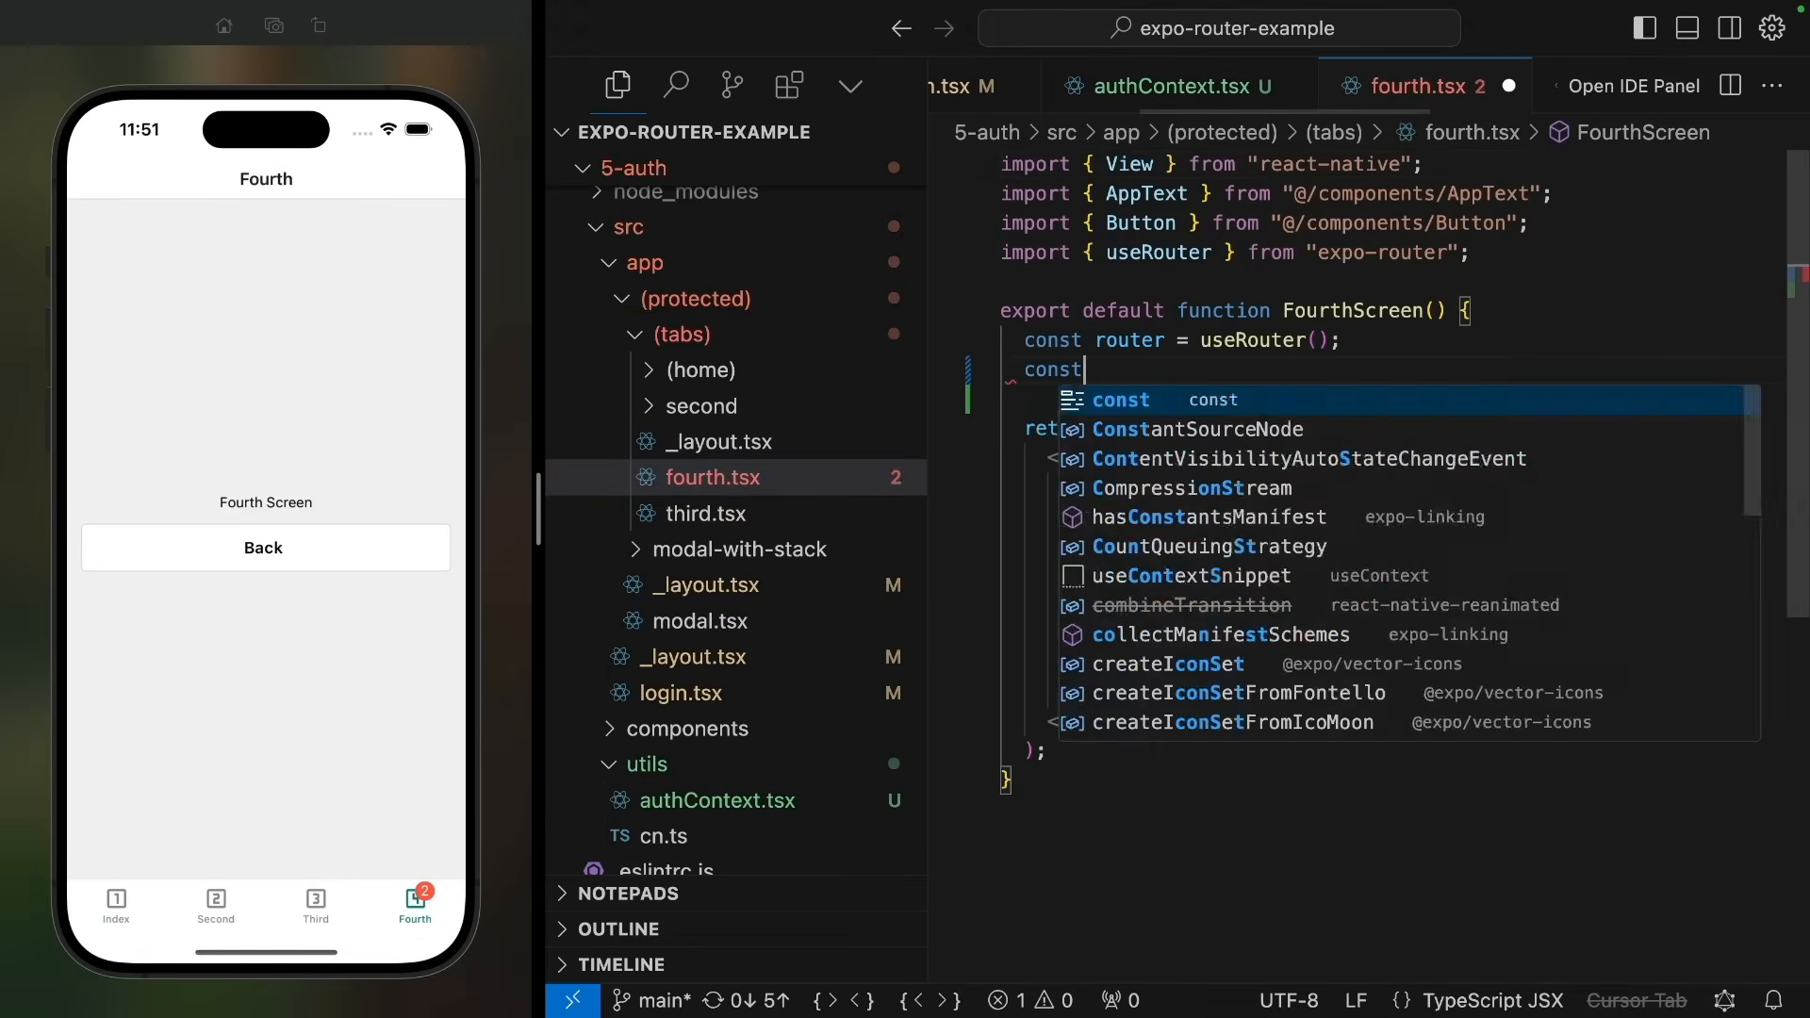
Step: In fourth.tsx, read authState via useContext(AuthContext) and add a 'Log out!' Button
text(authState = useContext(AuthC)
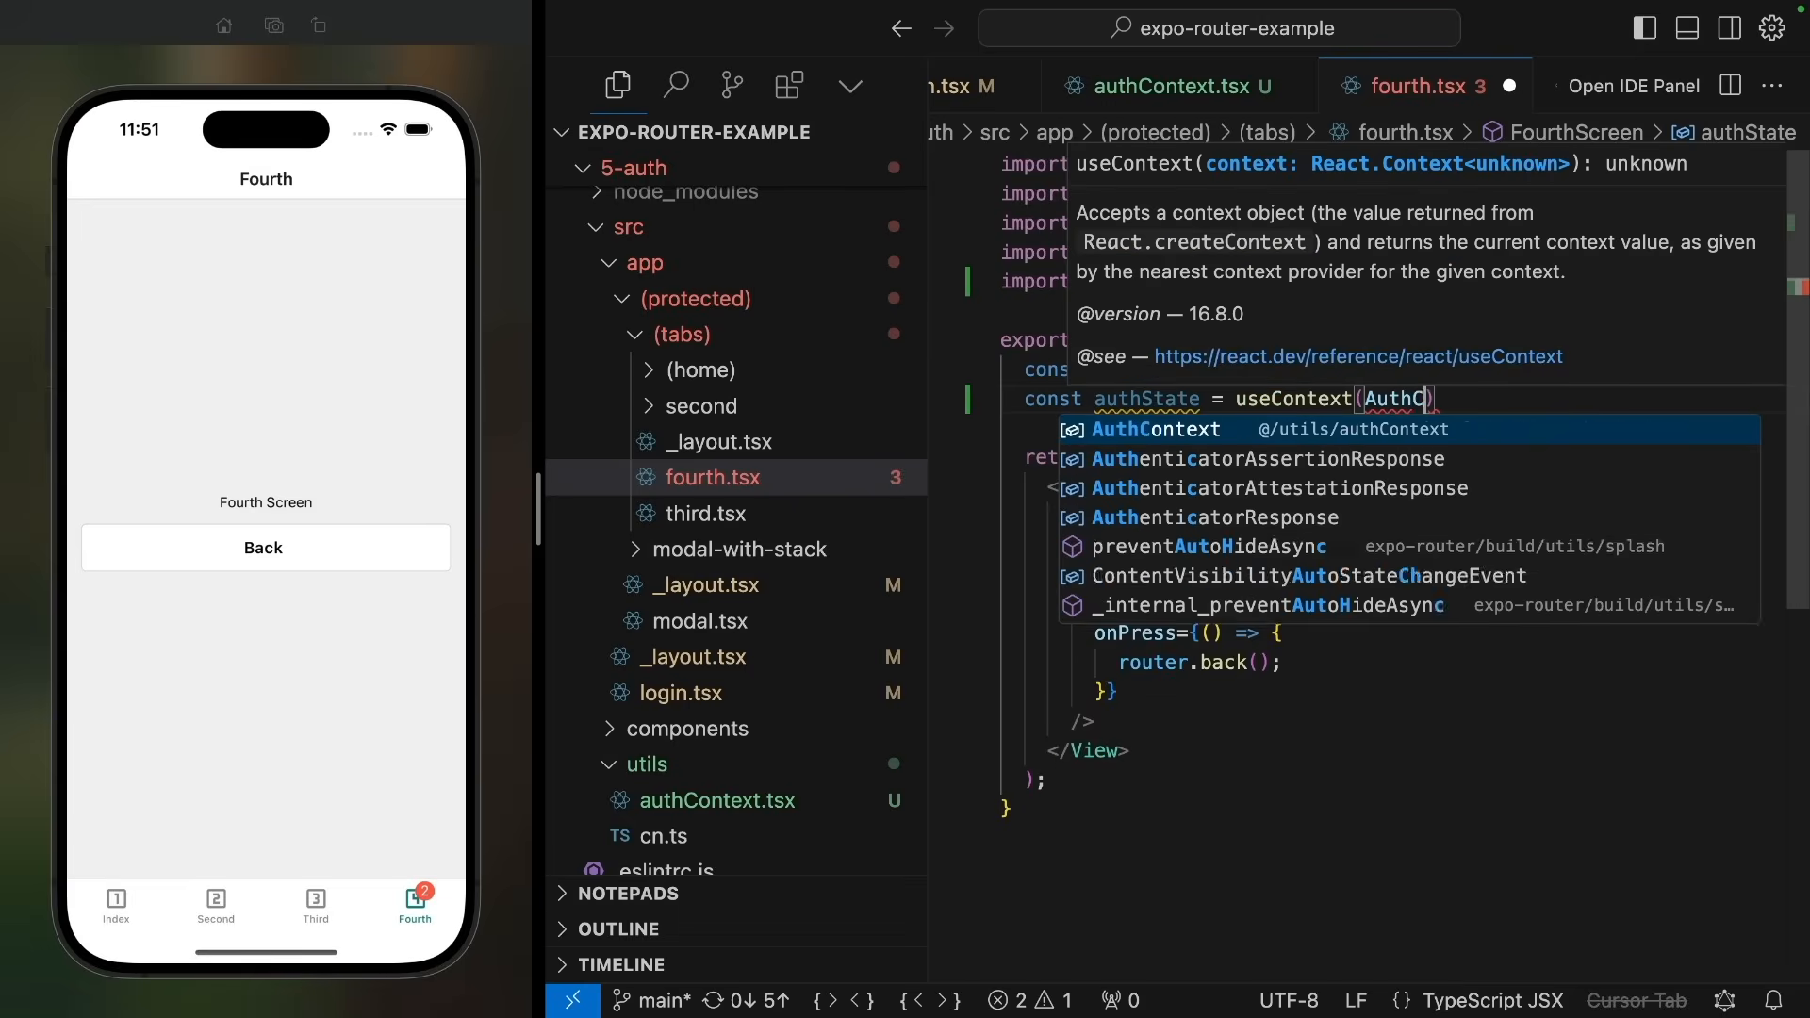
text(<Button title=)
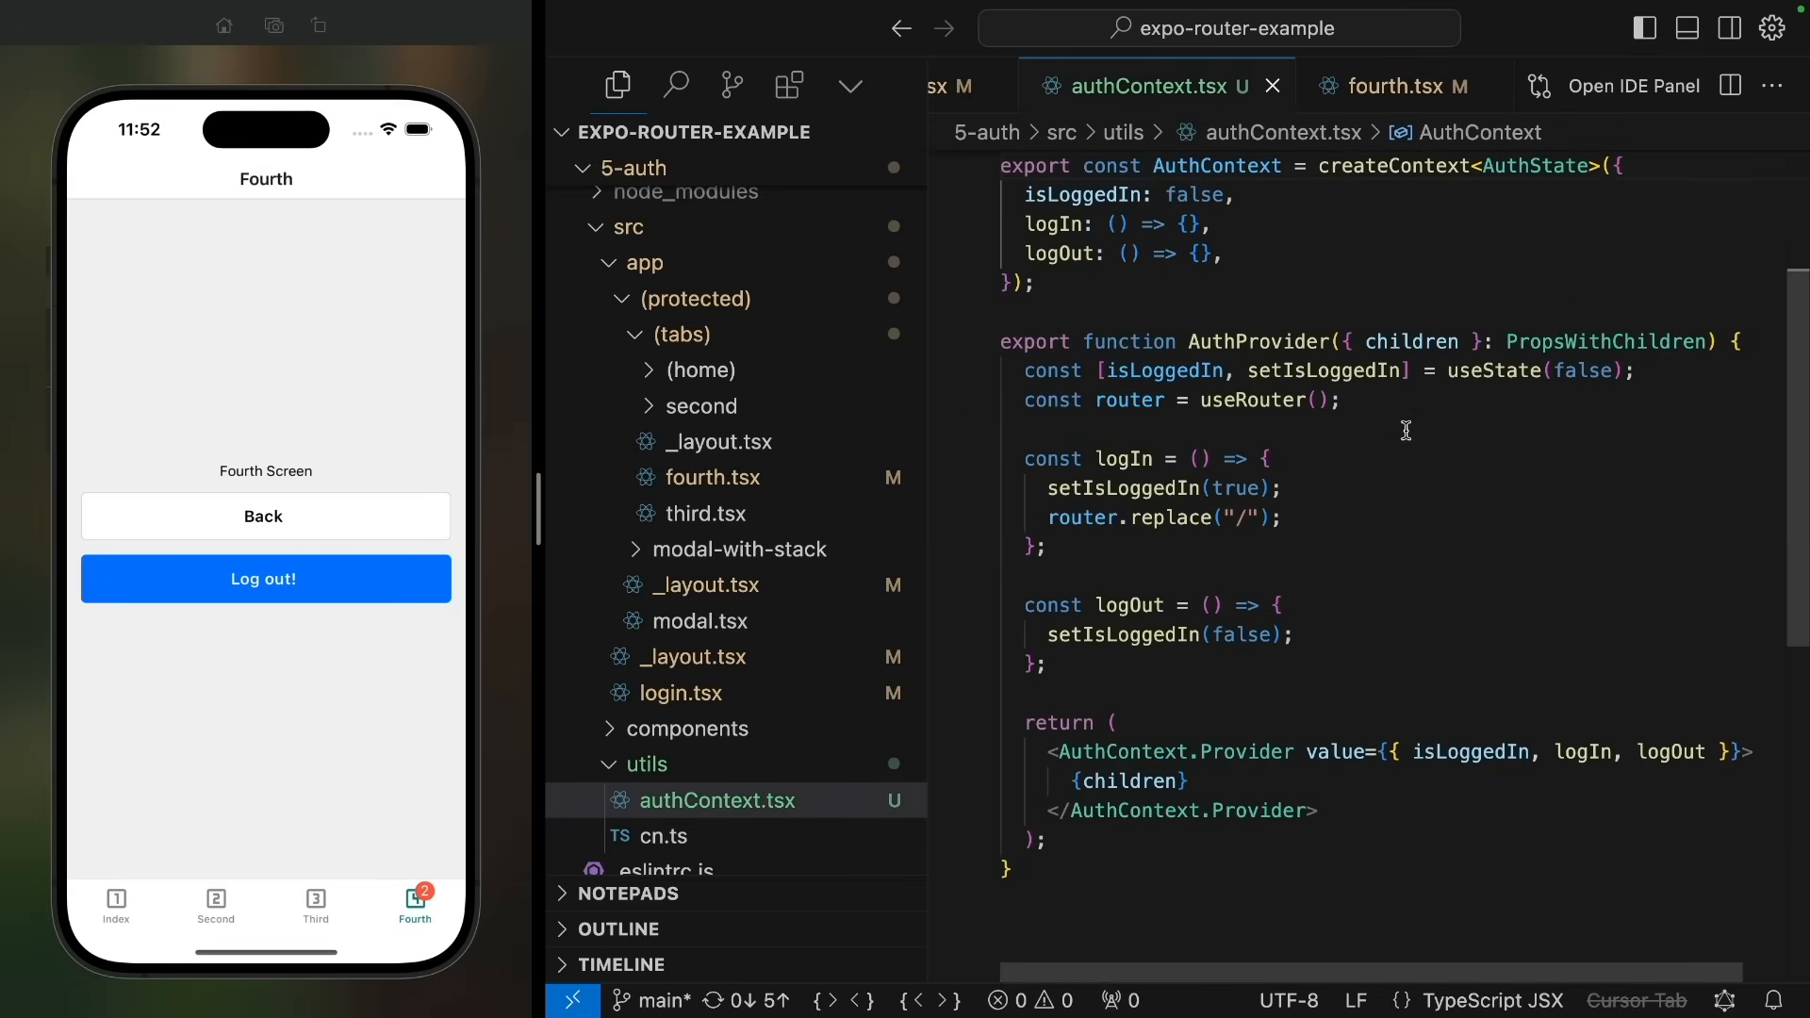
Step: Add router.replace("/login") to logOut and test logging out in the simulator
text(router.replace("/");)
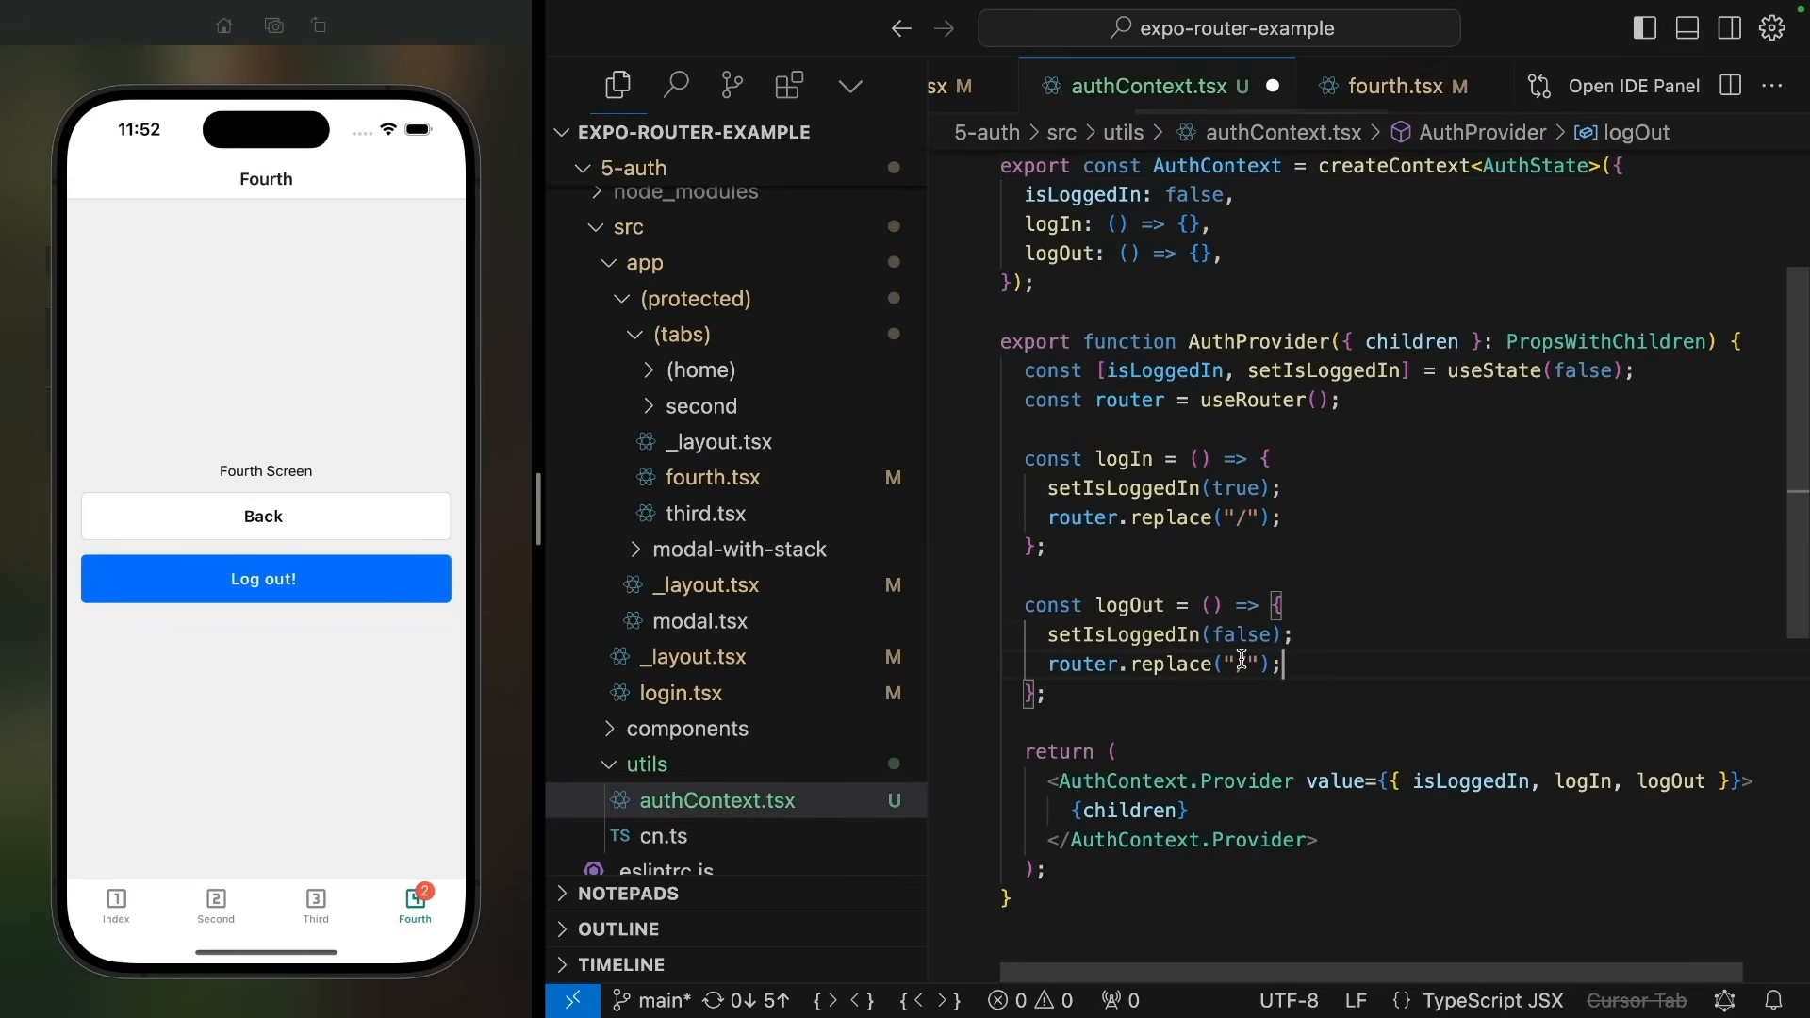
text(login)
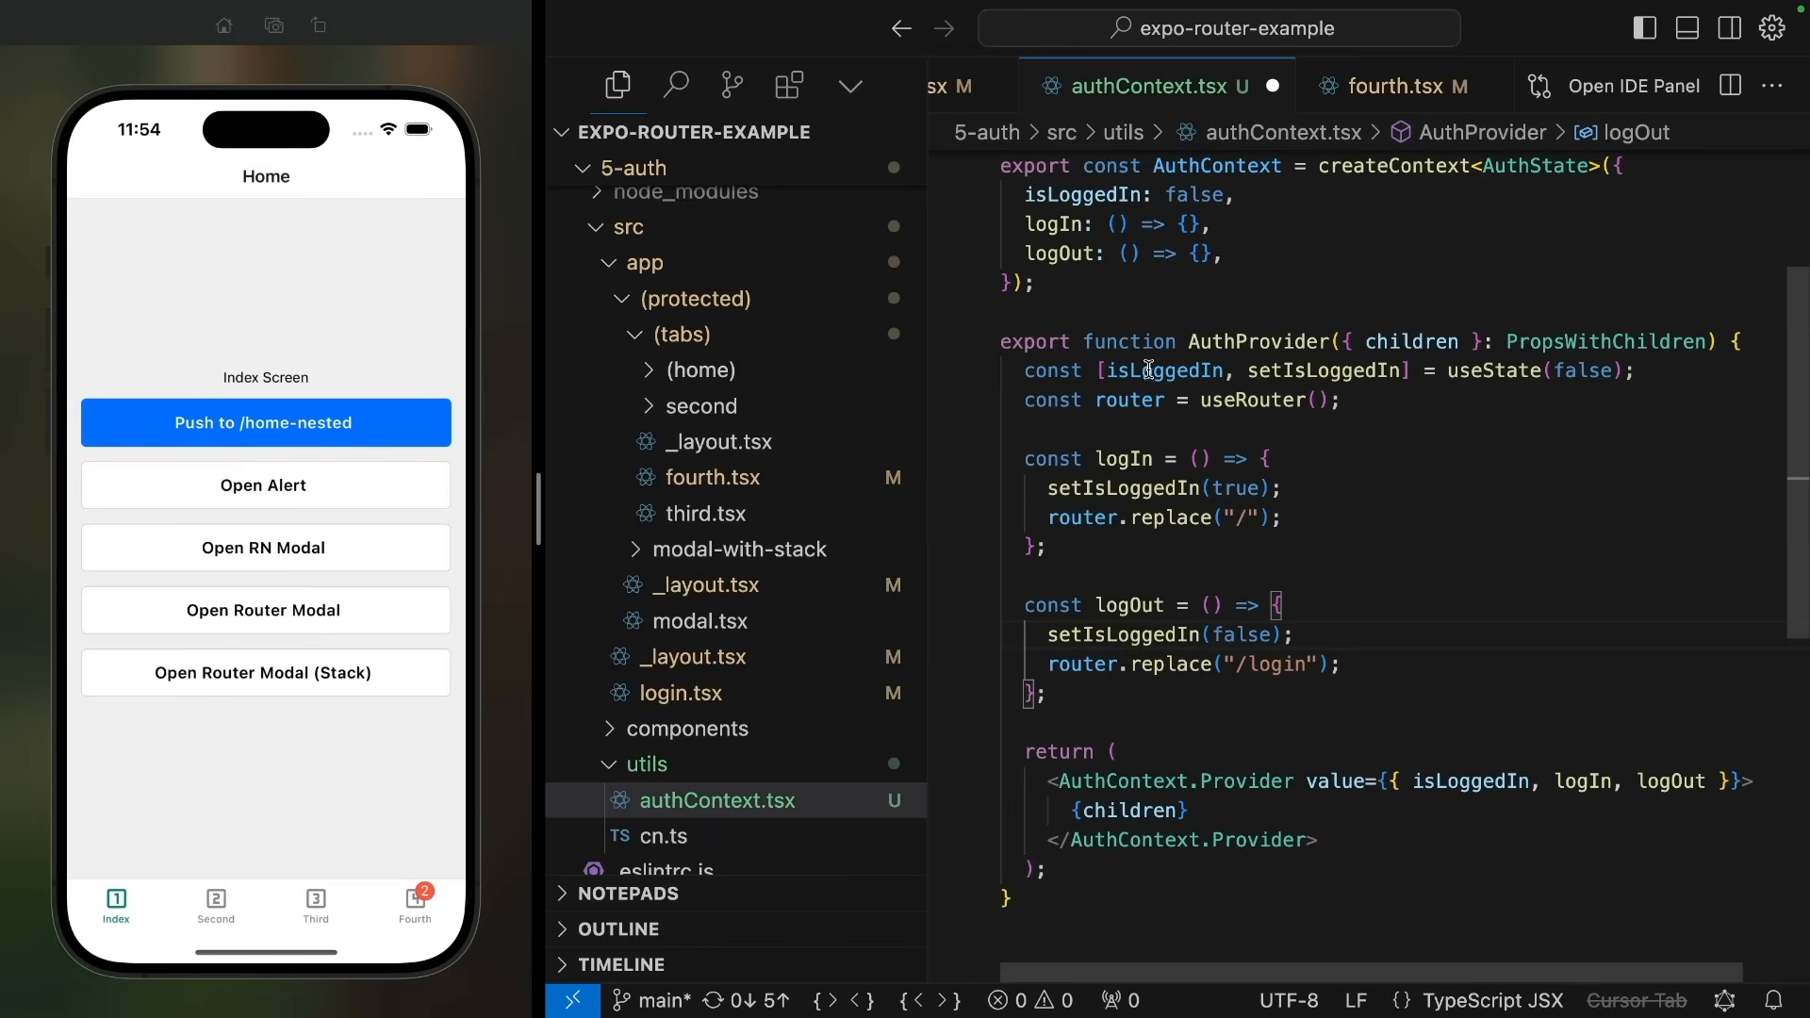
click(708, 584)
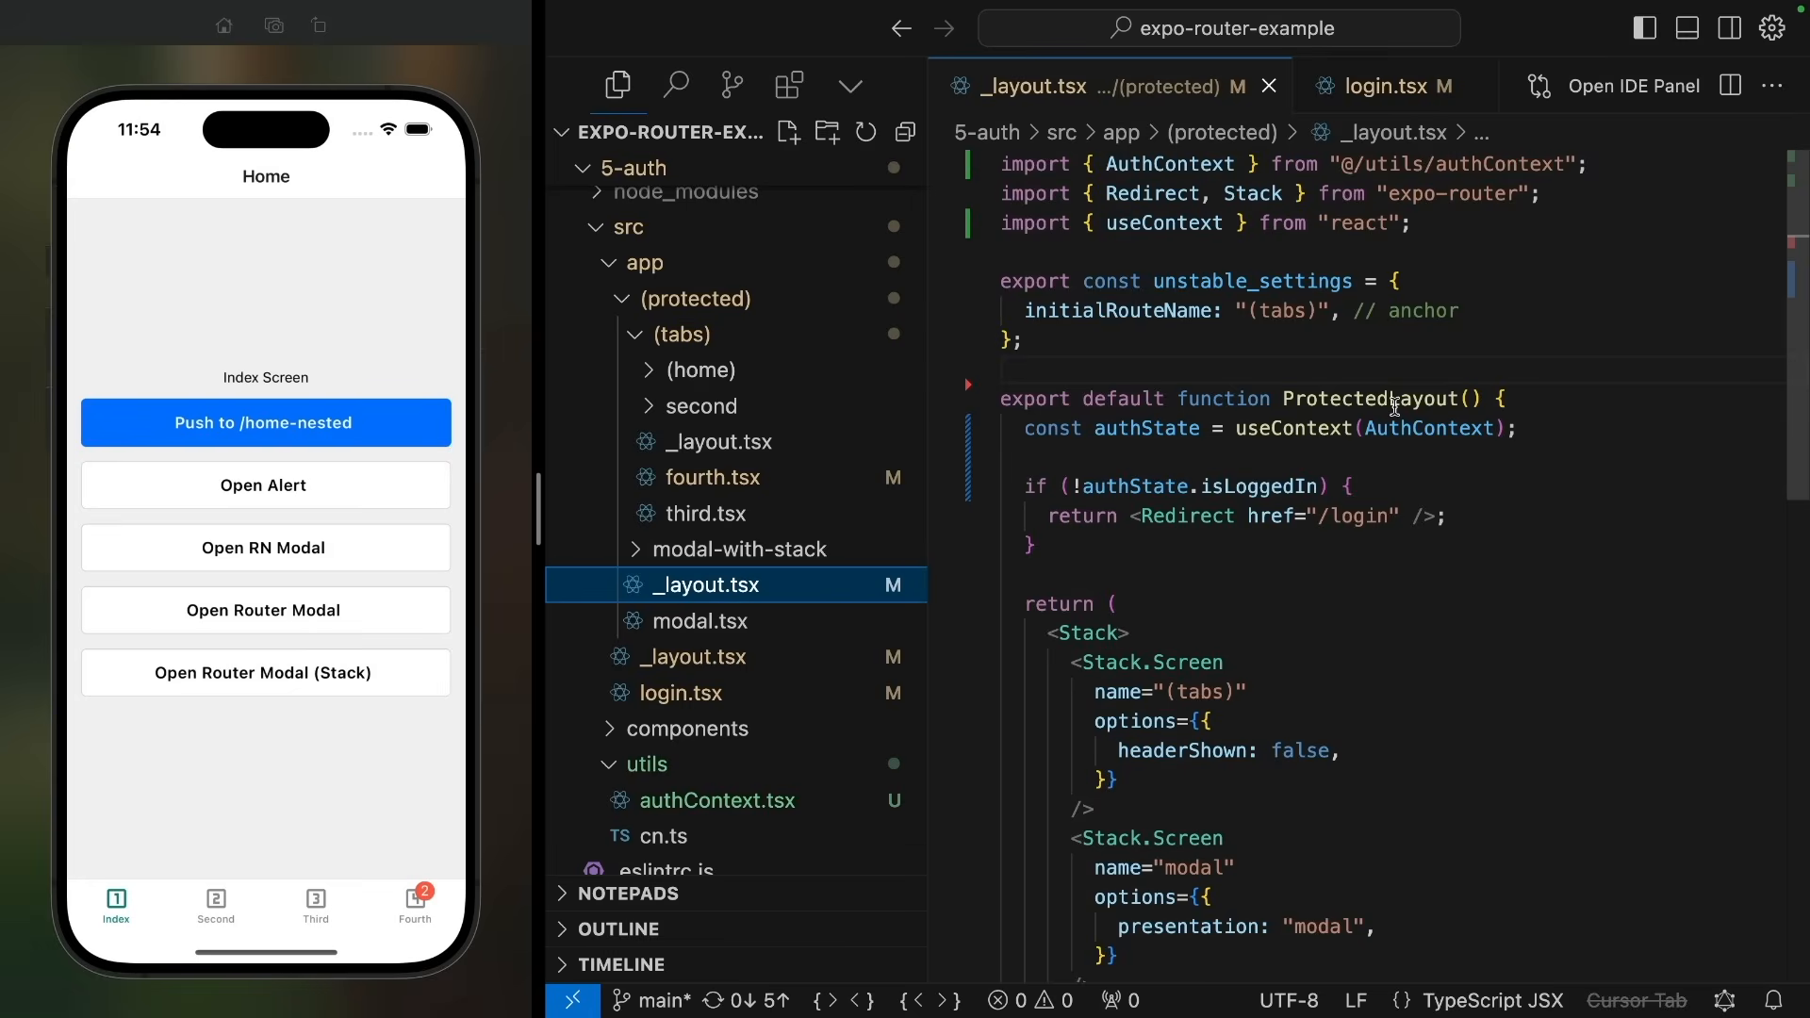
mouse_move(1377, 455)
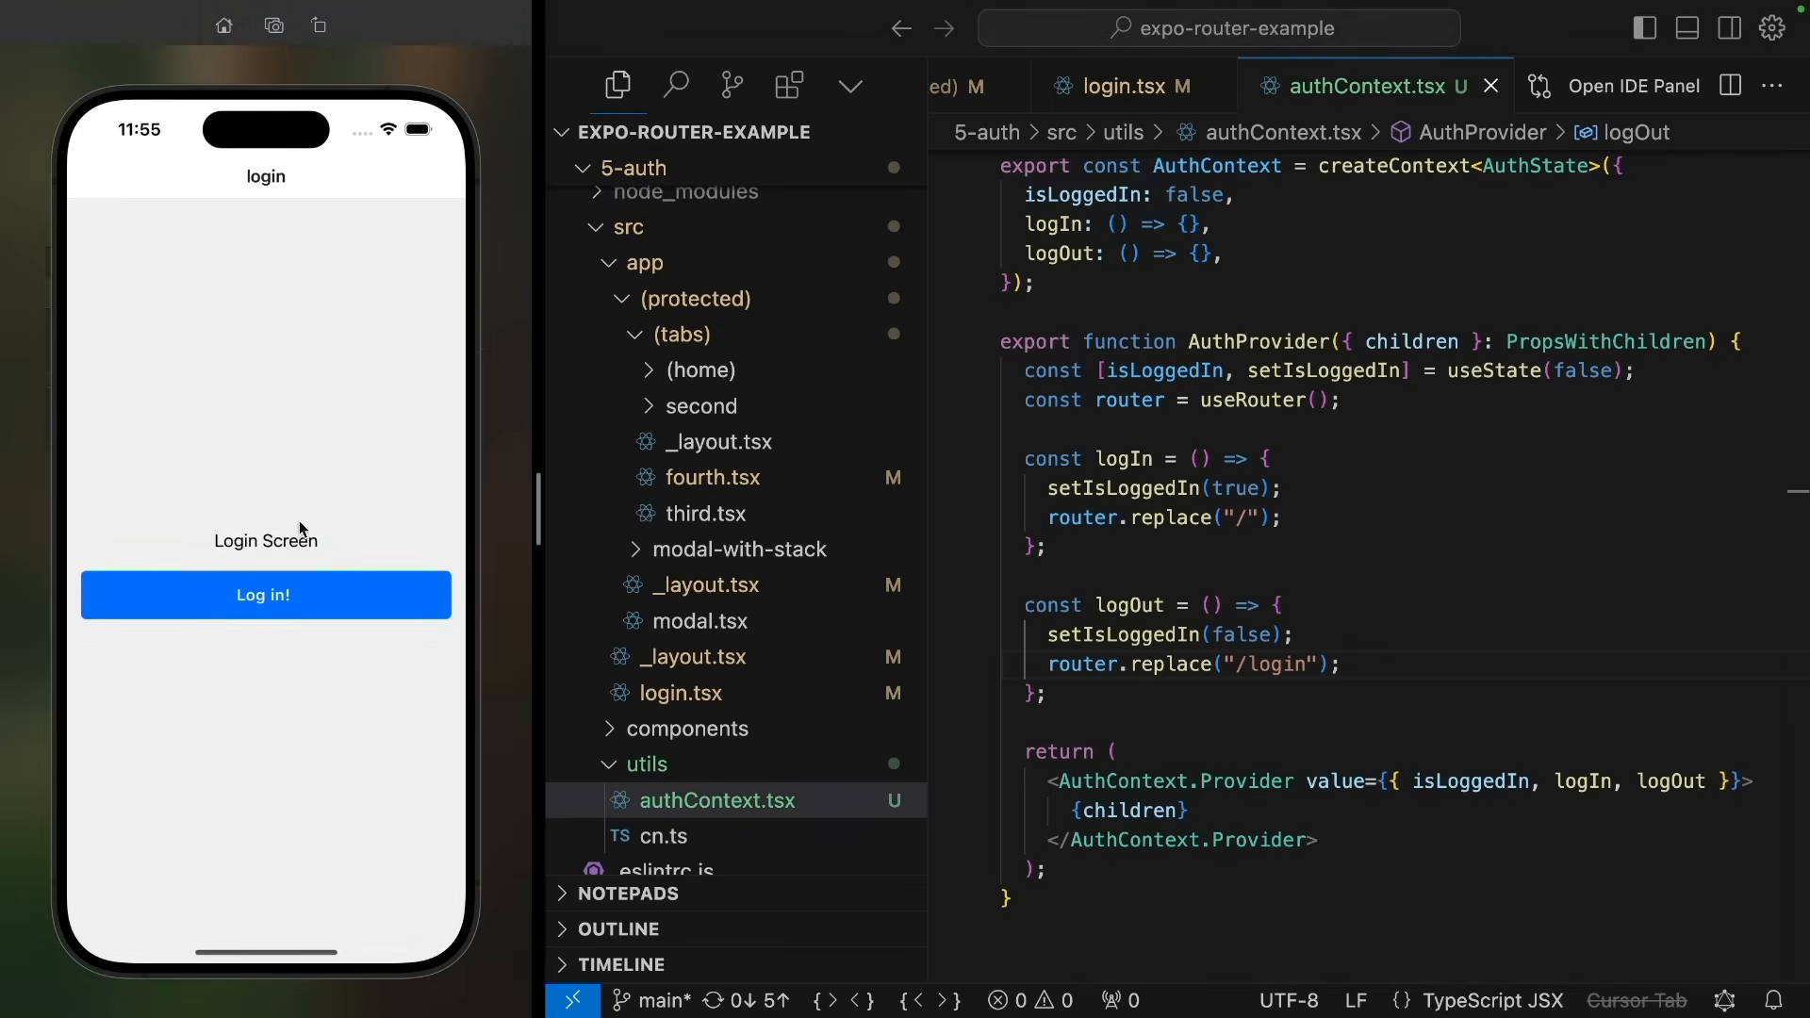
click(264, 595)
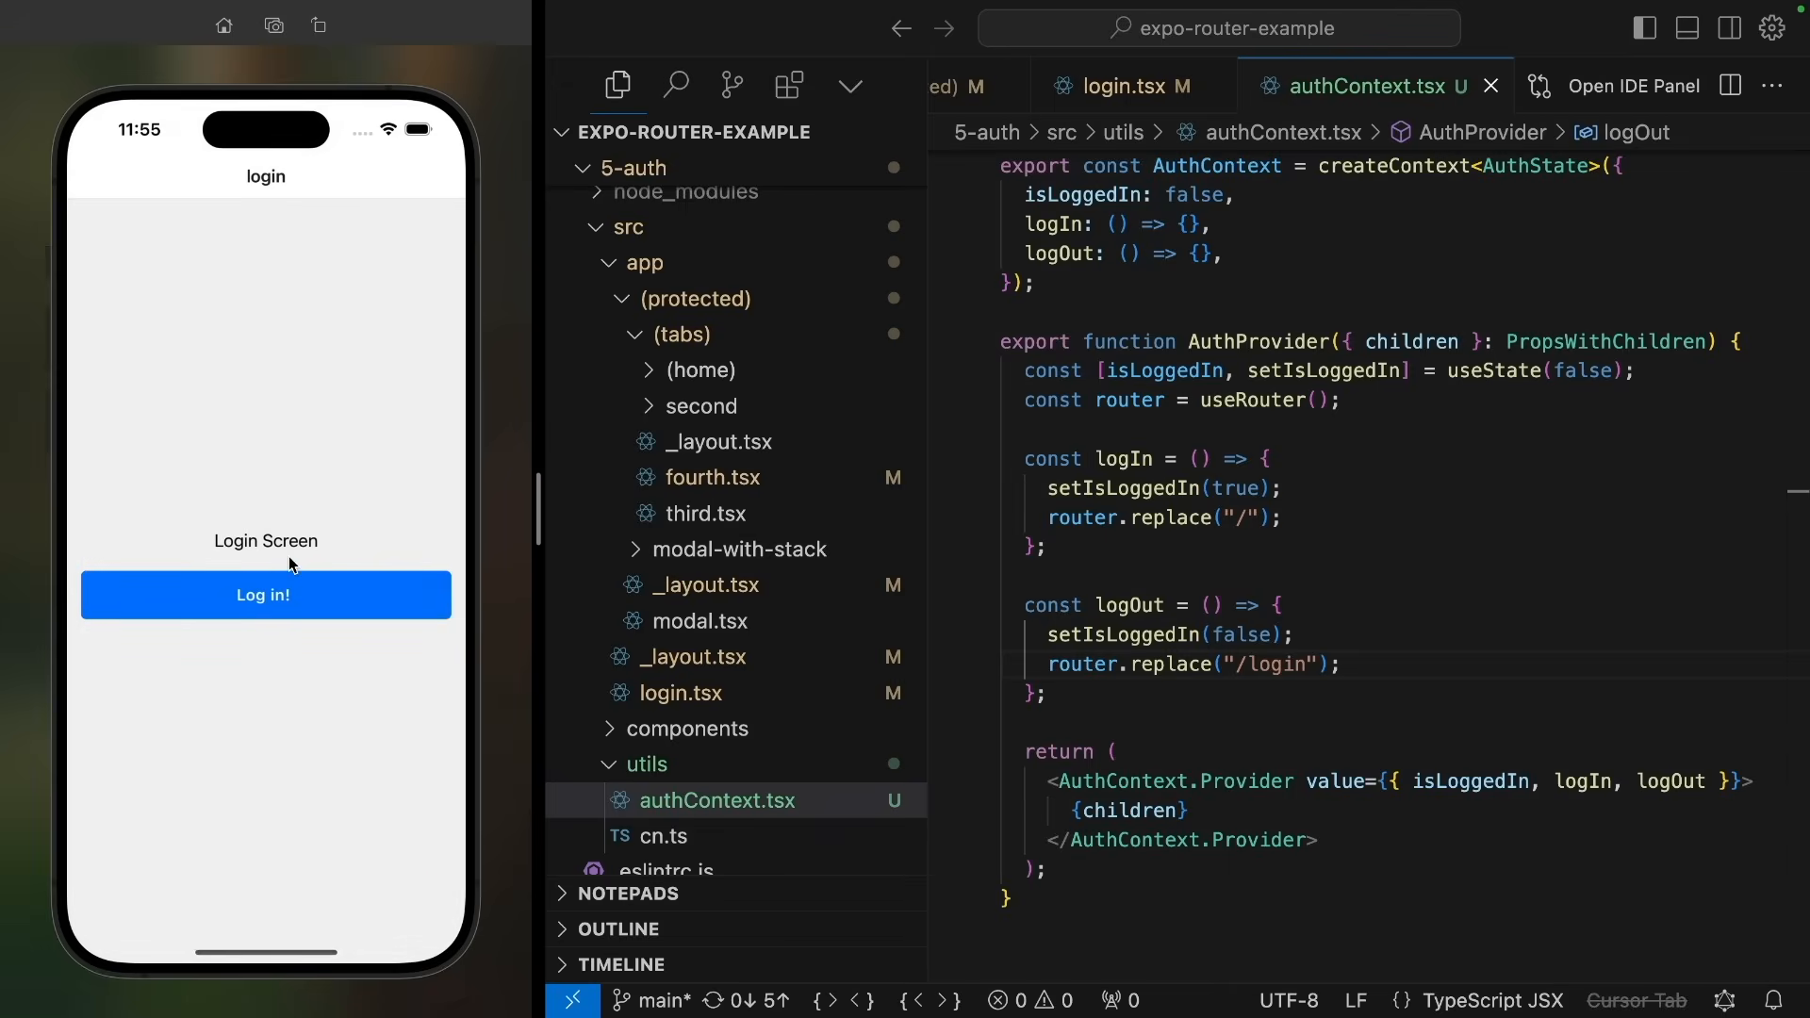
mouse_move(275, 726)
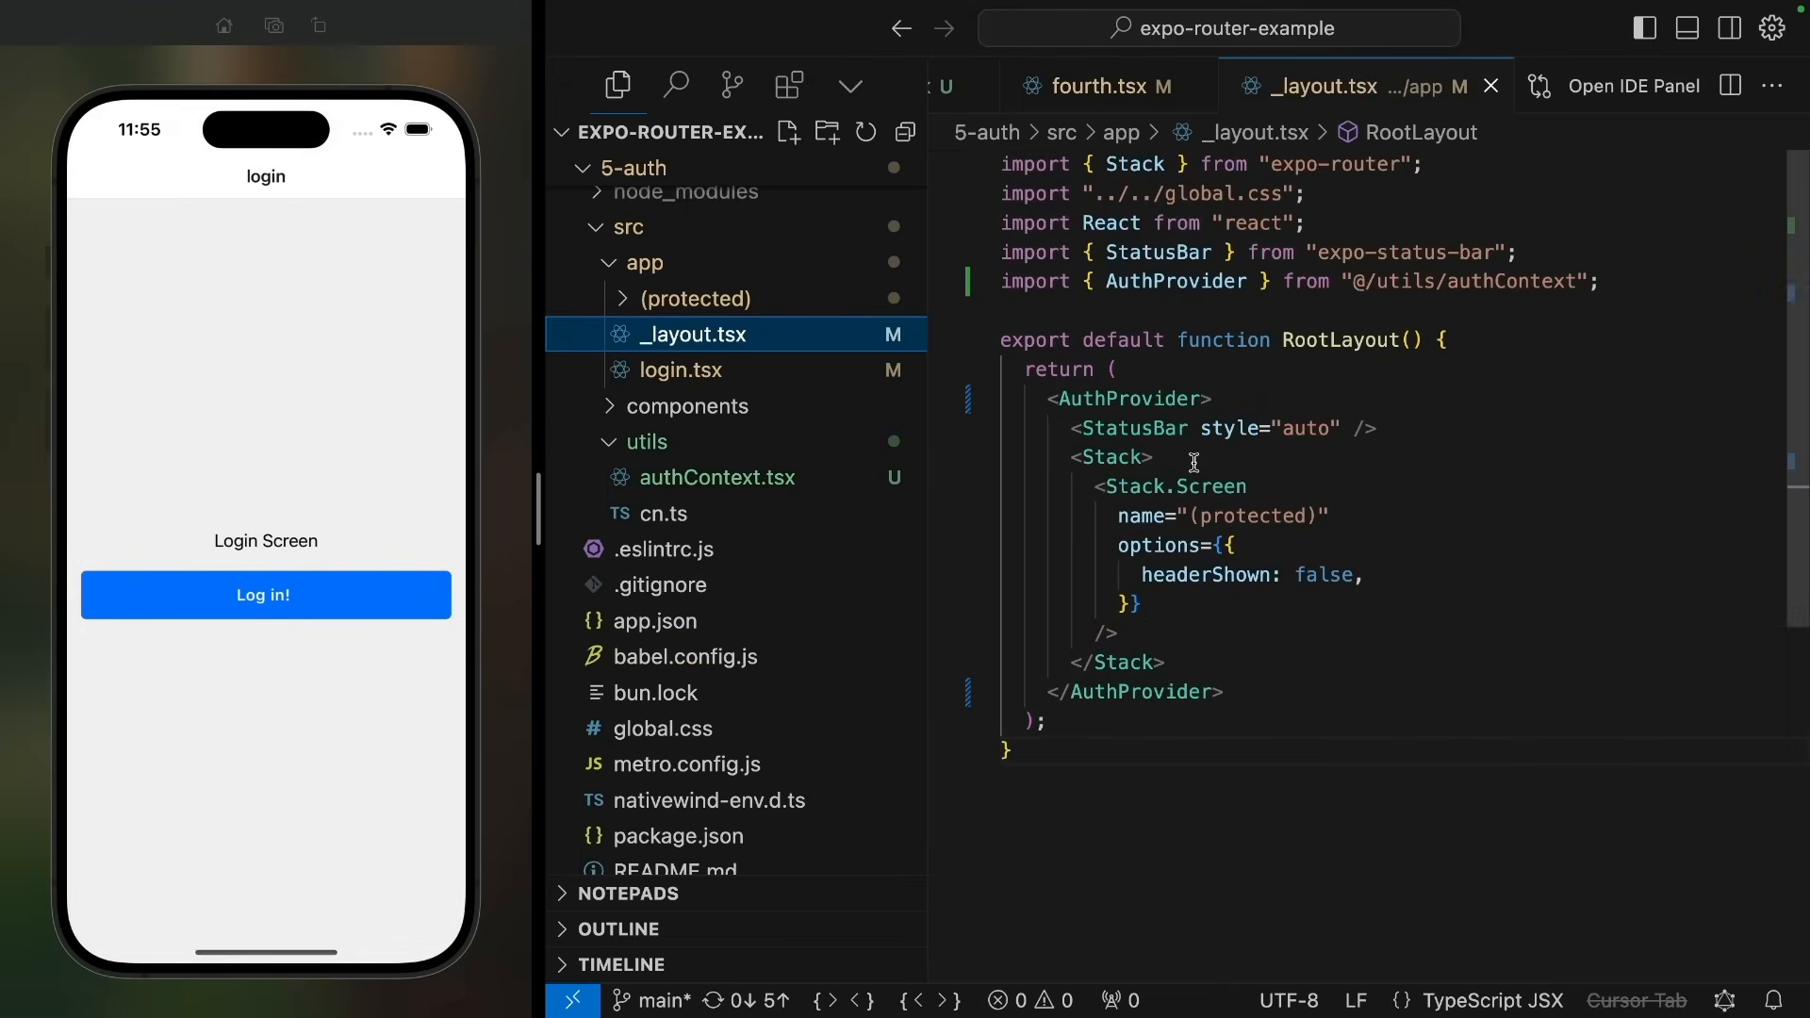
Step: Give the (protected) and login Stack.Screens animation "none", then log out to check
text(animation: "n")
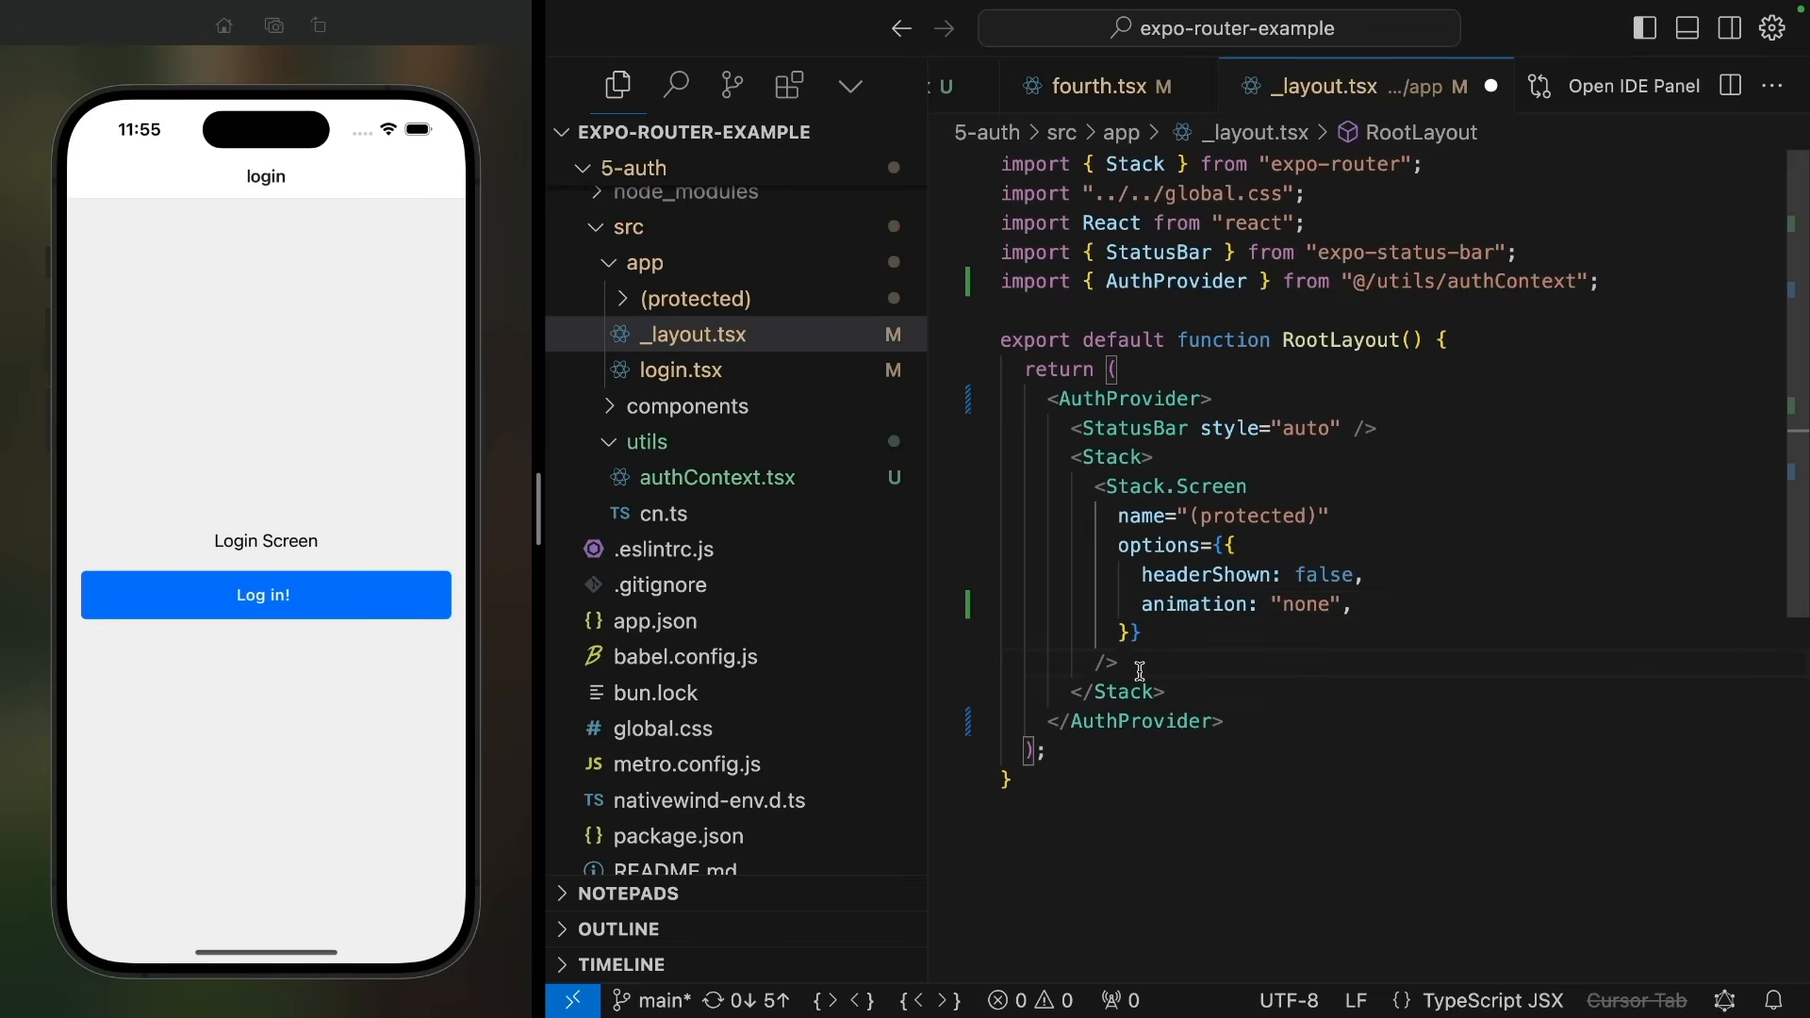
text(<Stack.Screen name="login" options={} />)
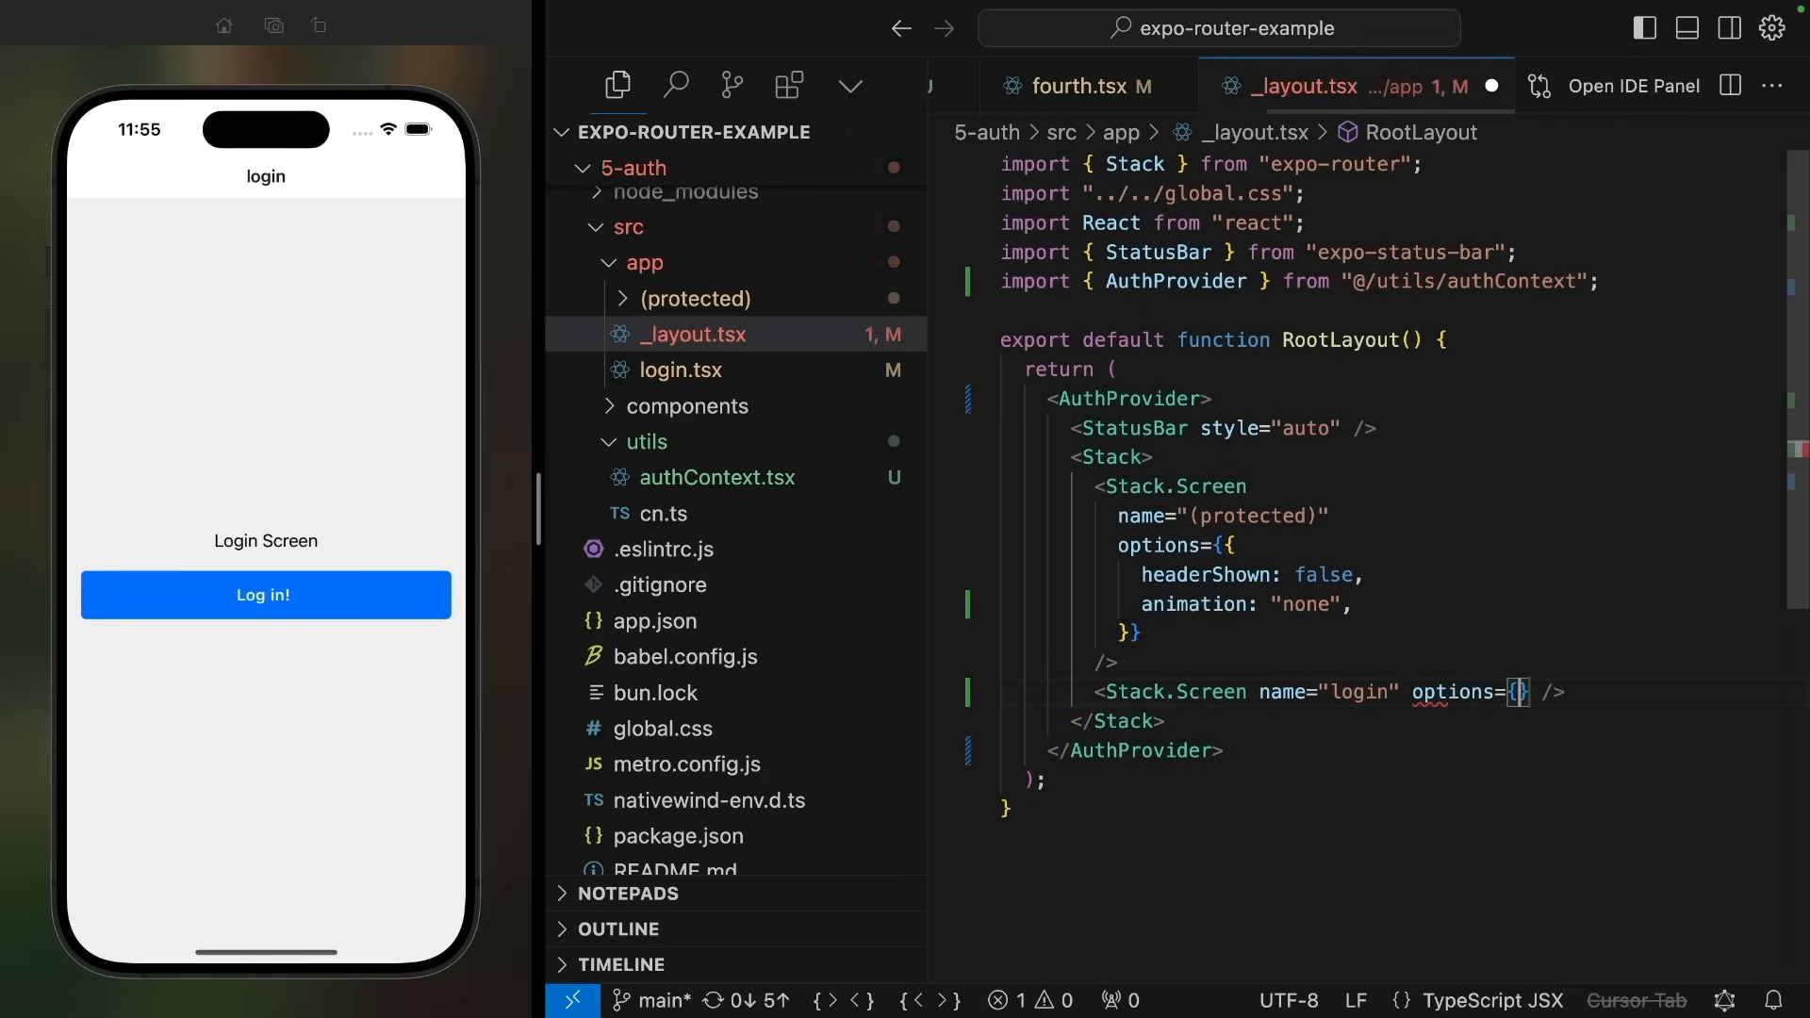
text(animation: "none",)
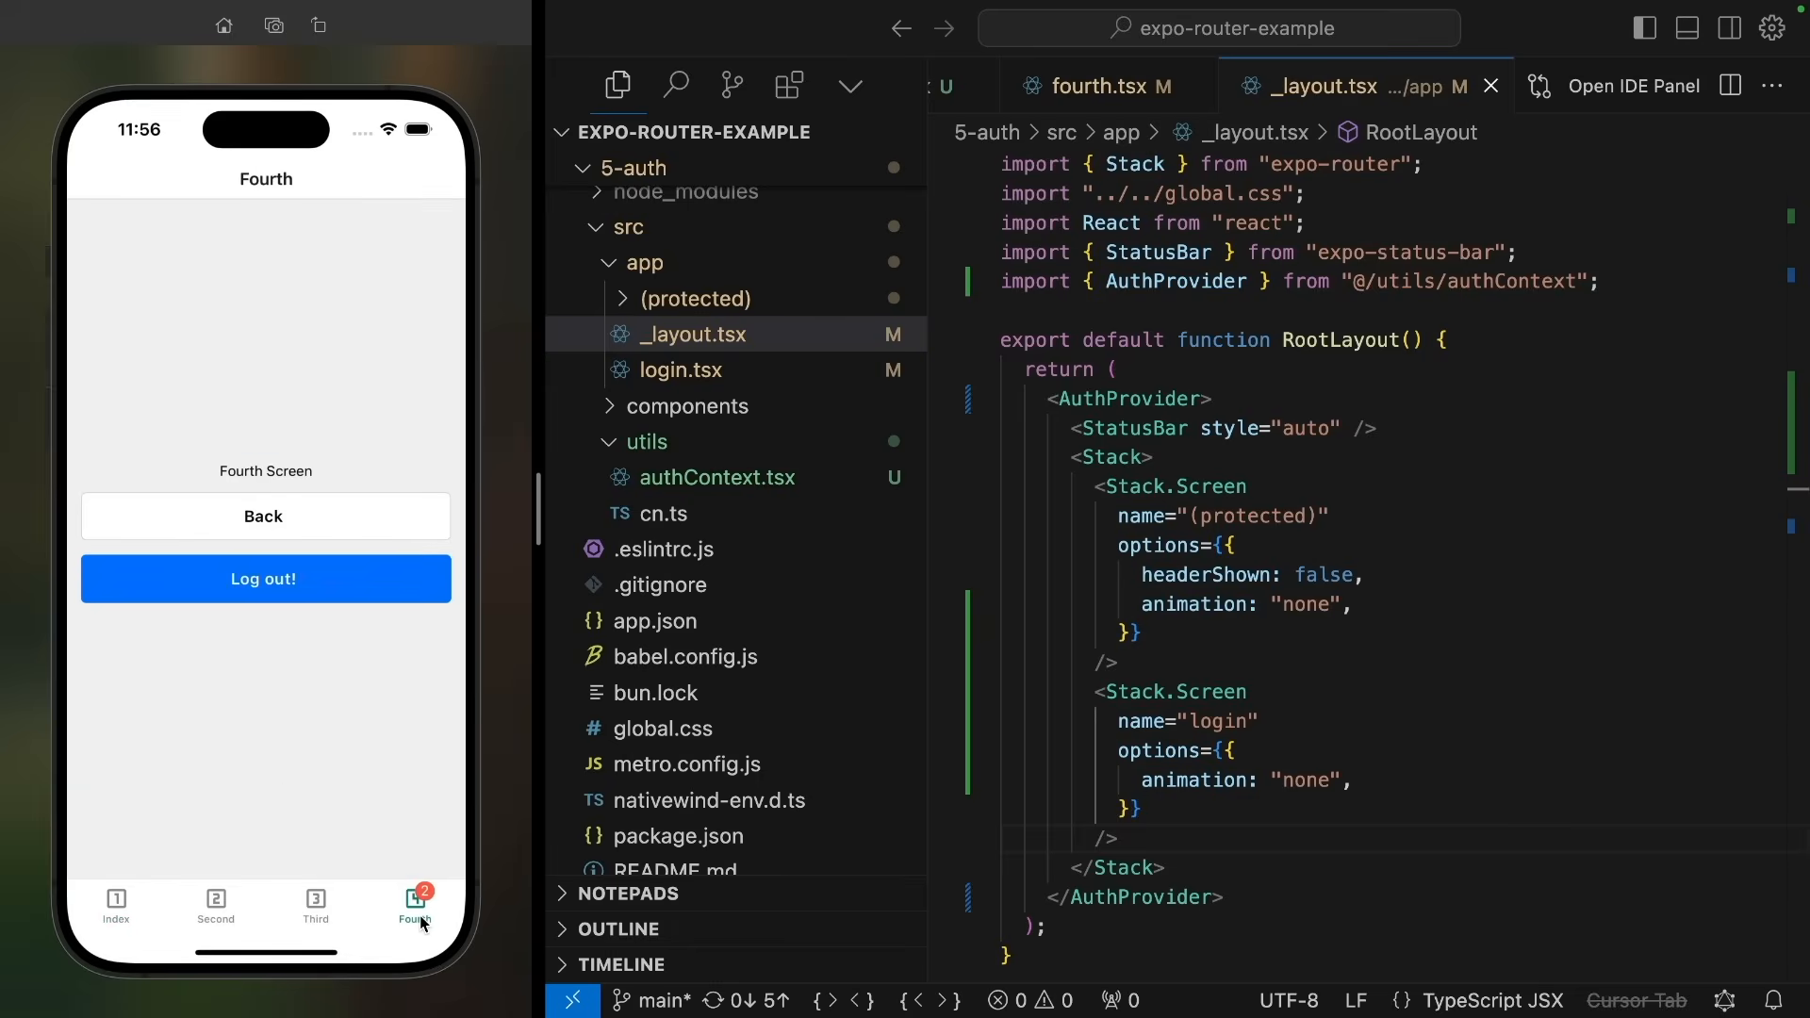
click(264, 578)
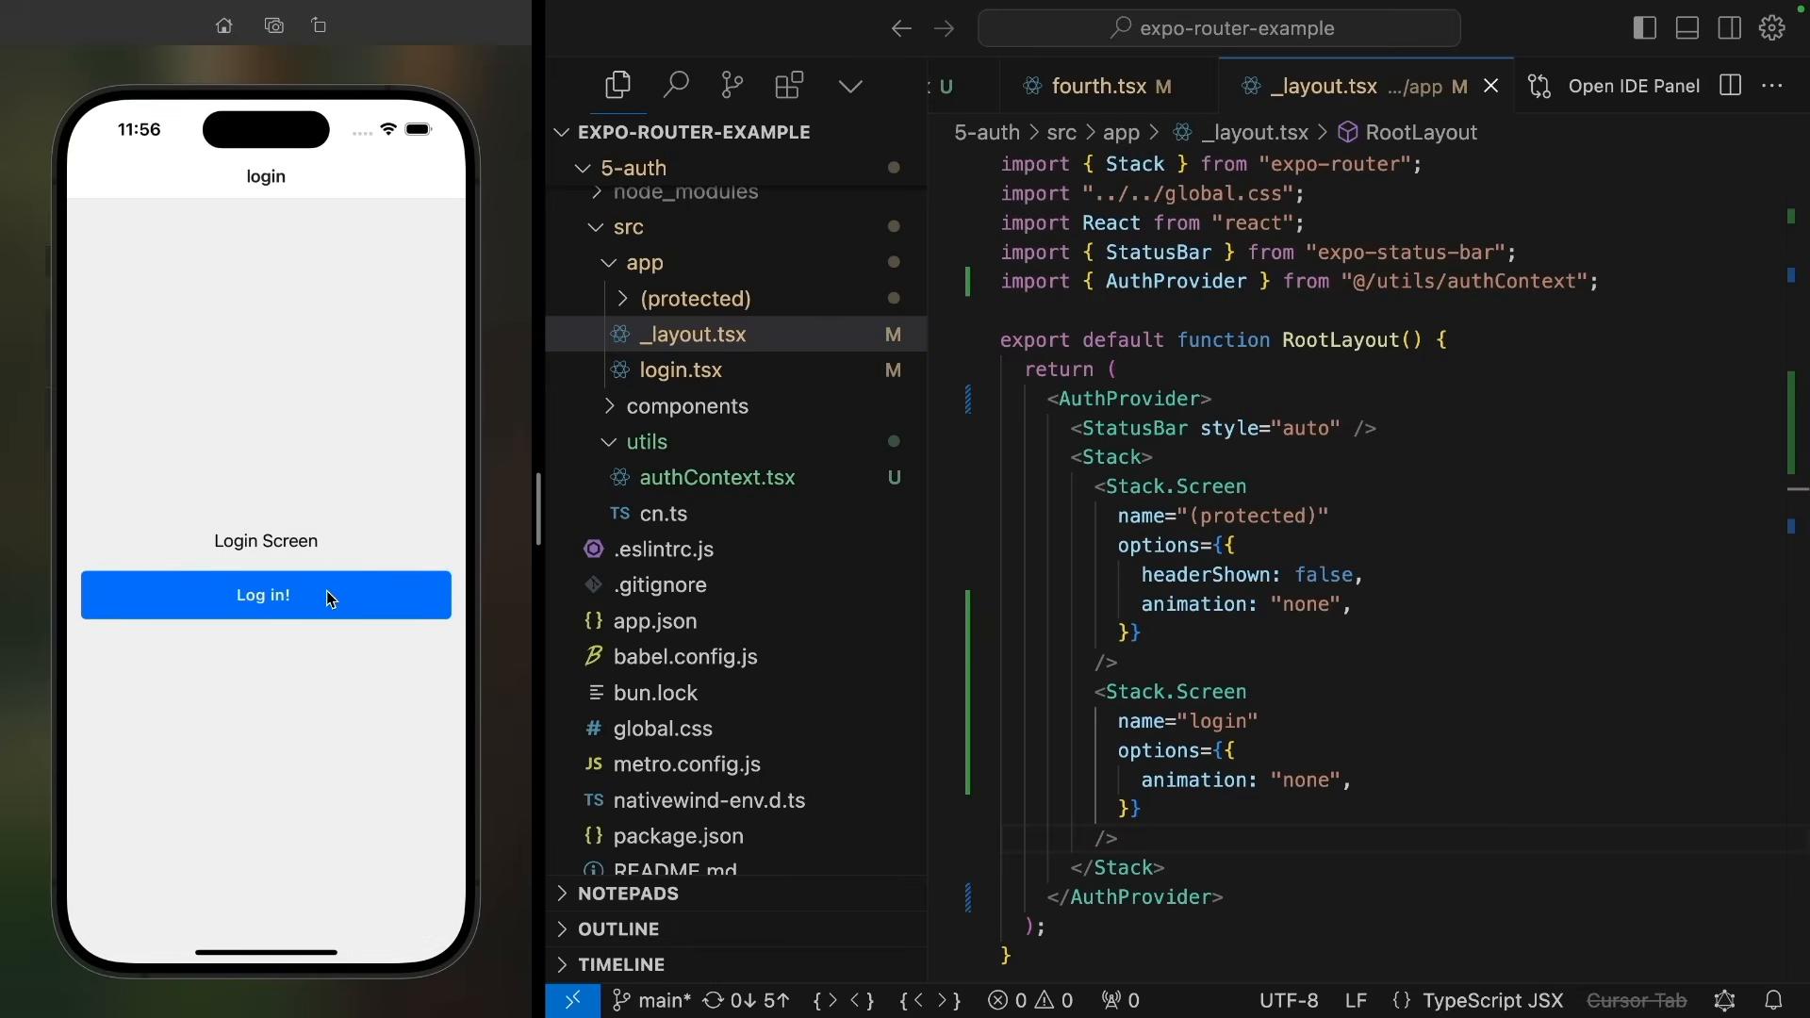
mouse_move(319, 691)
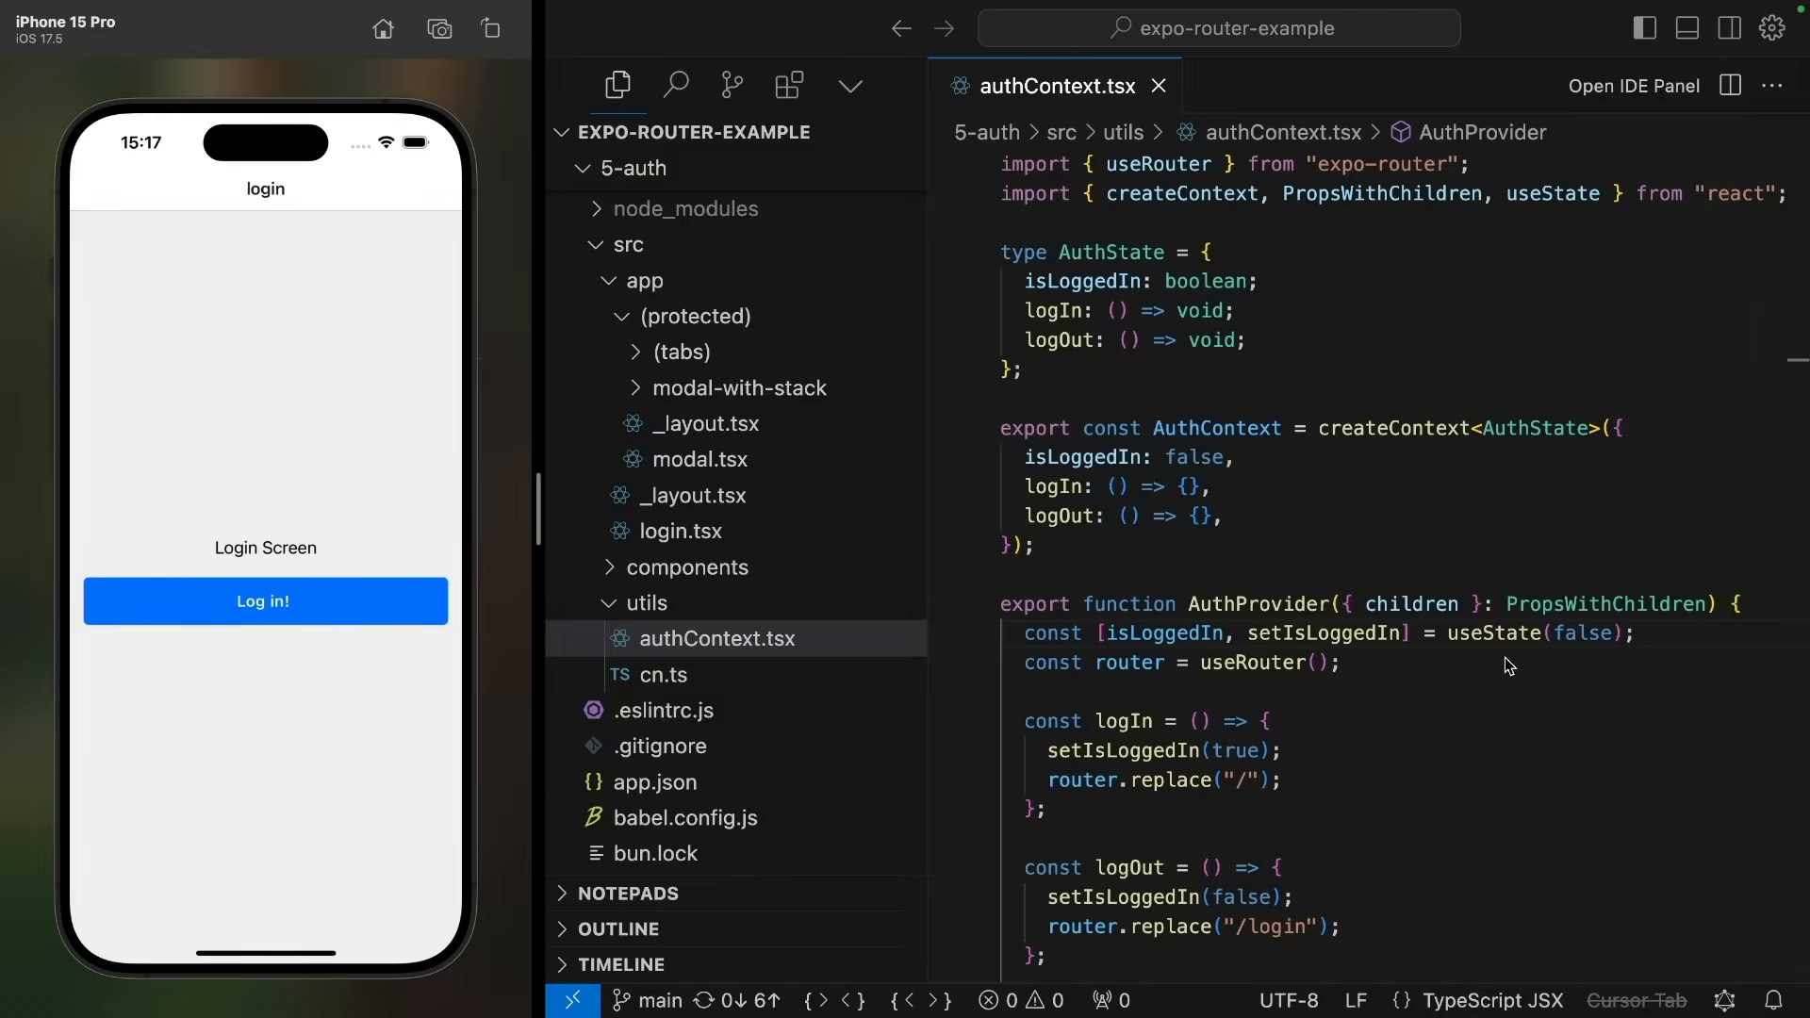
mouse_move(1466, 658)
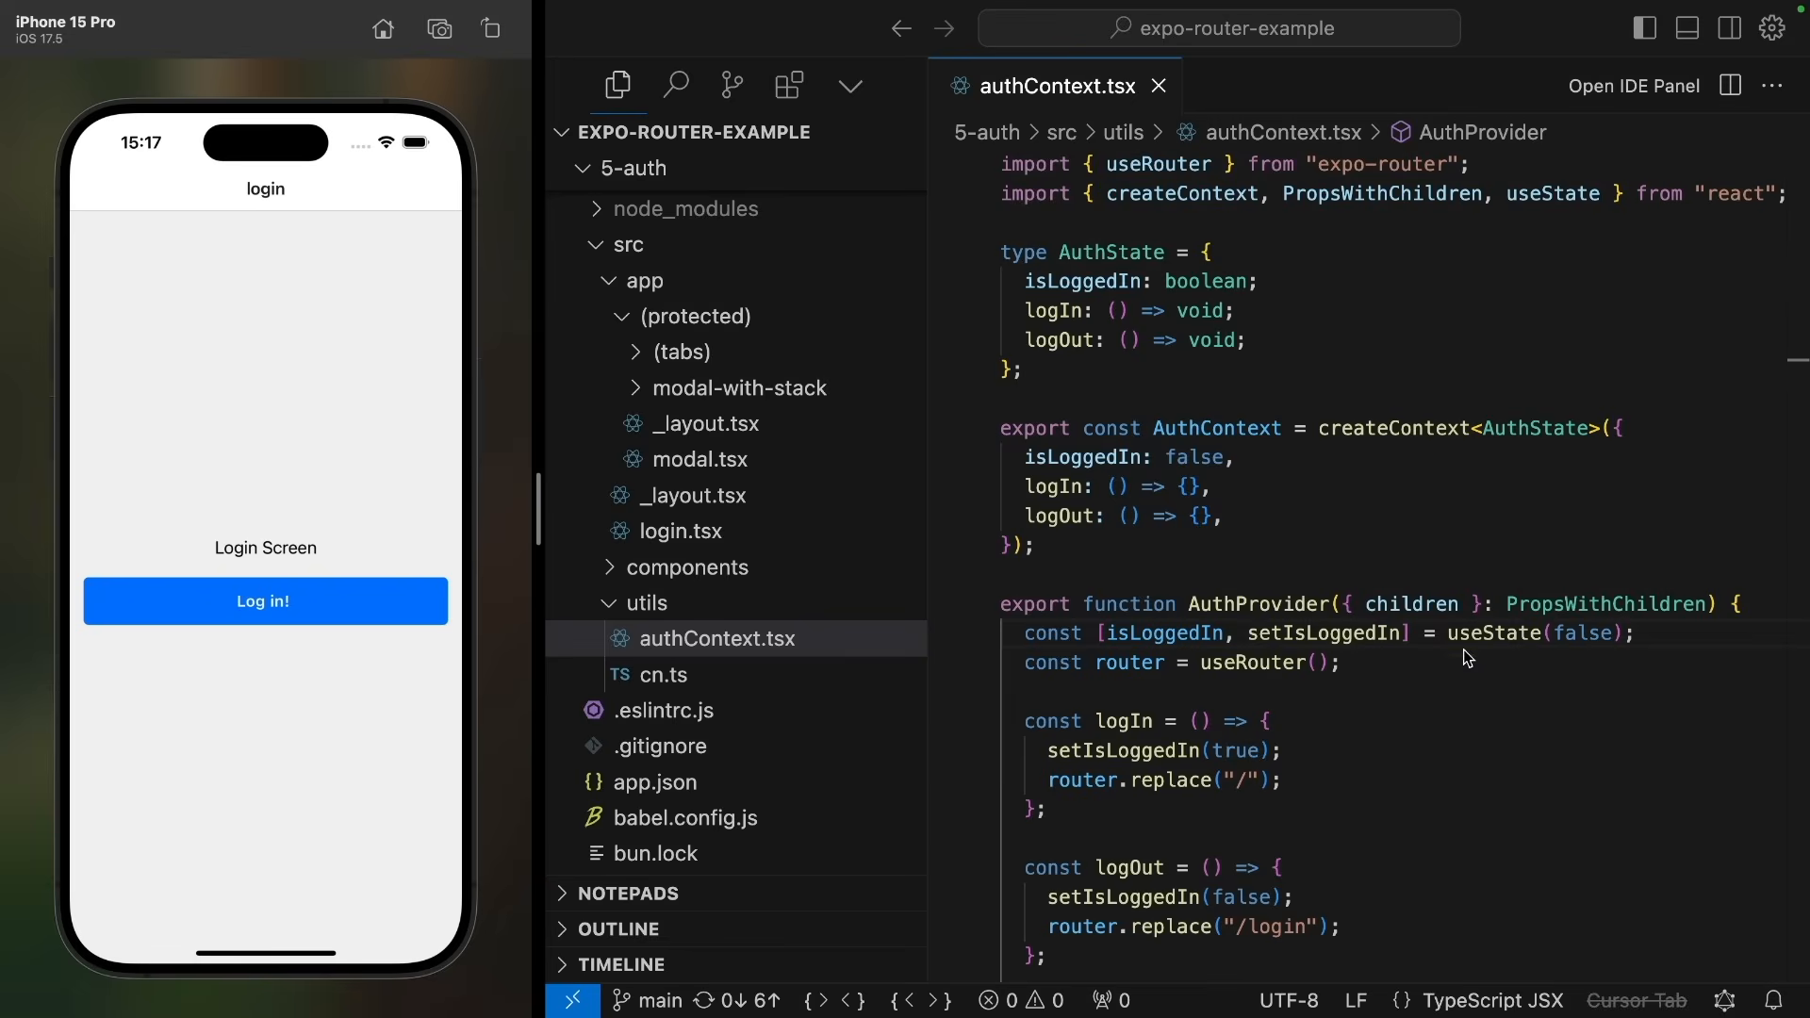
mouse_move(295, 836)
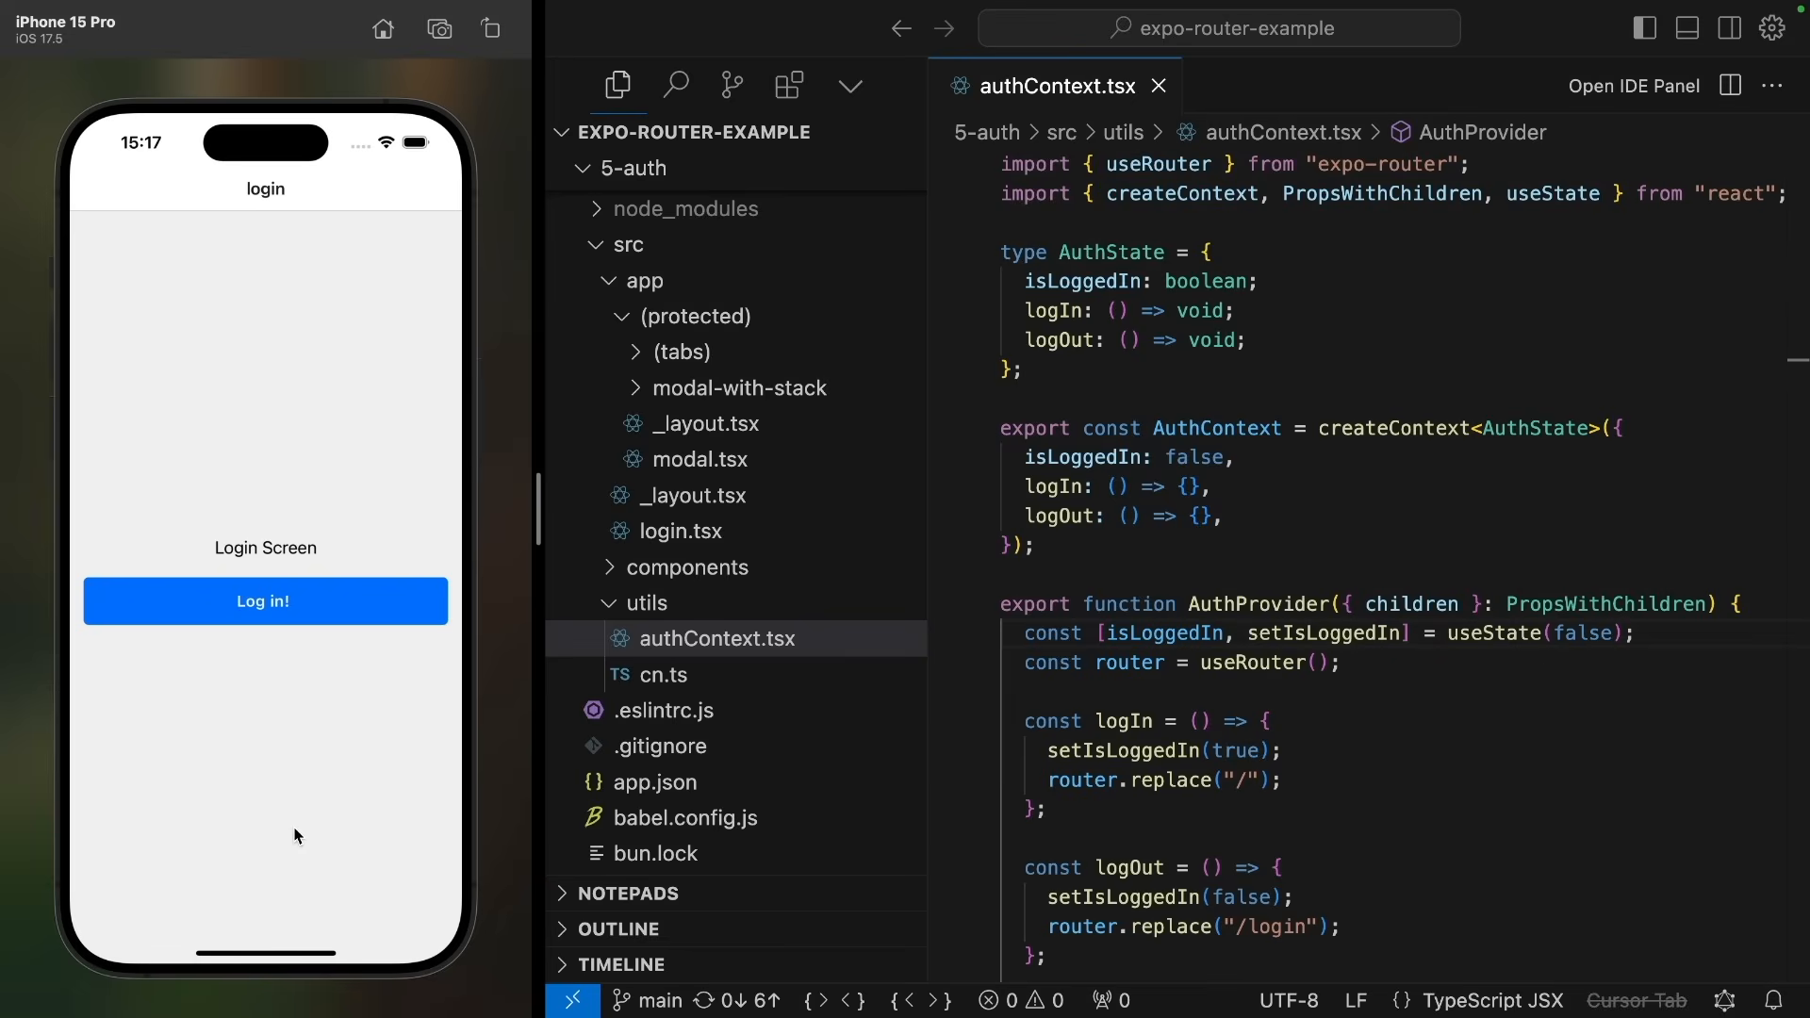
click(264, 600)
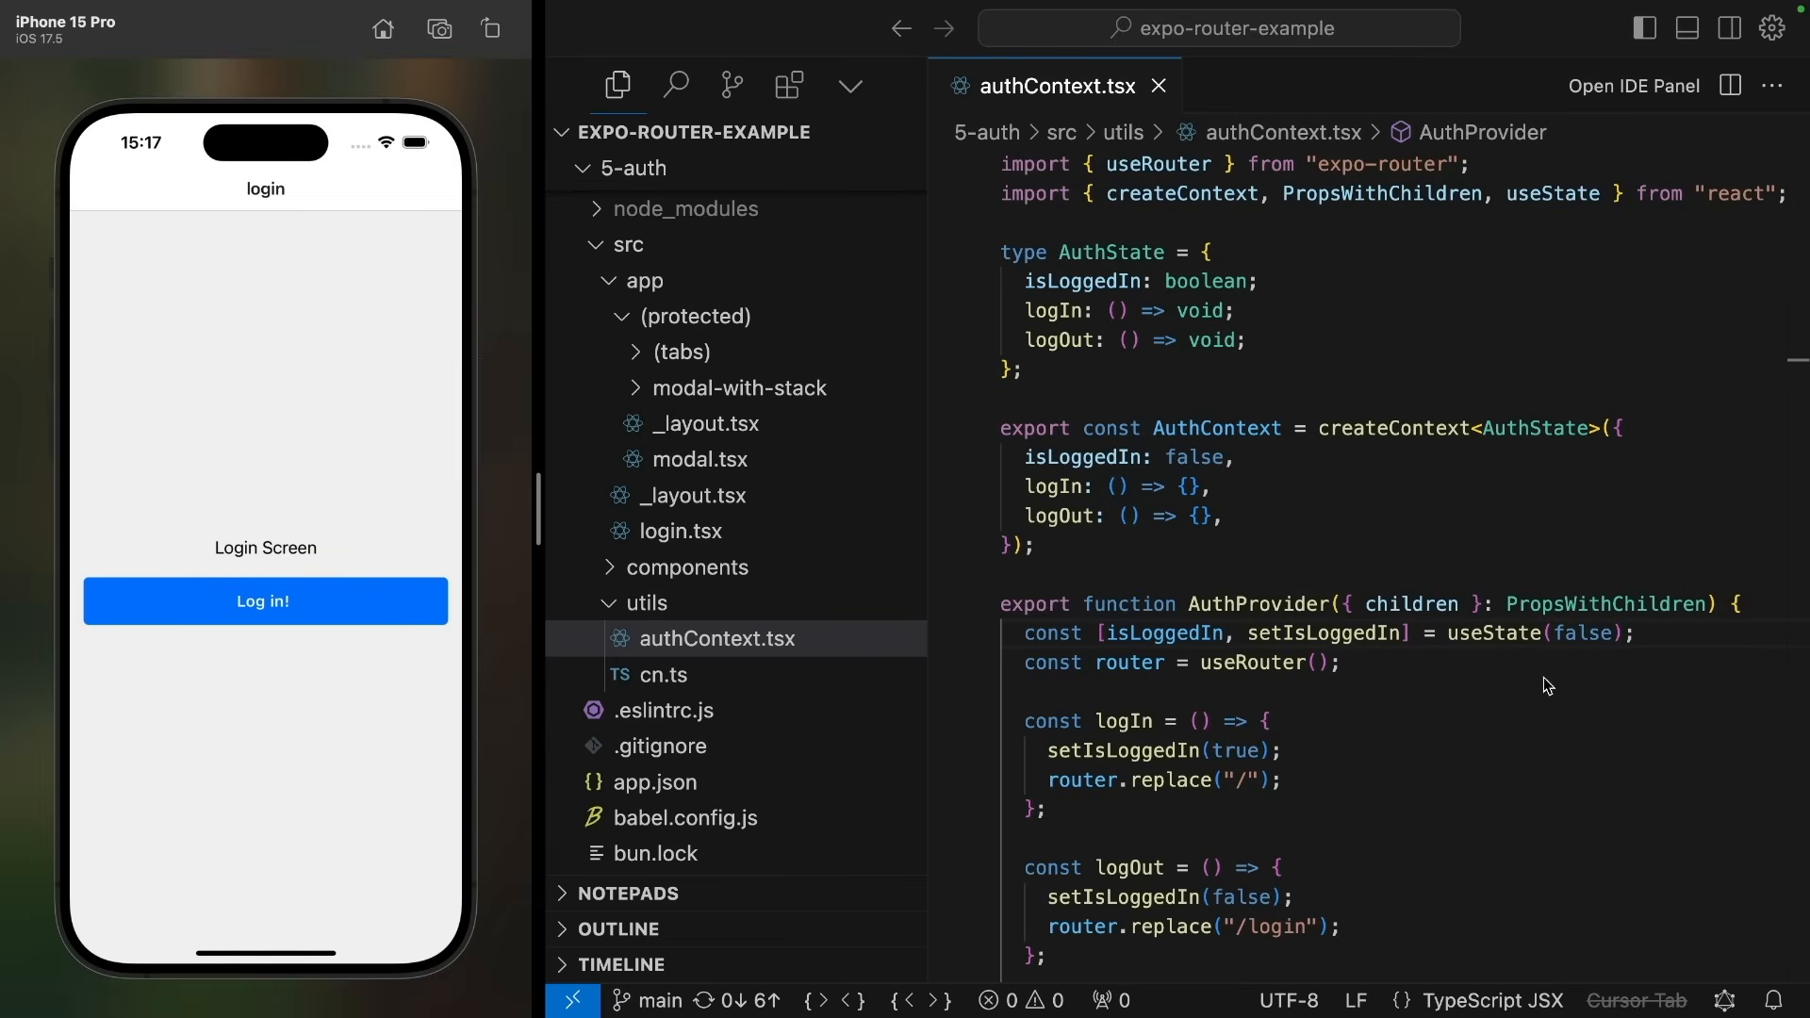
mouse_move(1579, 690)
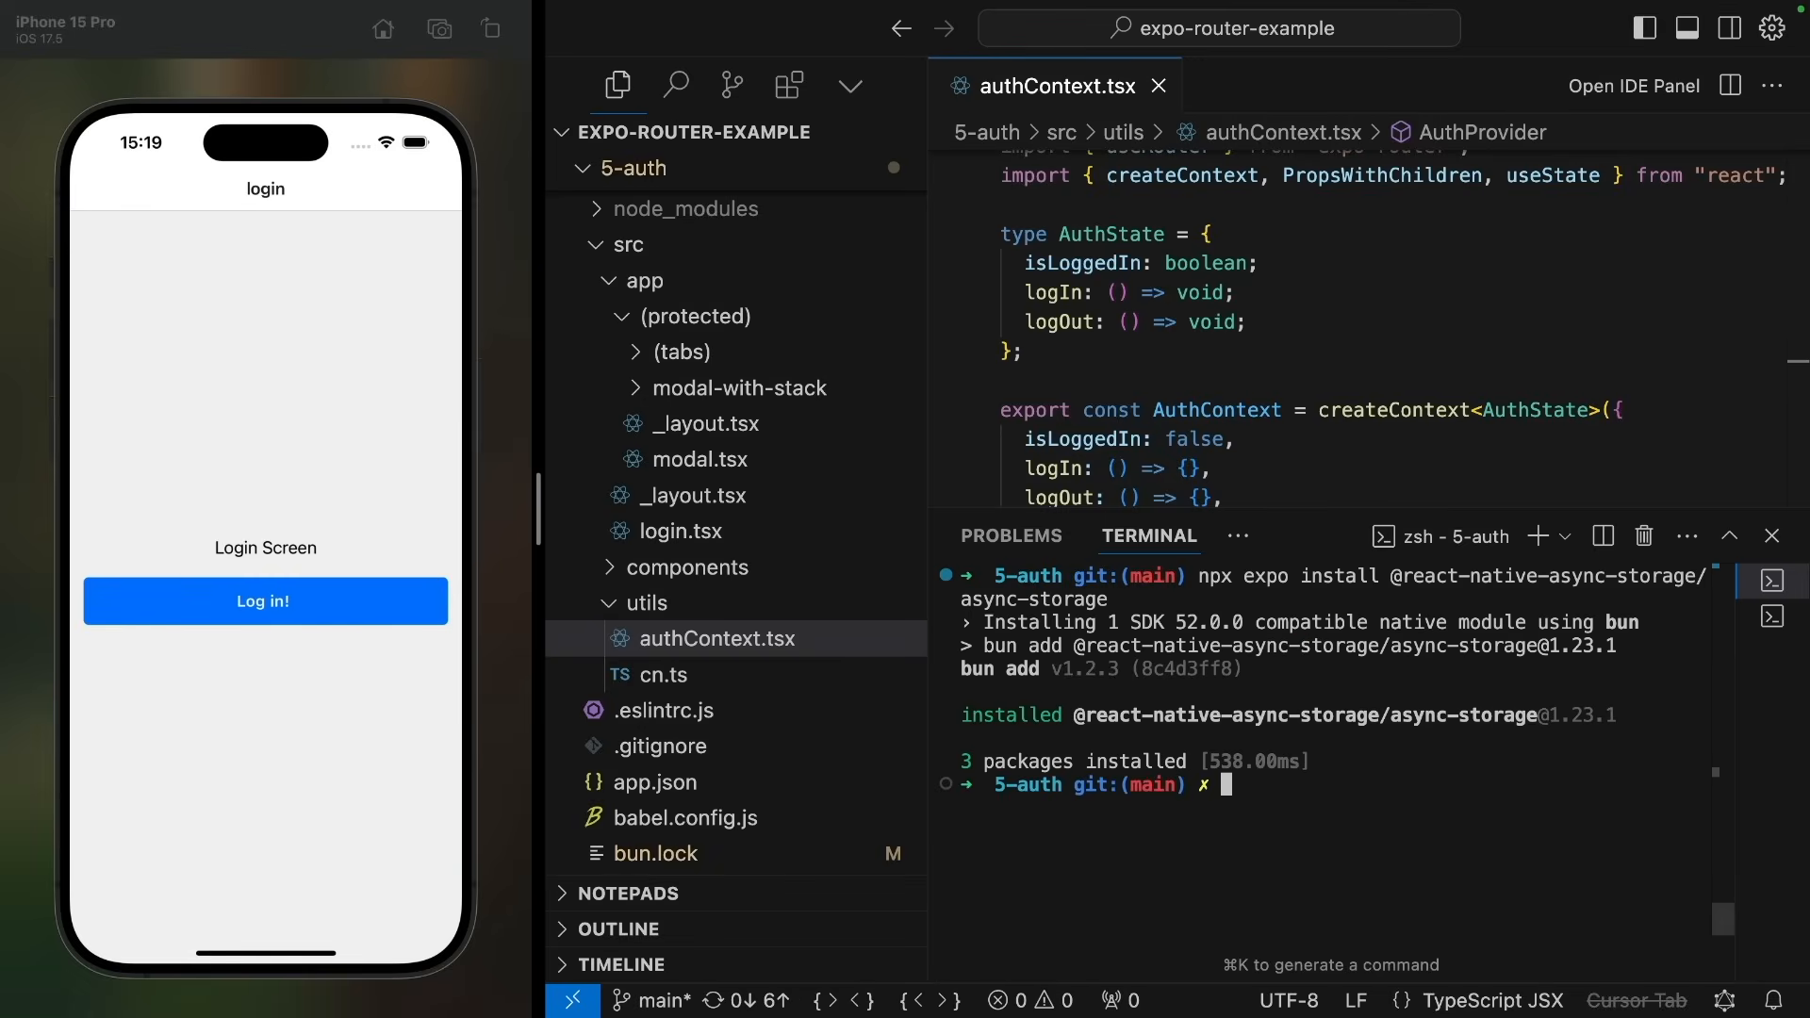
Step: Run npx expo start and close the terminal panel
text(npx expo start)
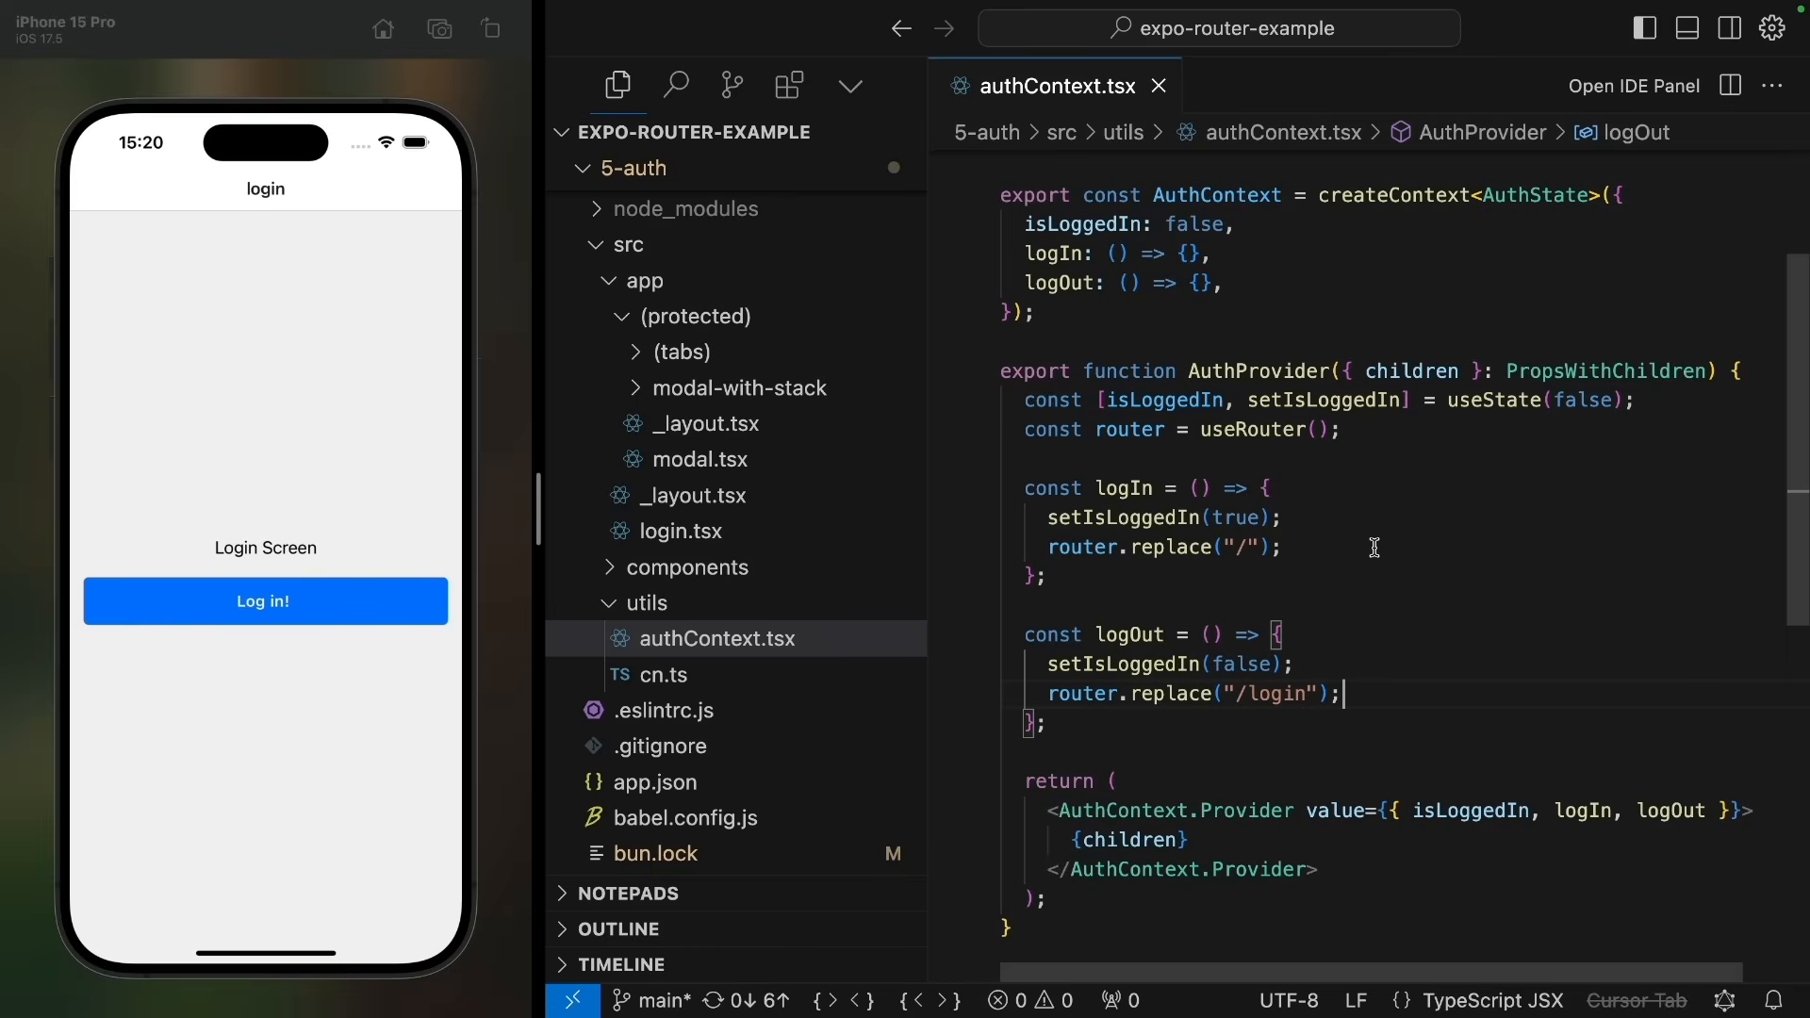
mouse_move(1213, 690)
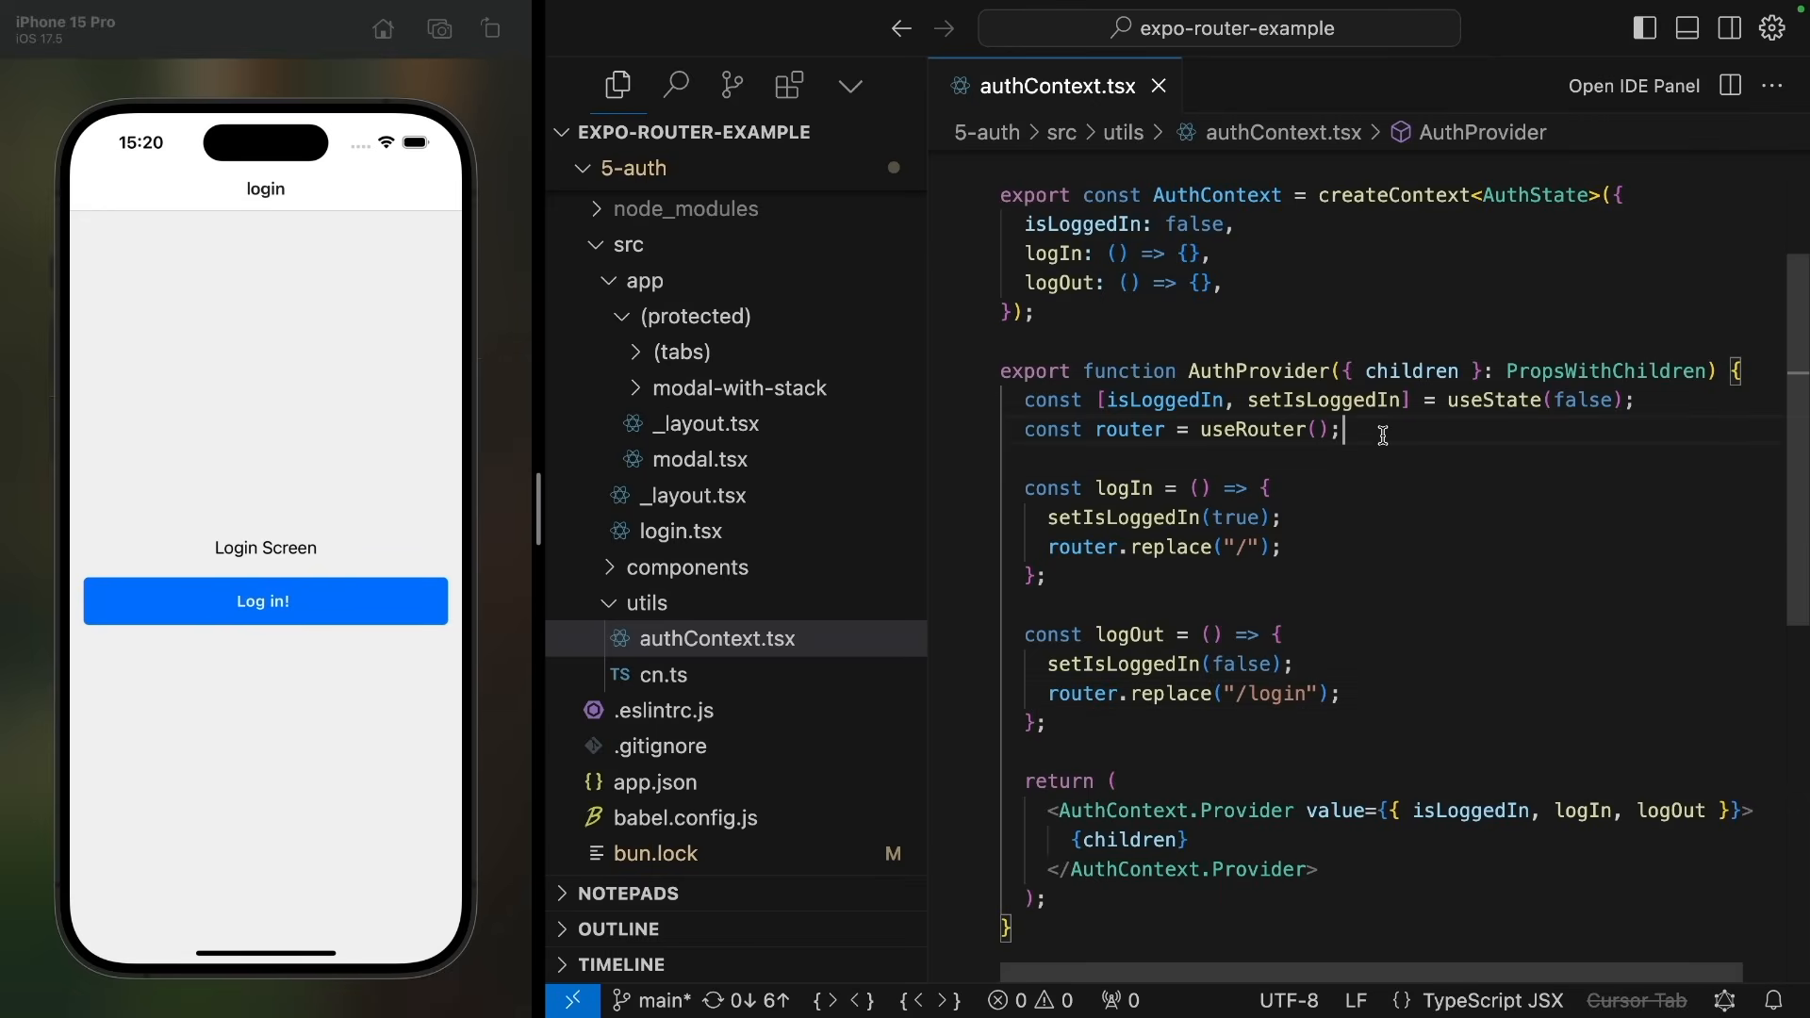
Step: Declare the async storeAuthState function and the authStorageKey constant "auth-key"
text(const)
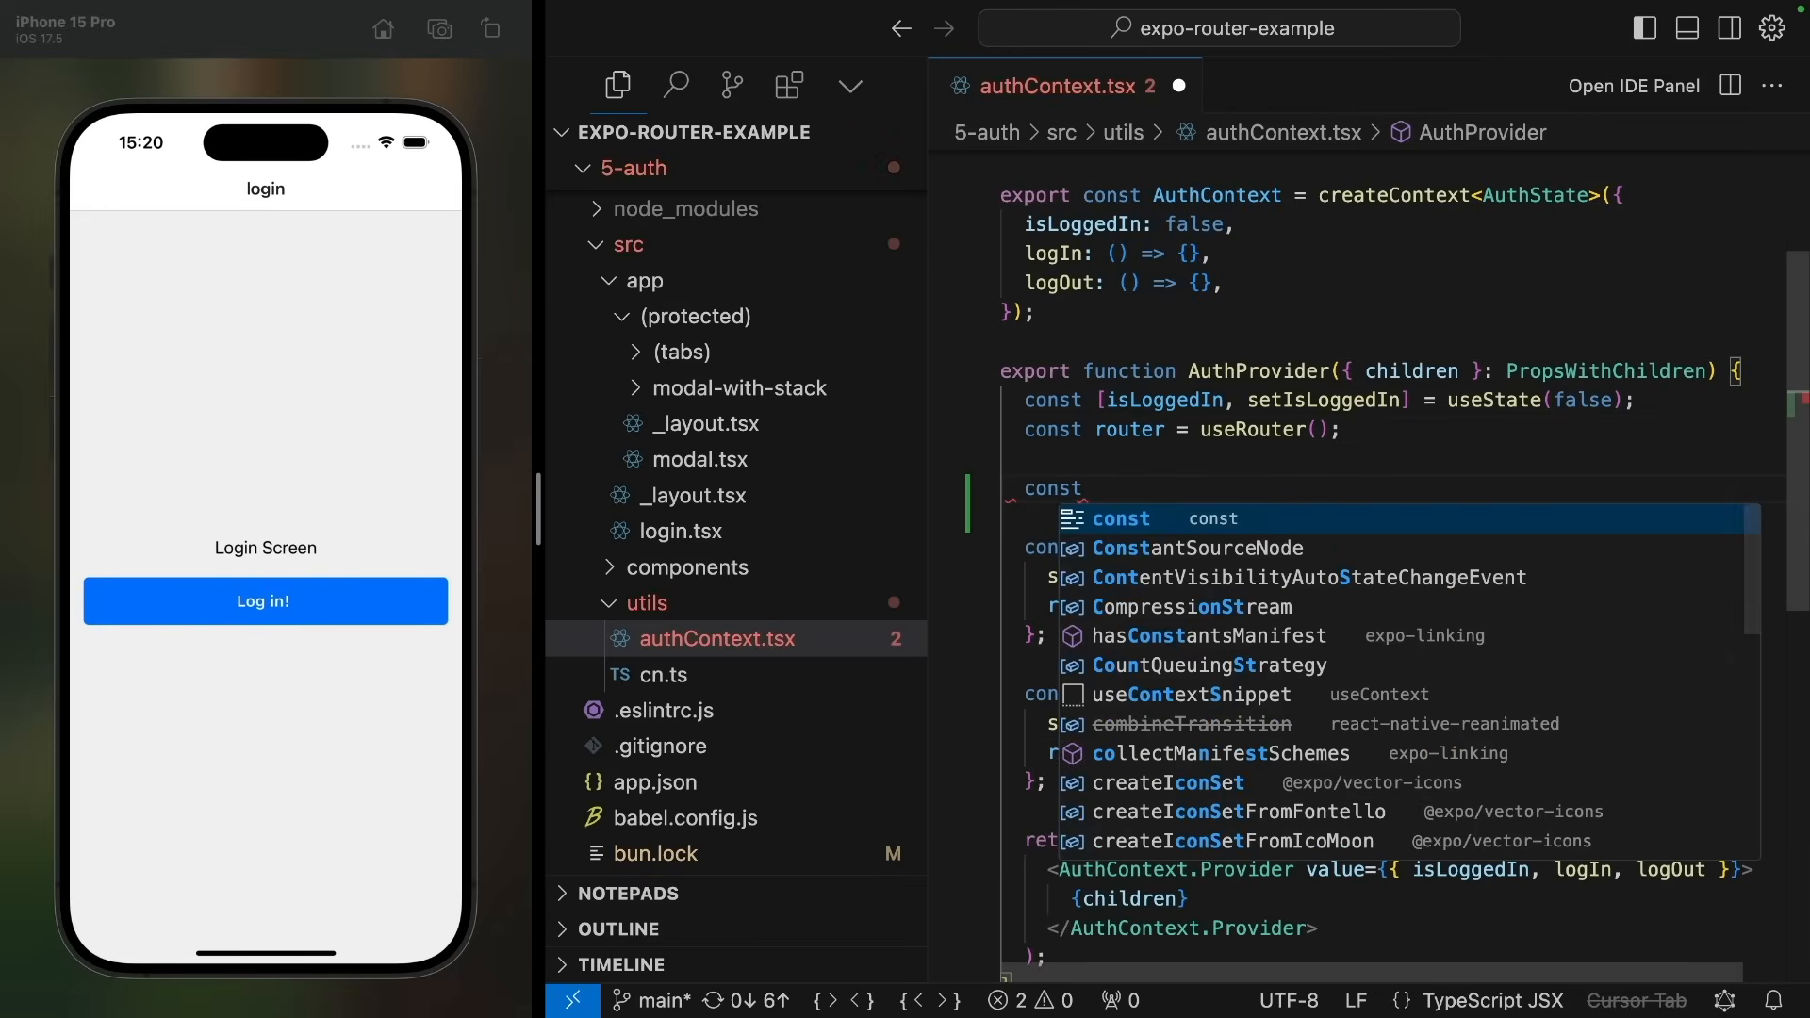
text(store)
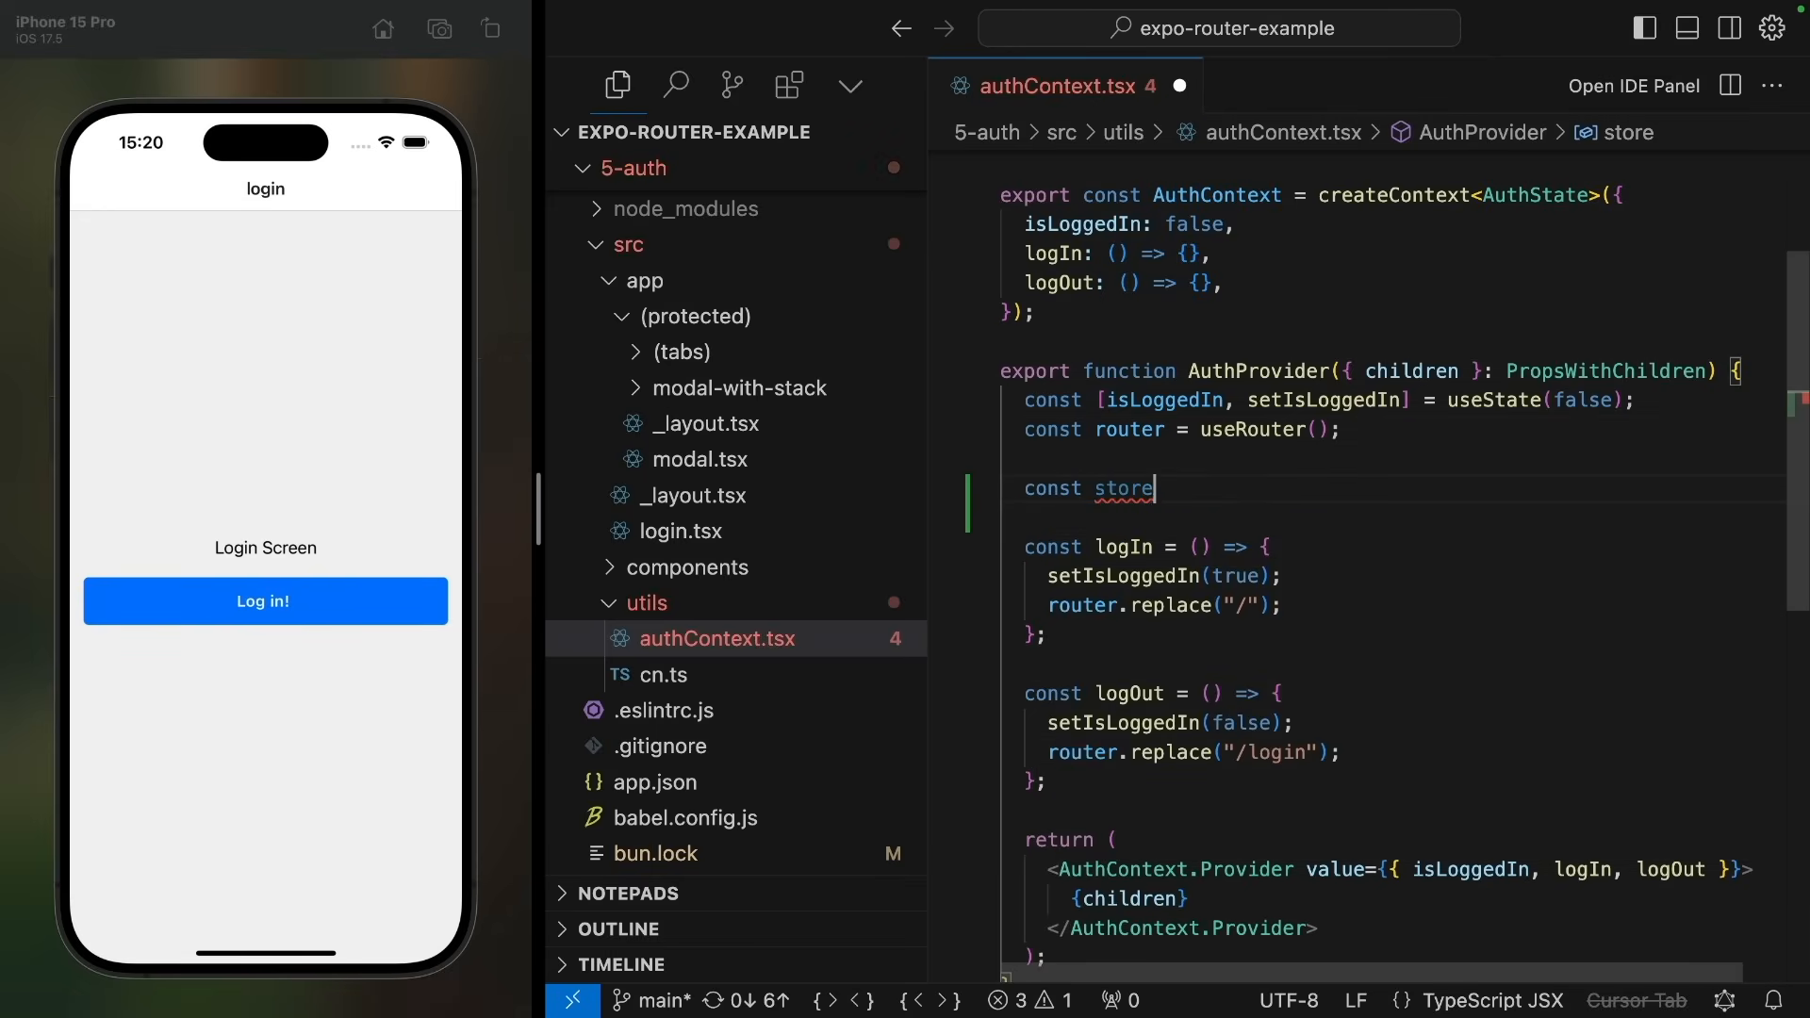
text(AuthState =)
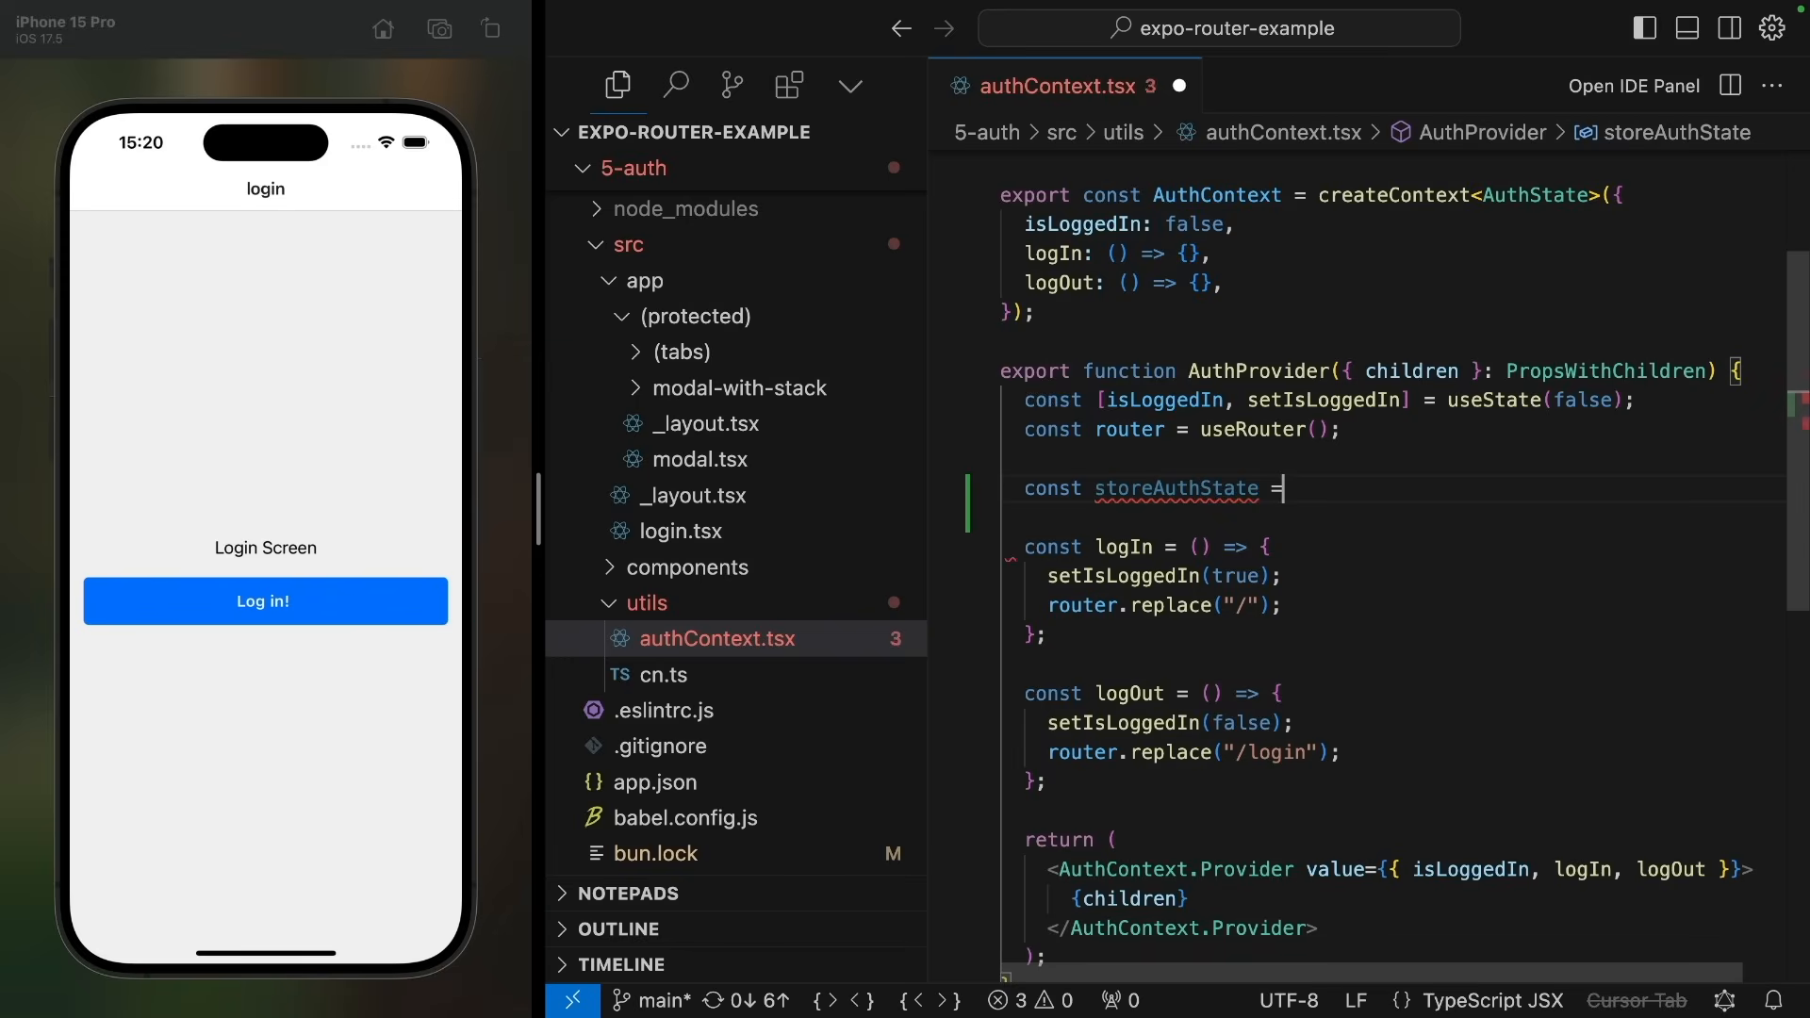
text(async (newState: { isLoggedIn: boolean }) =>)
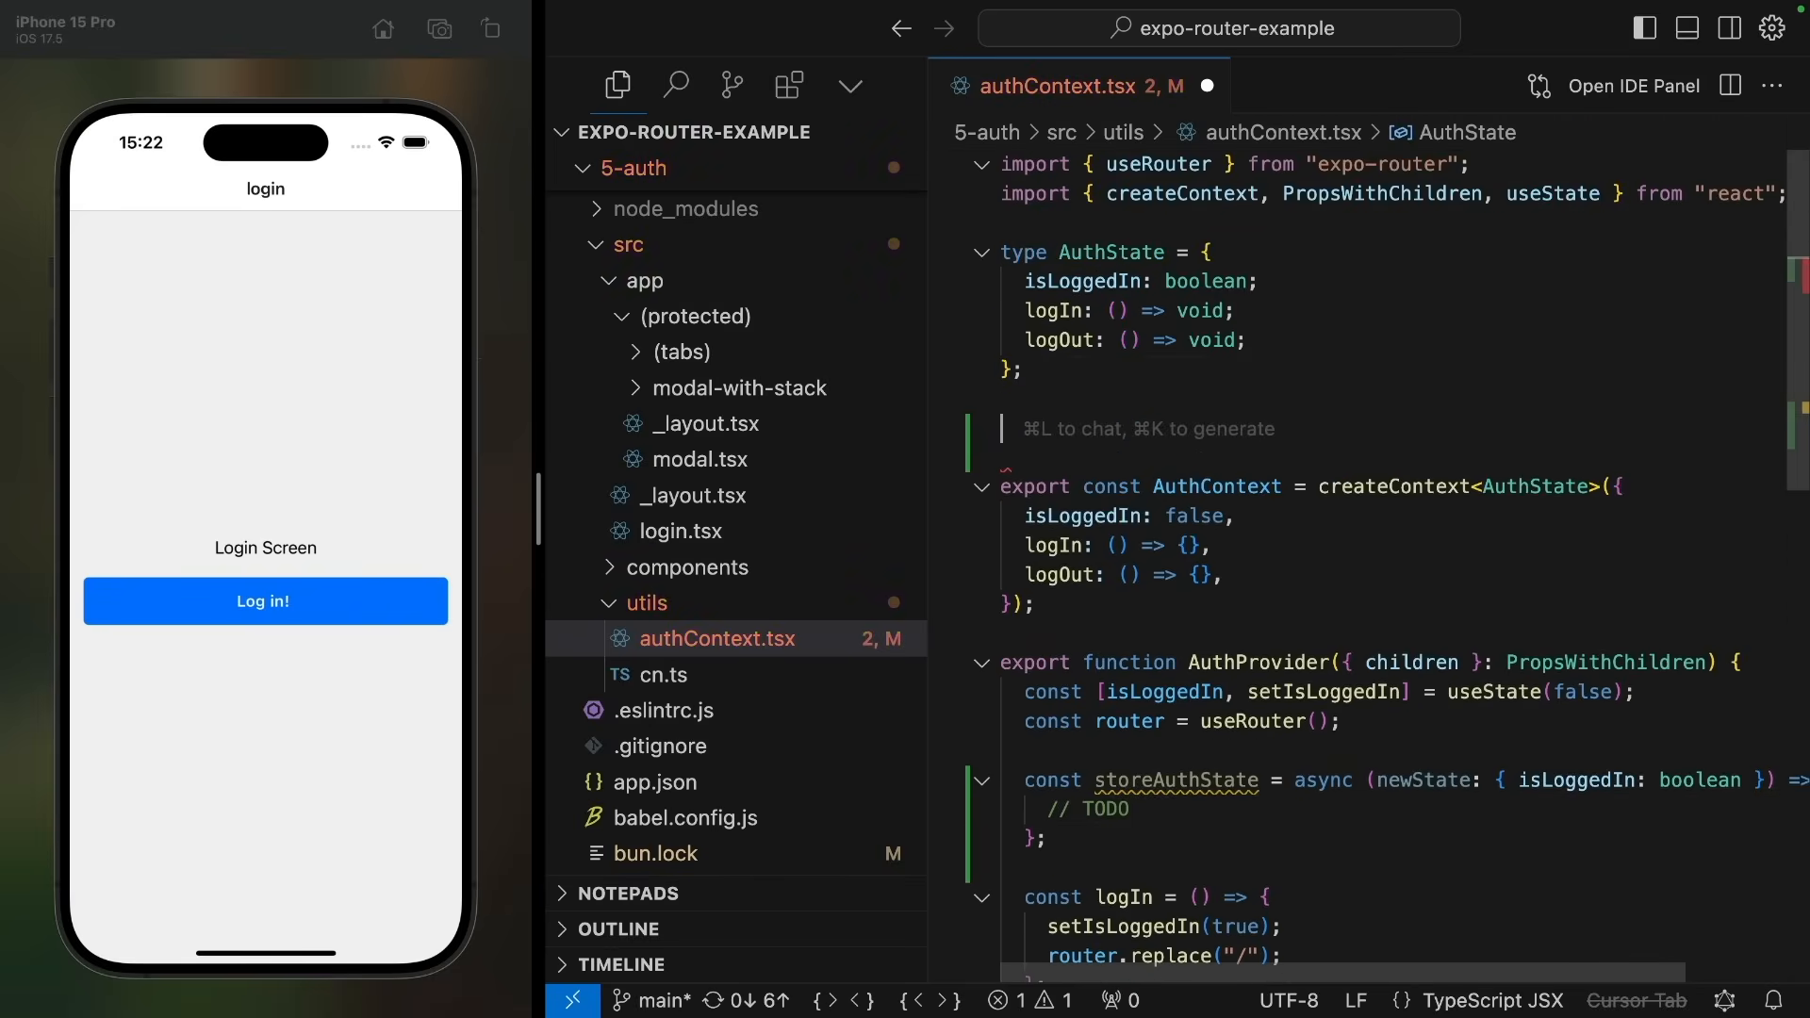
text(const authStorageK)
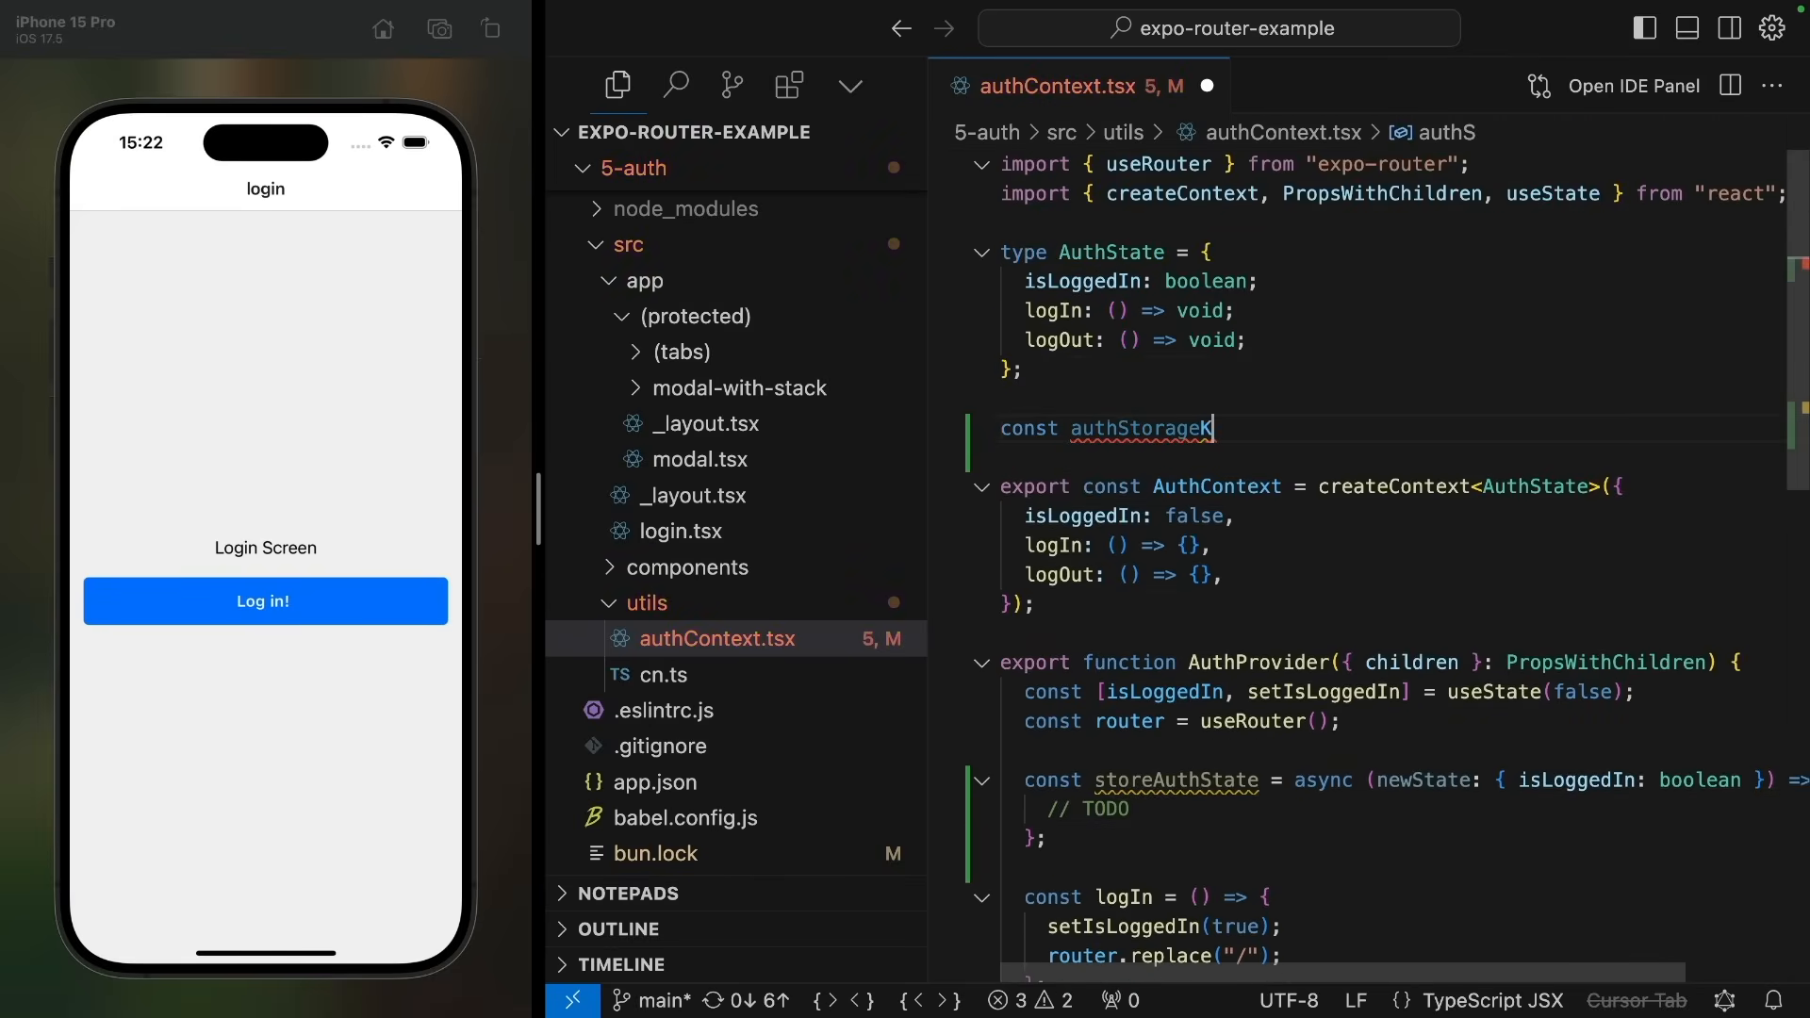
text(Key = "auth-)
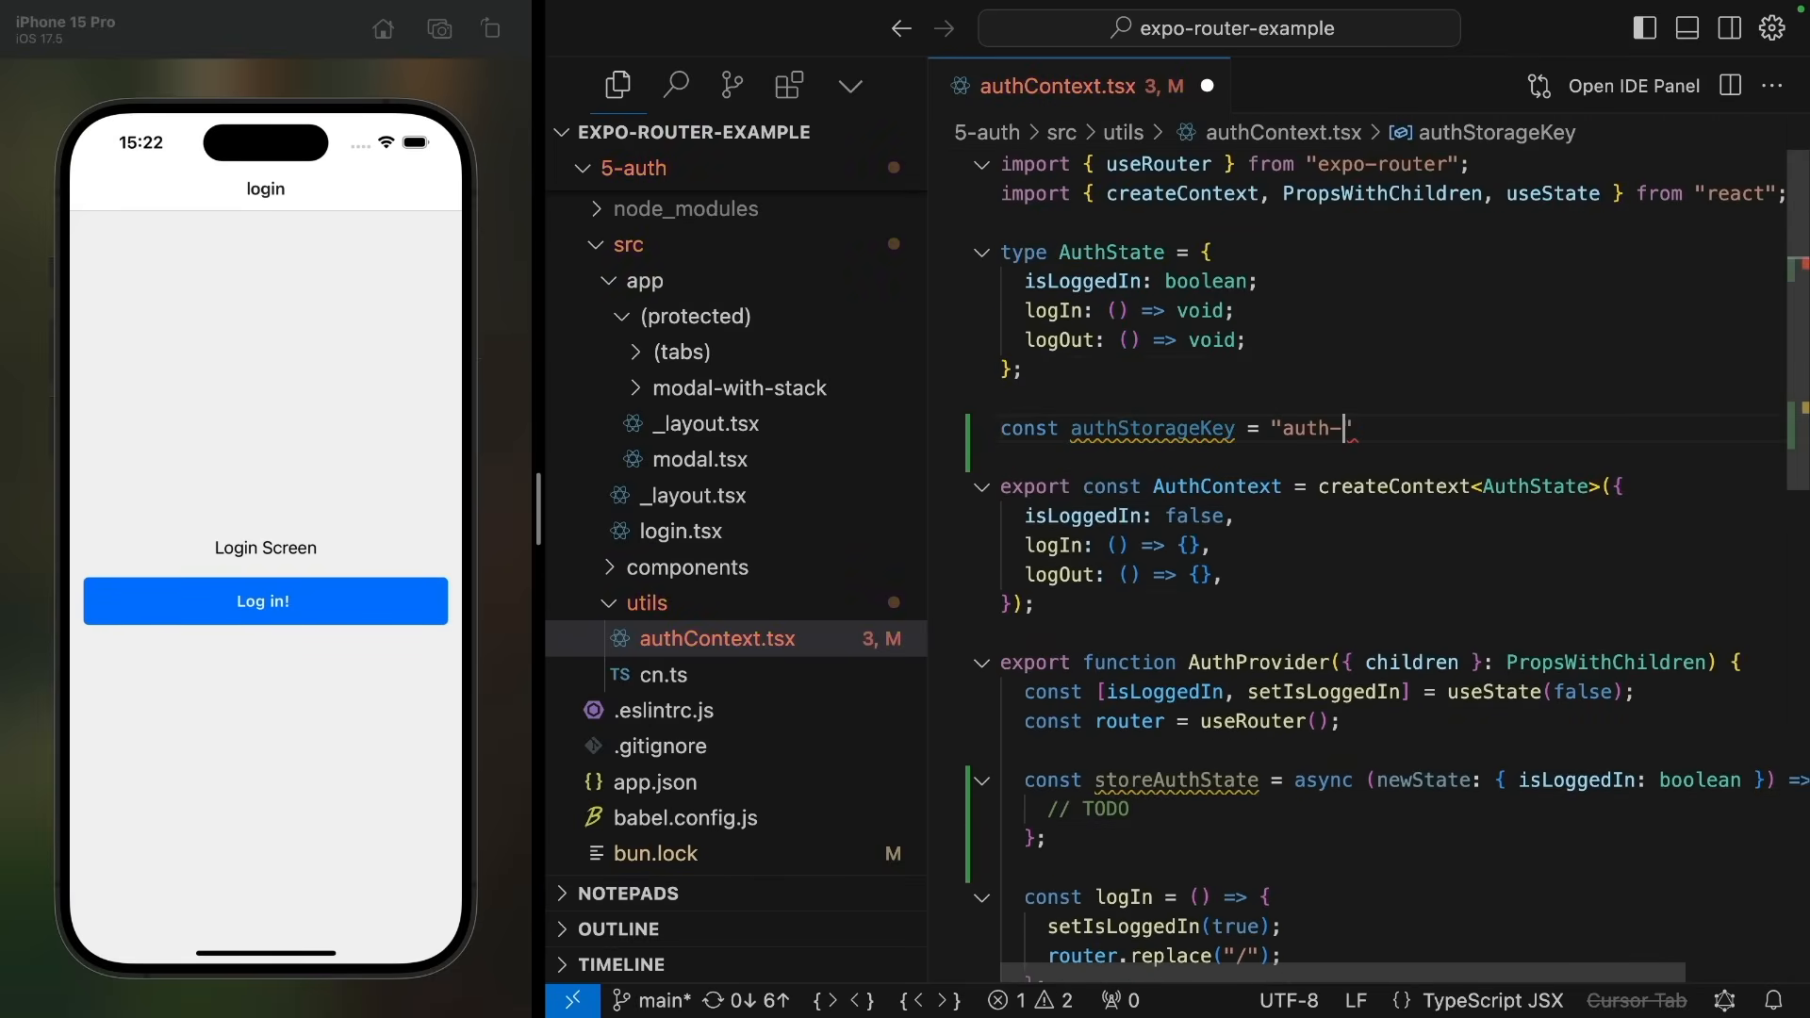
text(key)
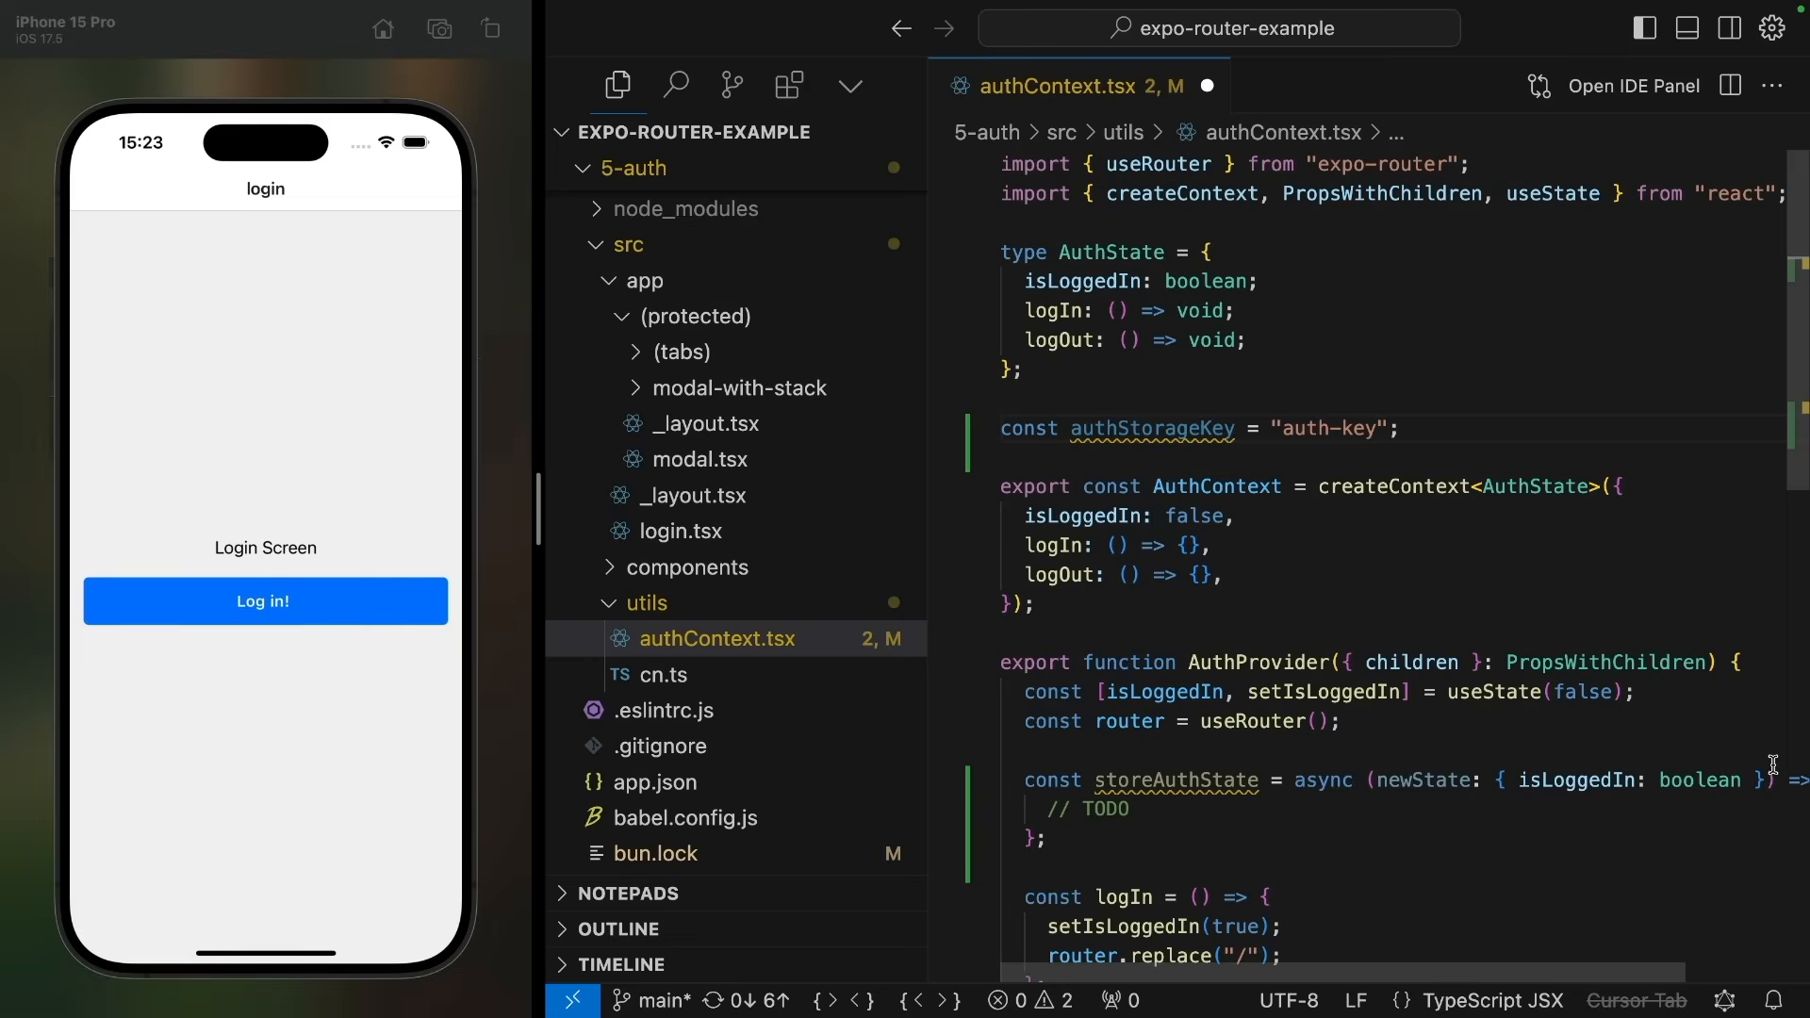
mouse_move(1588, 799)
text(try {)
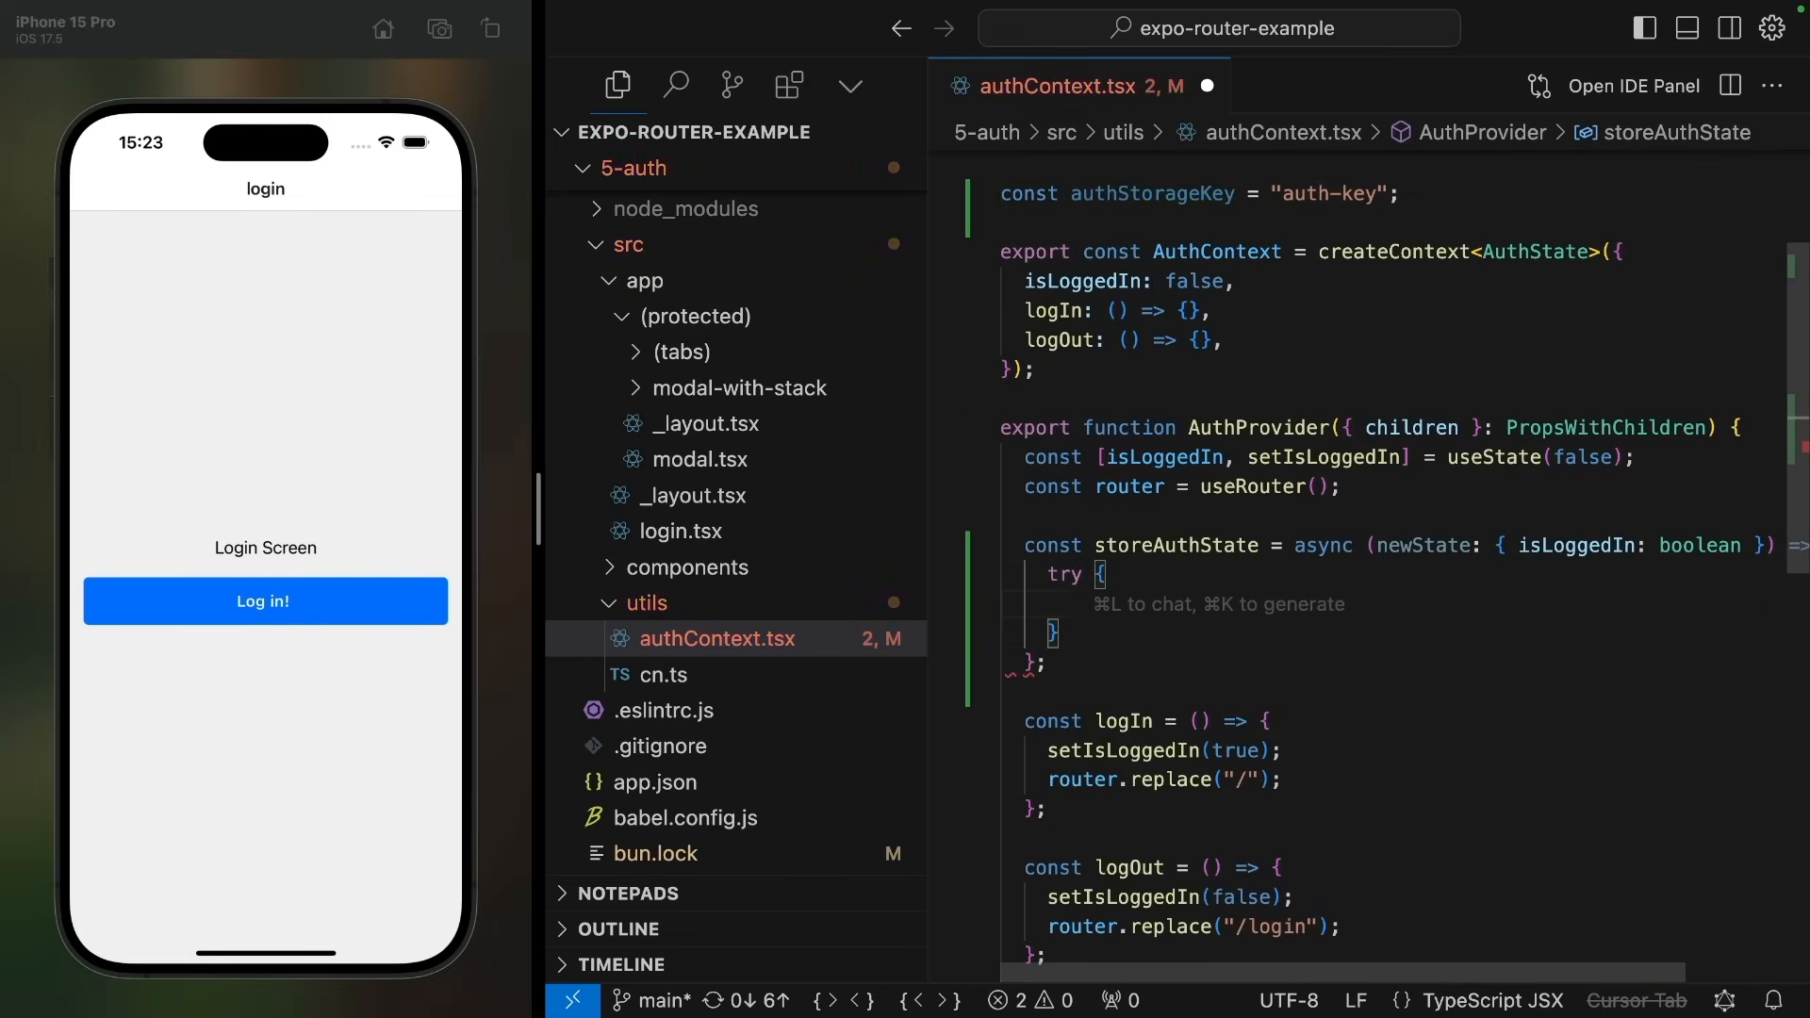
Step: Make storeAuthState stringify the state and AsyncStorage.setItem it under authStorageKey, catching errors
text(catch (error) {)
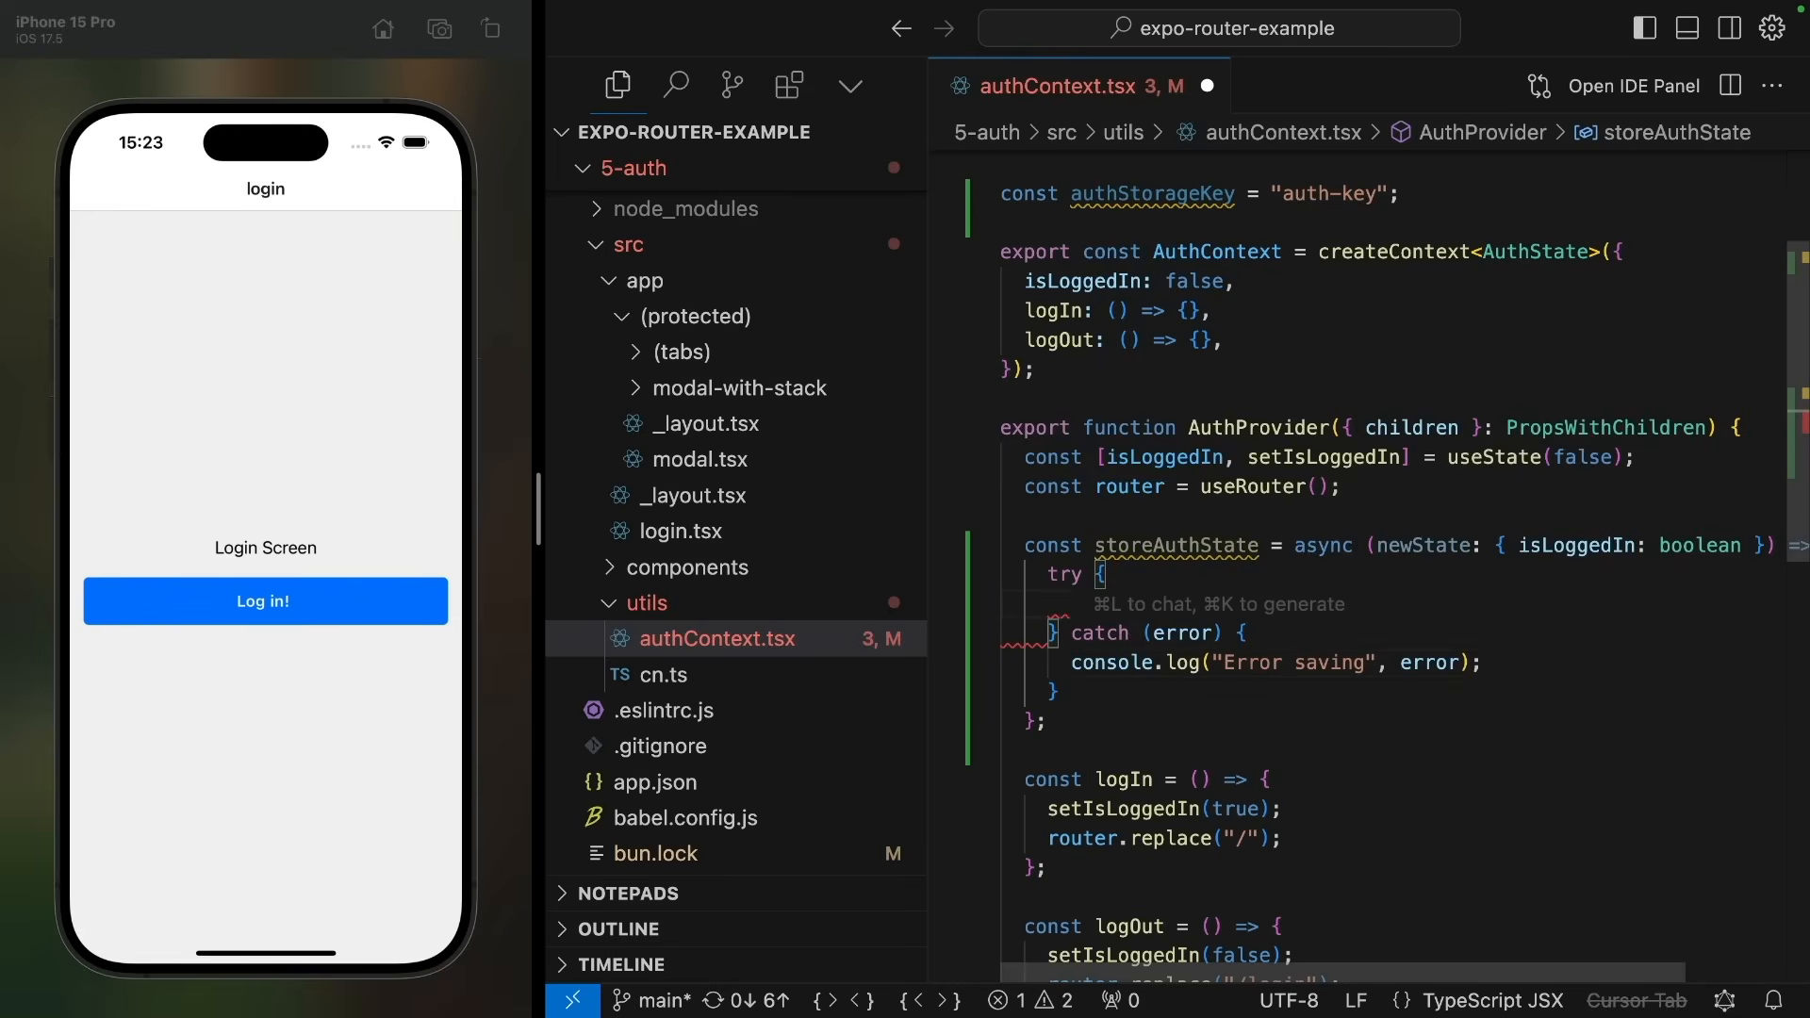
text(const)
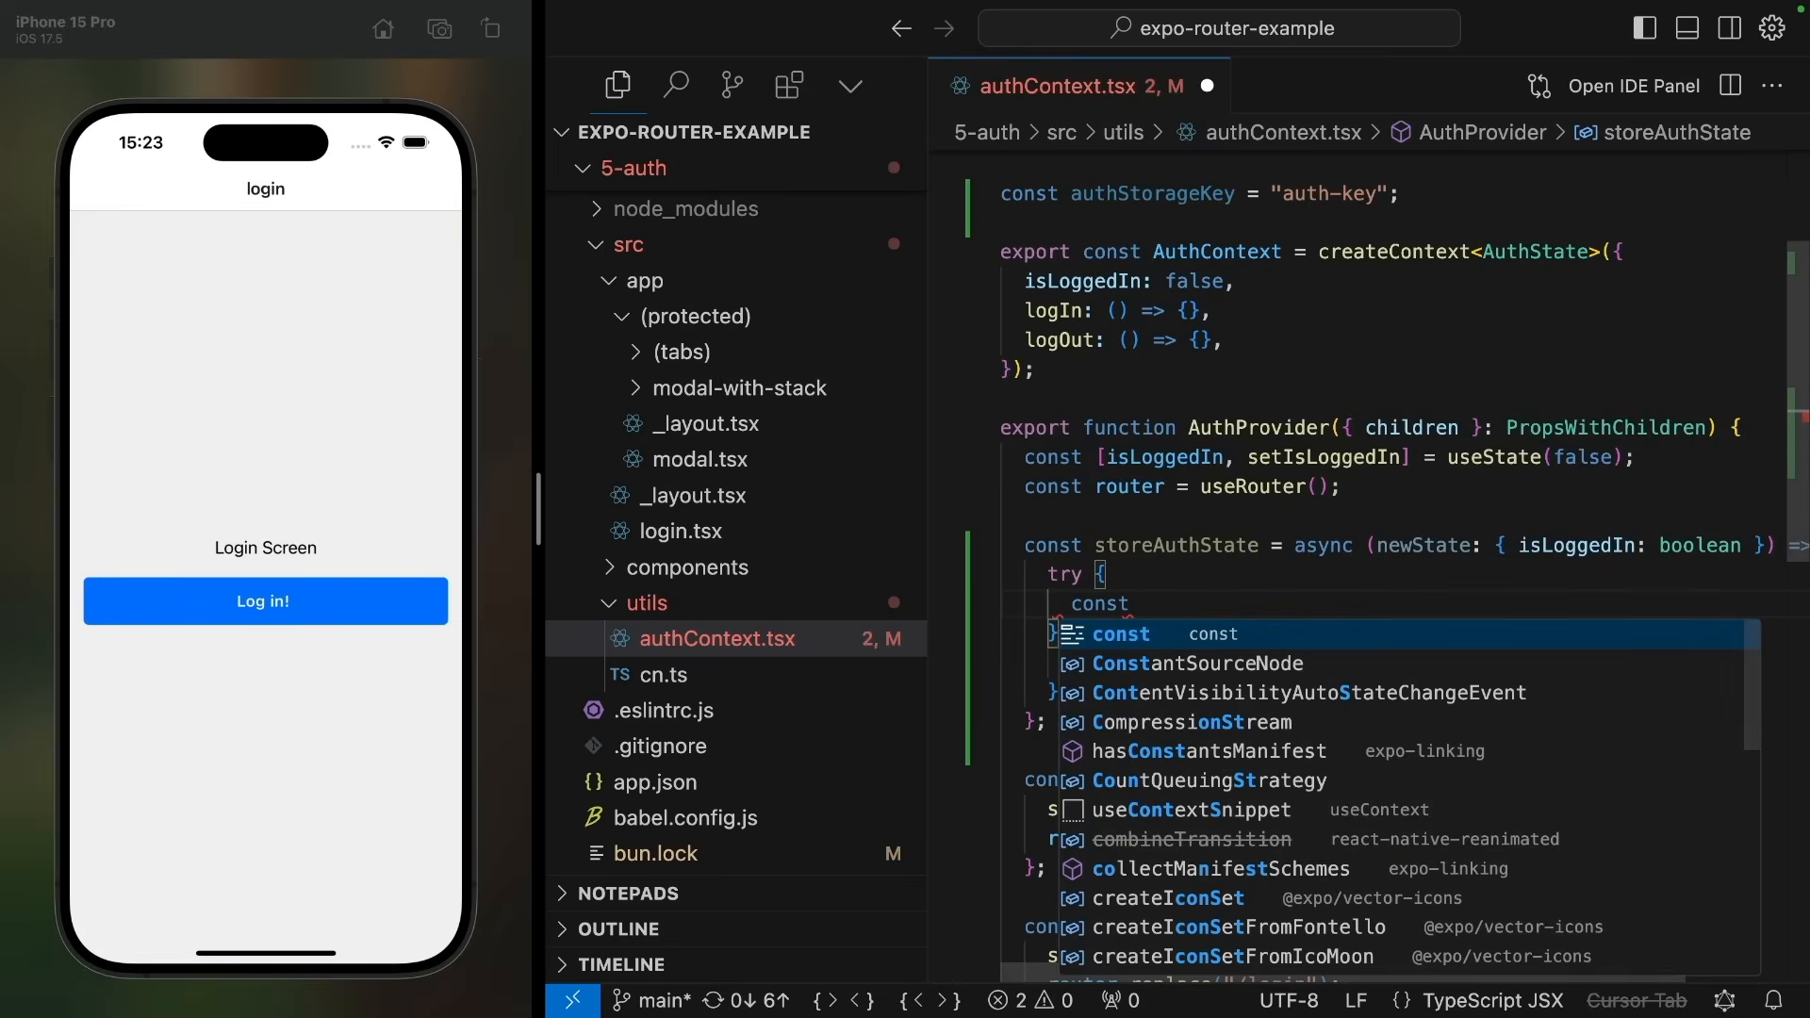
text(jsonValue = JSON.stringify(newState);)
text(await AsyncStorage)
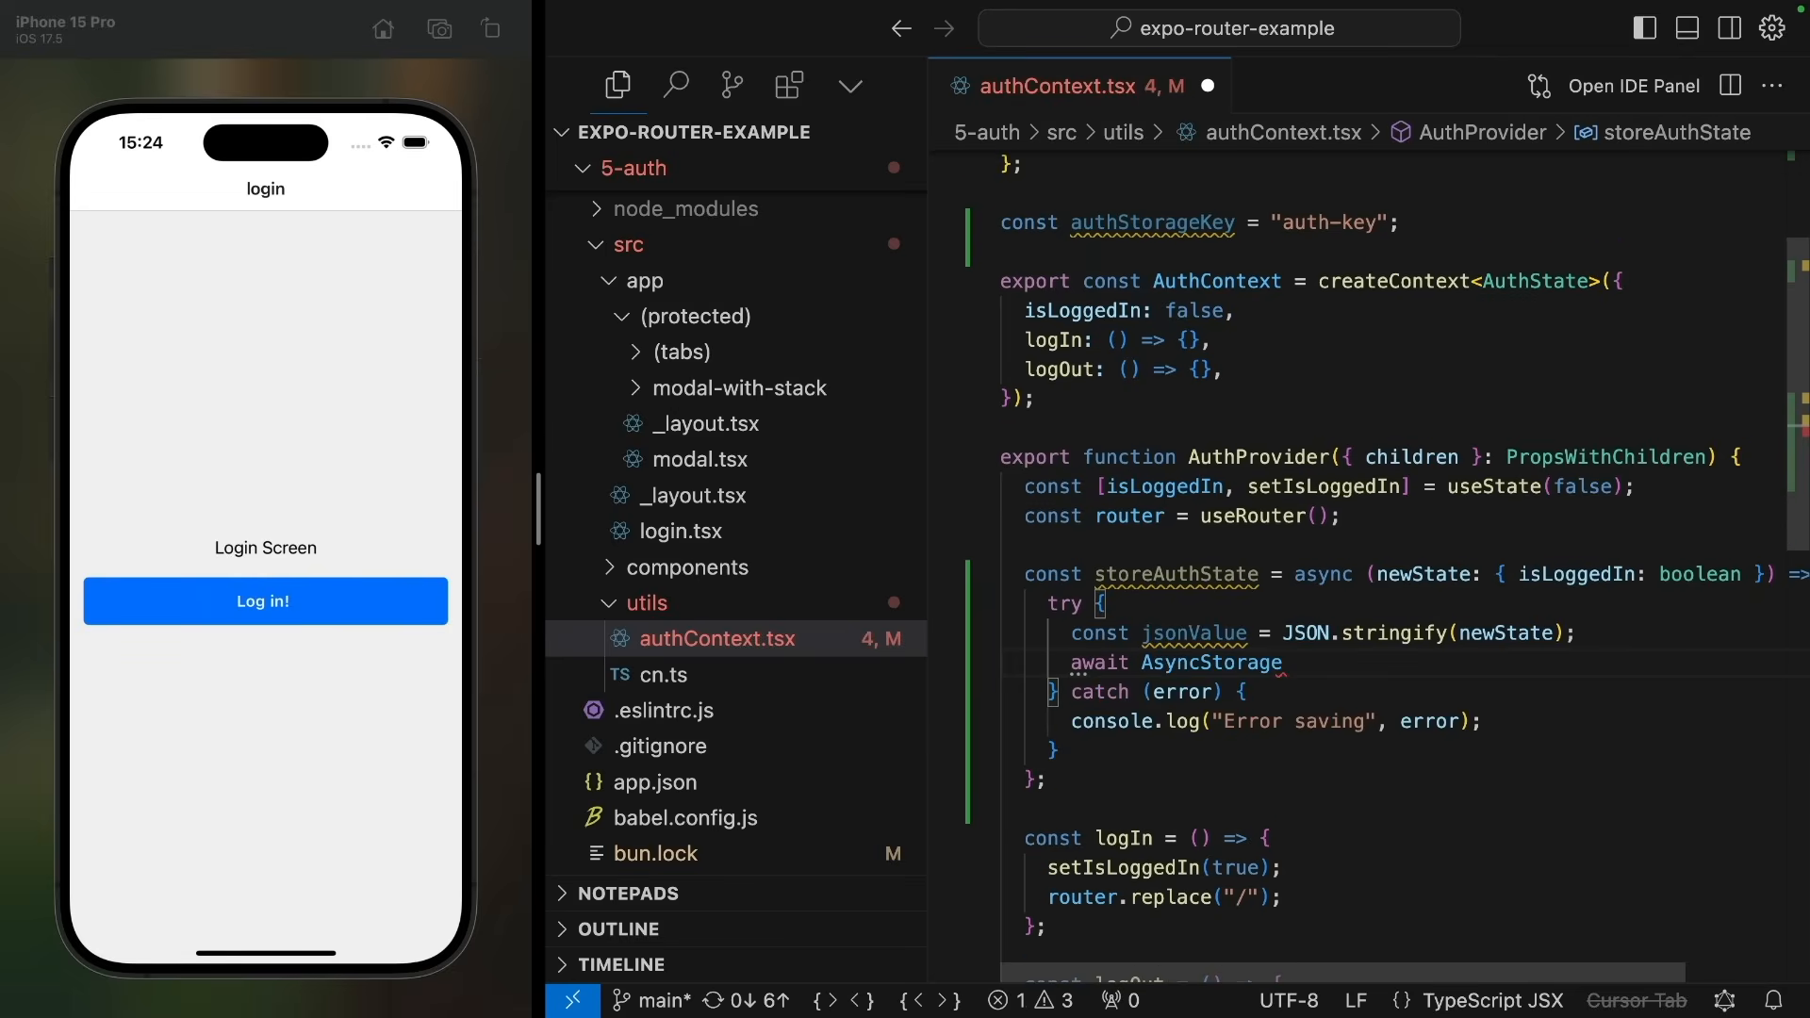
text(.setItem()
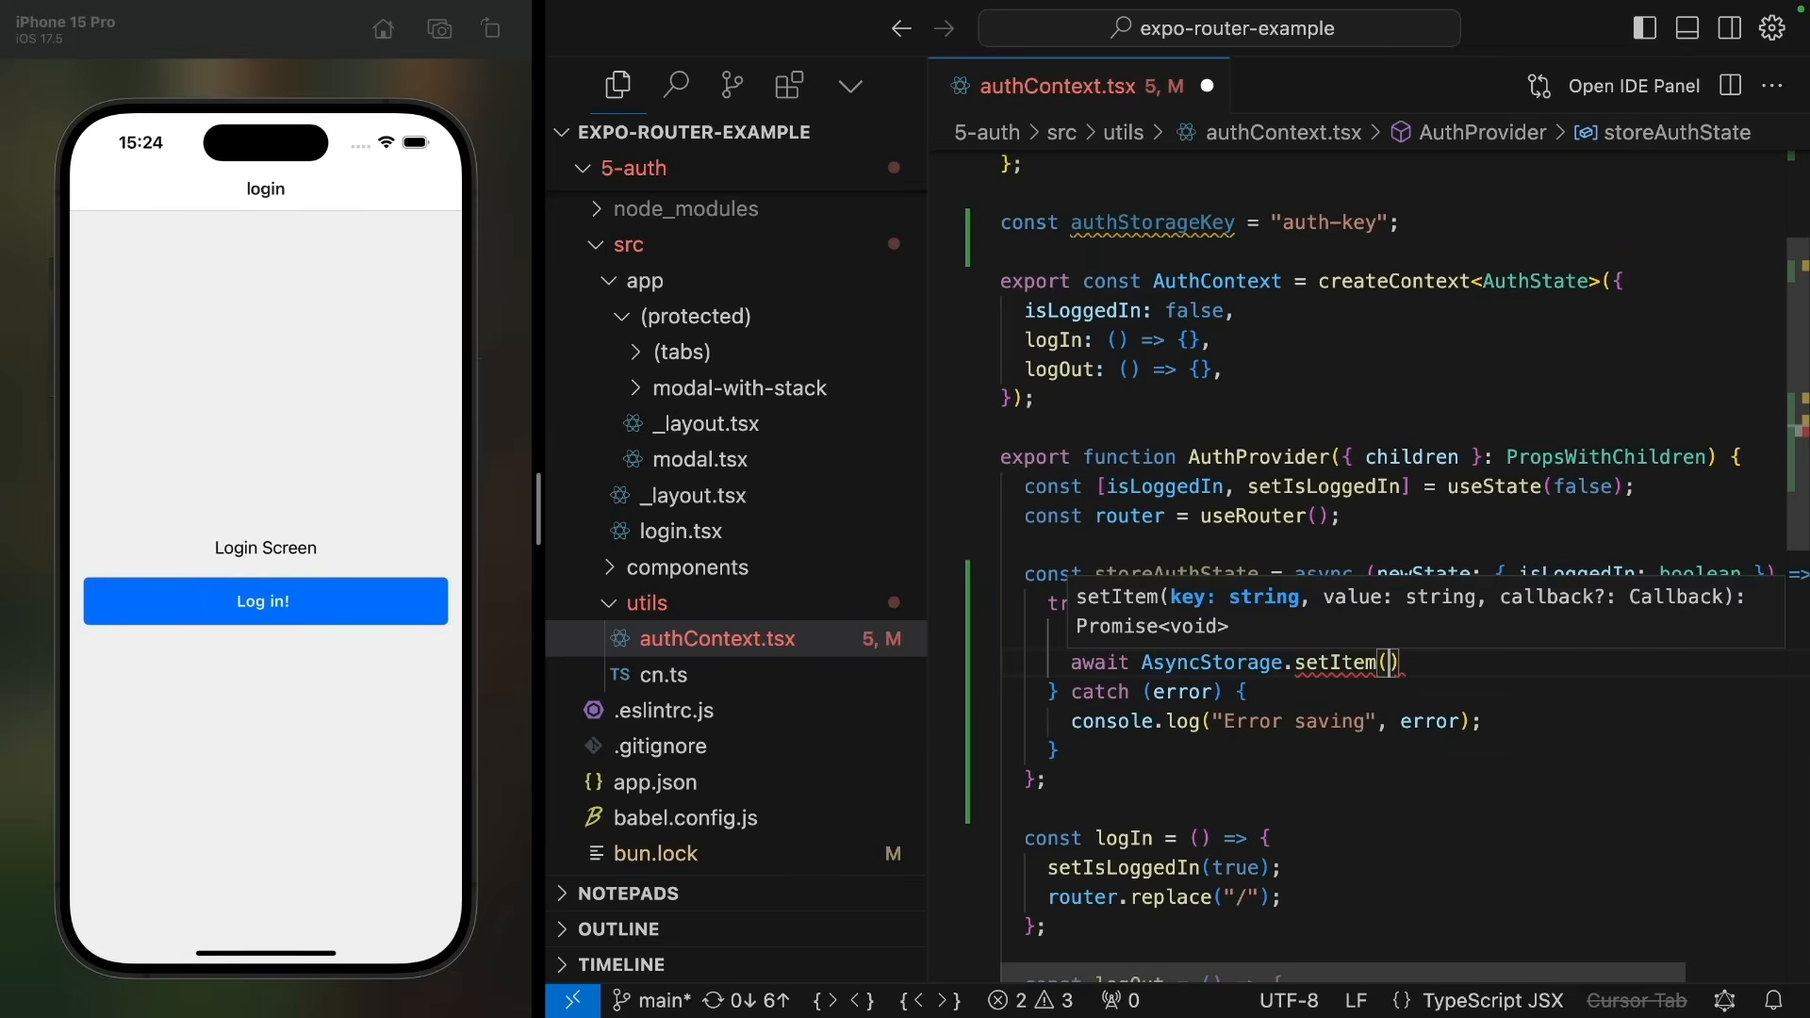
text(authStorageKey, jsonValue)
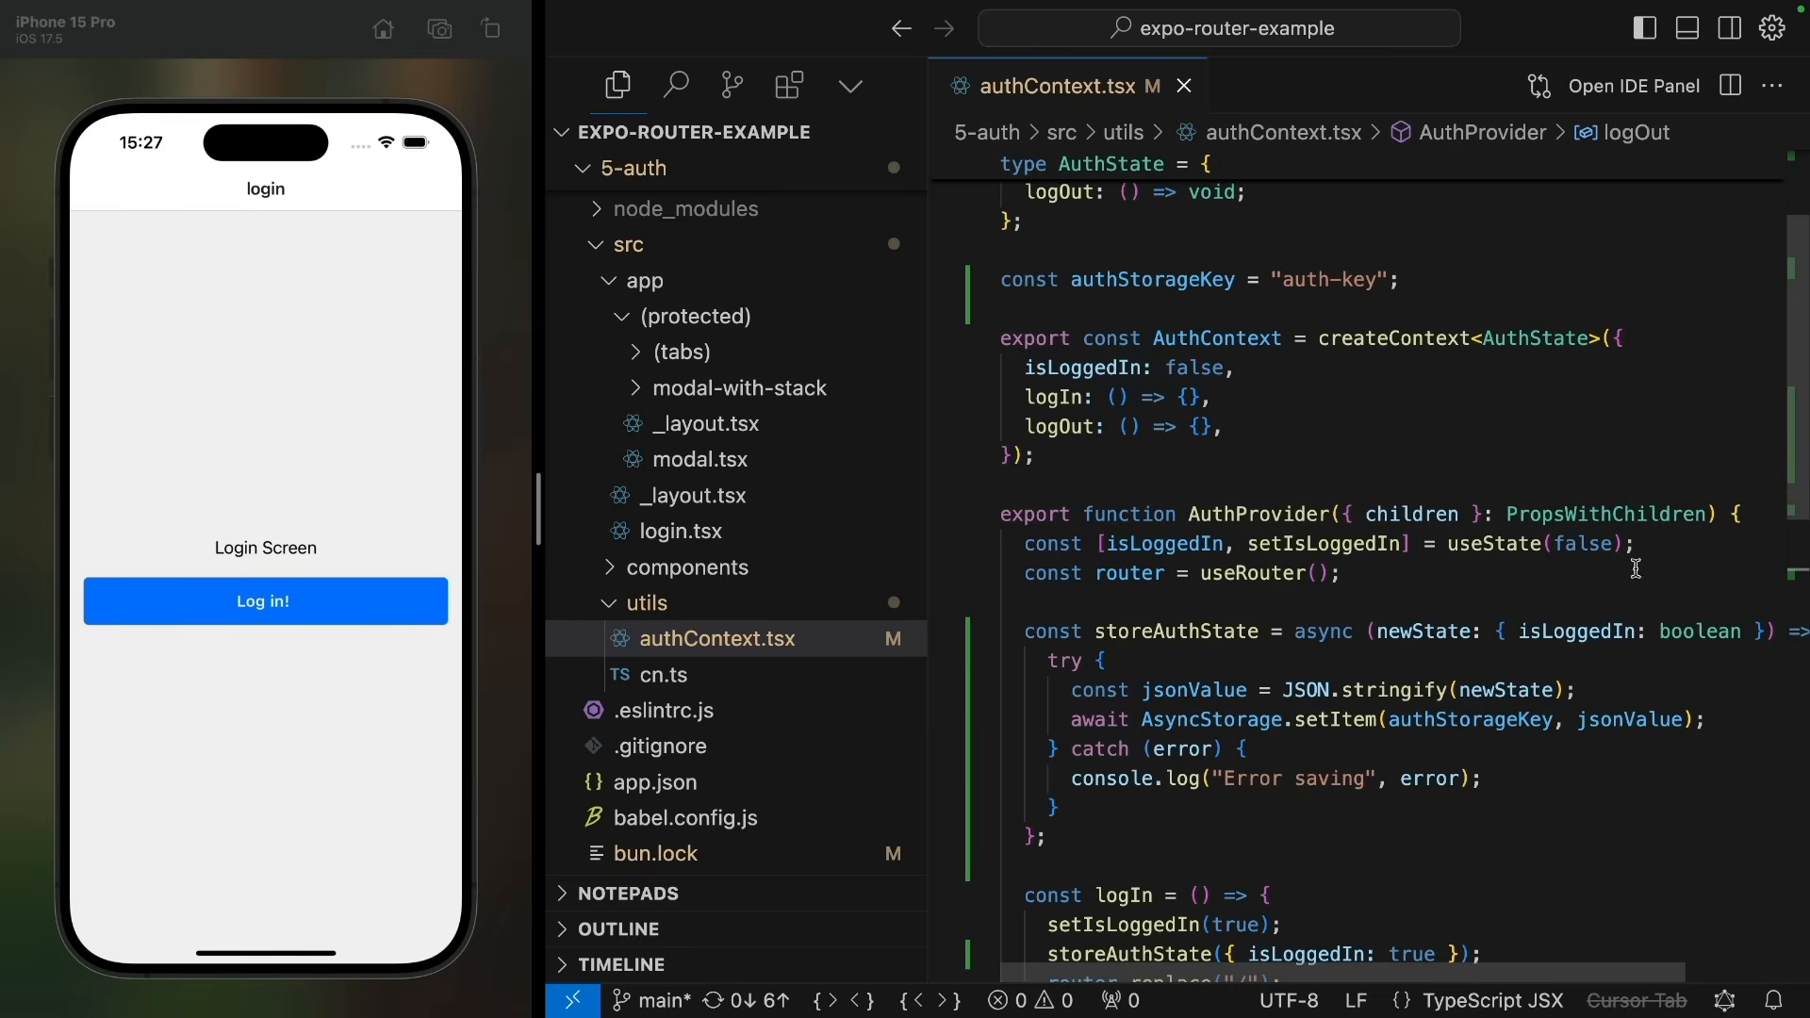
mouse_move(1542, 593)
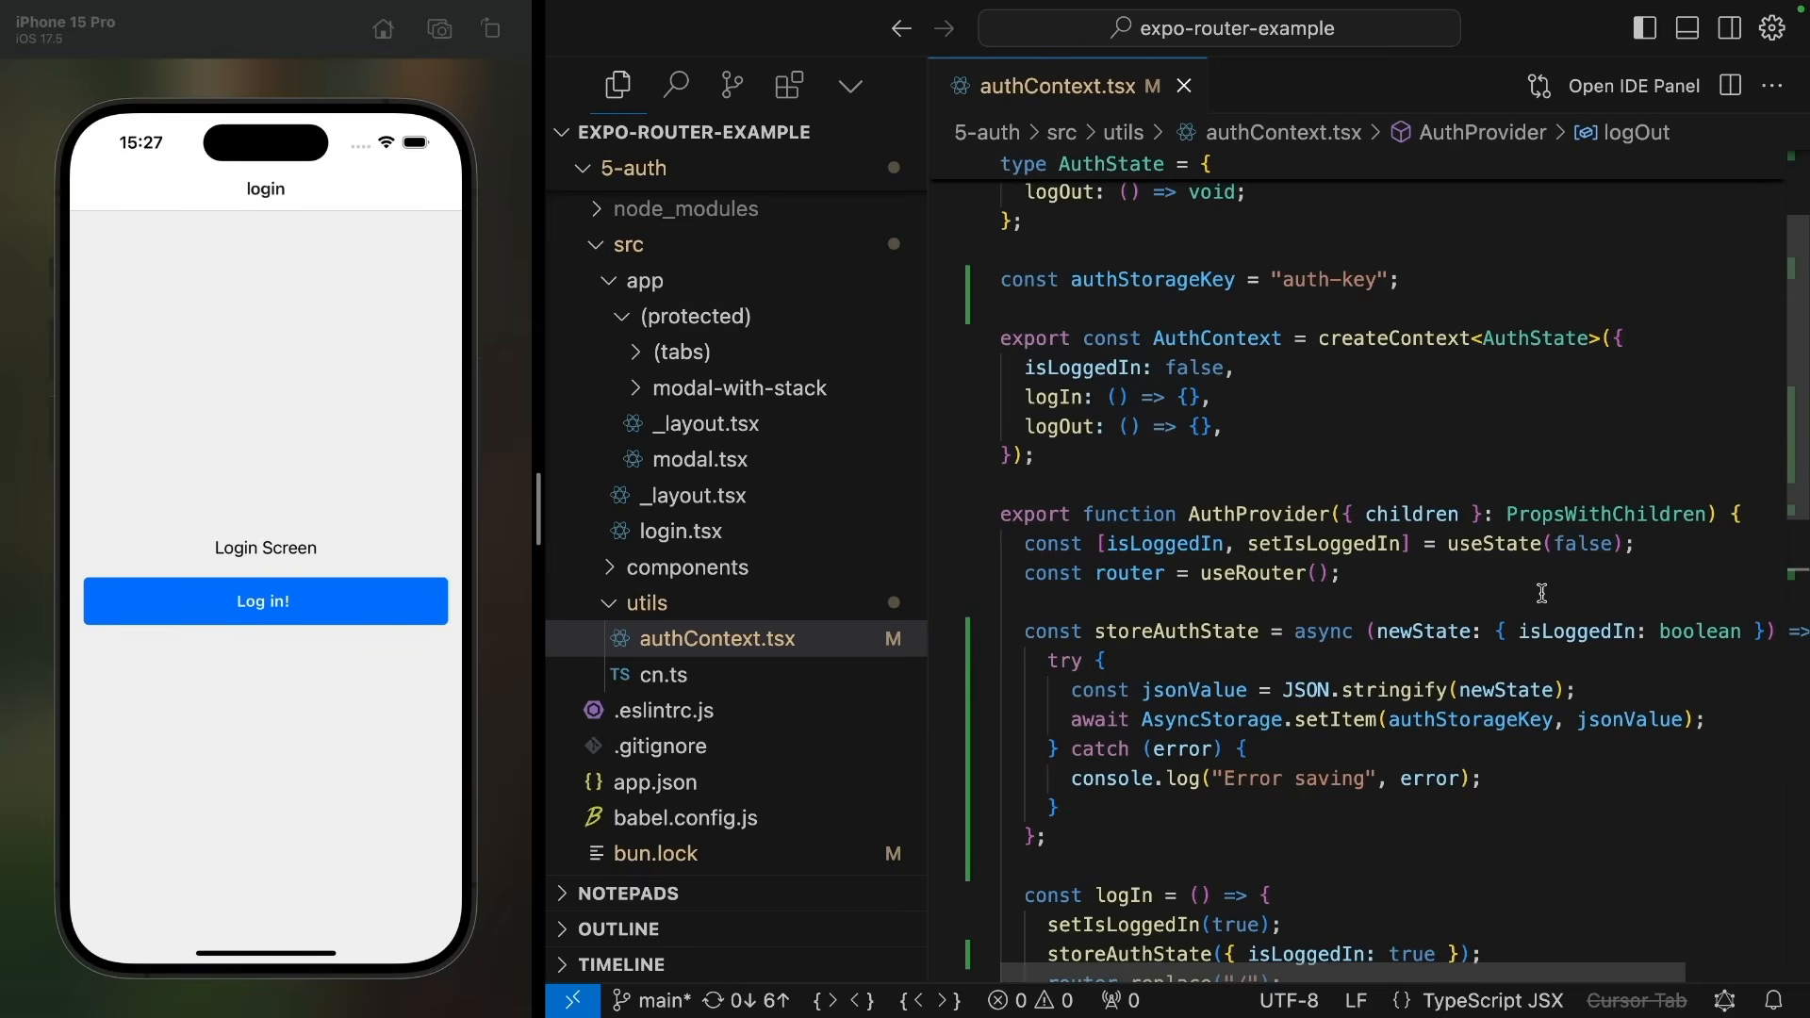
Step: Add a useEffect defining and calling getAuthFromStorage with console logging
text(useE)
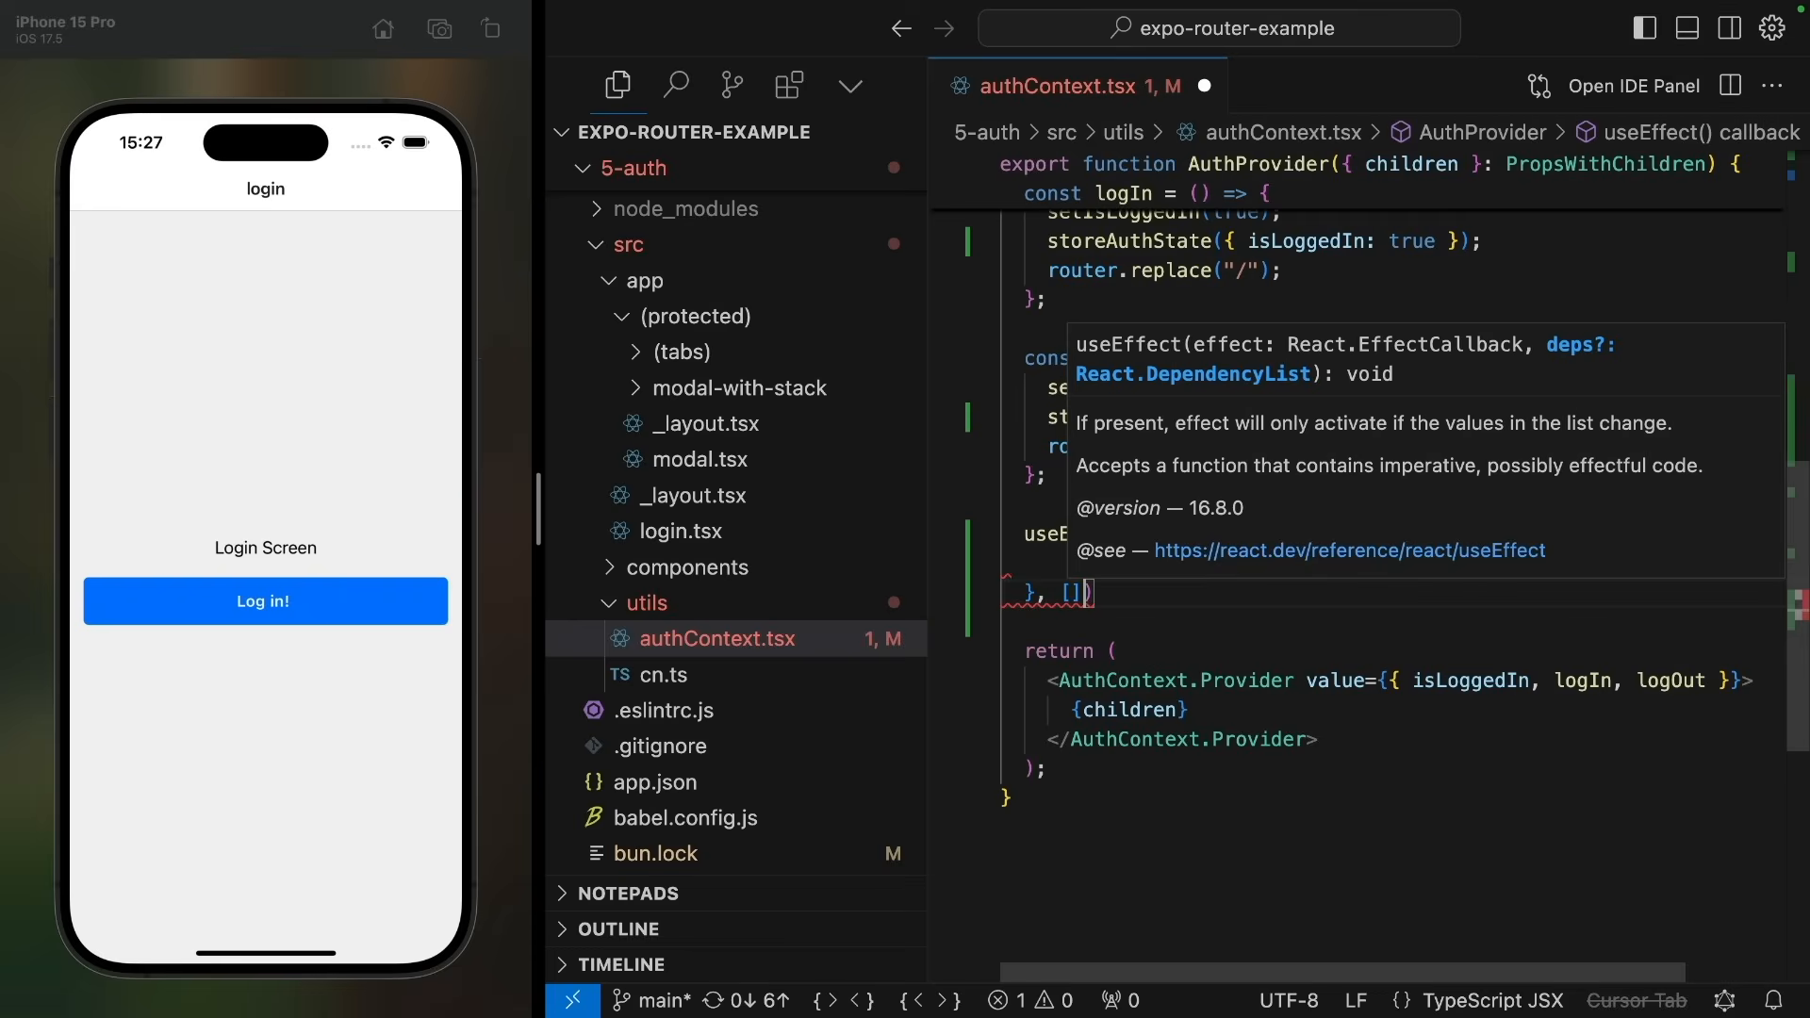
text(const)
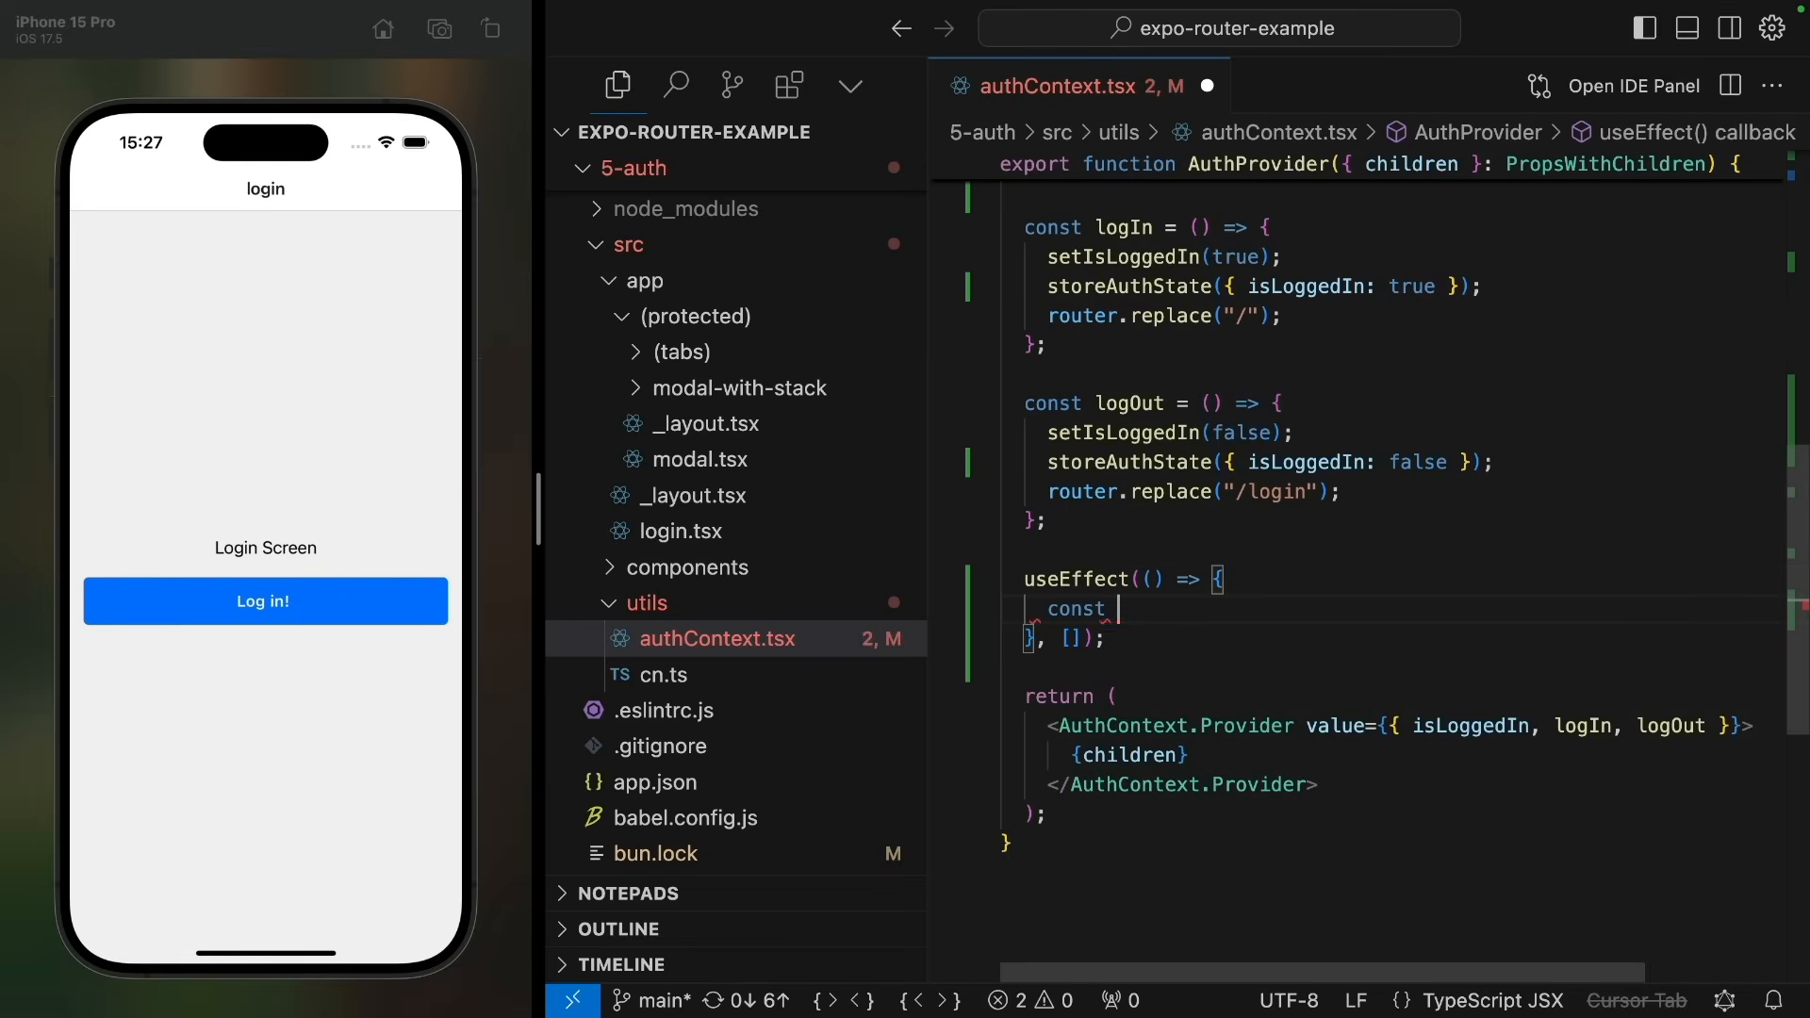
text(getAuthFrom)
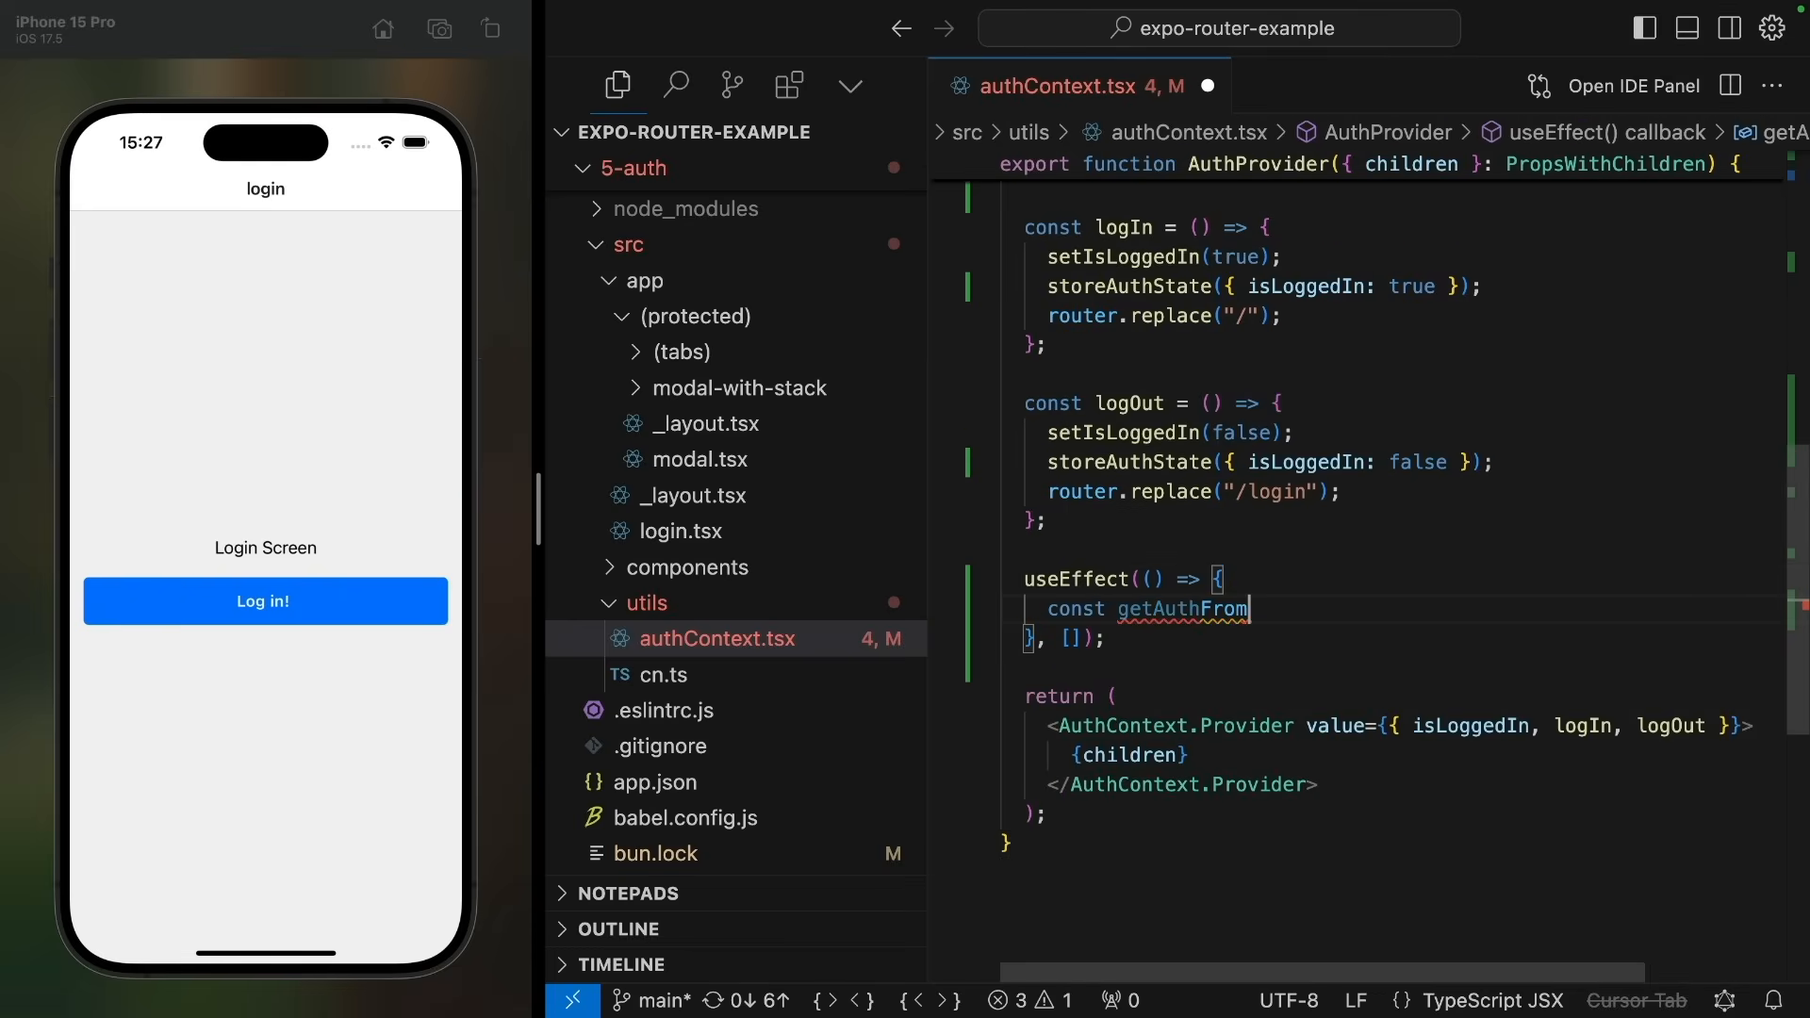
text(Storage = async () => {)
text(// TO)
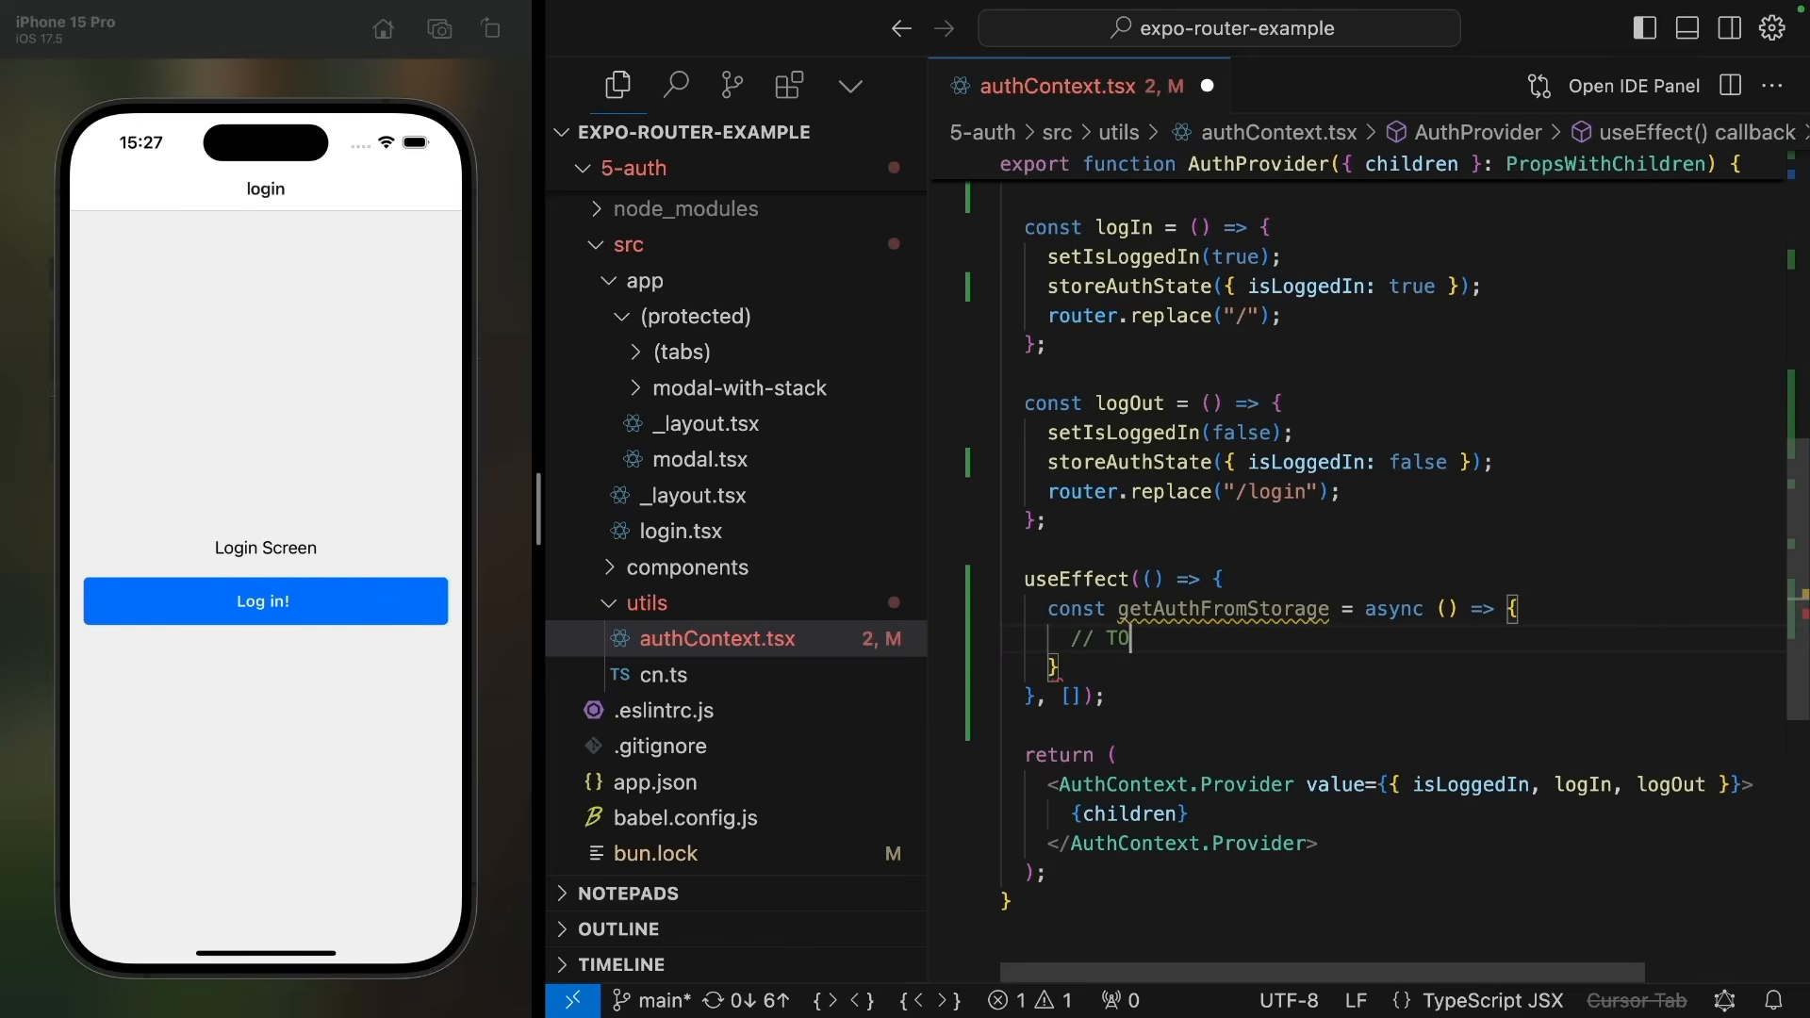
text(getAuthFromStorage();)
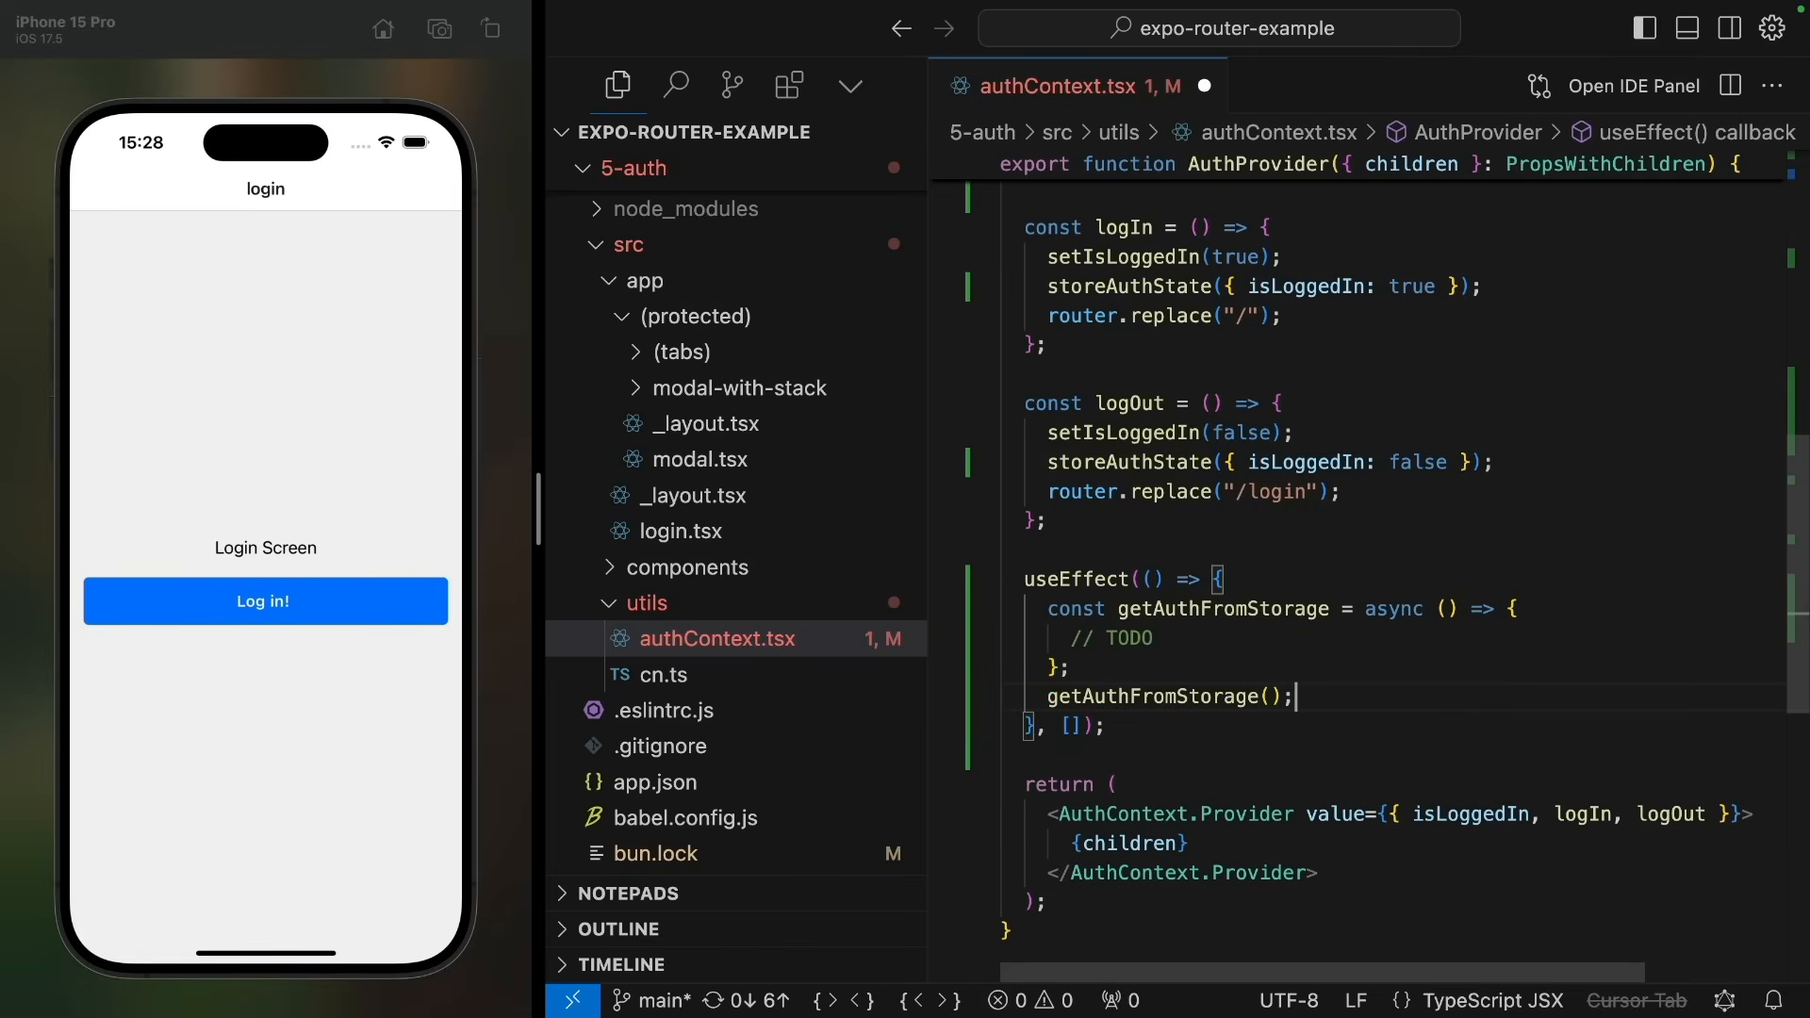
text(t)
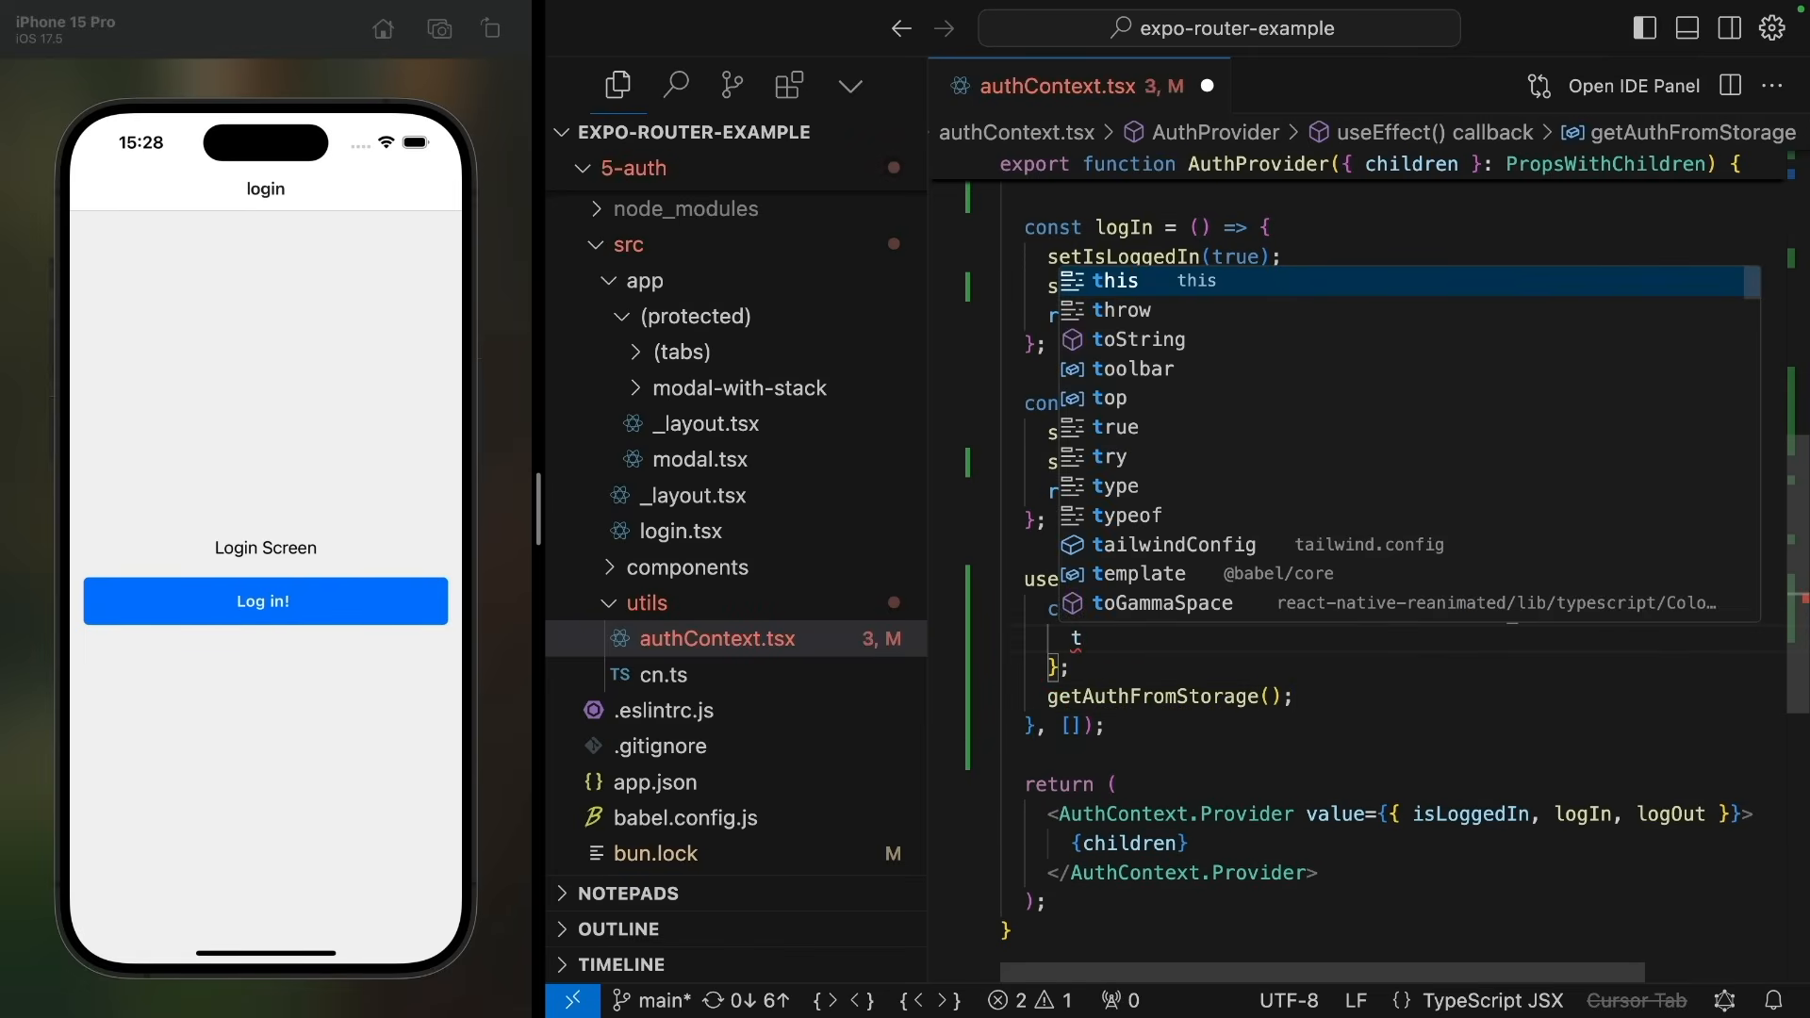
text(console.lo)
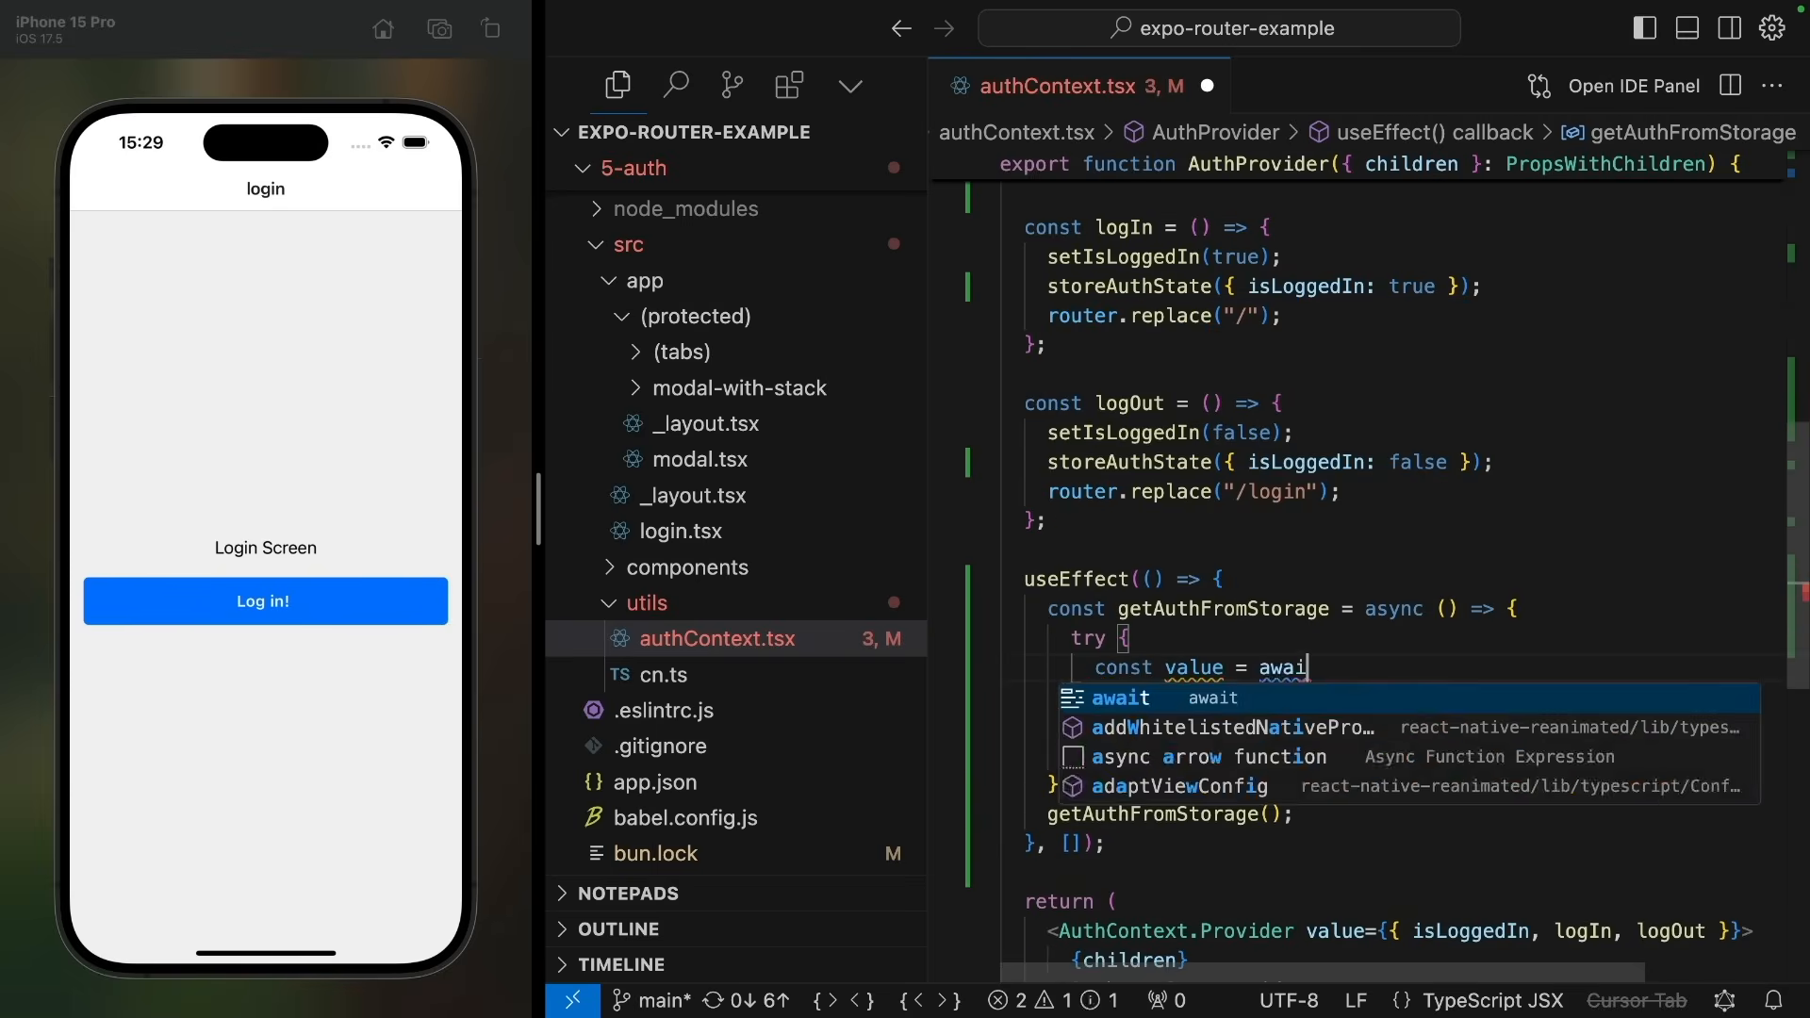
Step: Read authStorageKey via AsyncStorage.getItem, parse it, set isLoggedIn and isReady, then open (protected)/_layout.tsx
text(AsyncStorage)
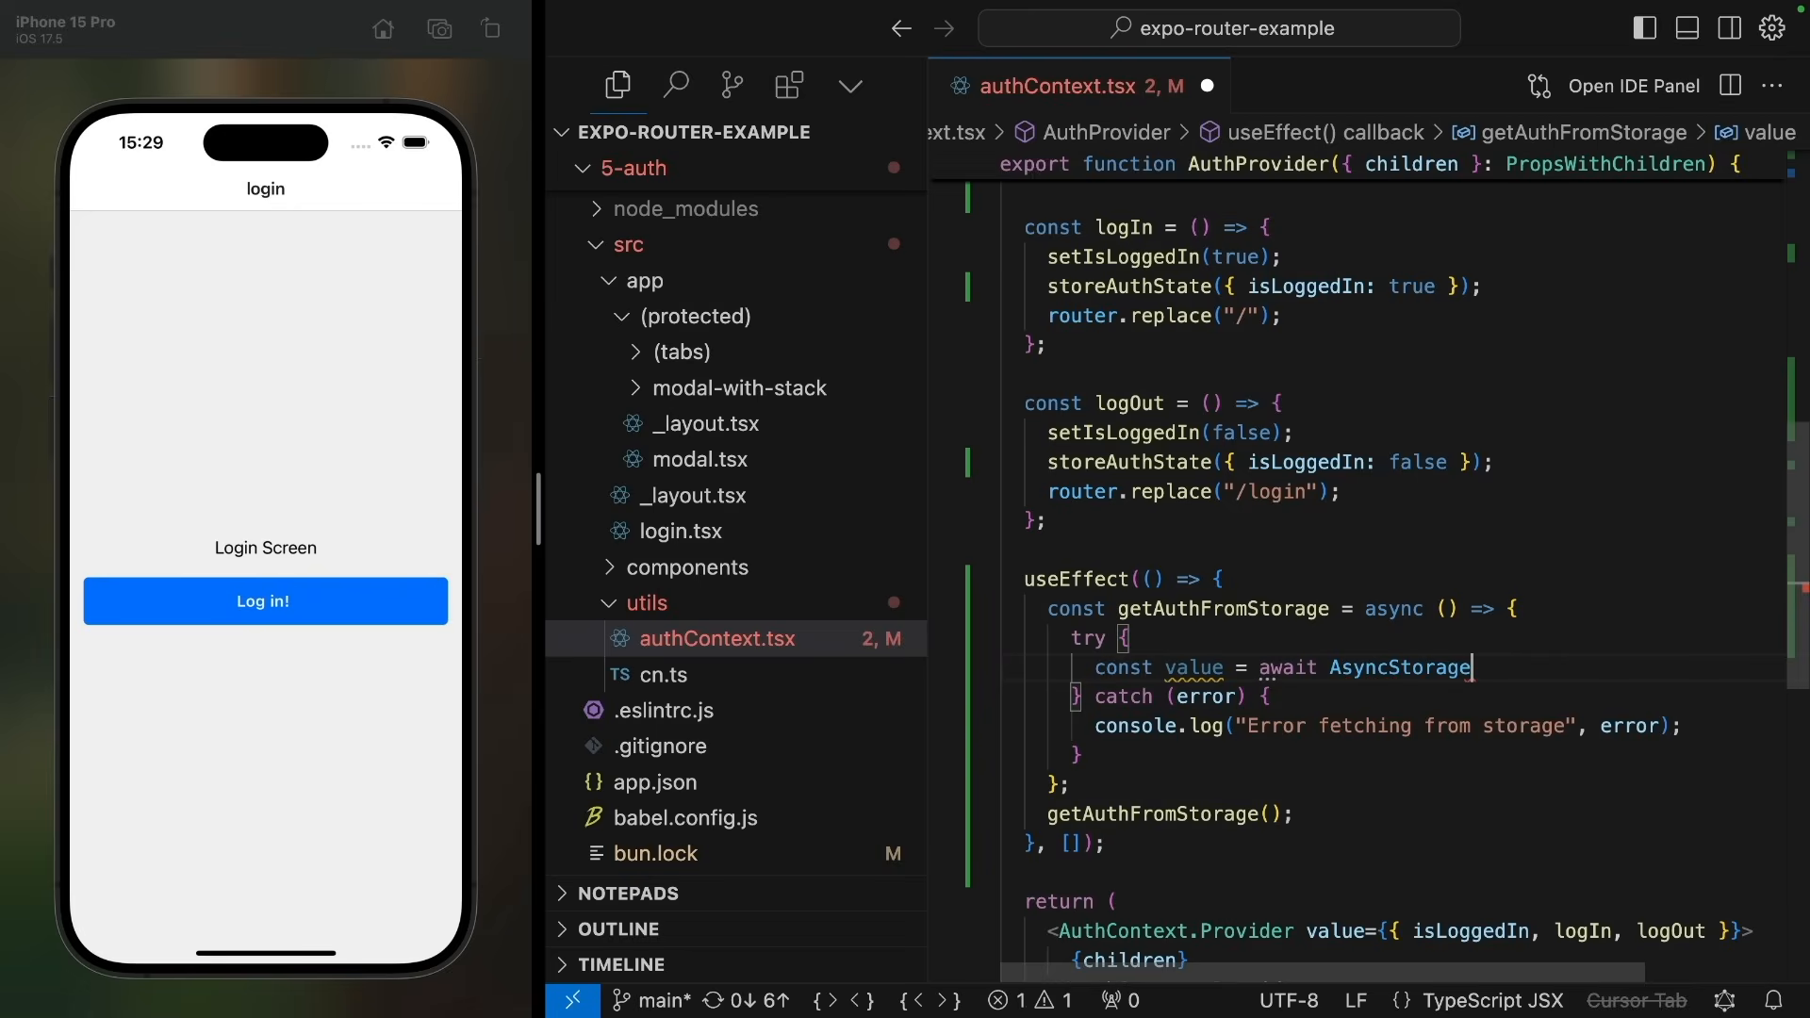
text(.getItem(authStorageKey);)
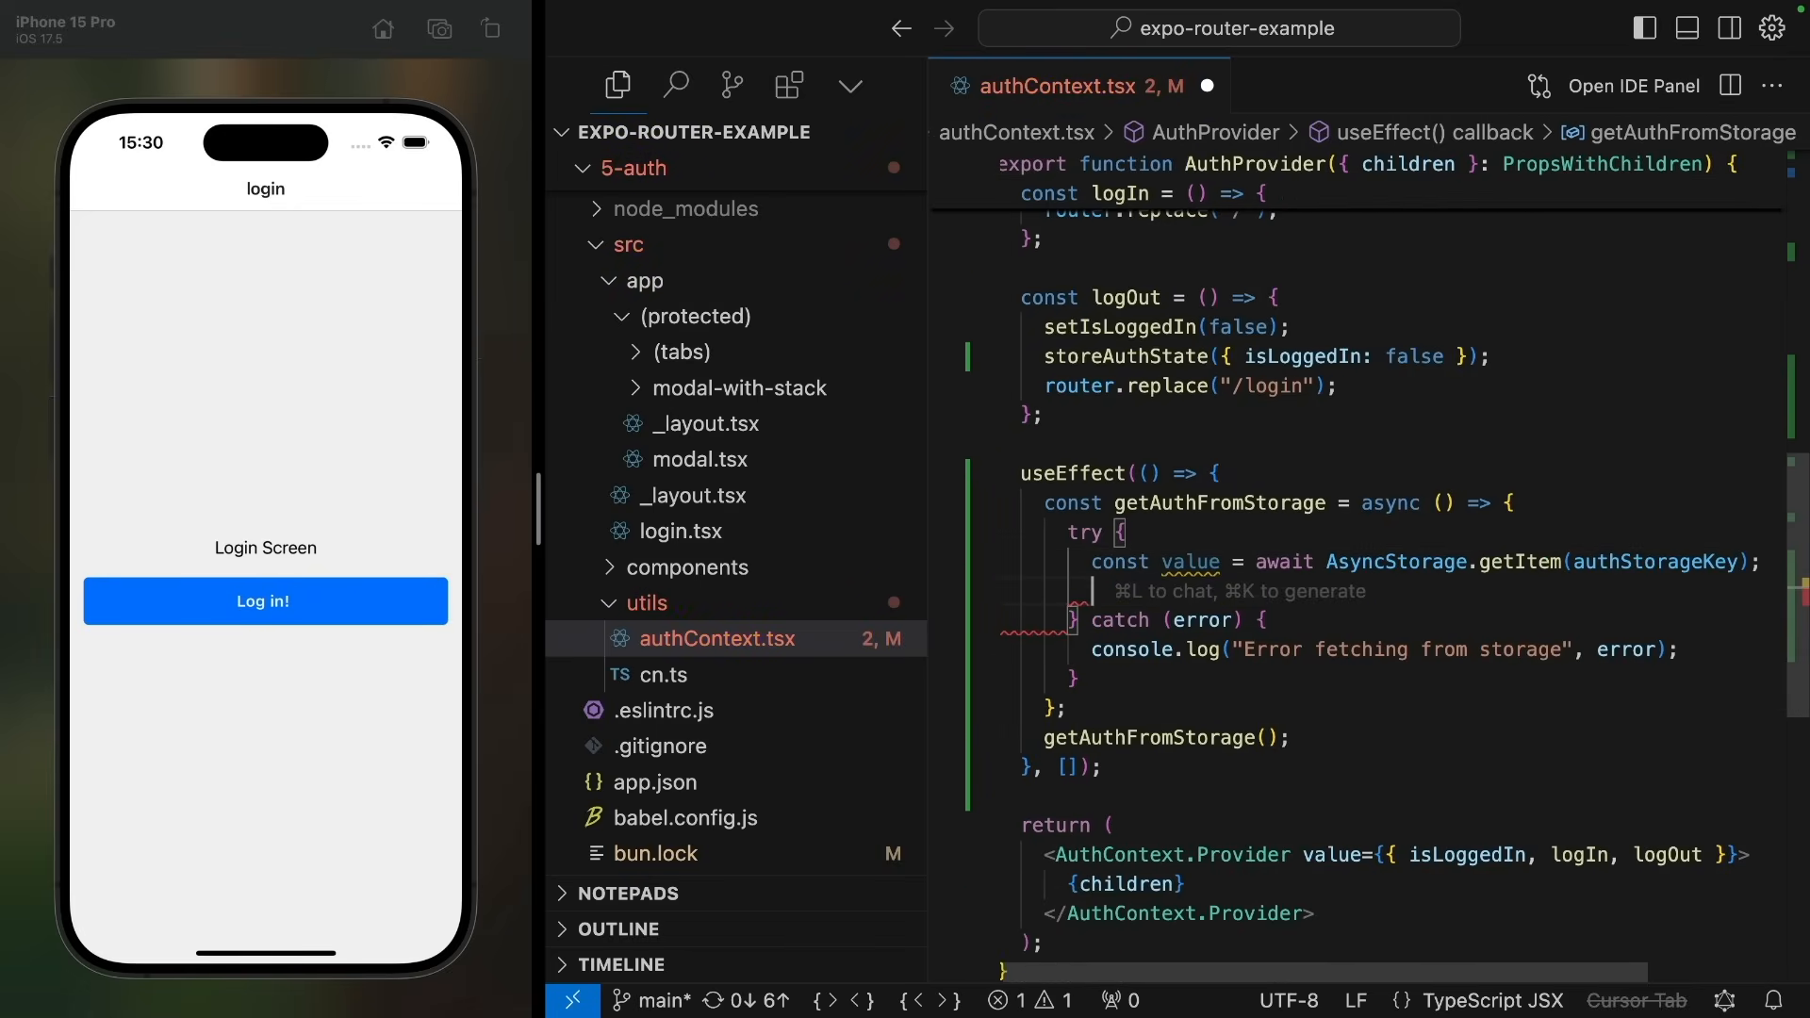
text(if (value !==)
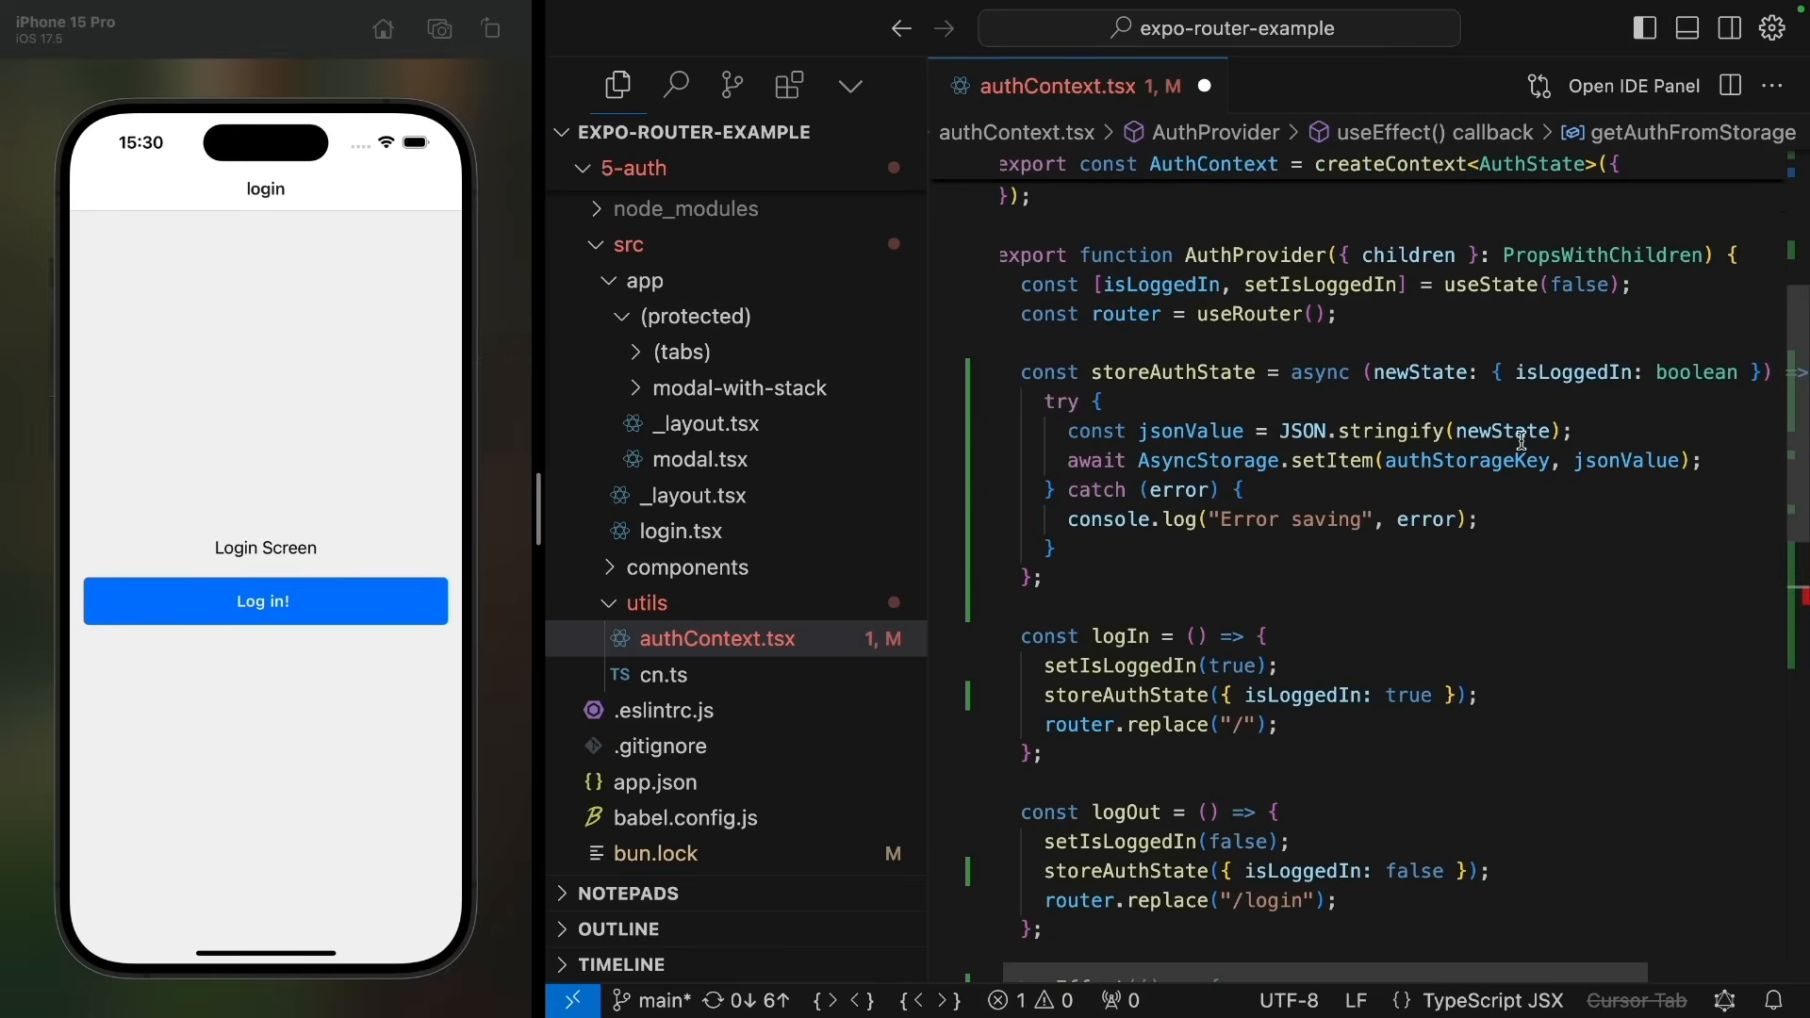
scroll(down, 3)
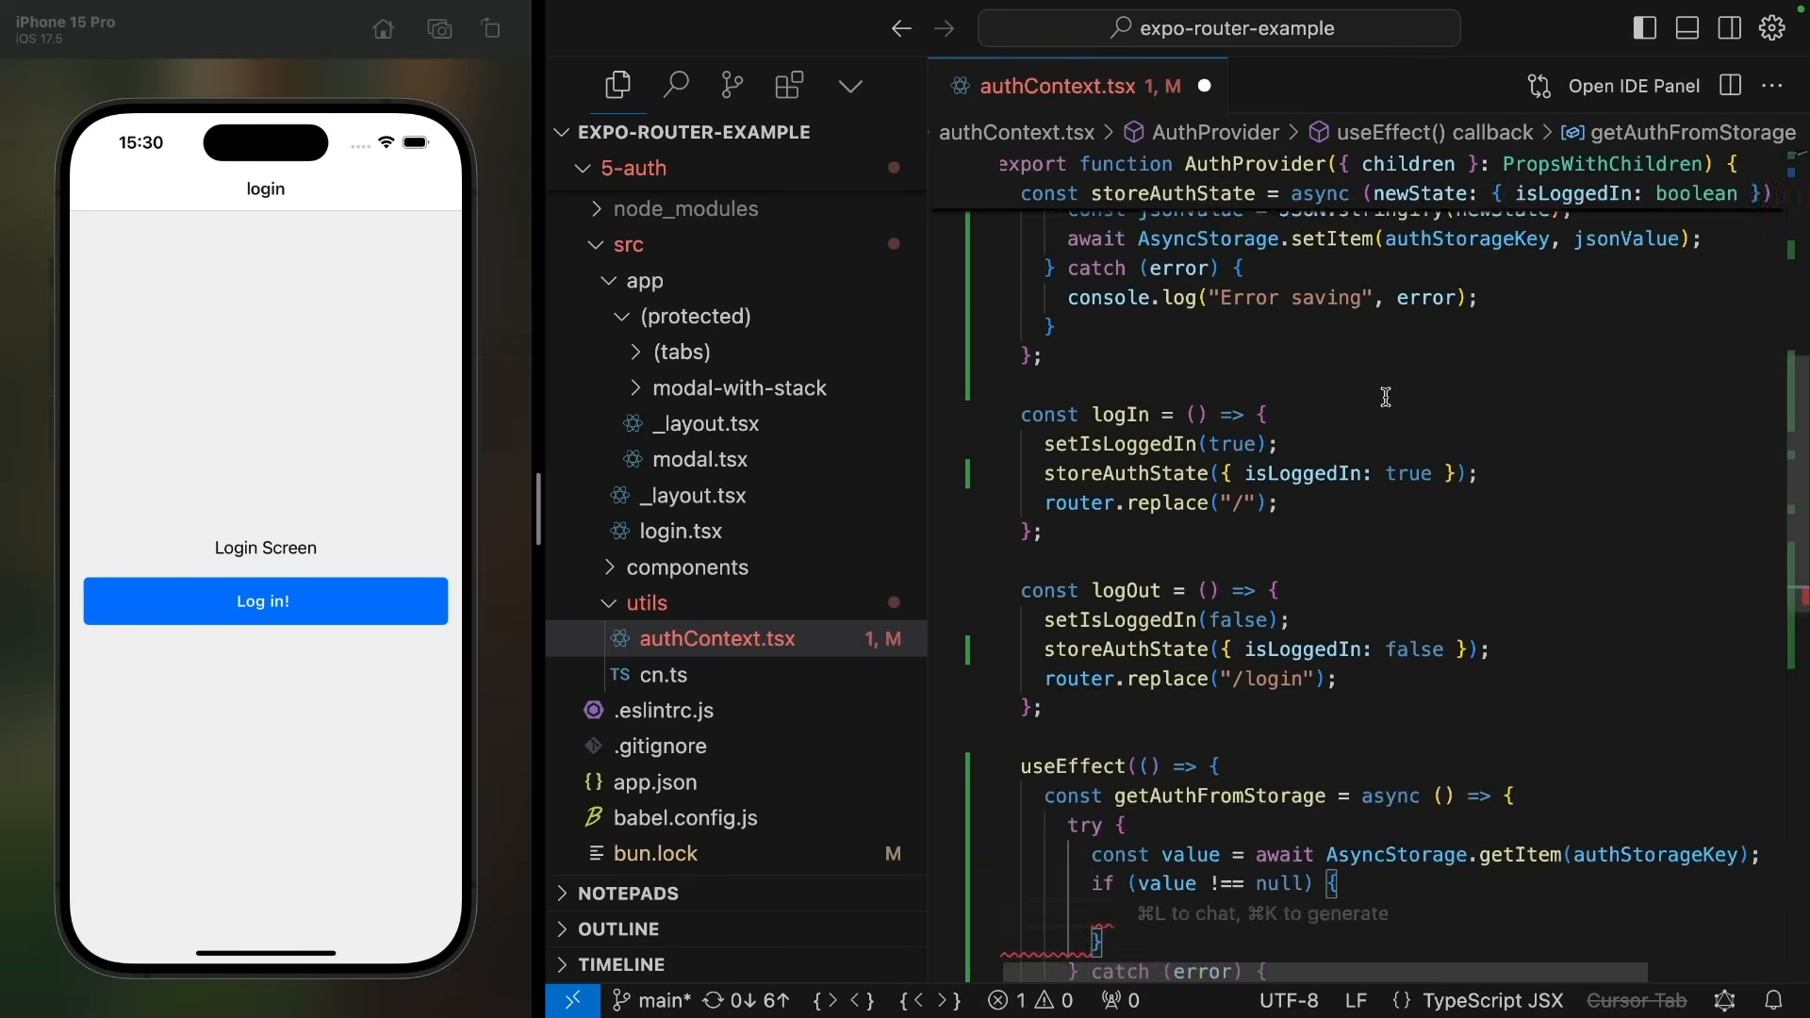
text(const auth)
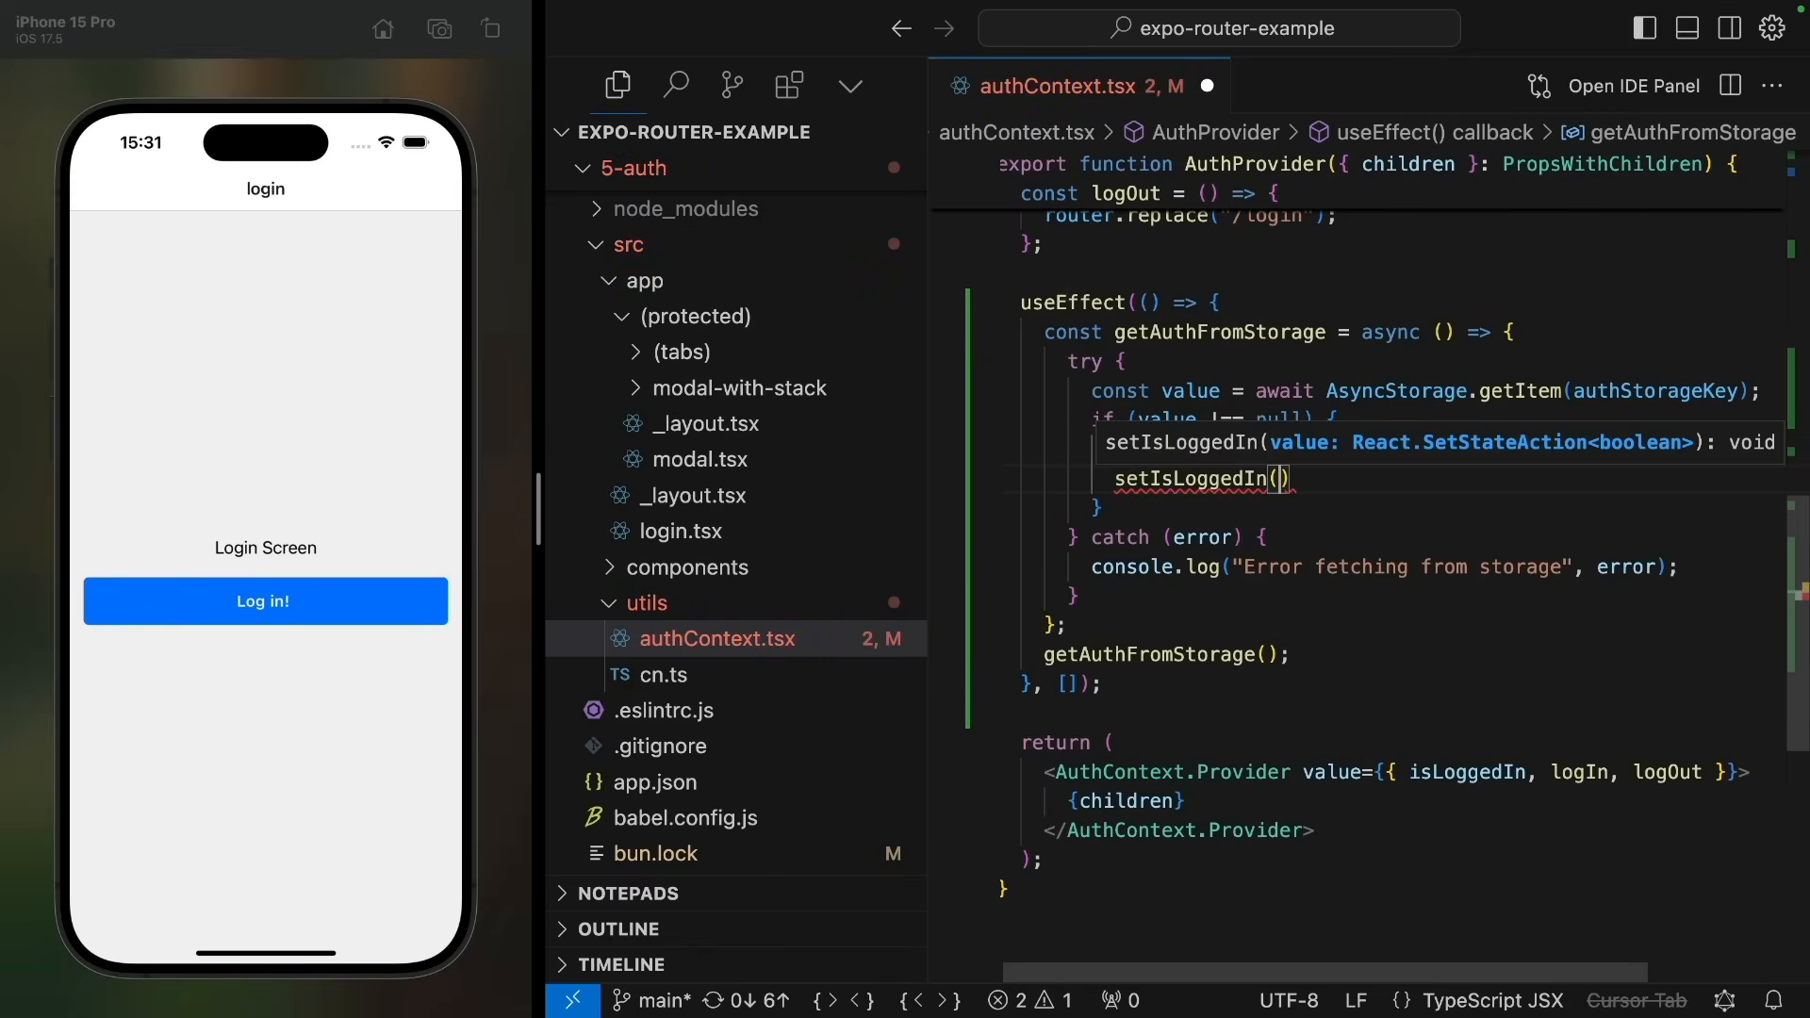
text(auth.isLoggedIn)
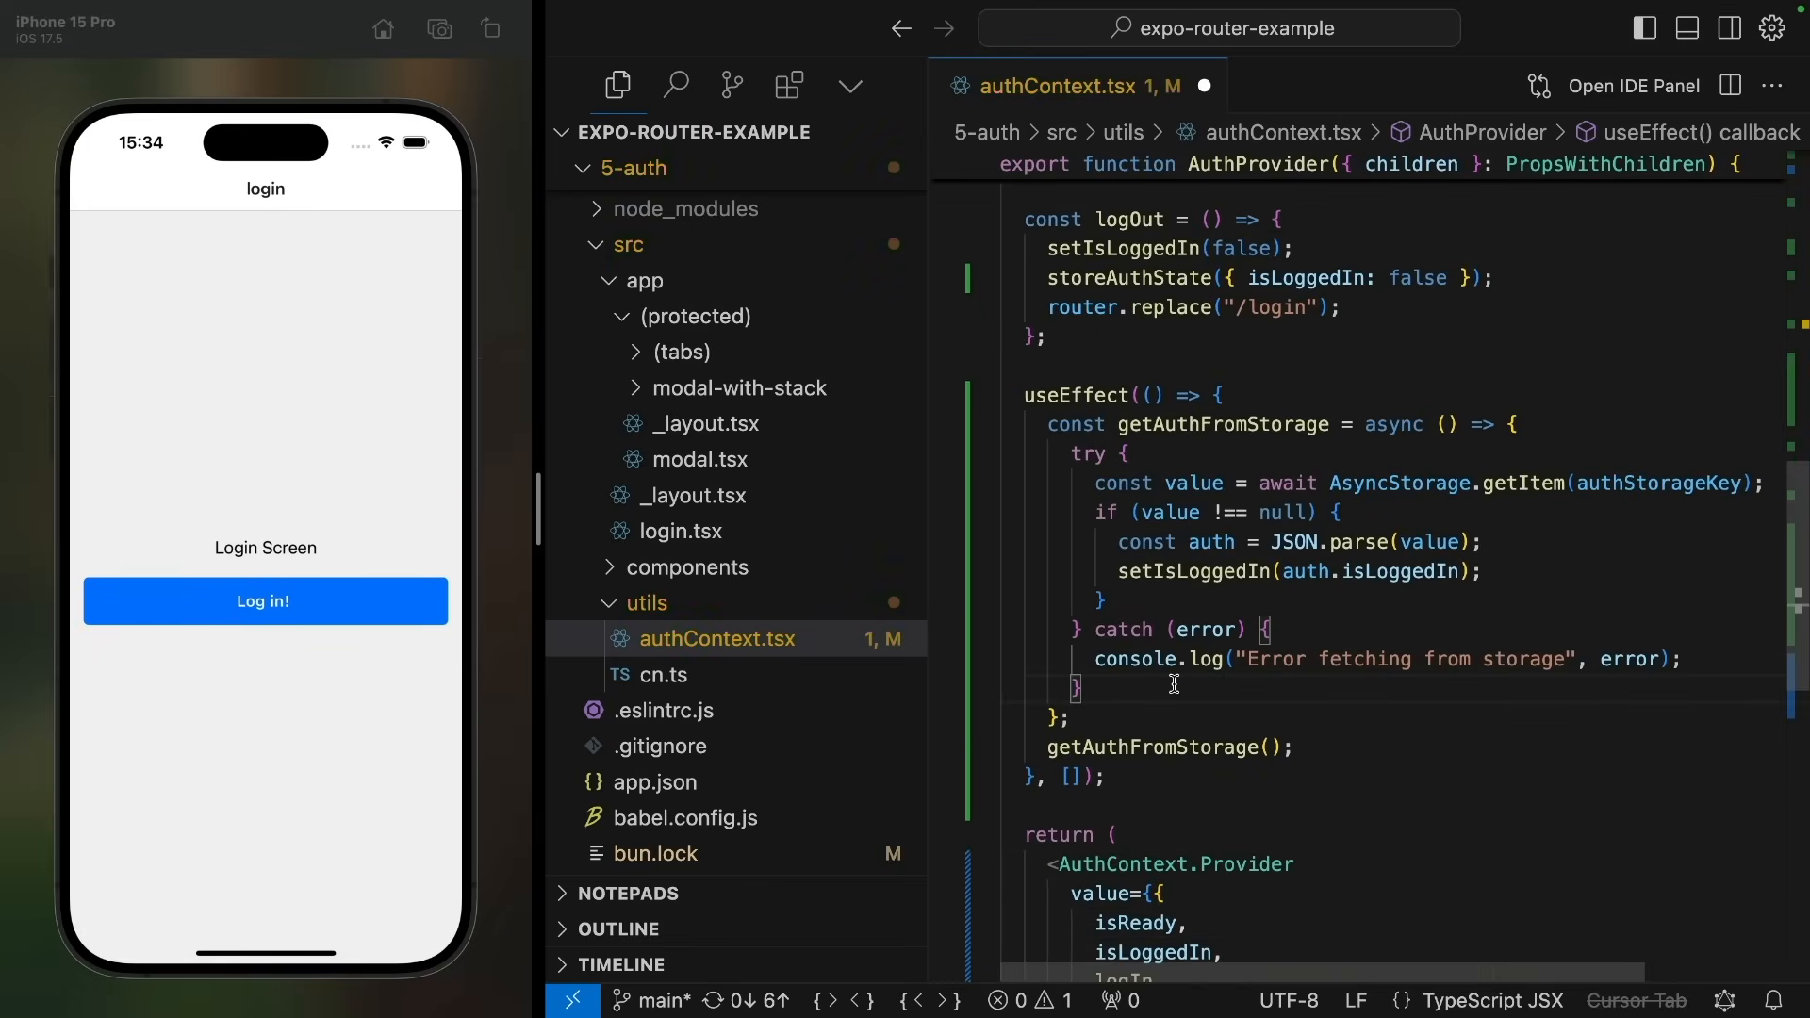
mouse_move(1220, 424)
text(setIsReady(true);)
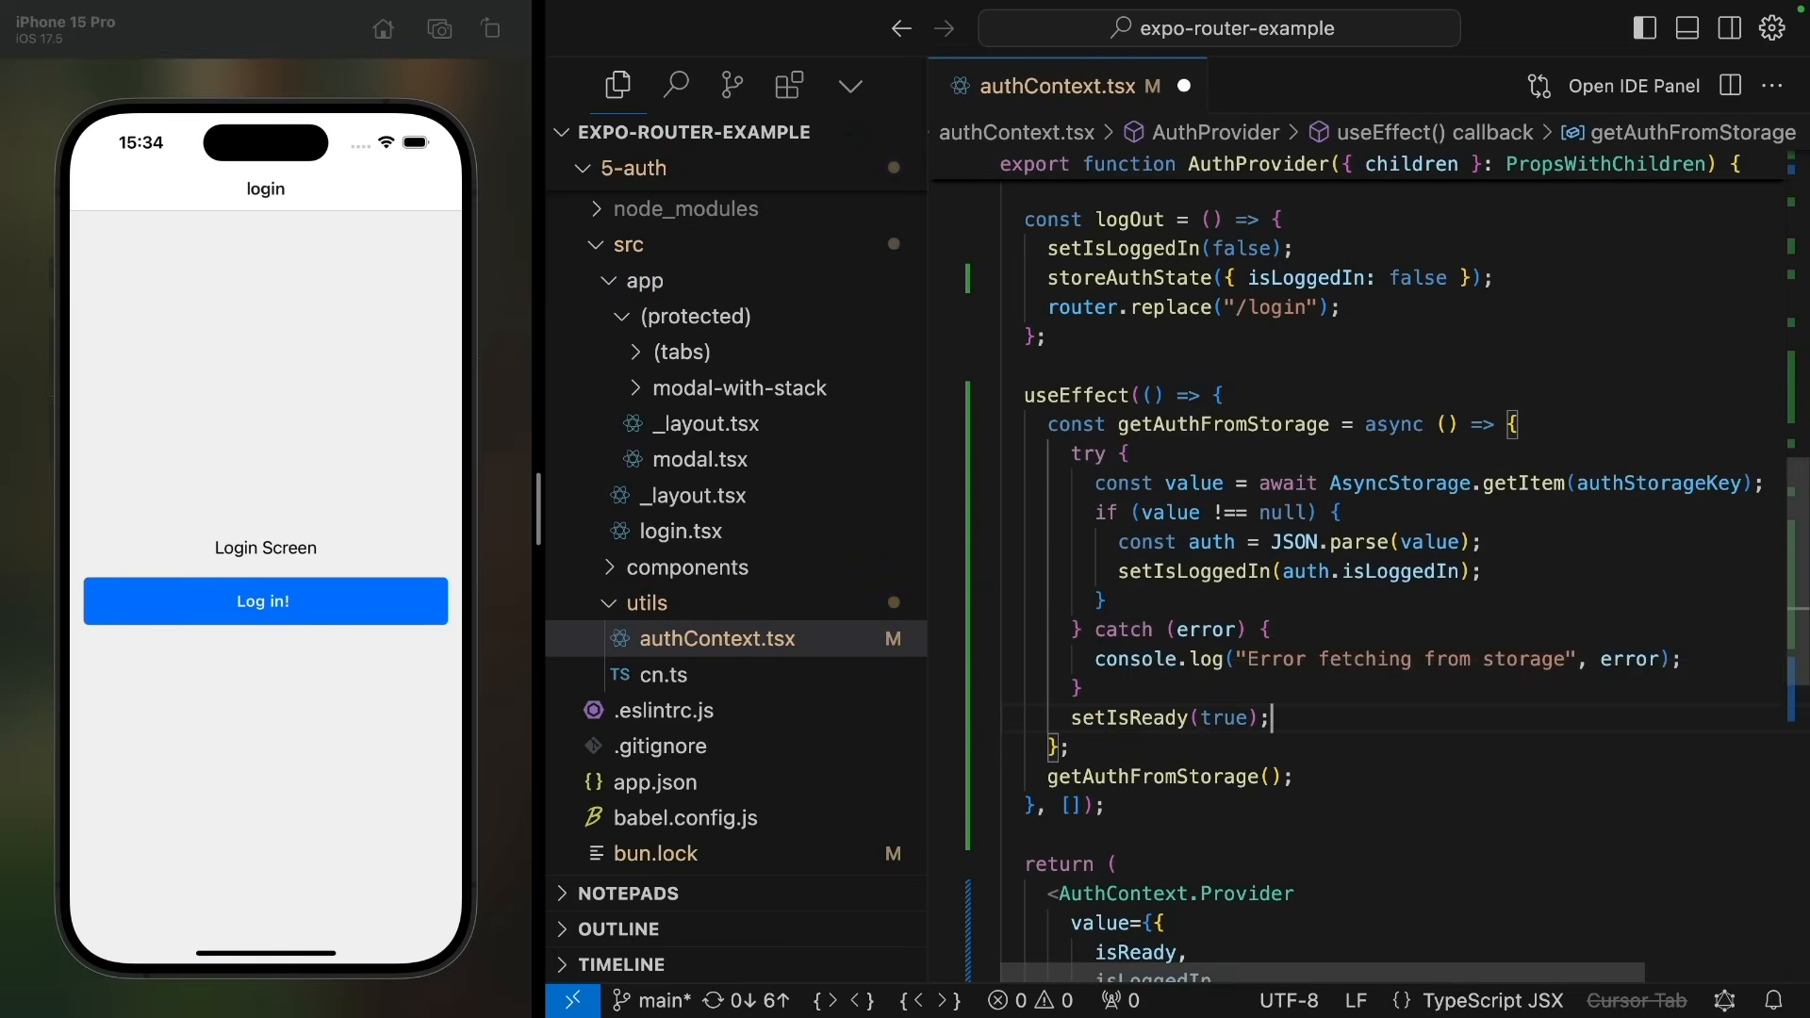
click(698, 422)
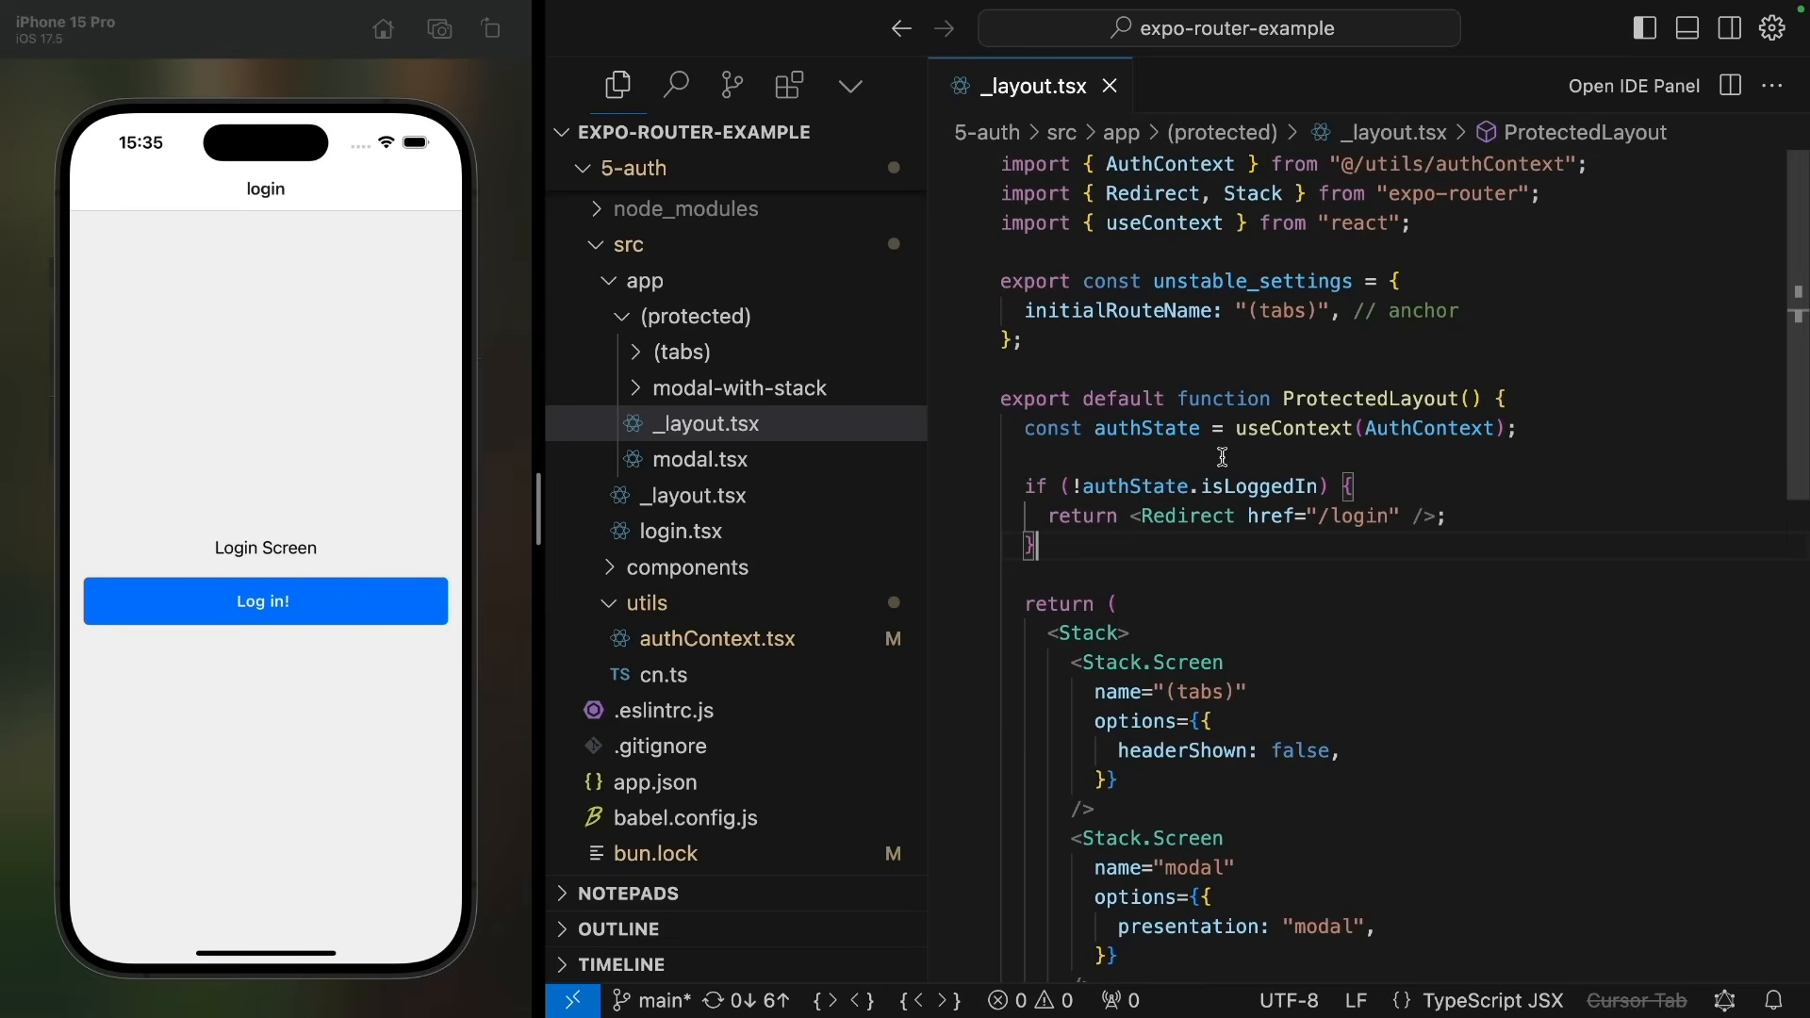
mouse_move(237, 710)
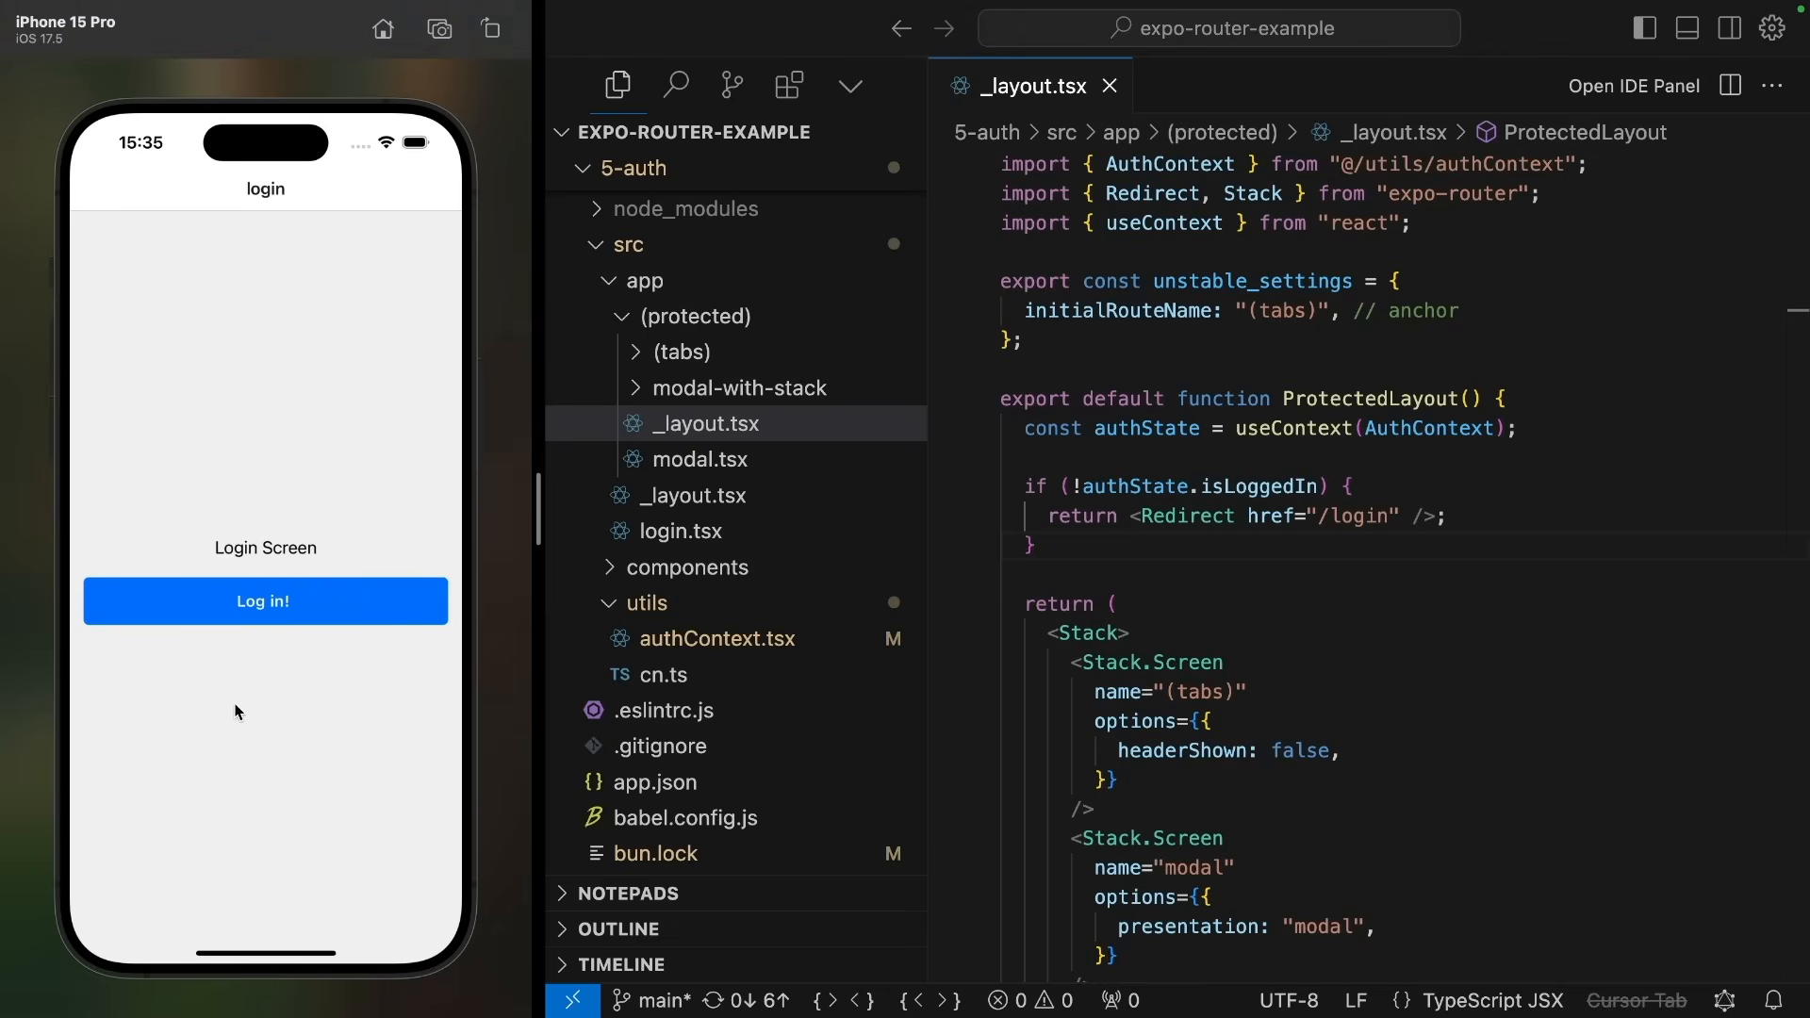
Step: Begin an empty if () check above the isLoggedIn redirect in (protected)/_layout.tsx
click(264, 601)
text(if ()
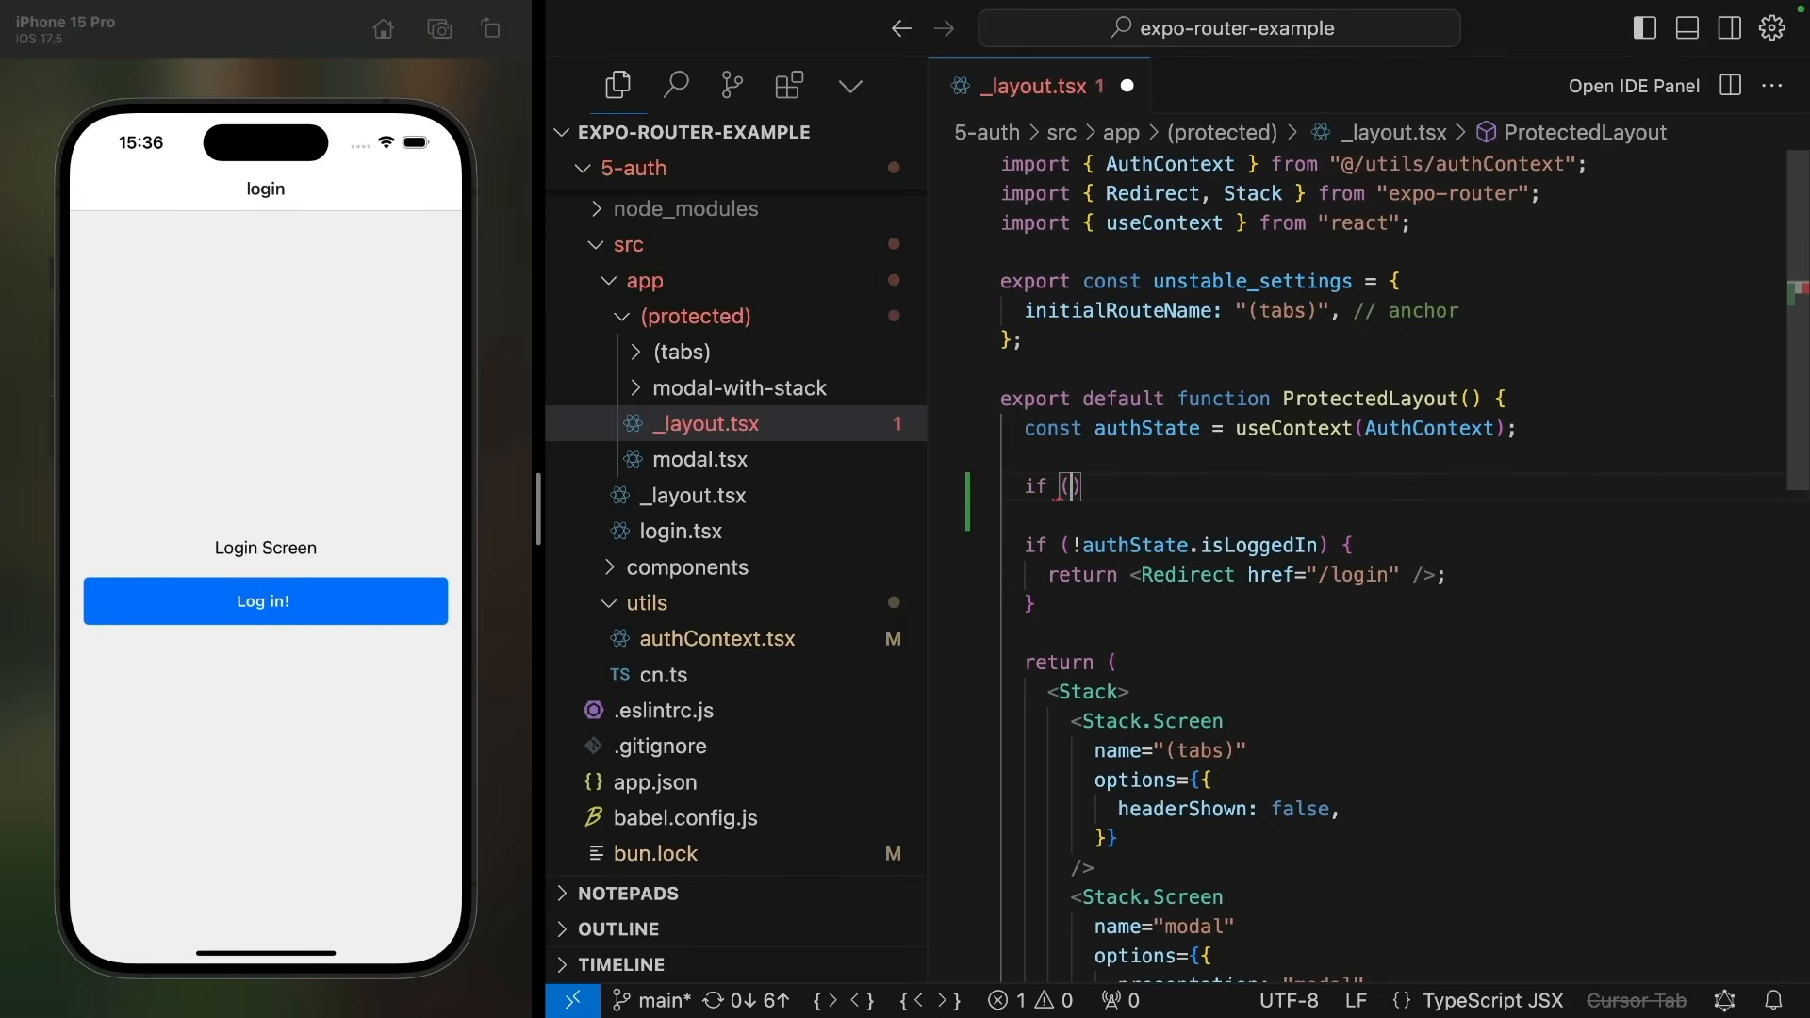
Step: Return null in the protected layout until authState is ready, log in, and start logging isReady
text(!authState)
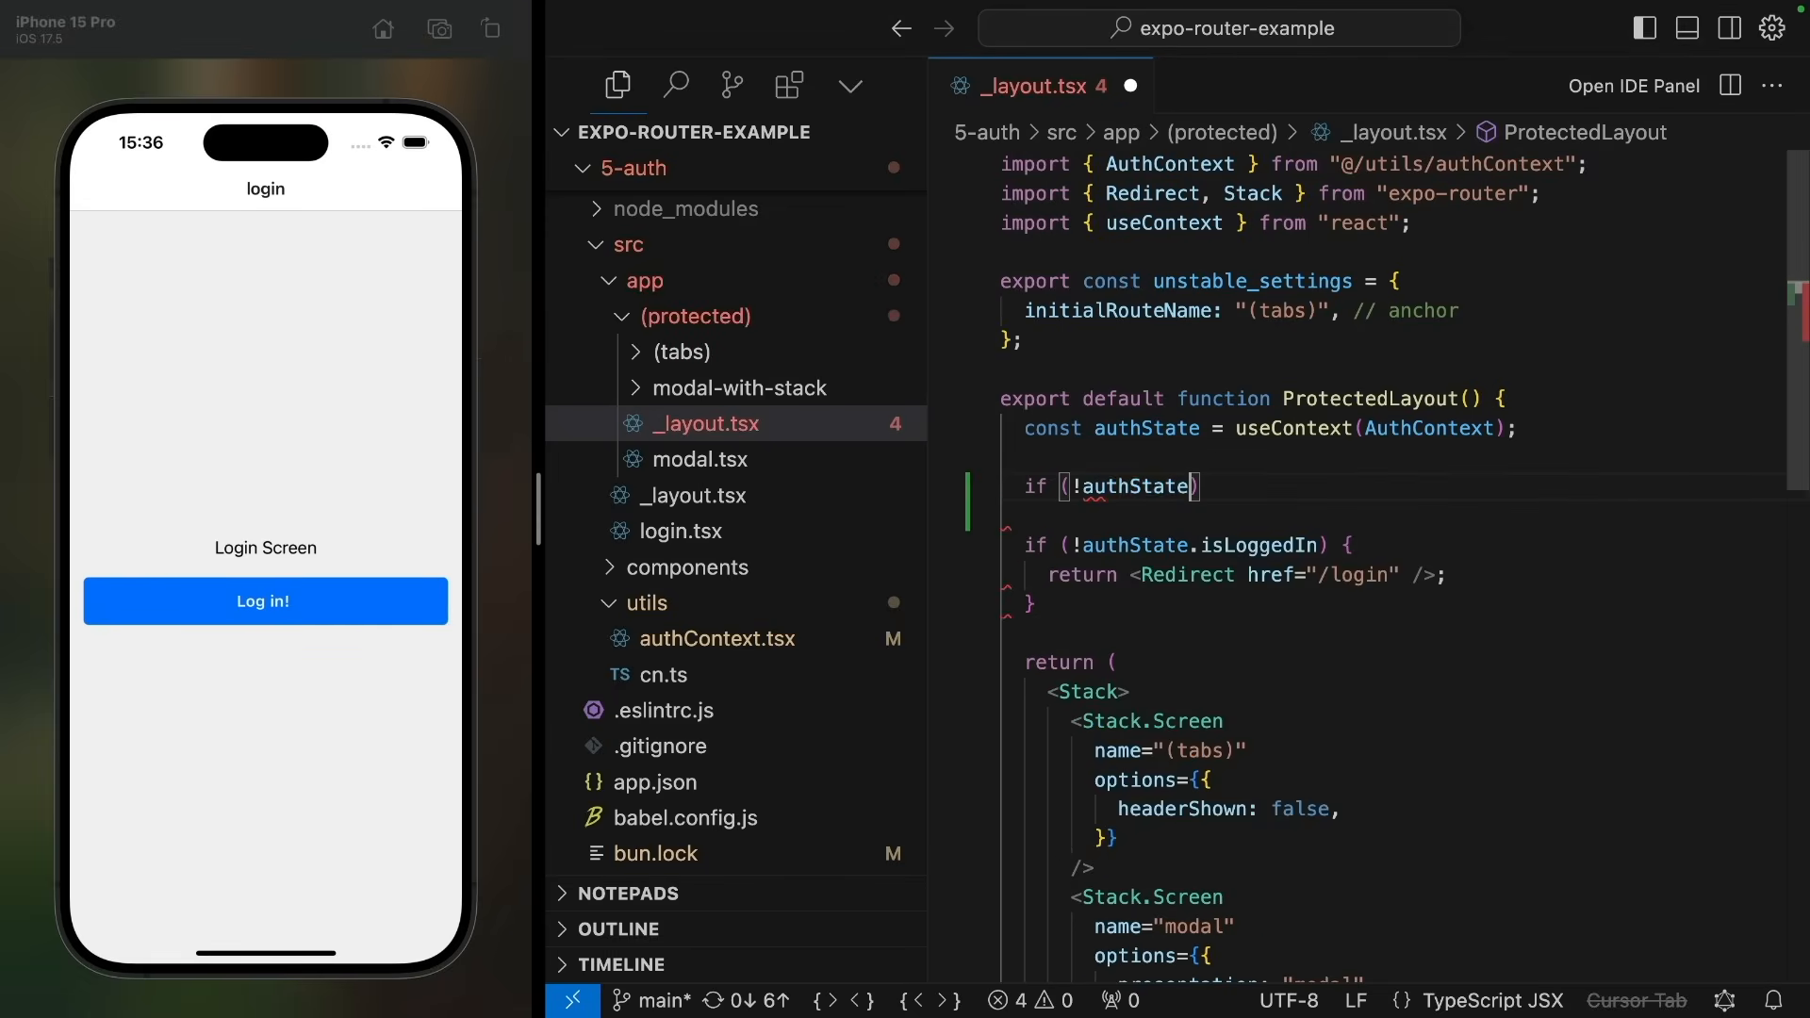
text(.isReady)
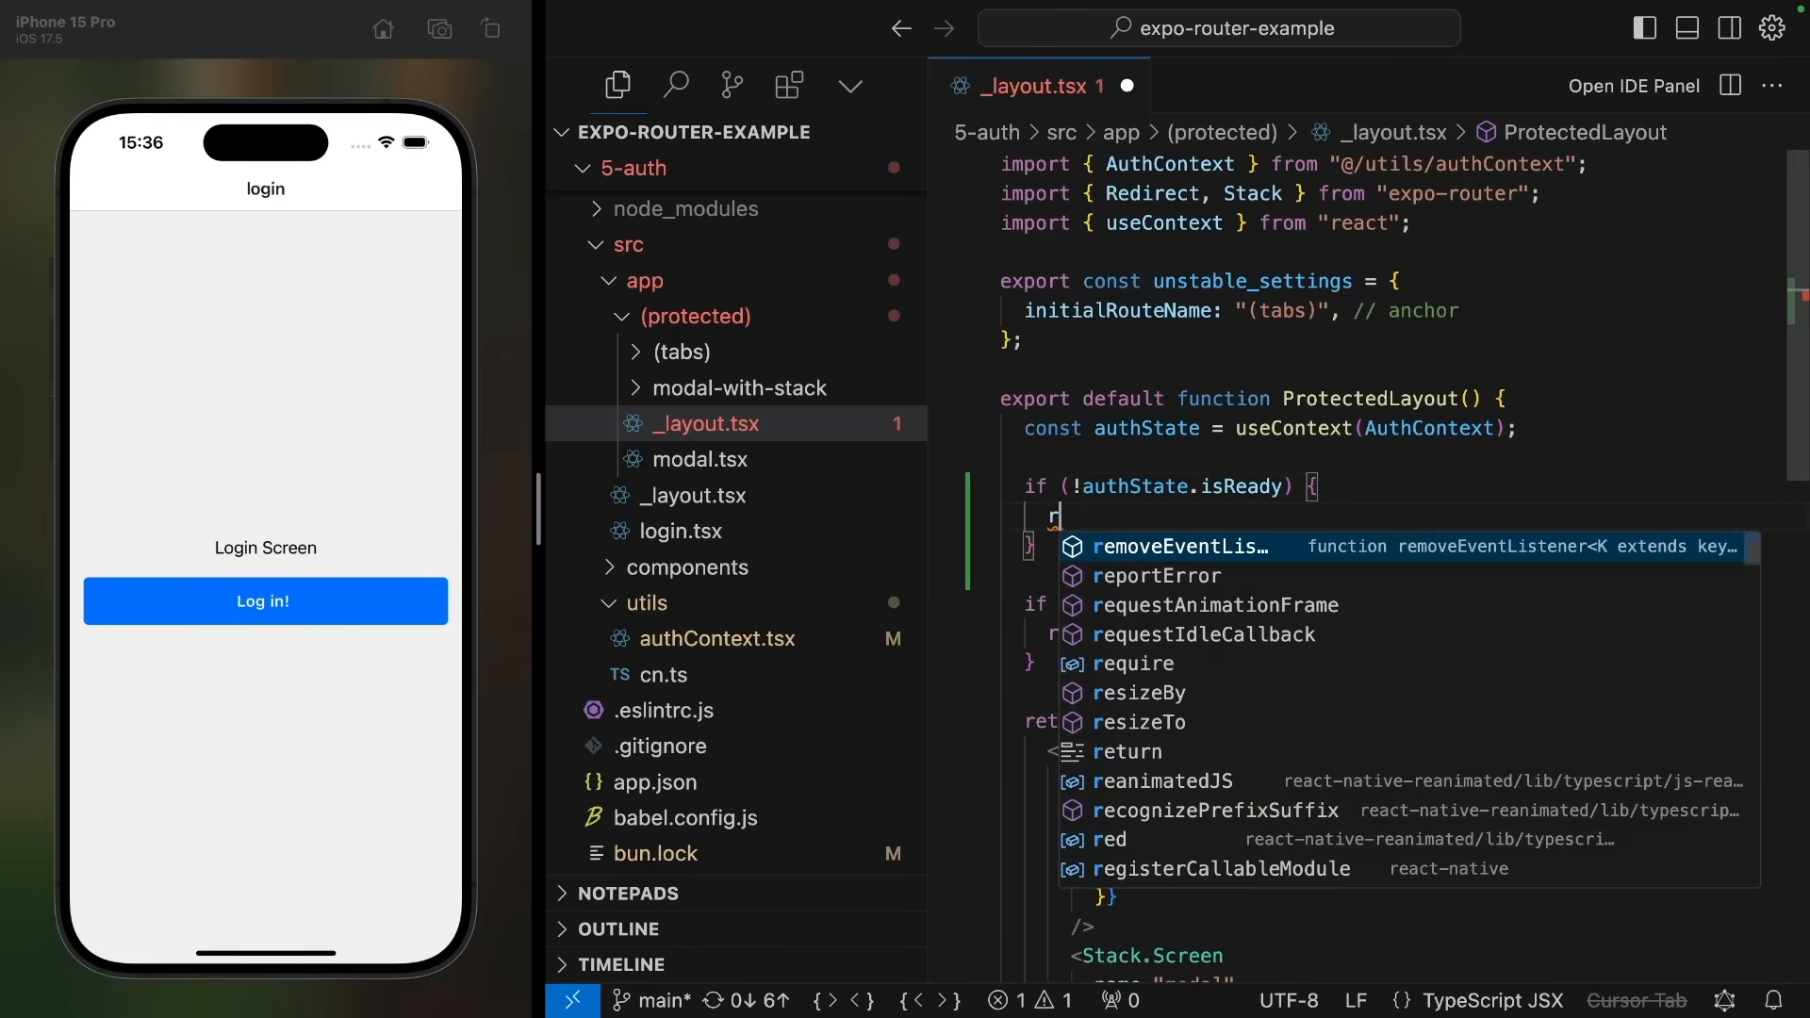
text(eturn null;)
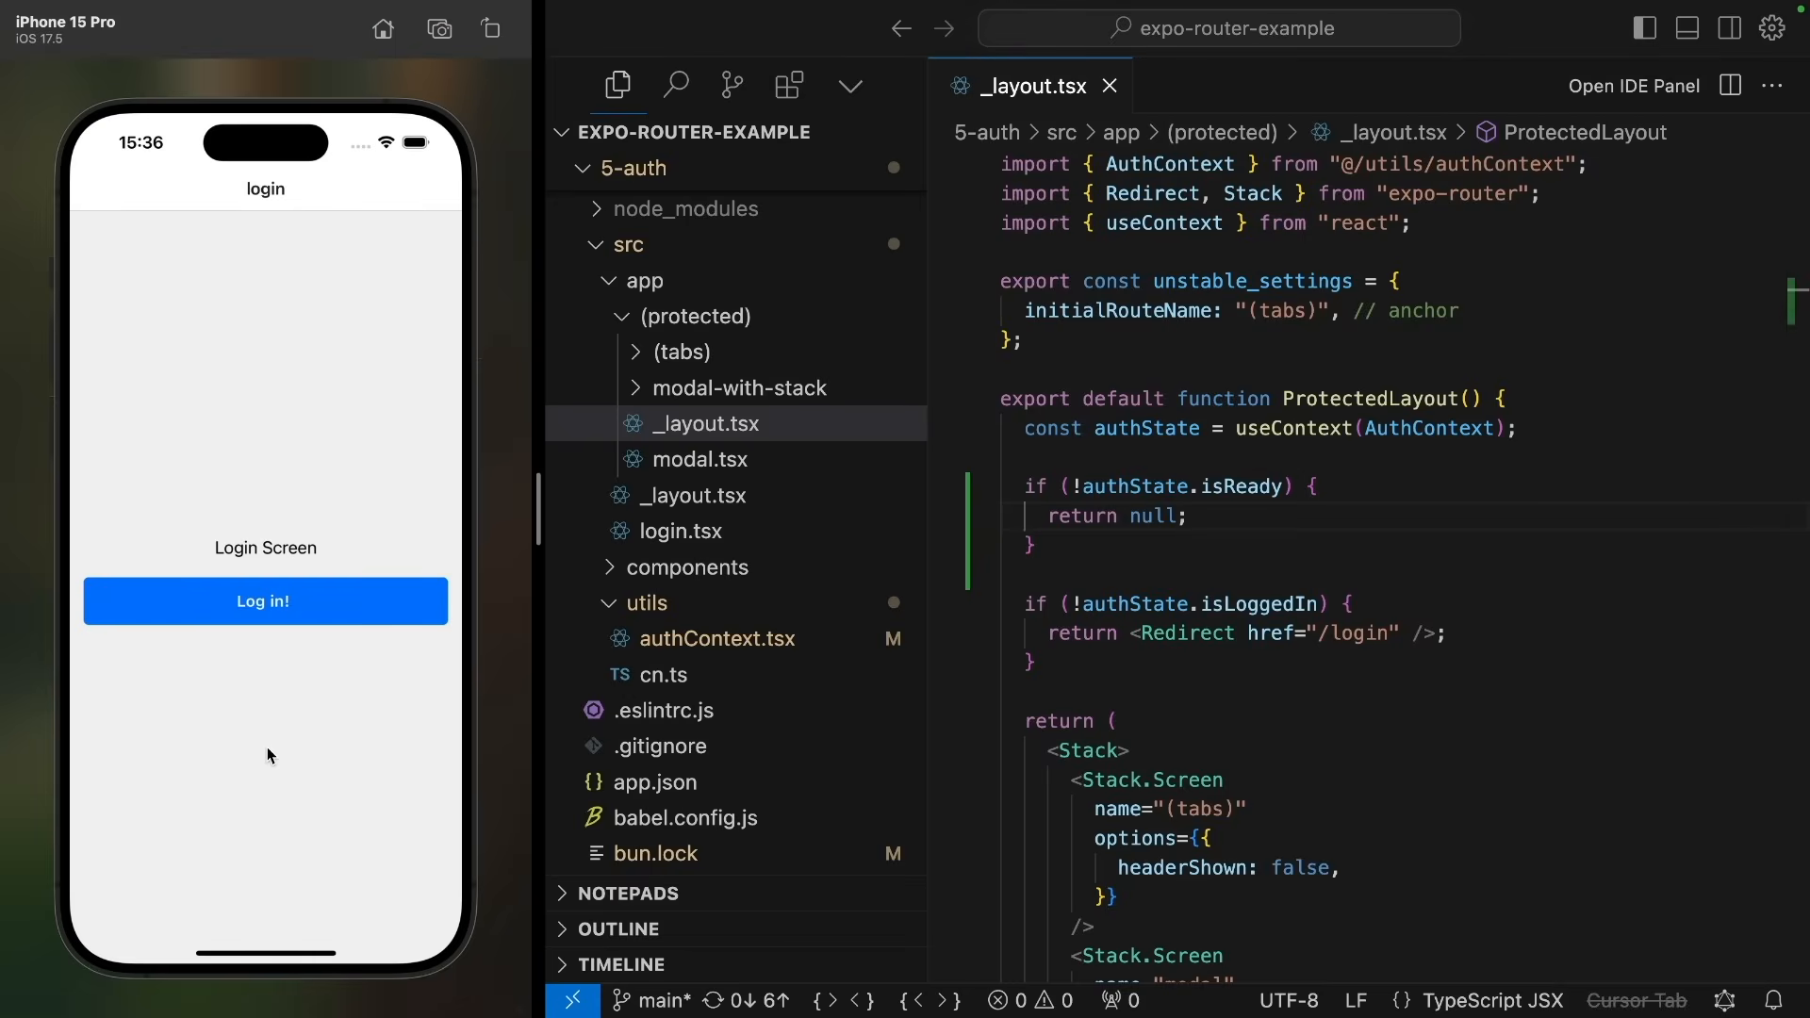
click(264, 601)
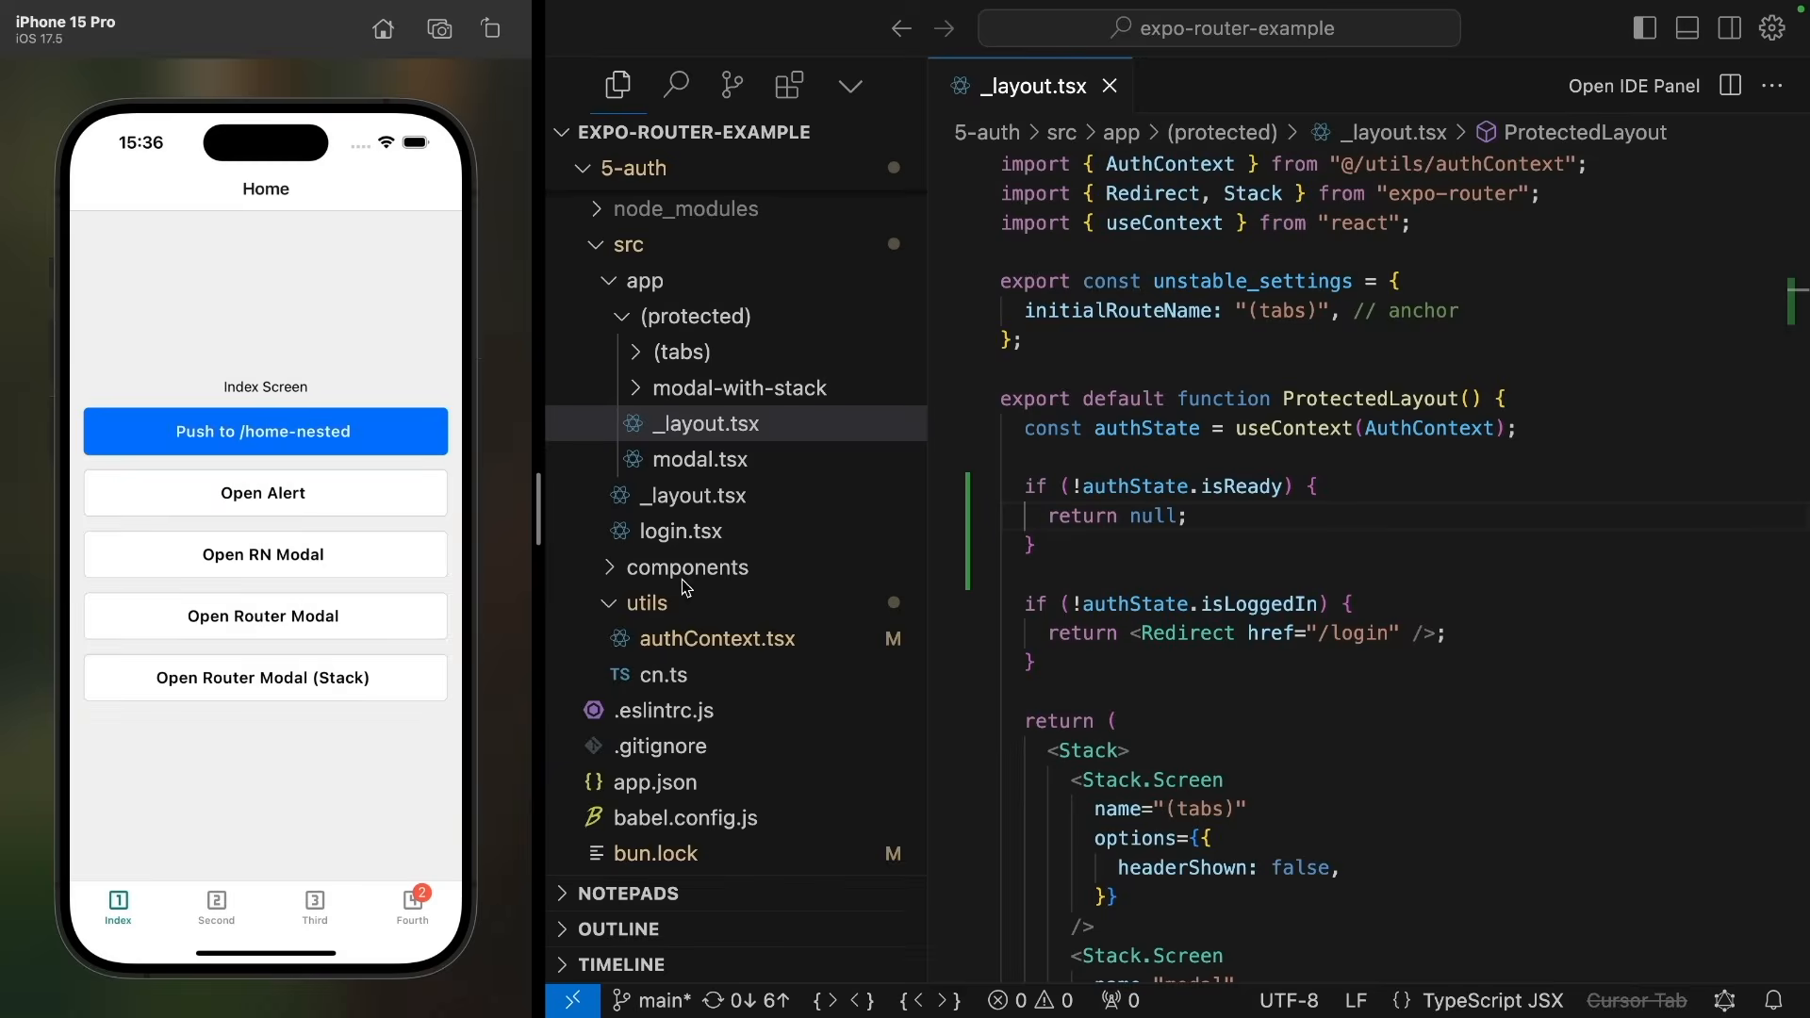
mouse_move(405, 756)
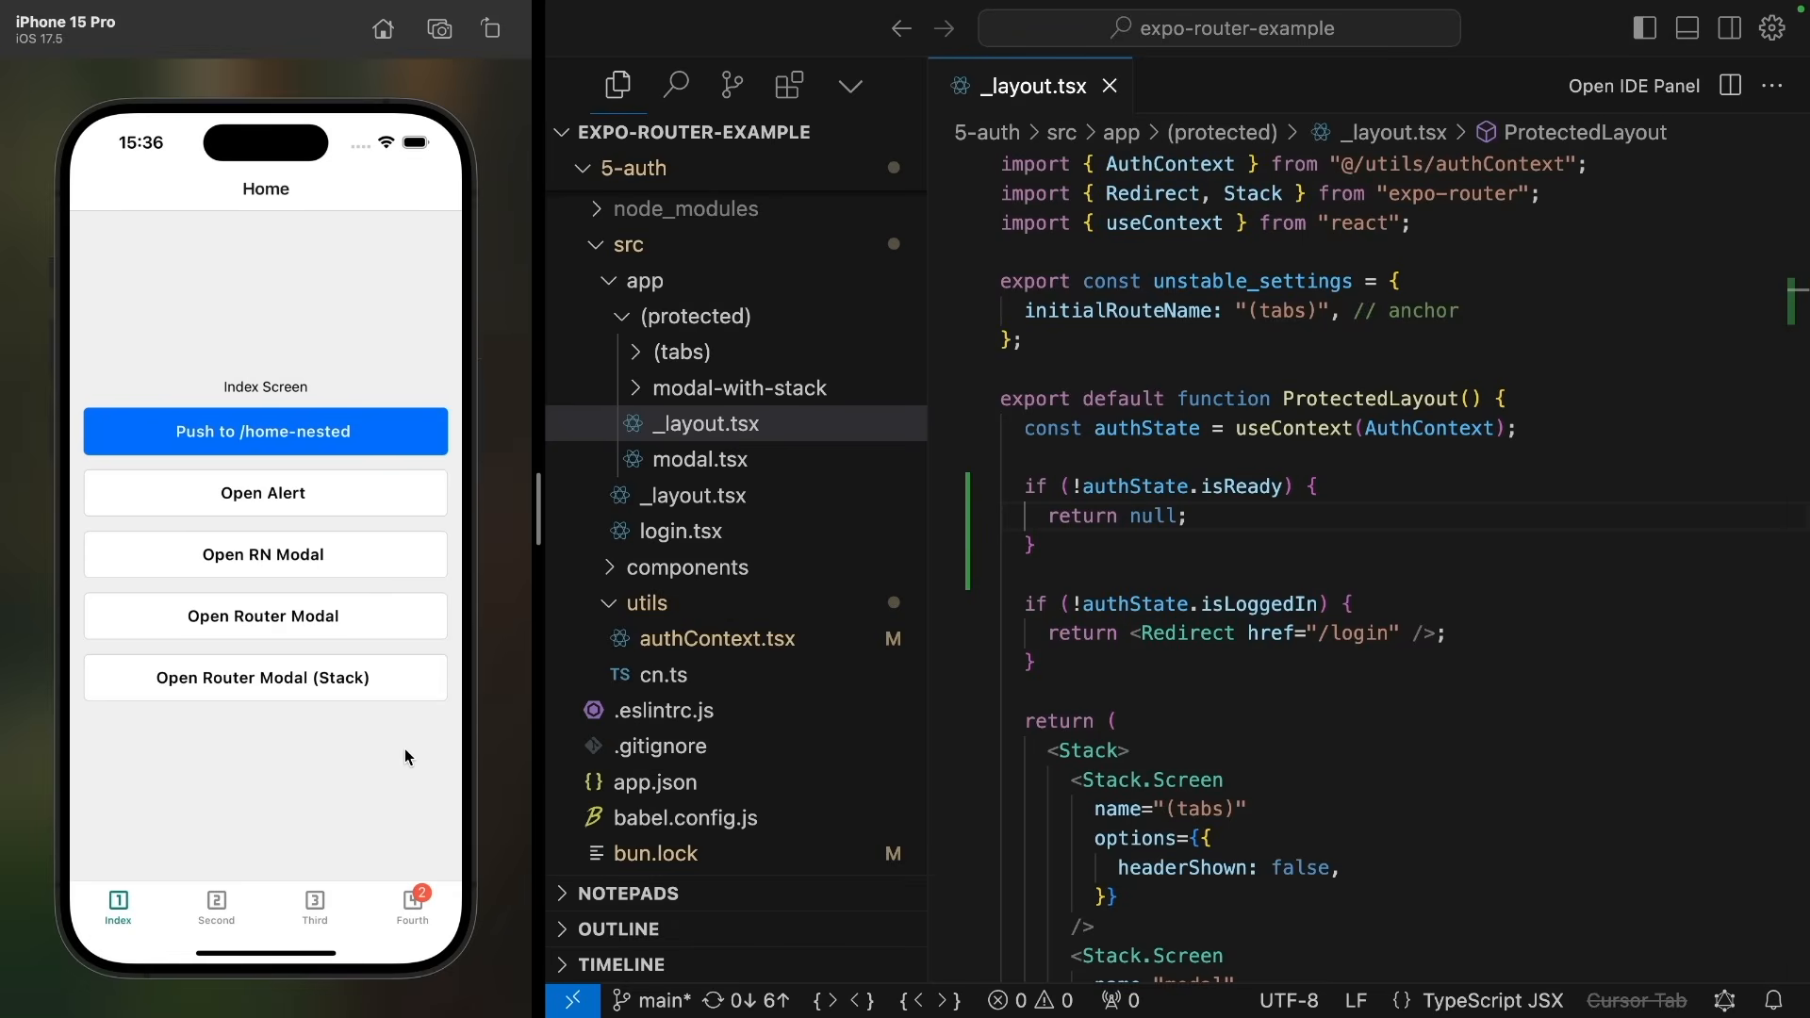
text(console.log("isReady", authState.isReady);)
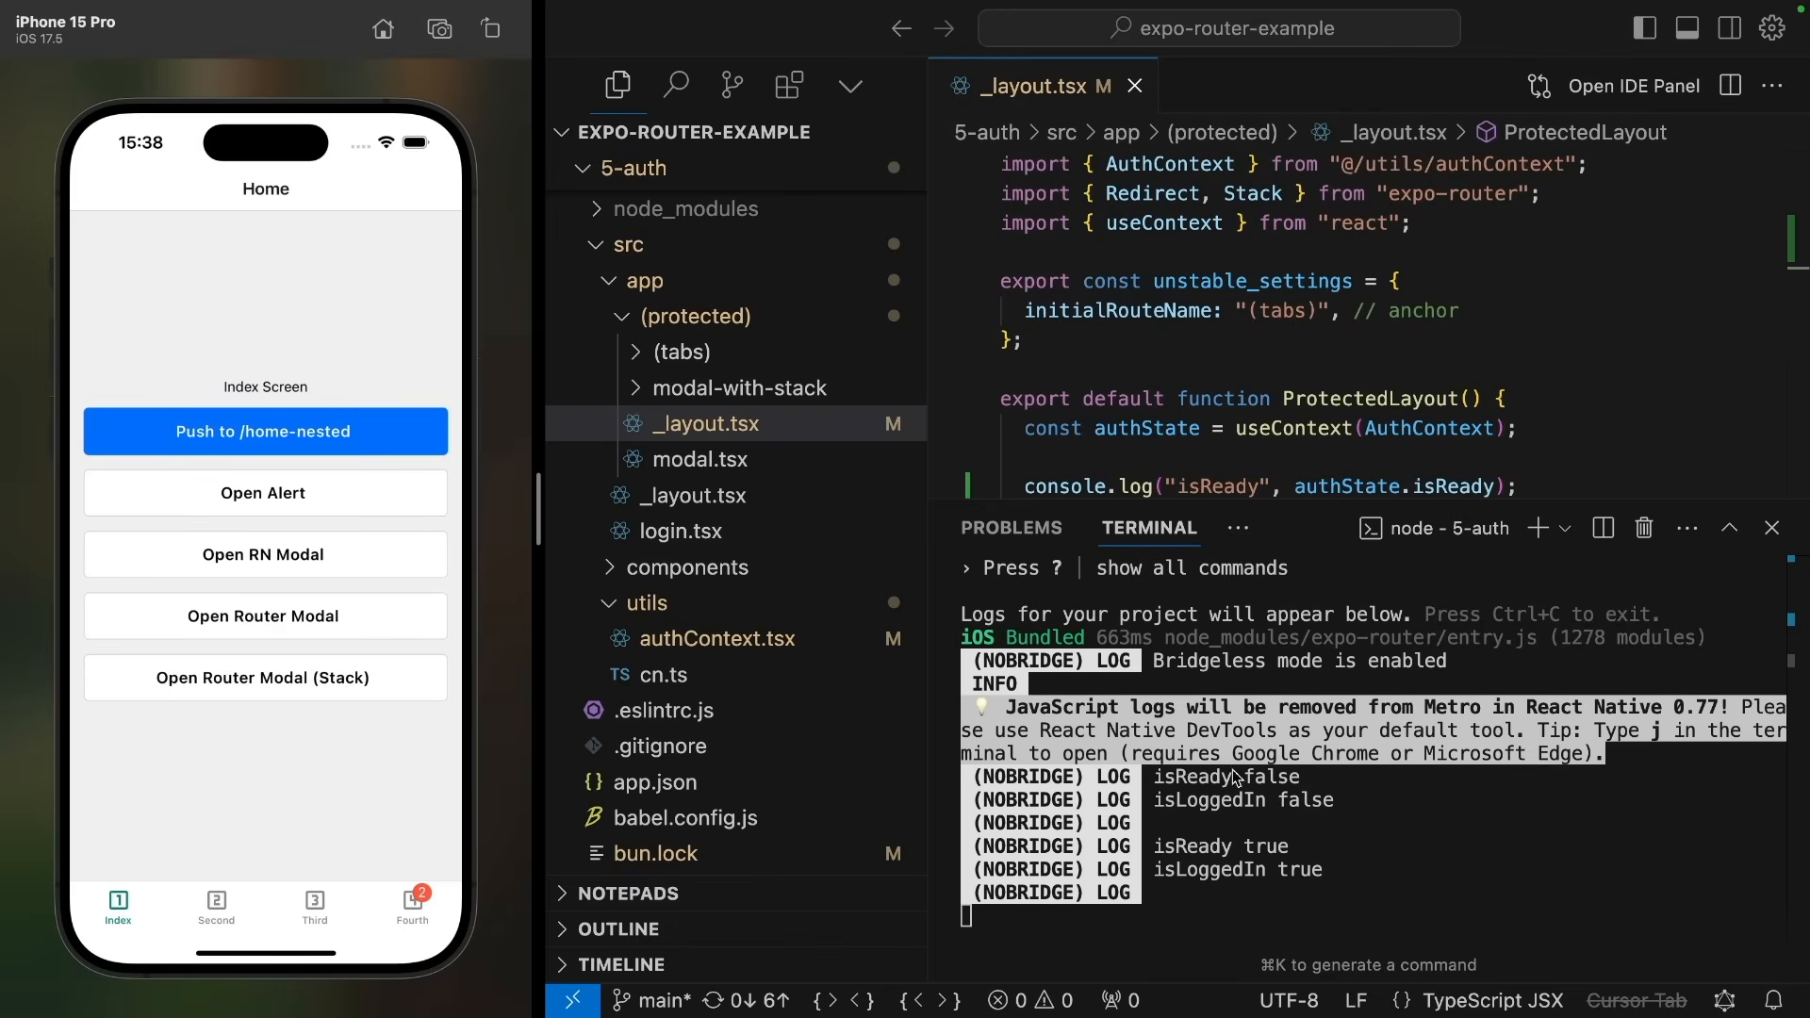
mouse_move(1320, 804)
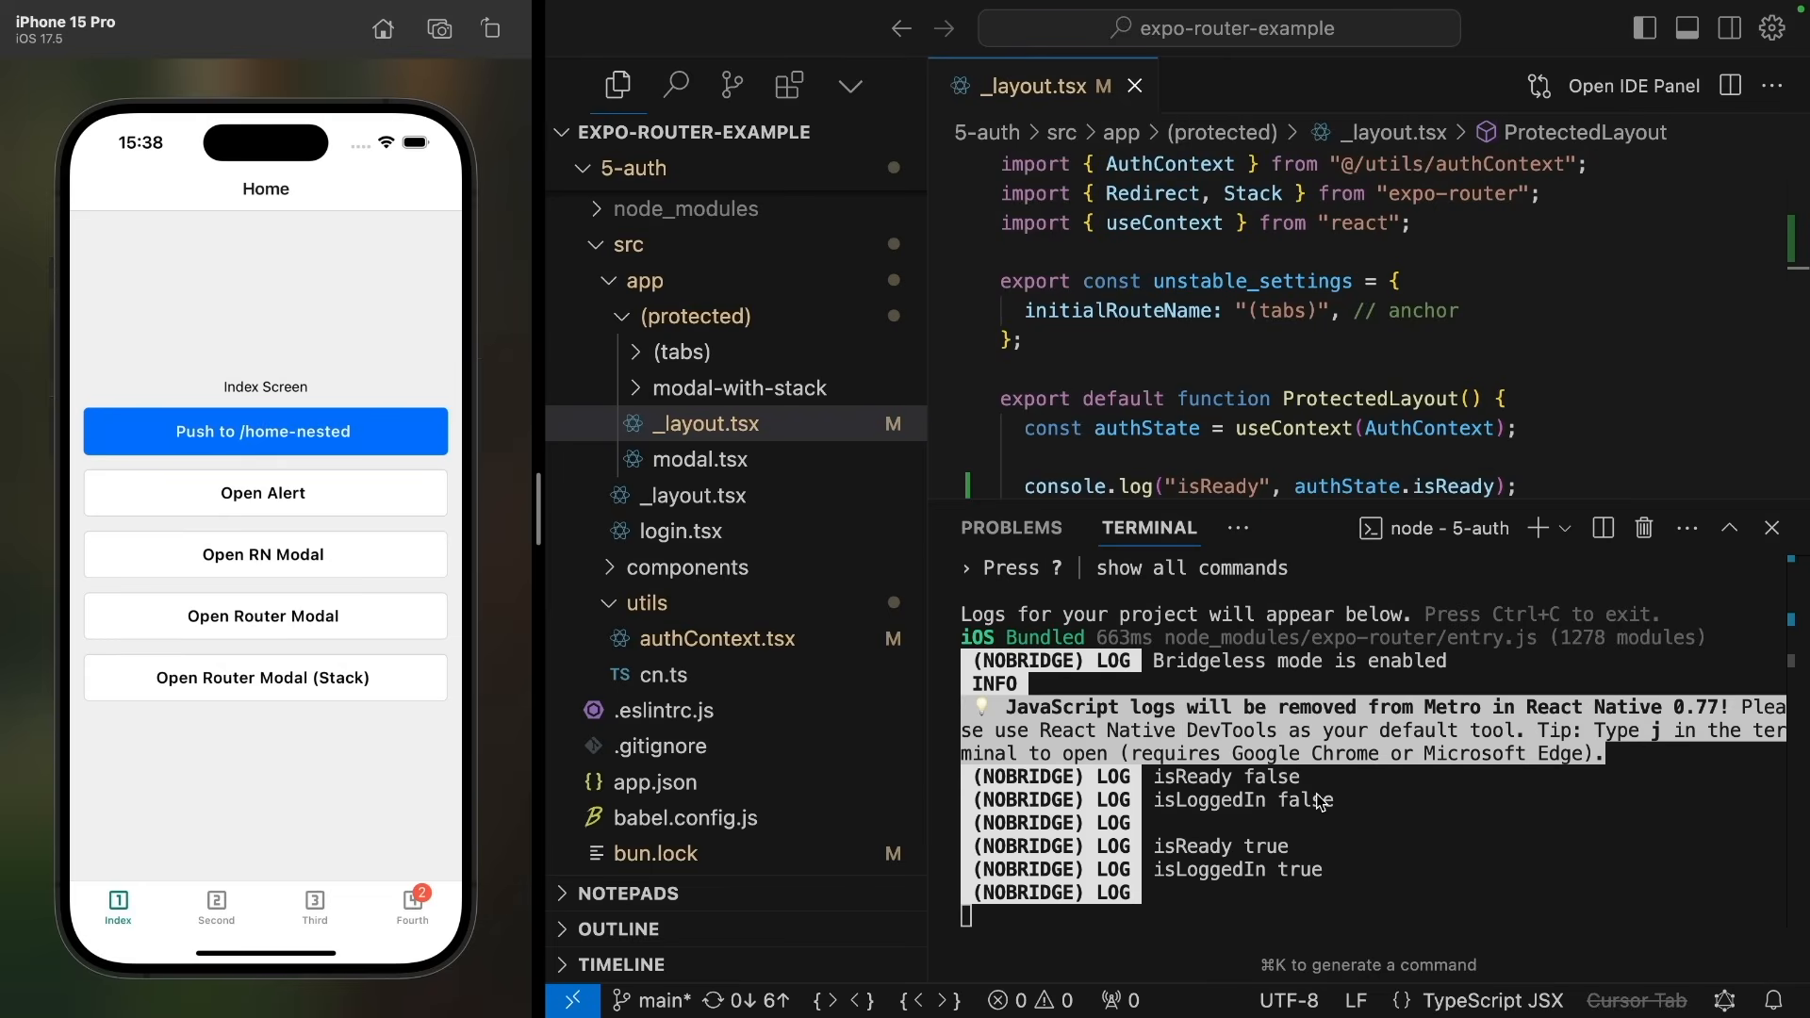
mouse_move(1174, 772)
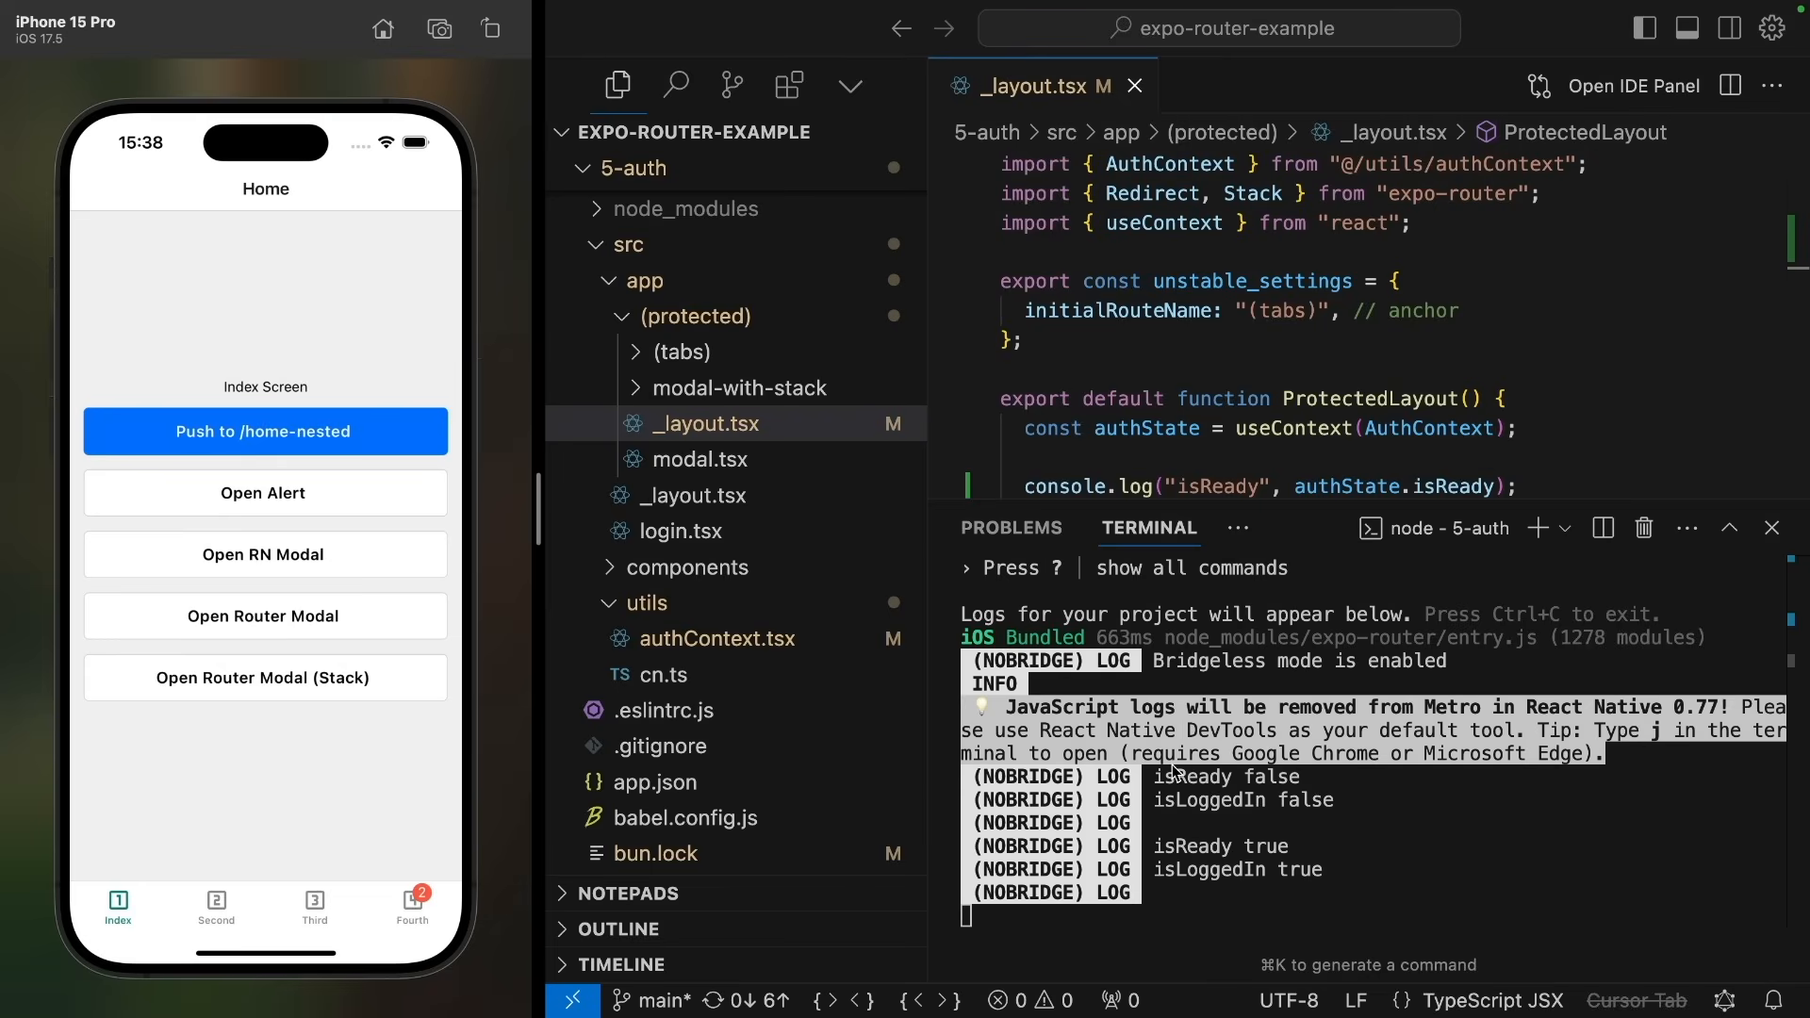
mouse_move(1320, 797)
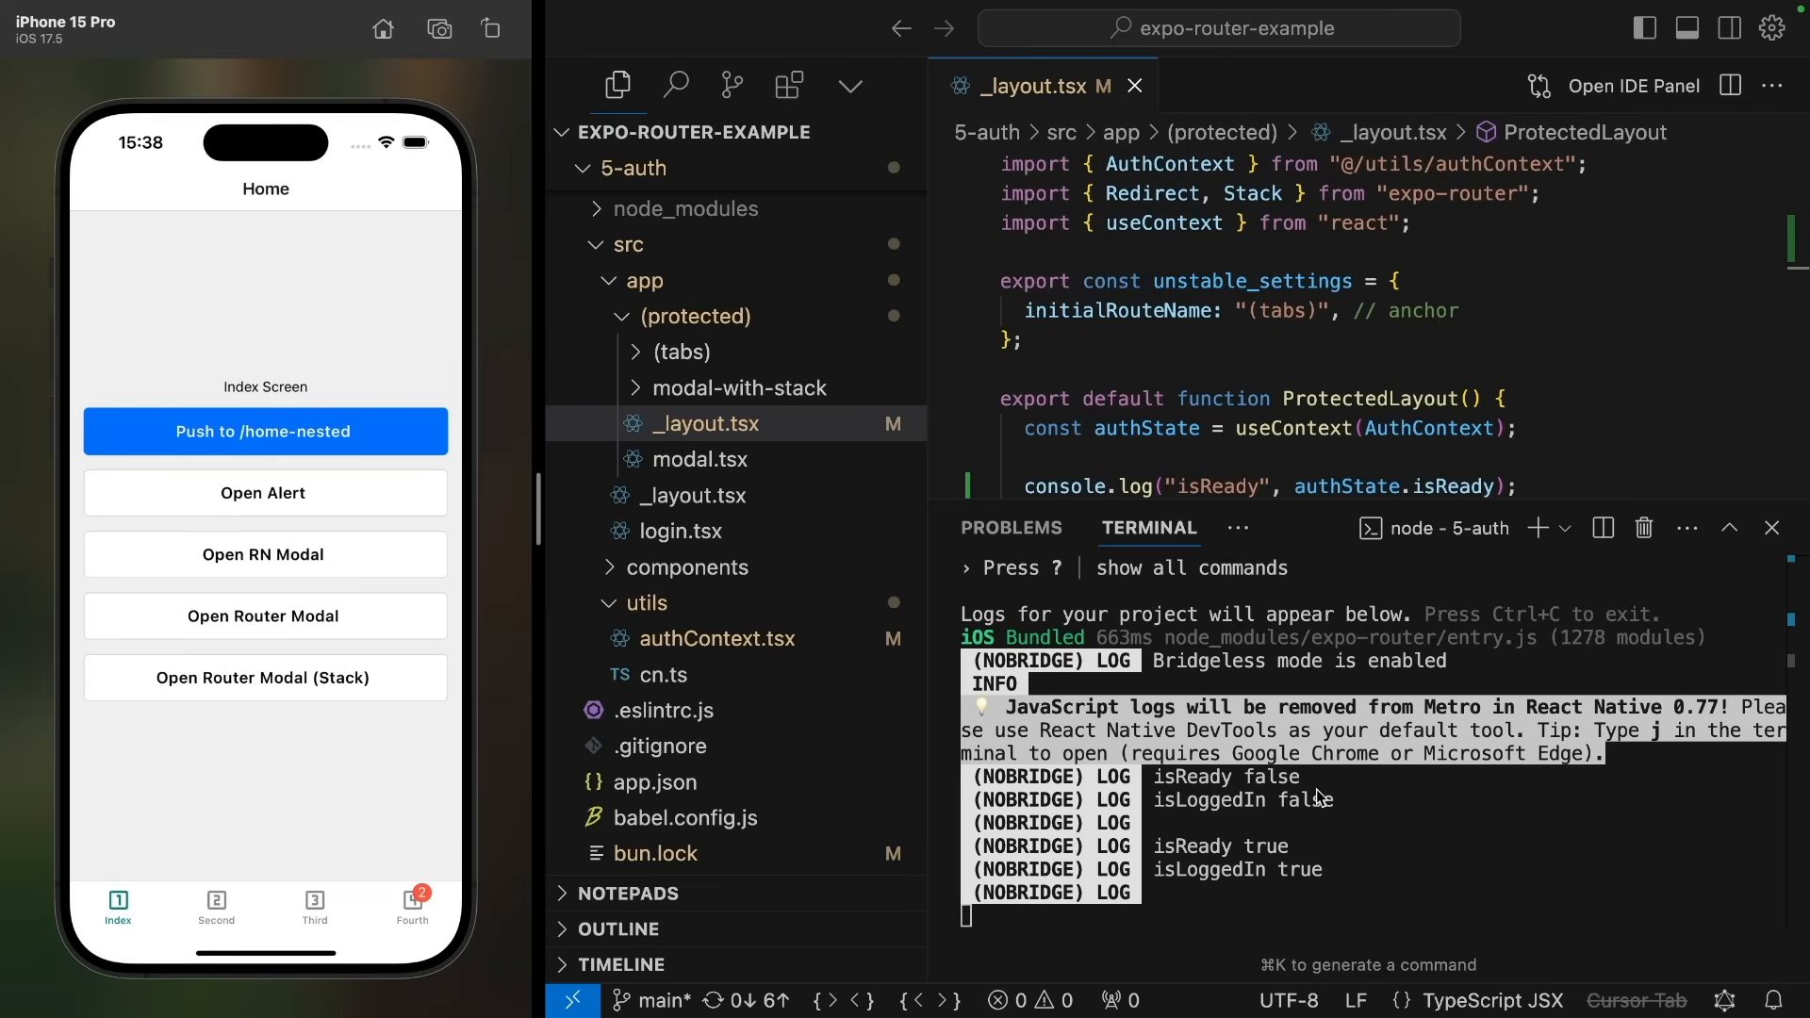
mouse_move(665, 543)
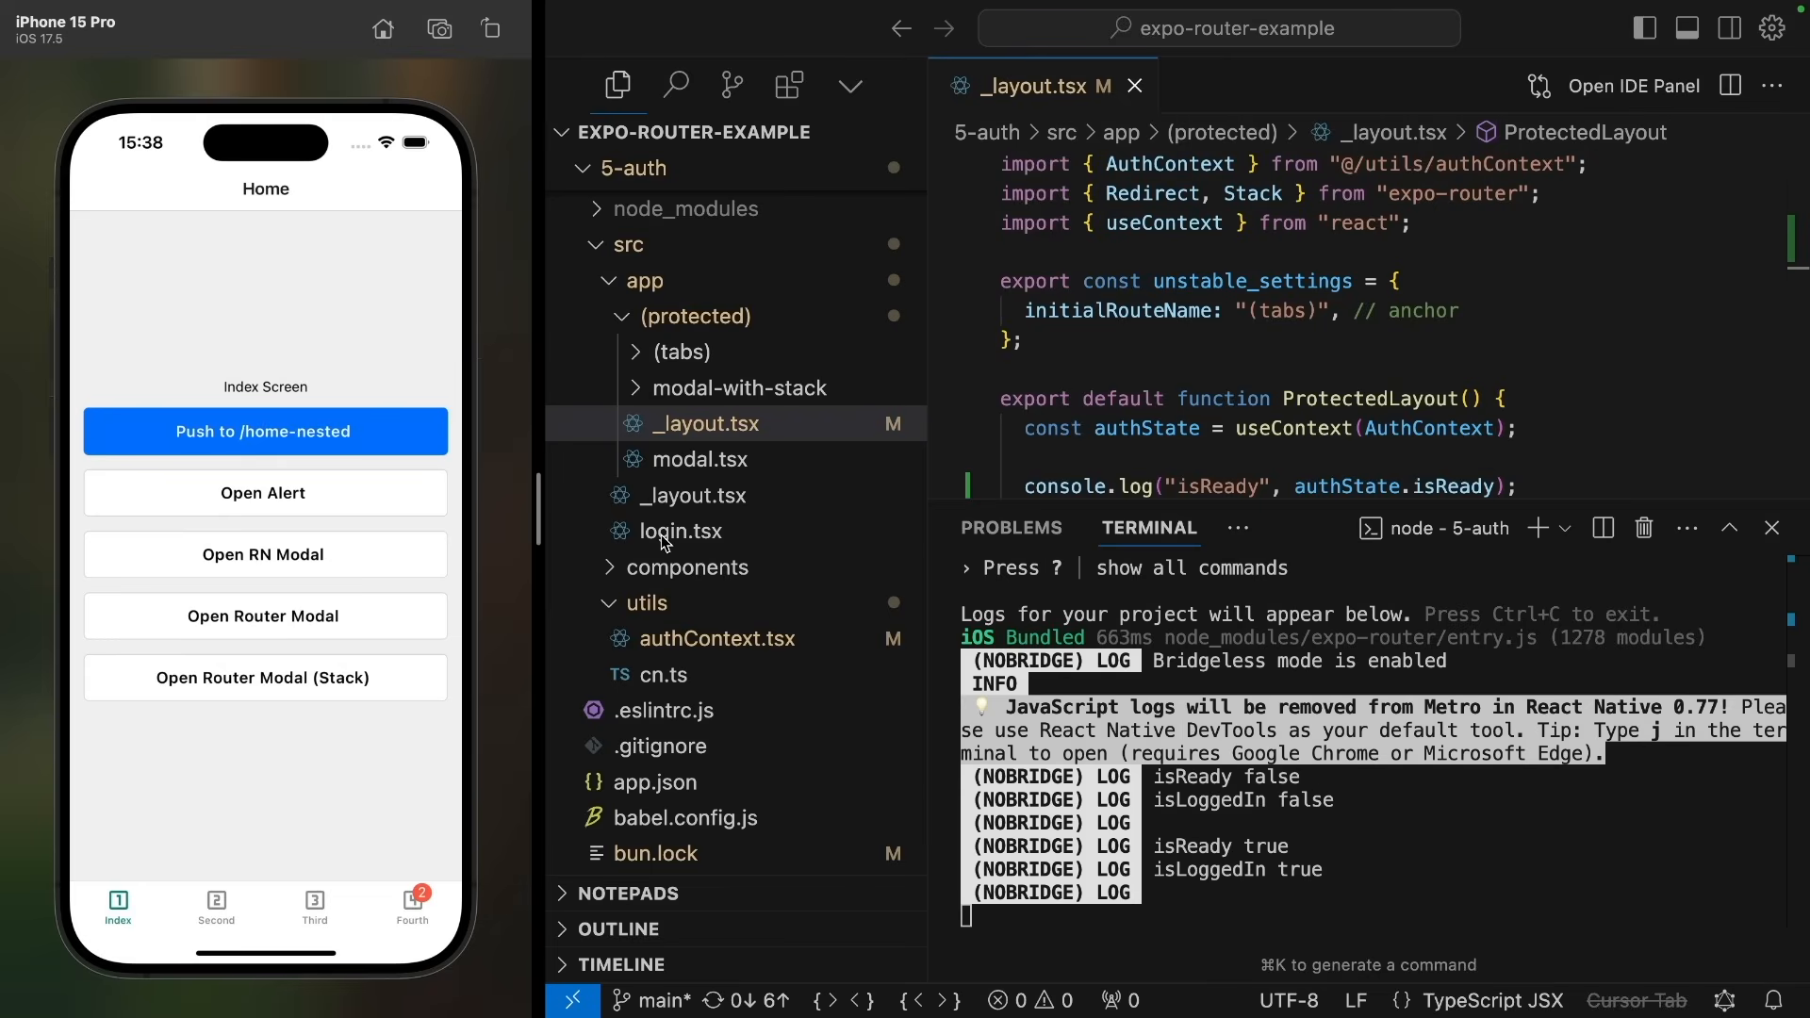
mouse_move(716, 453)
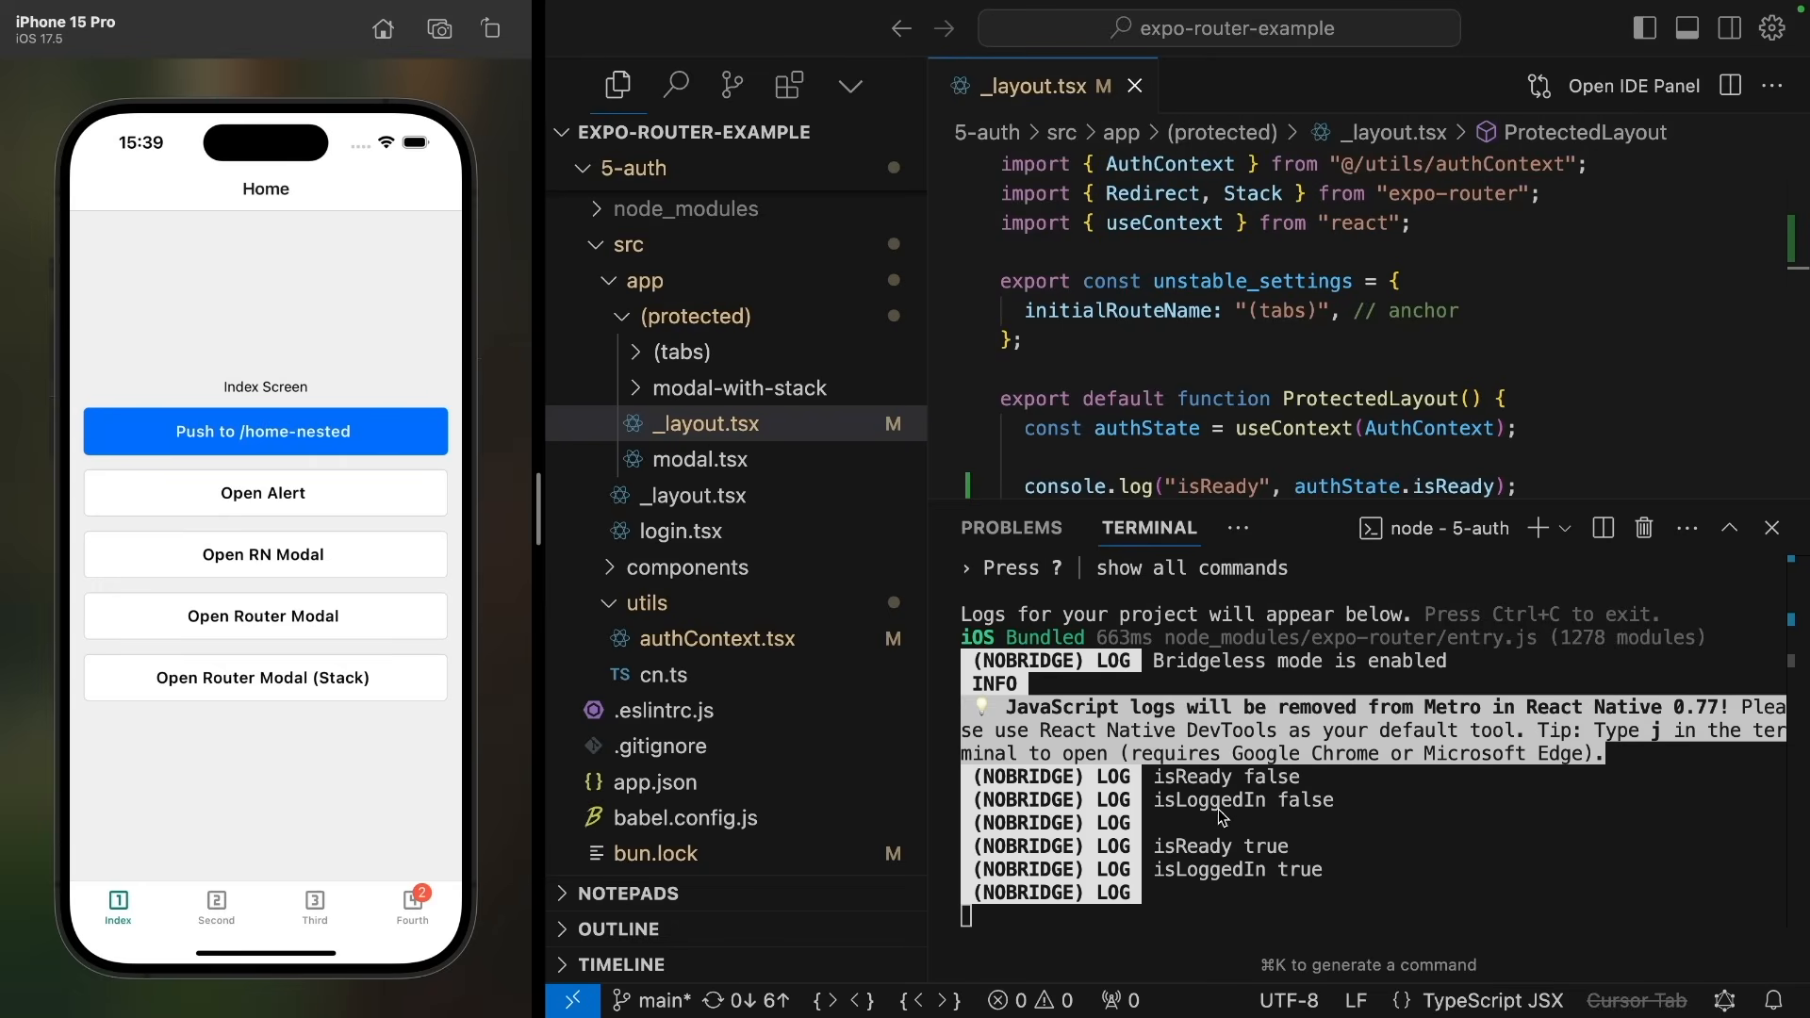
mouse_move(1181, 802)
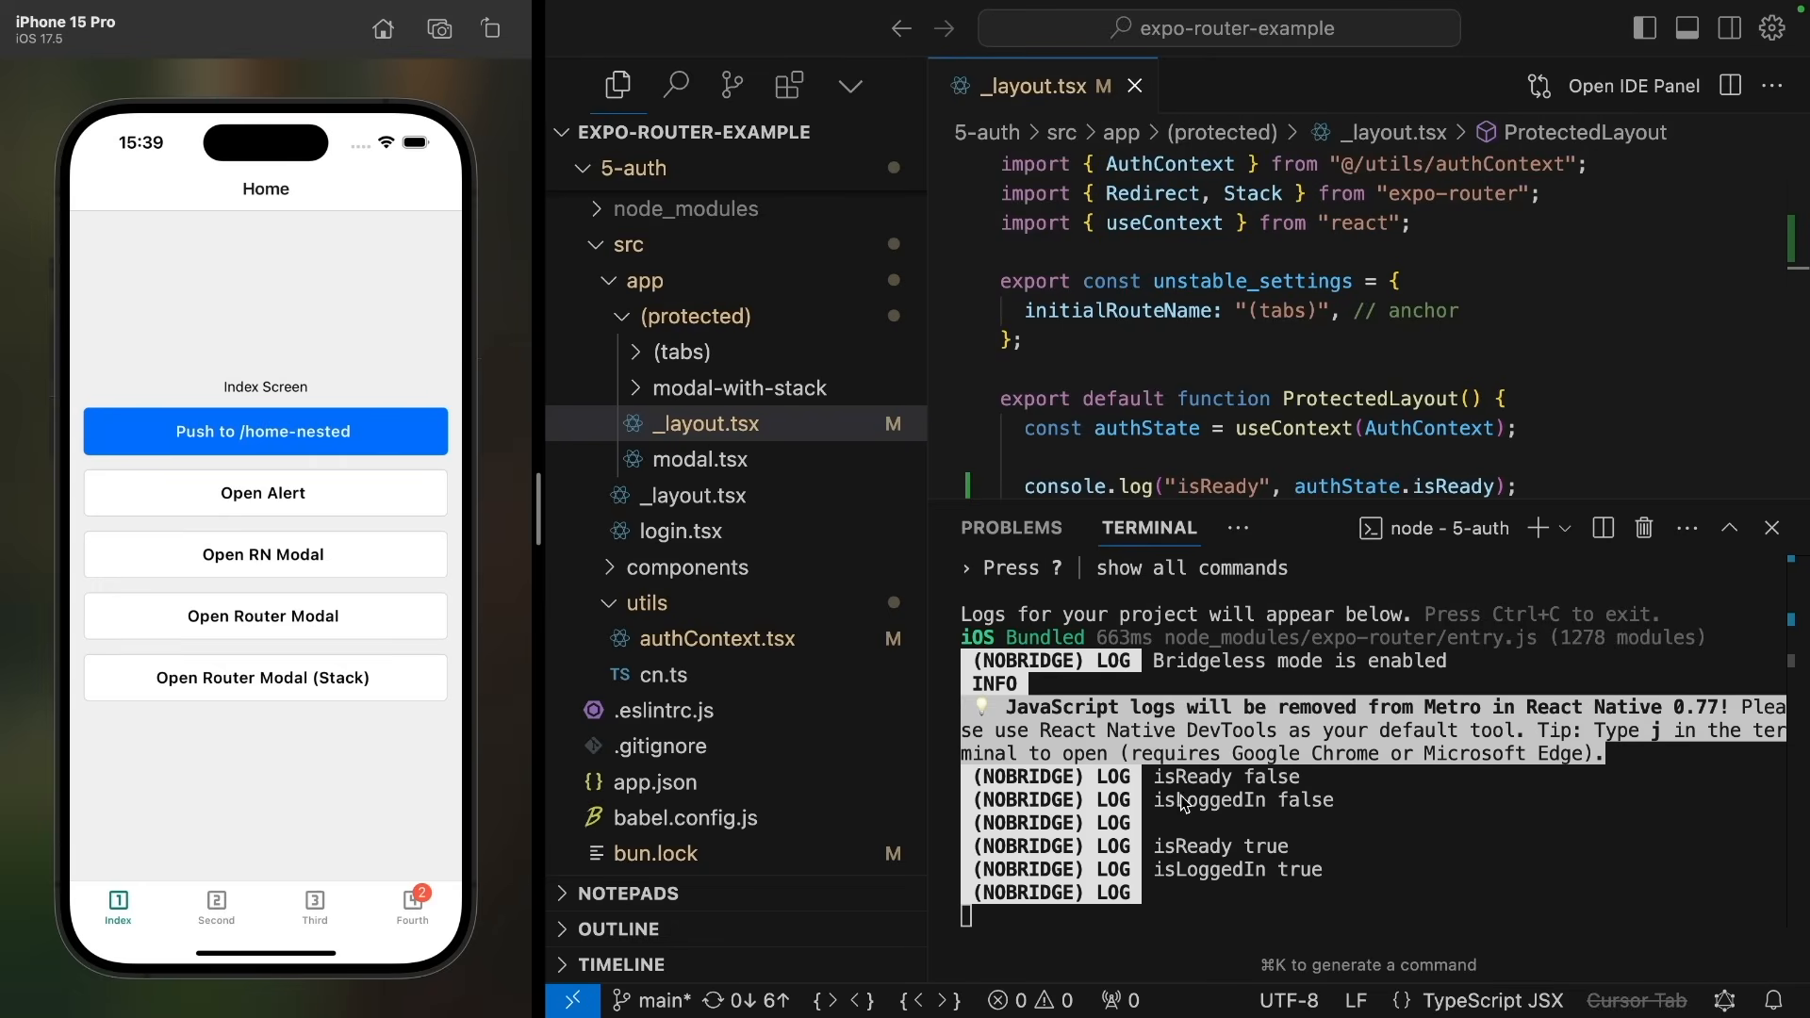
mouse_move(1220, 772)
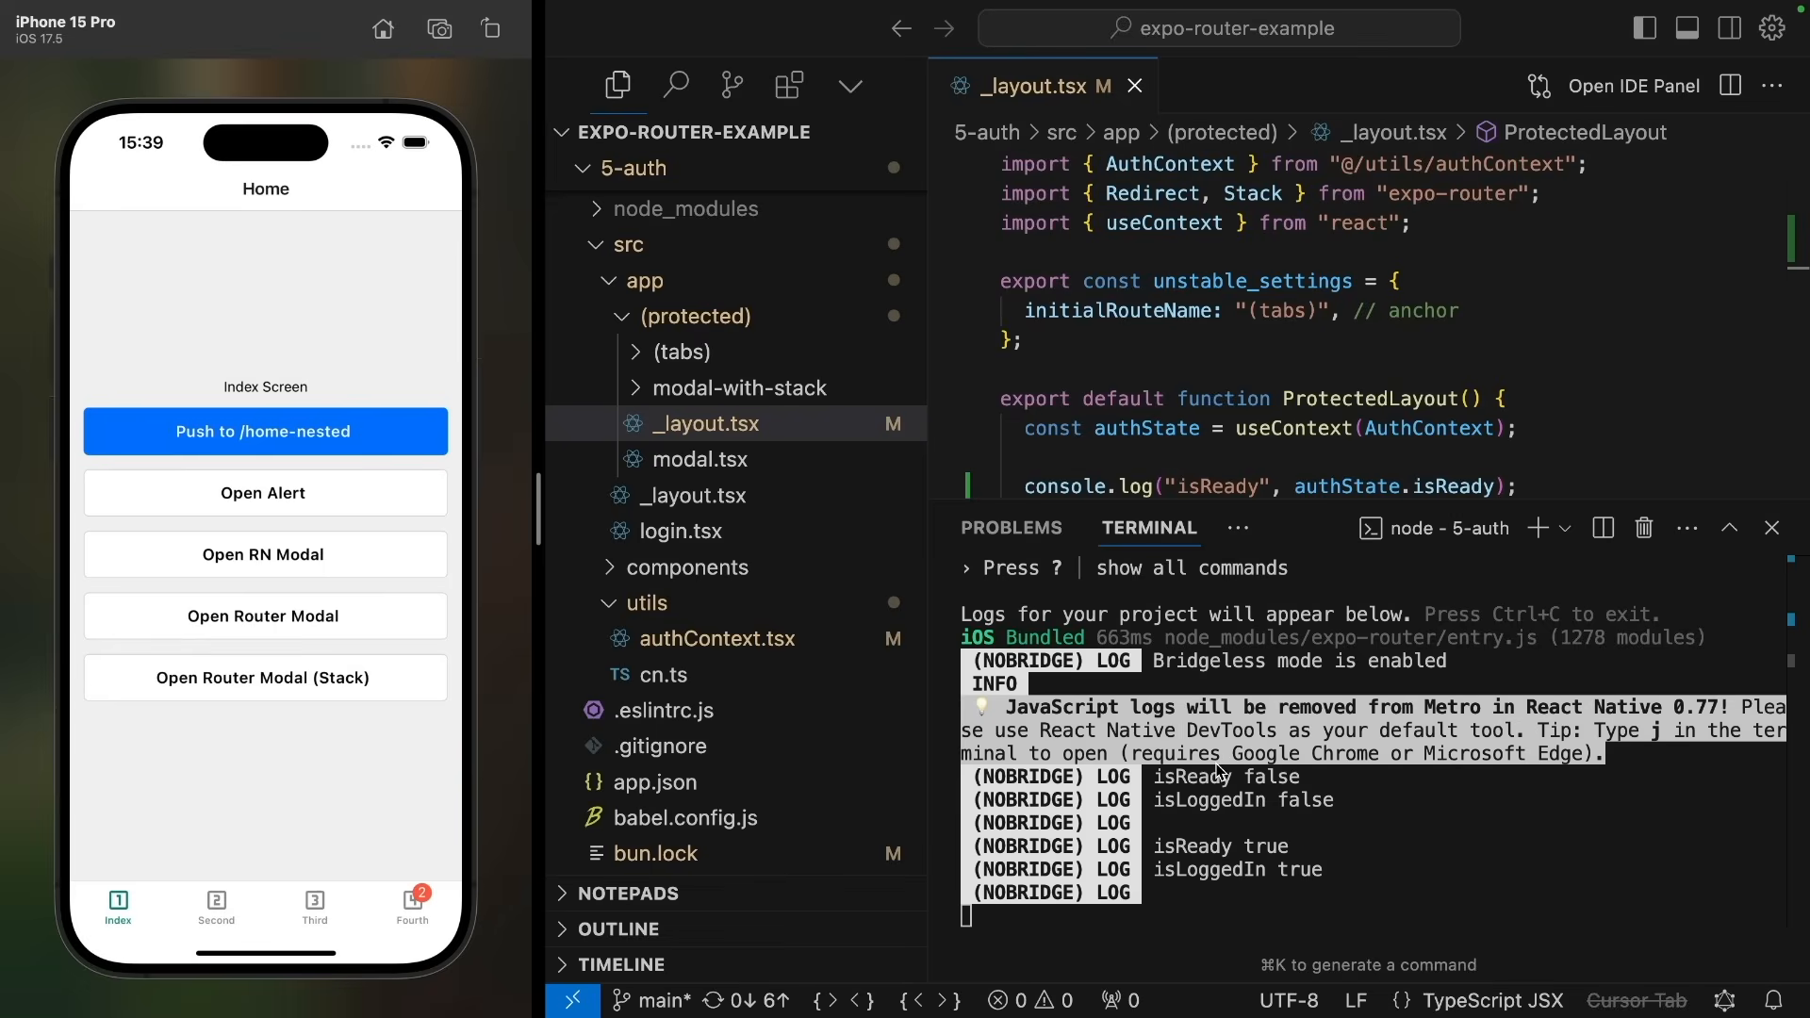
mouse_move(1224, 858)
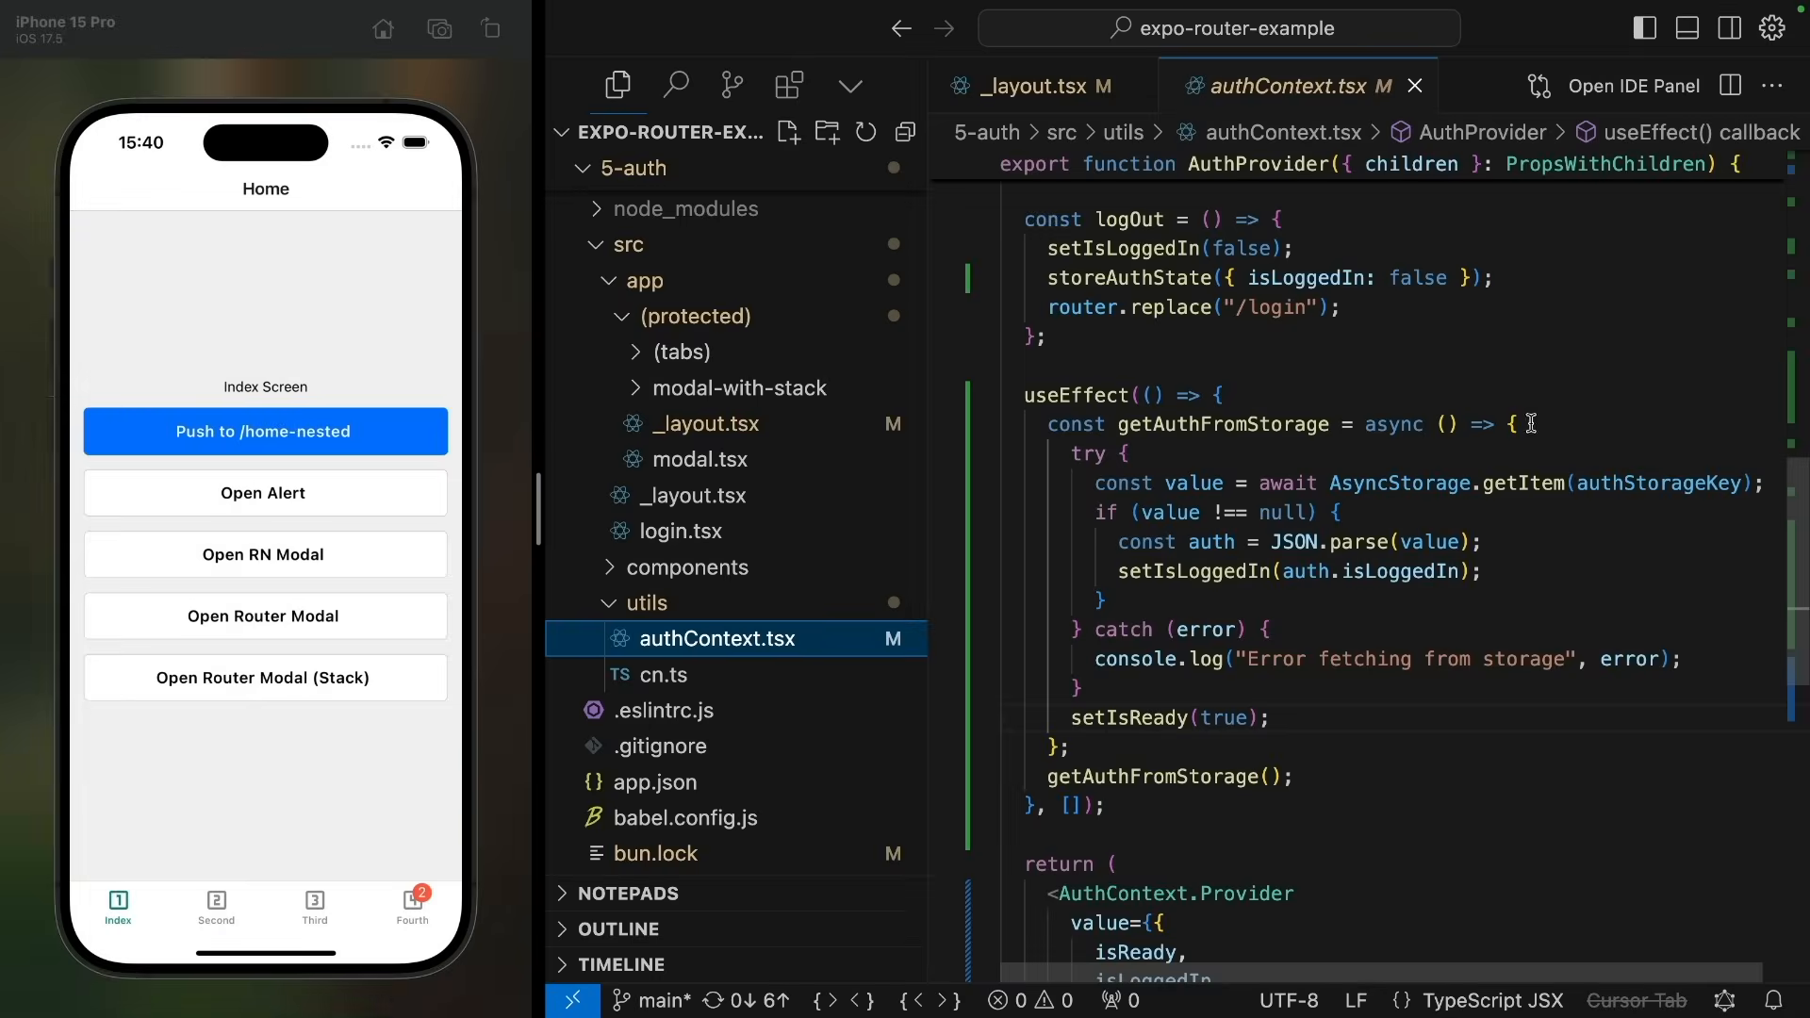
Step: Start getAuthFromStorage with an awaited 1000 ms setTimeout Promise, commented as a simulated API delay
text(// sim)
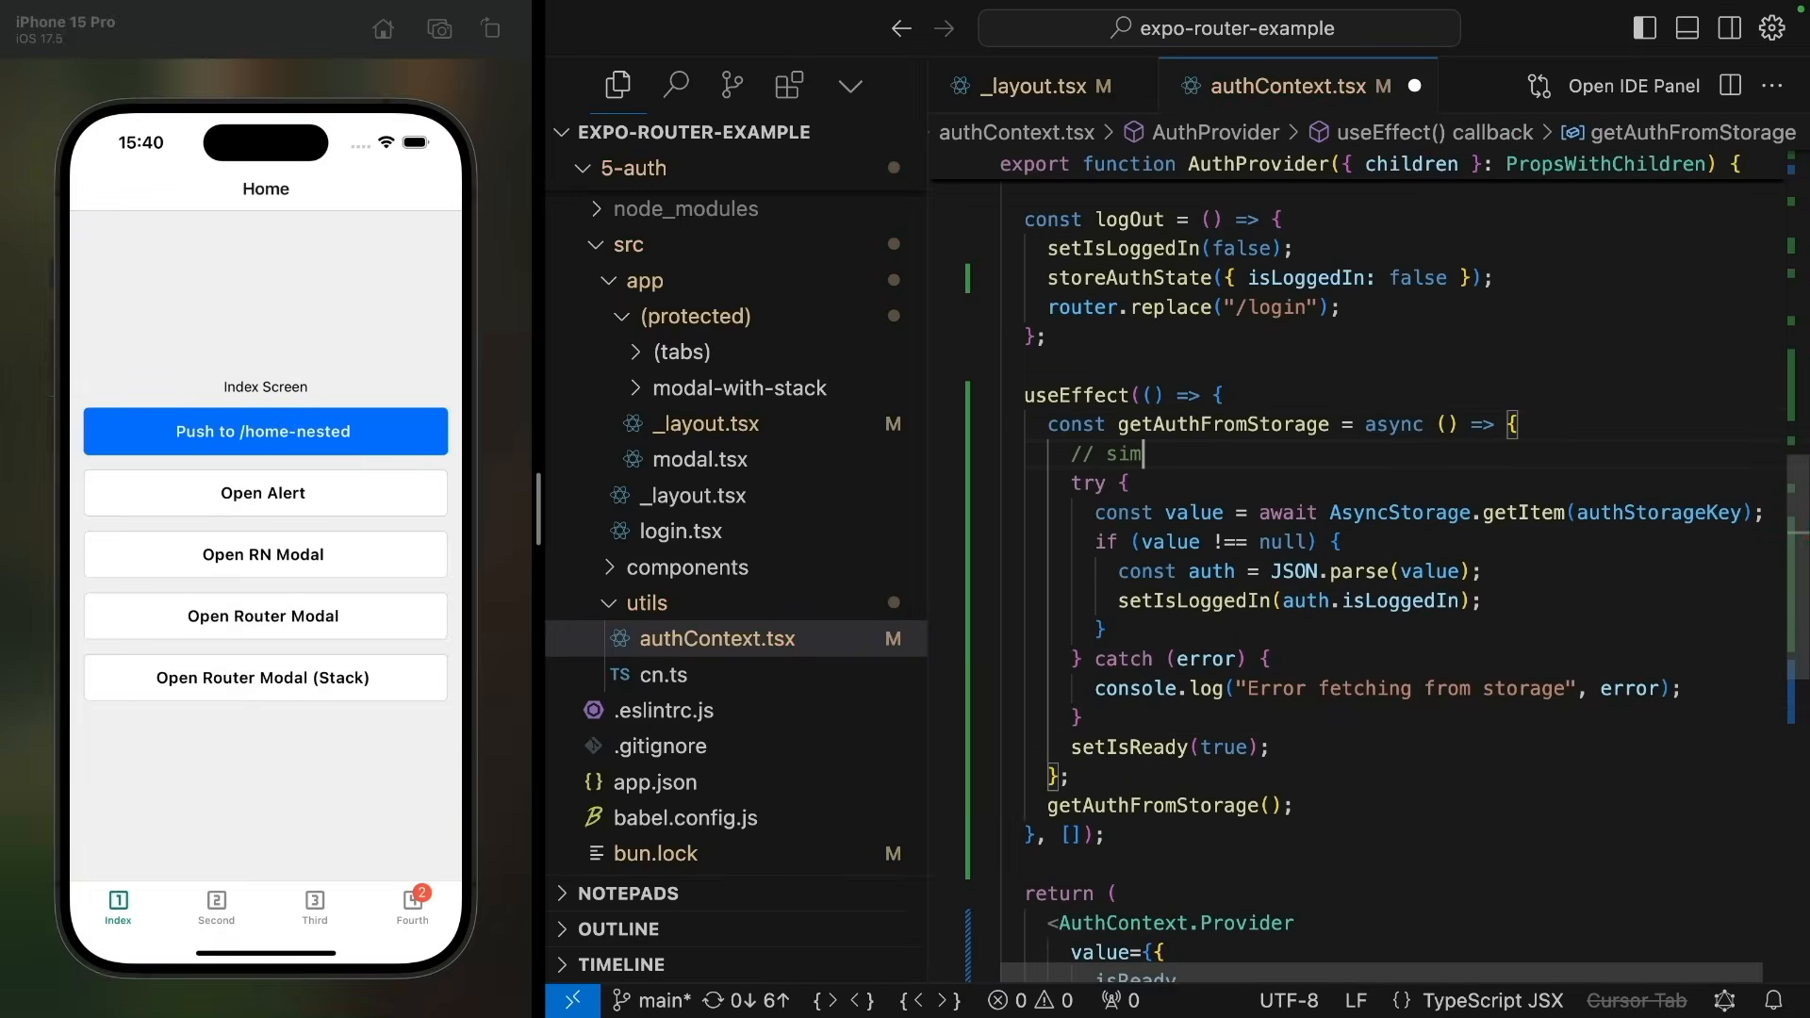
text(ulate a delay)
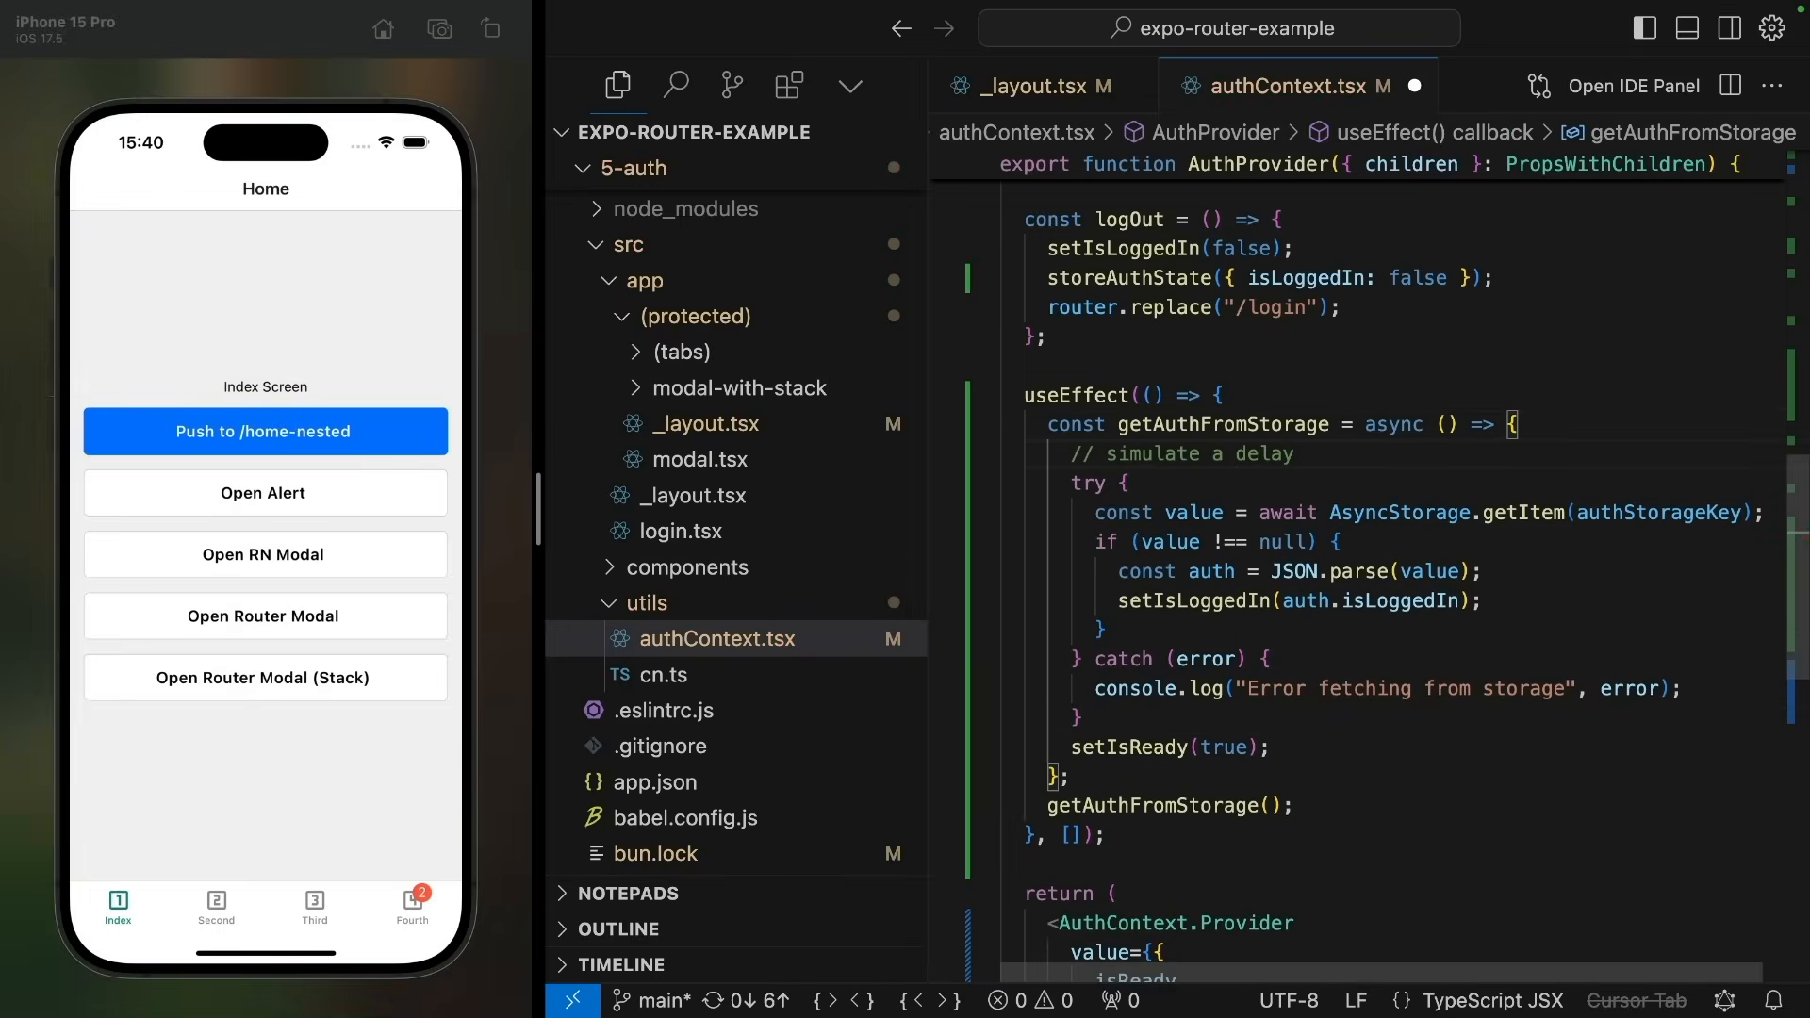
text(, e.g. for an API rqu)
text(await new Promise((res) => setTimeout(() => )
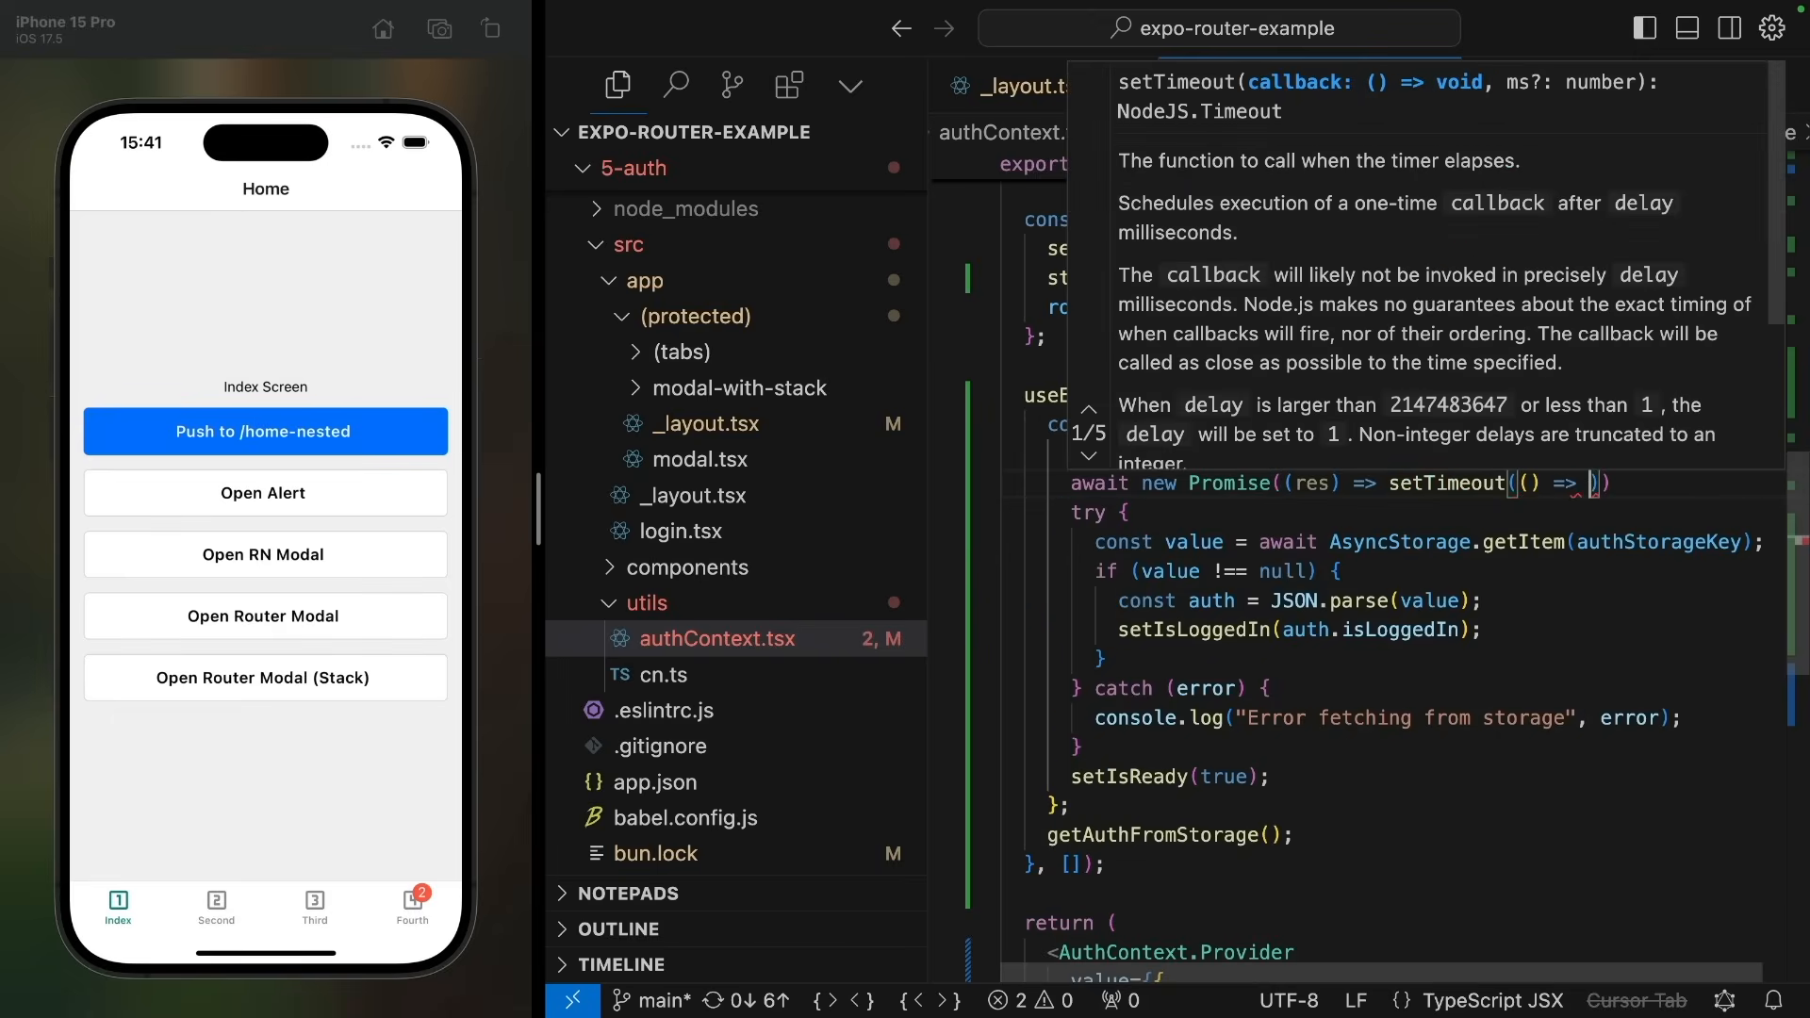
text(res(null))
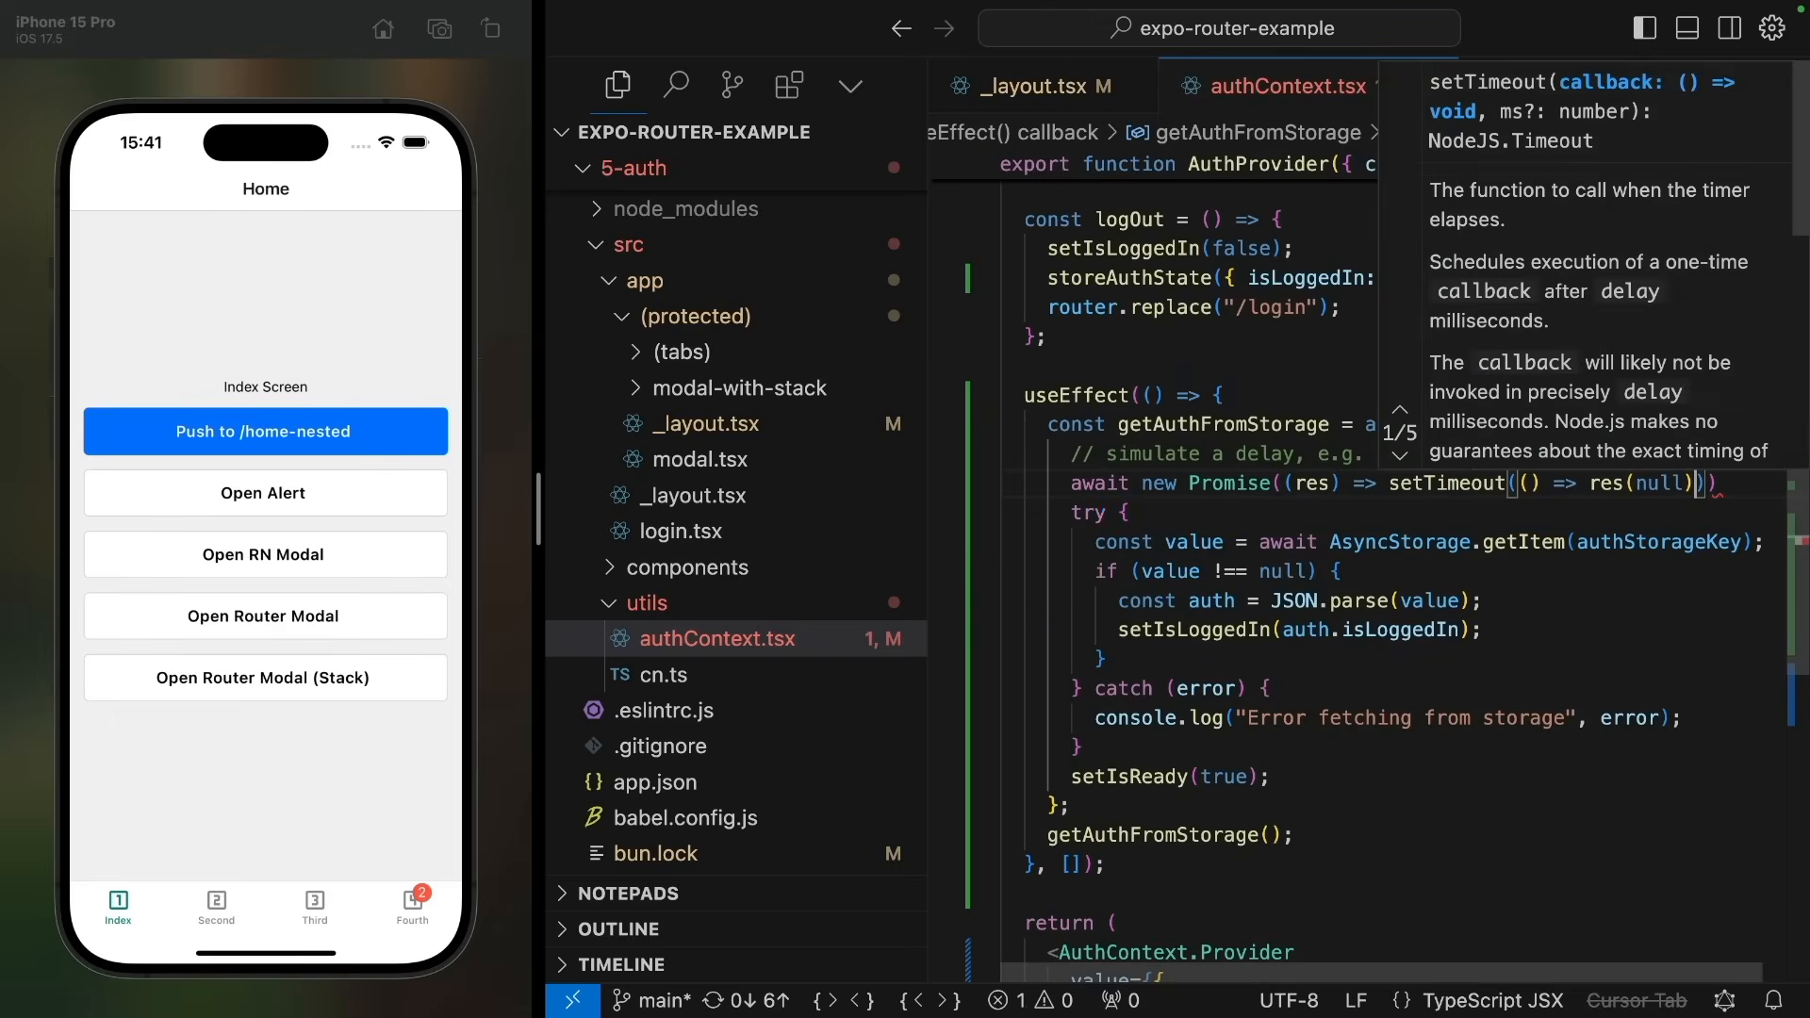
text(, 1000)
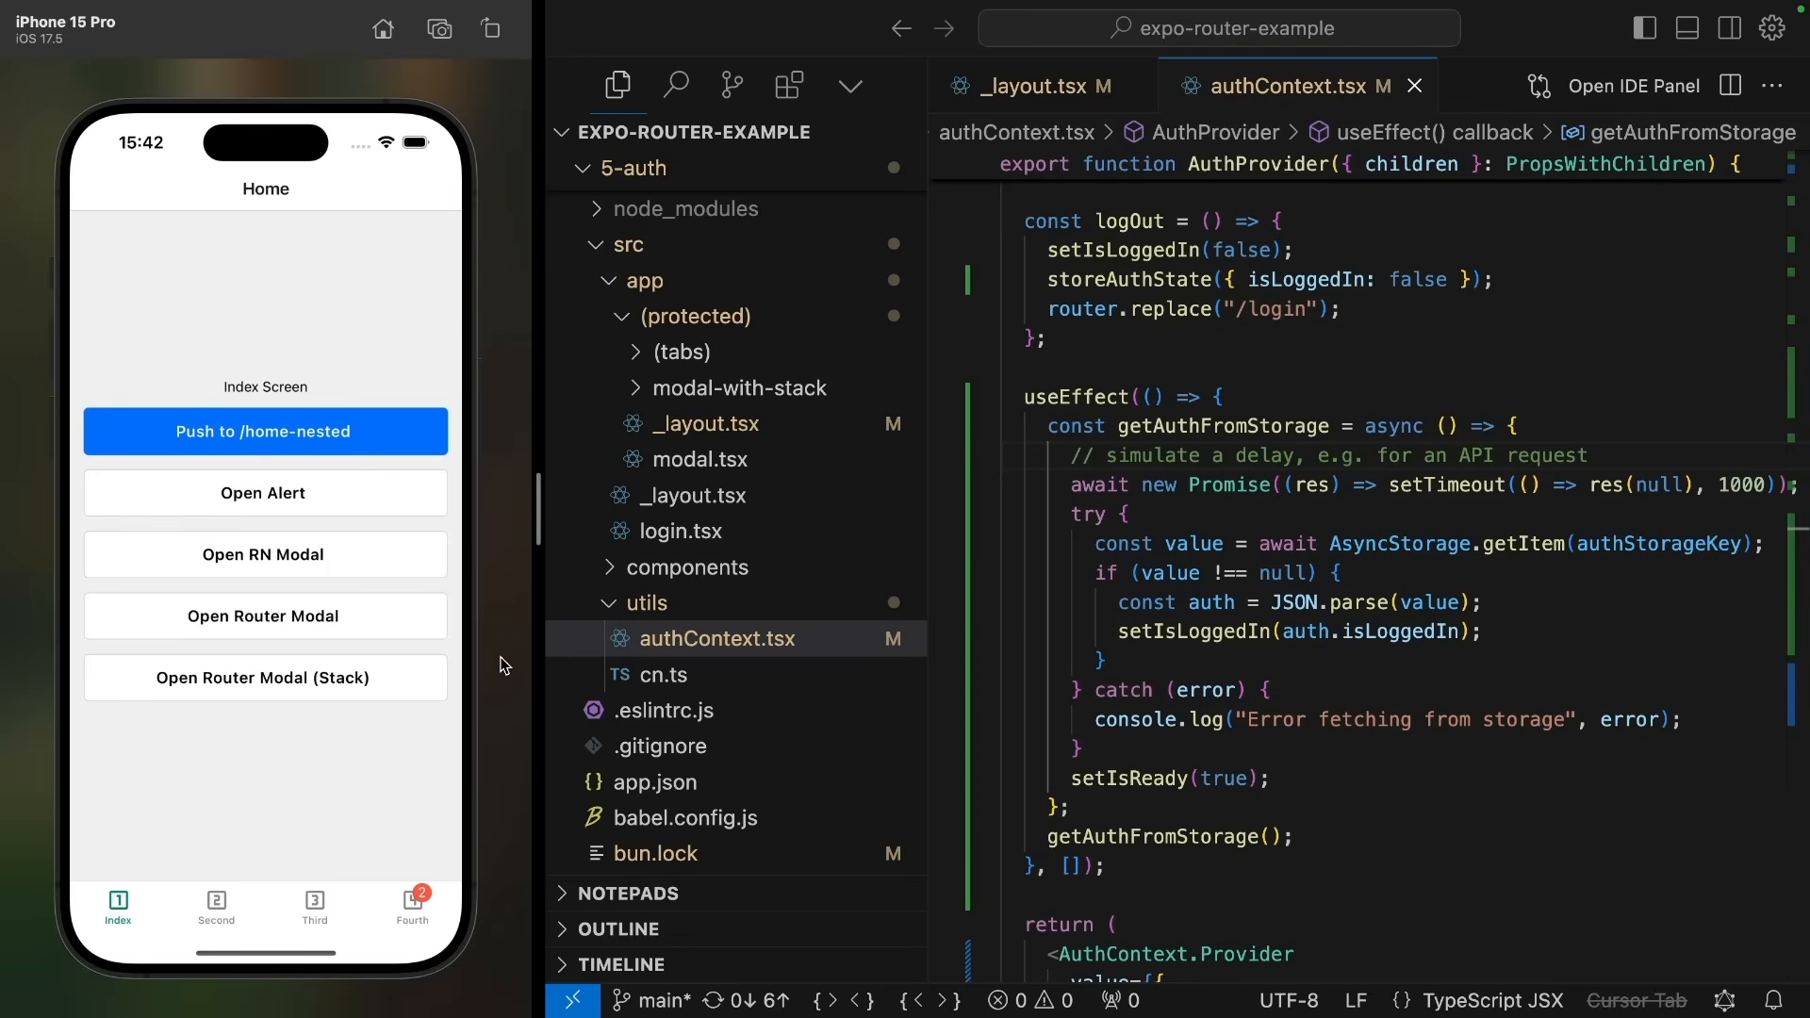
scroll(down, 3)
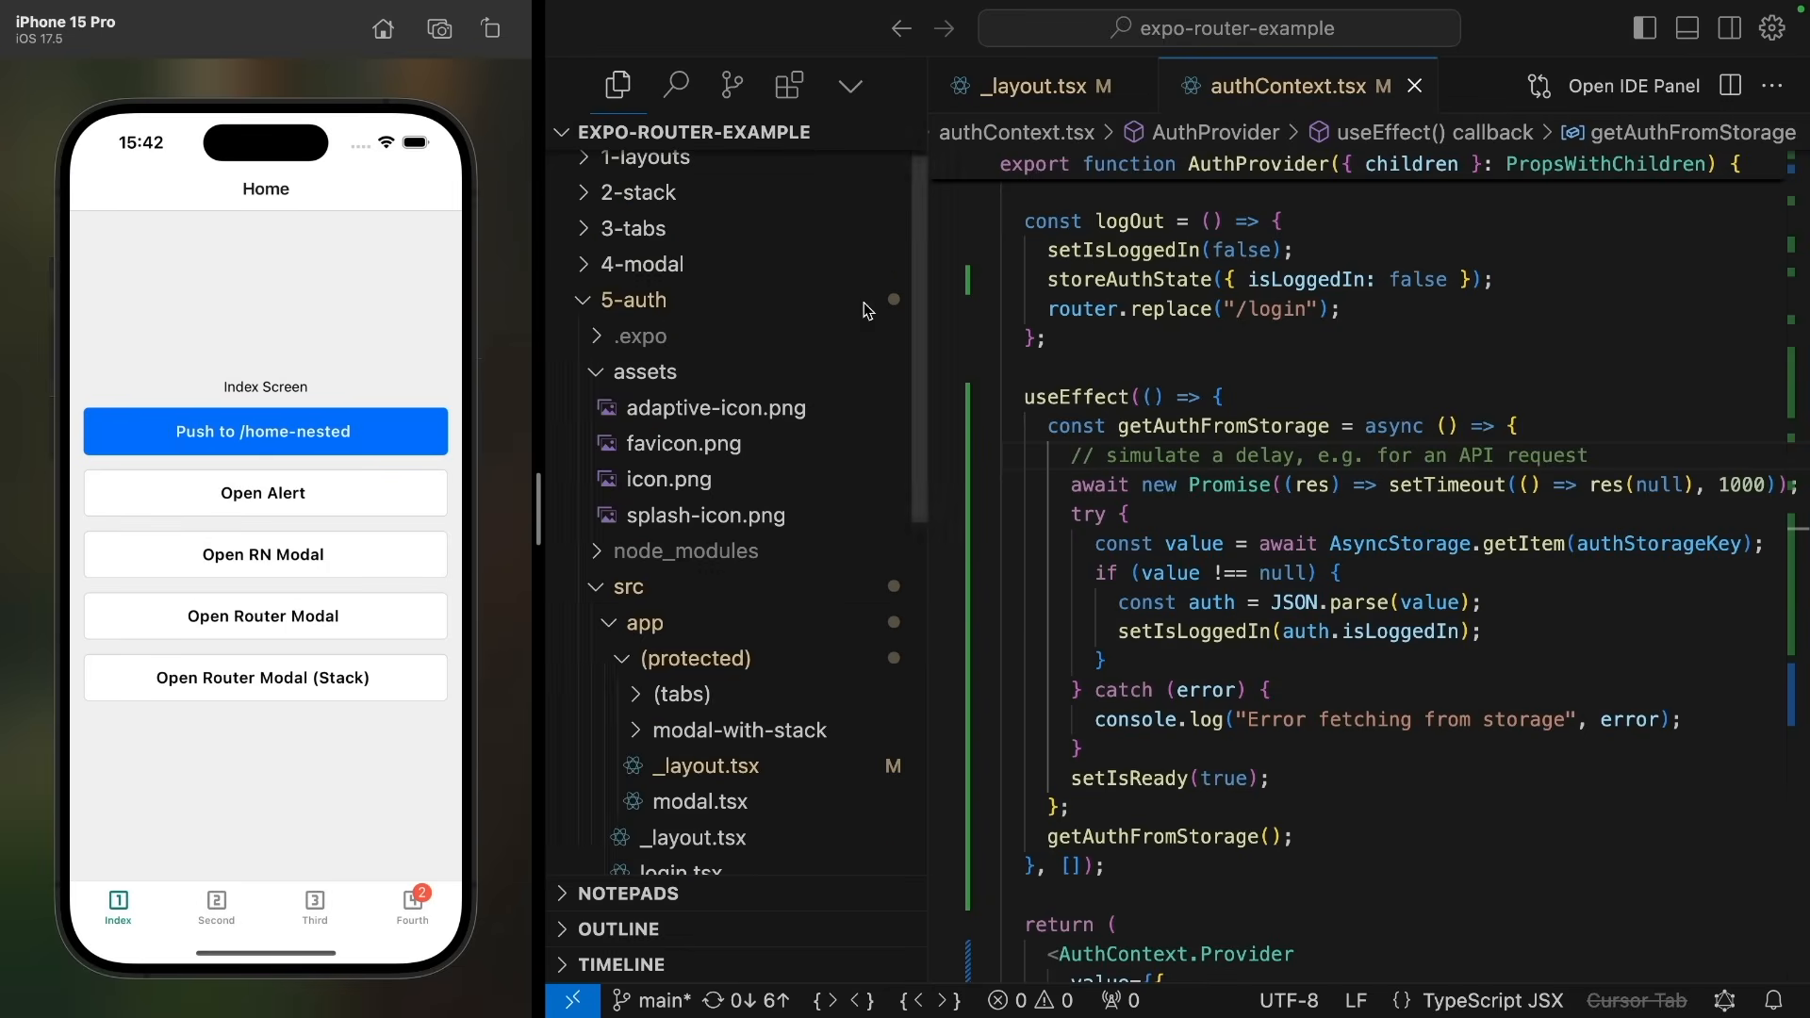
Step: Preview router-icon.png from the assets folder, then return to authContext.tsx
click(701, 515)
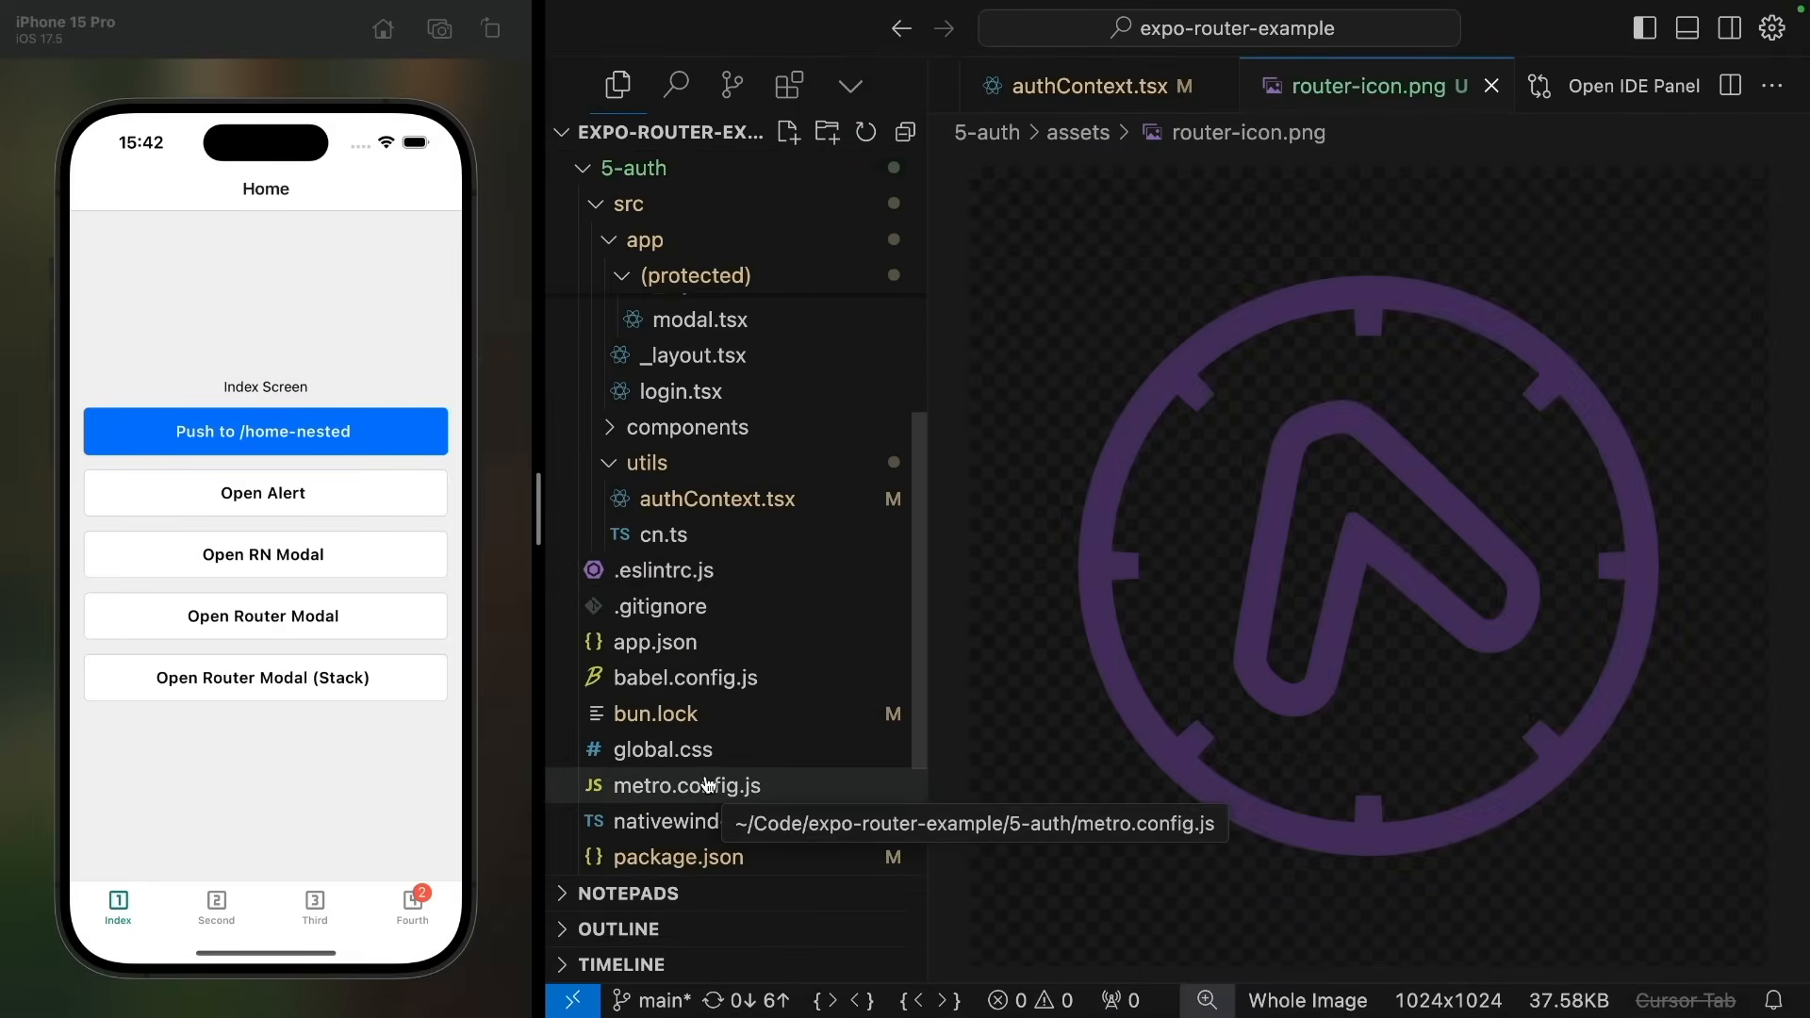
click(668, 642)
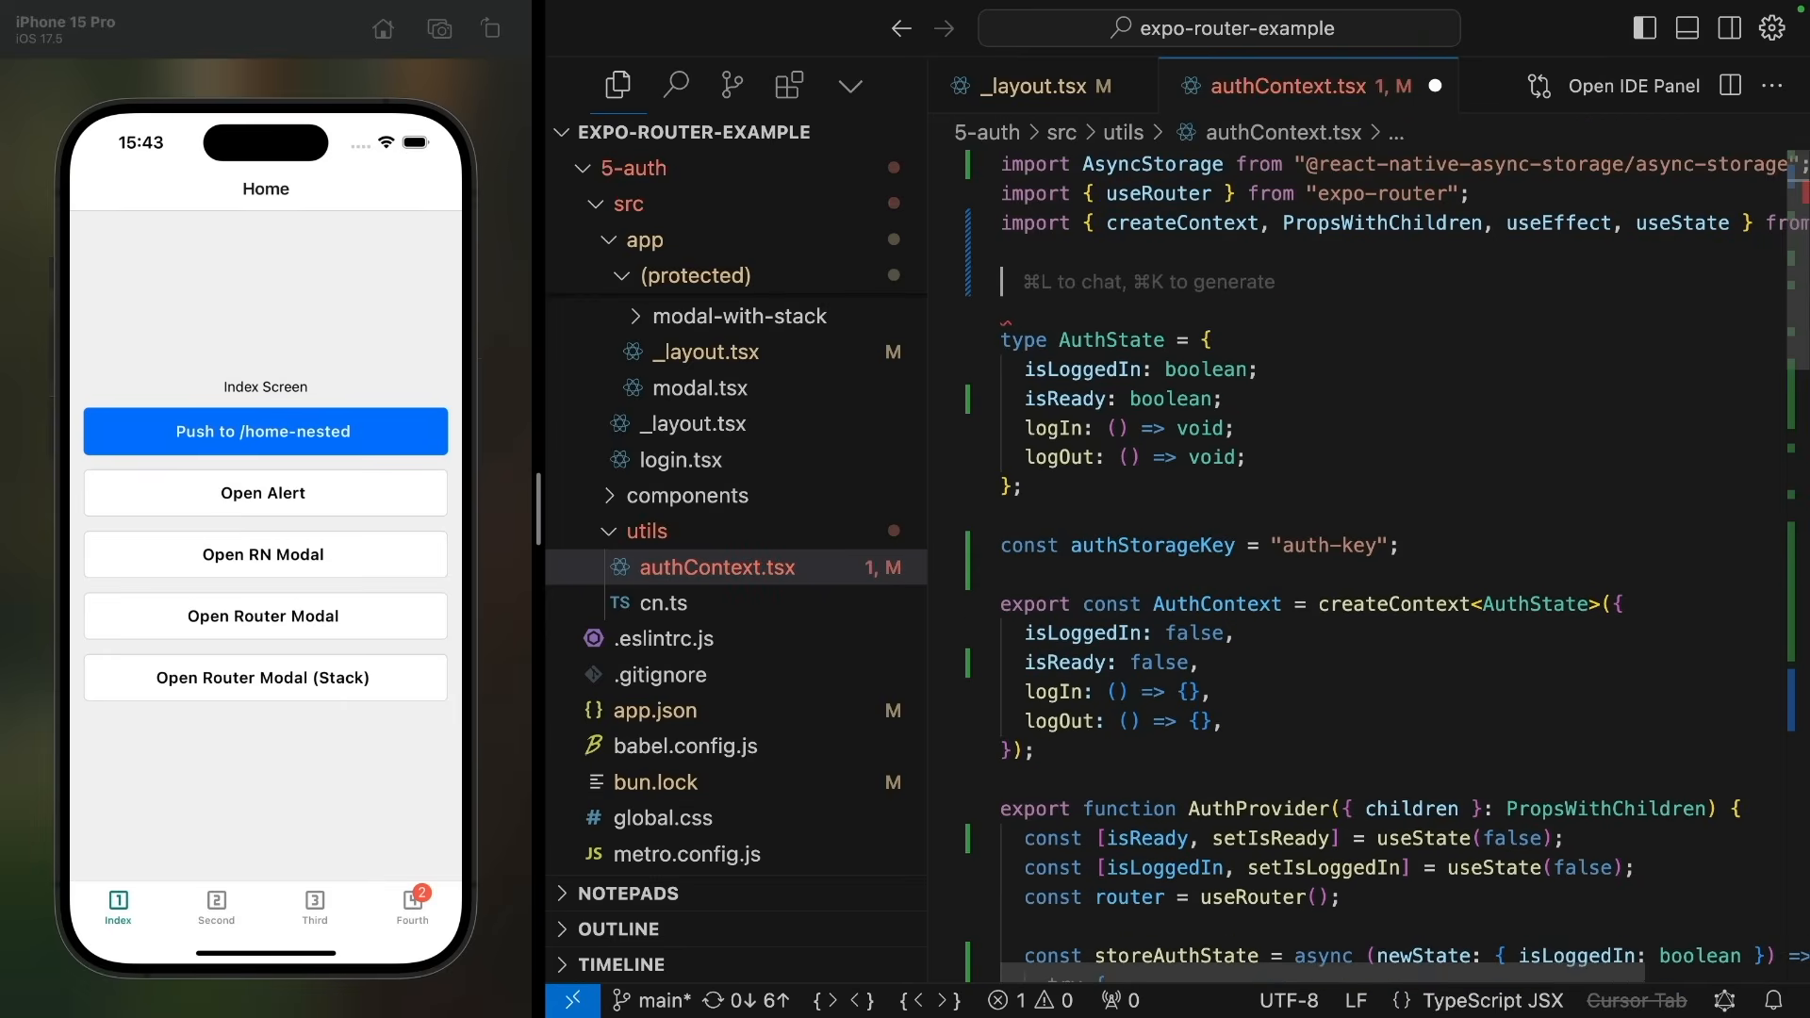
Step: Call SplashScreen.preventAutoHideAsync() at the top of authContext.tsx and reload the app
text(SplashScreen.)
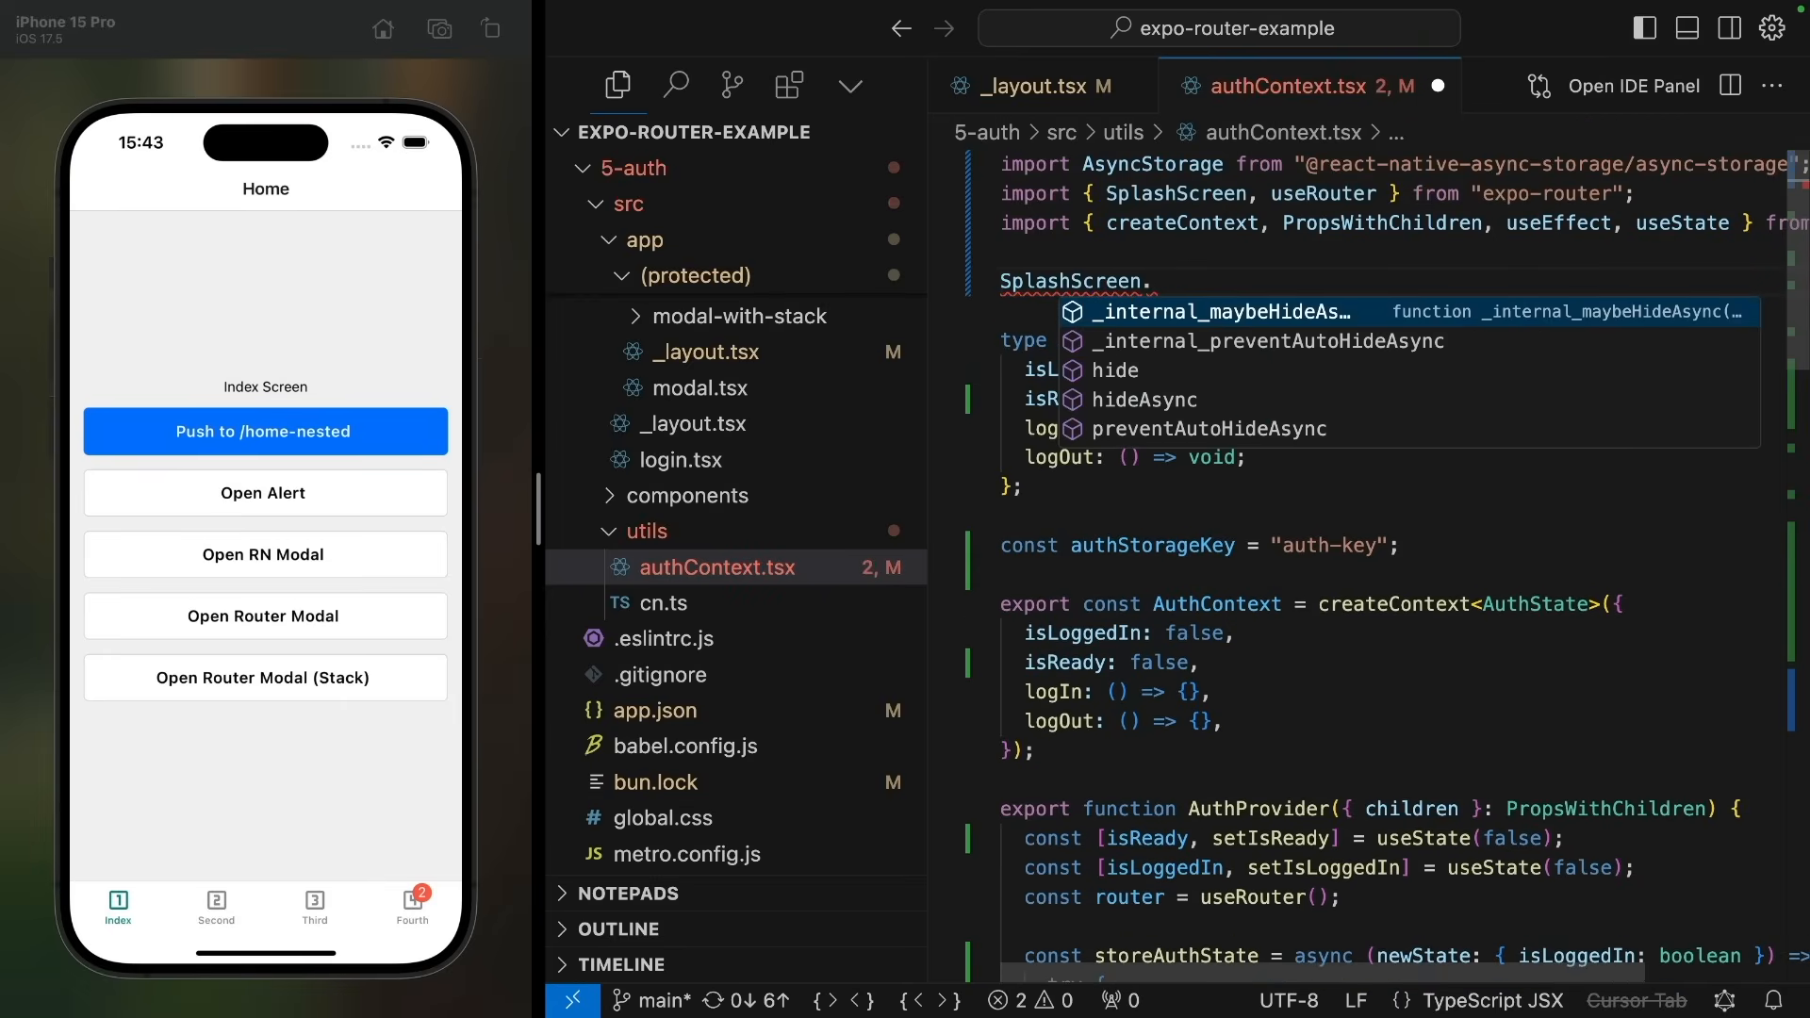
text(preventAutoHideAsync();)
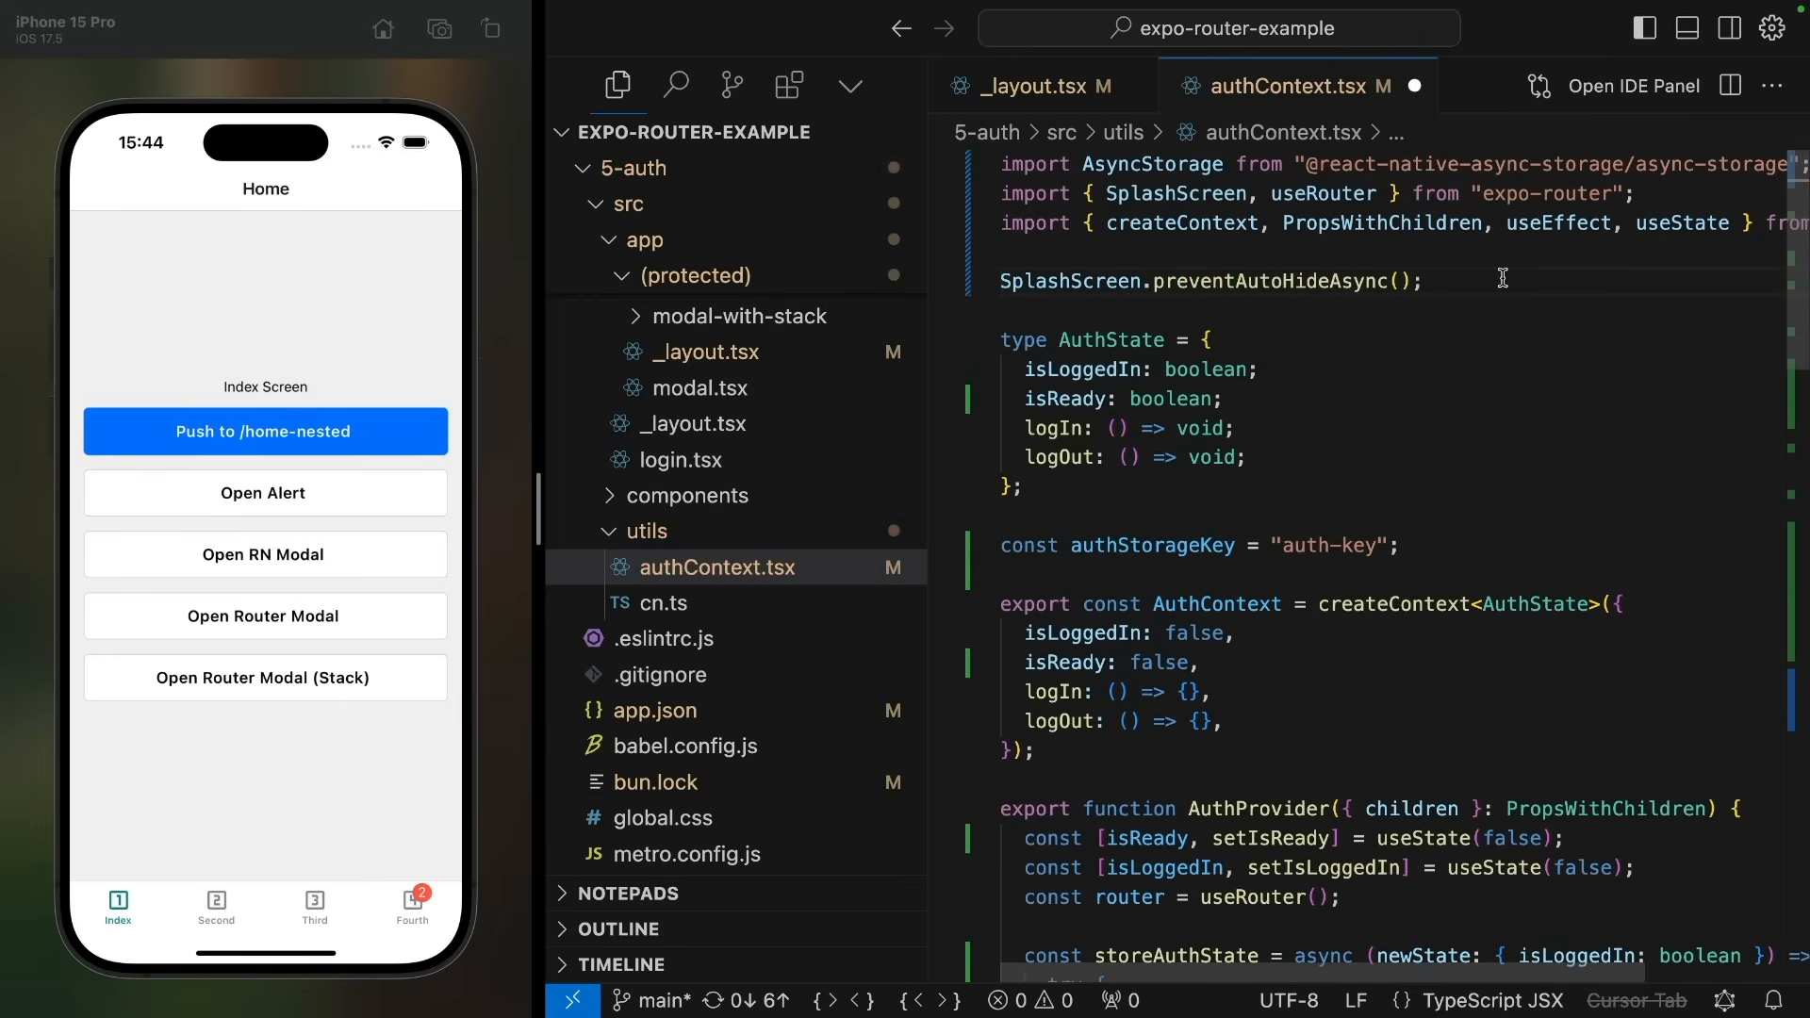
mouse_move(1491, 165)
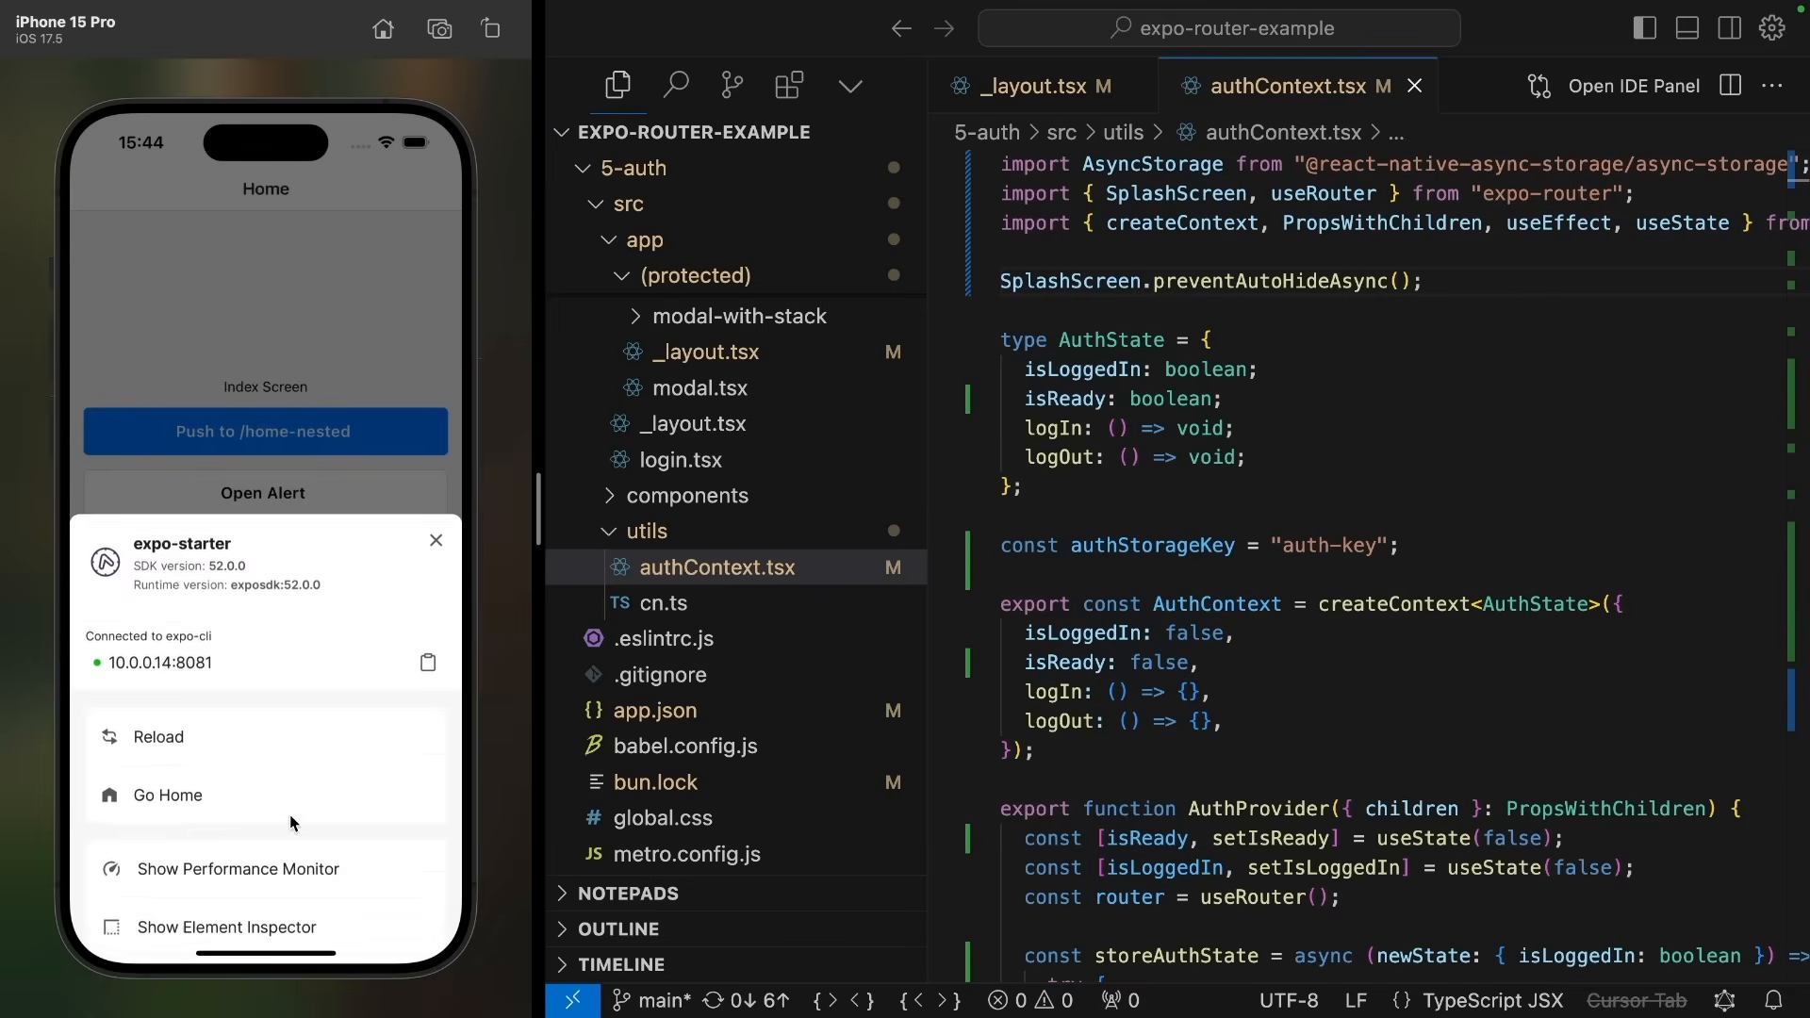
click(156, 736)
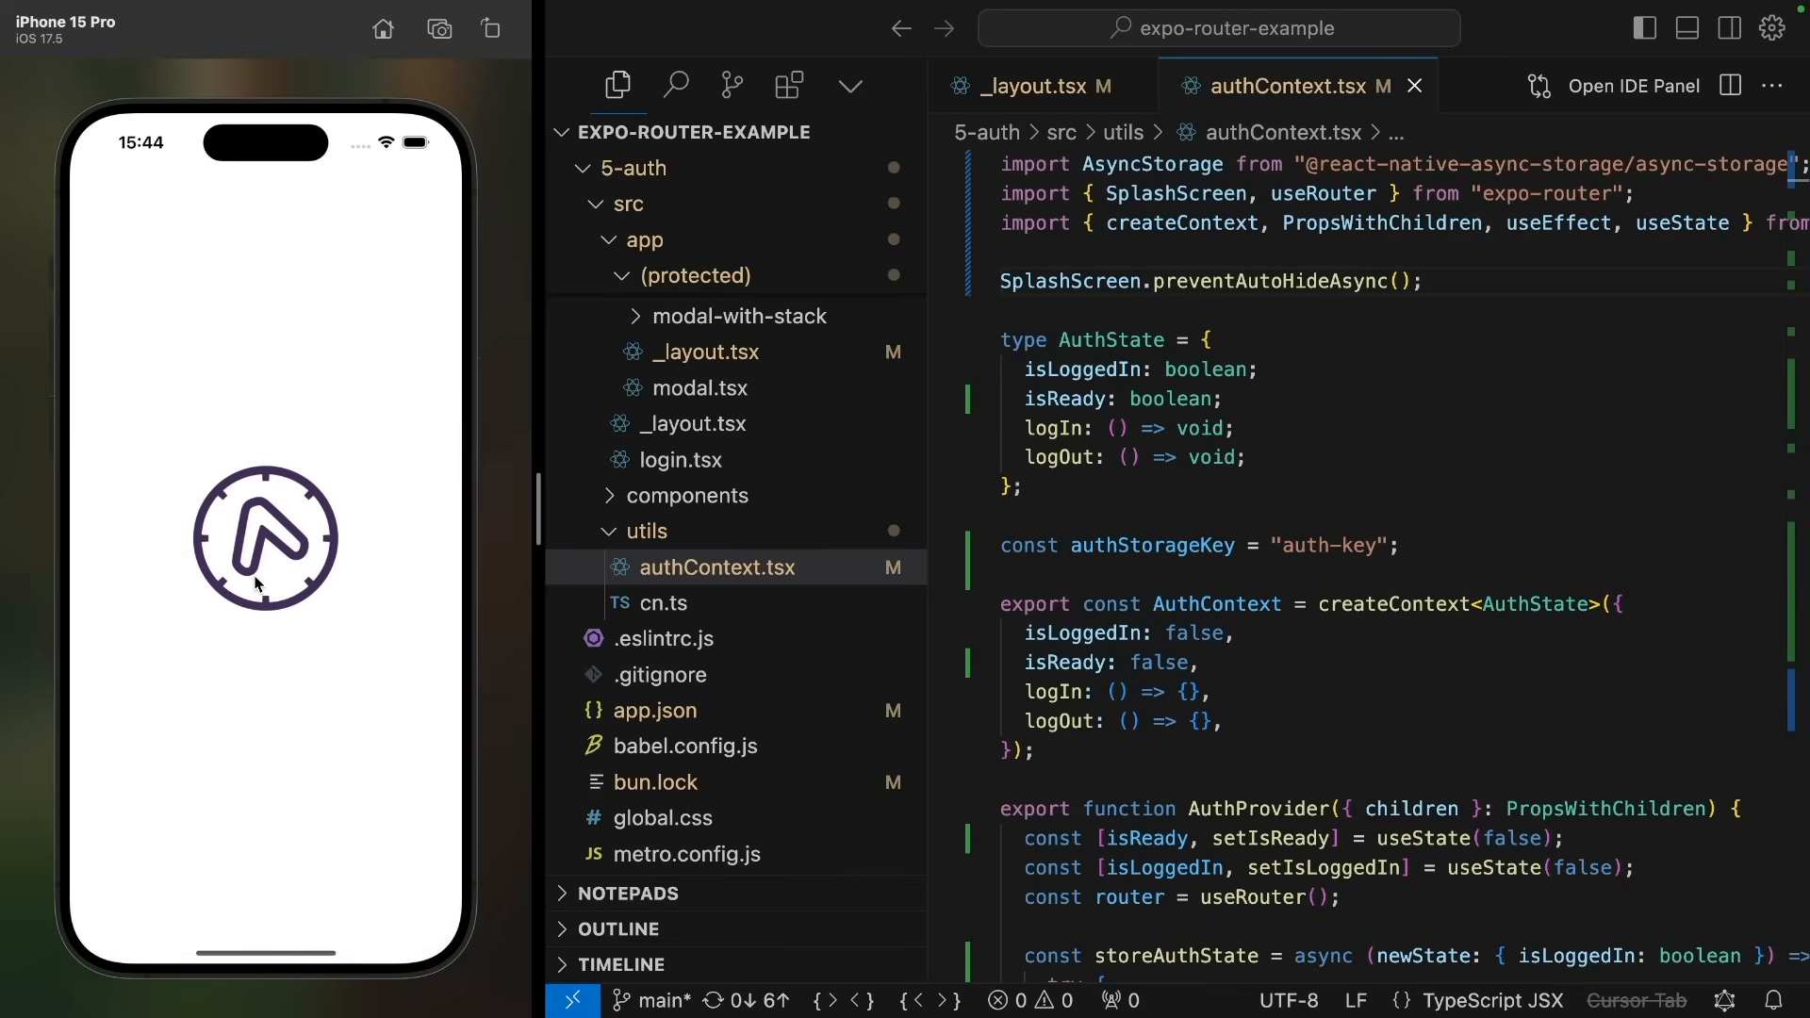
mouse_move(340, 715)
text(useEffect)
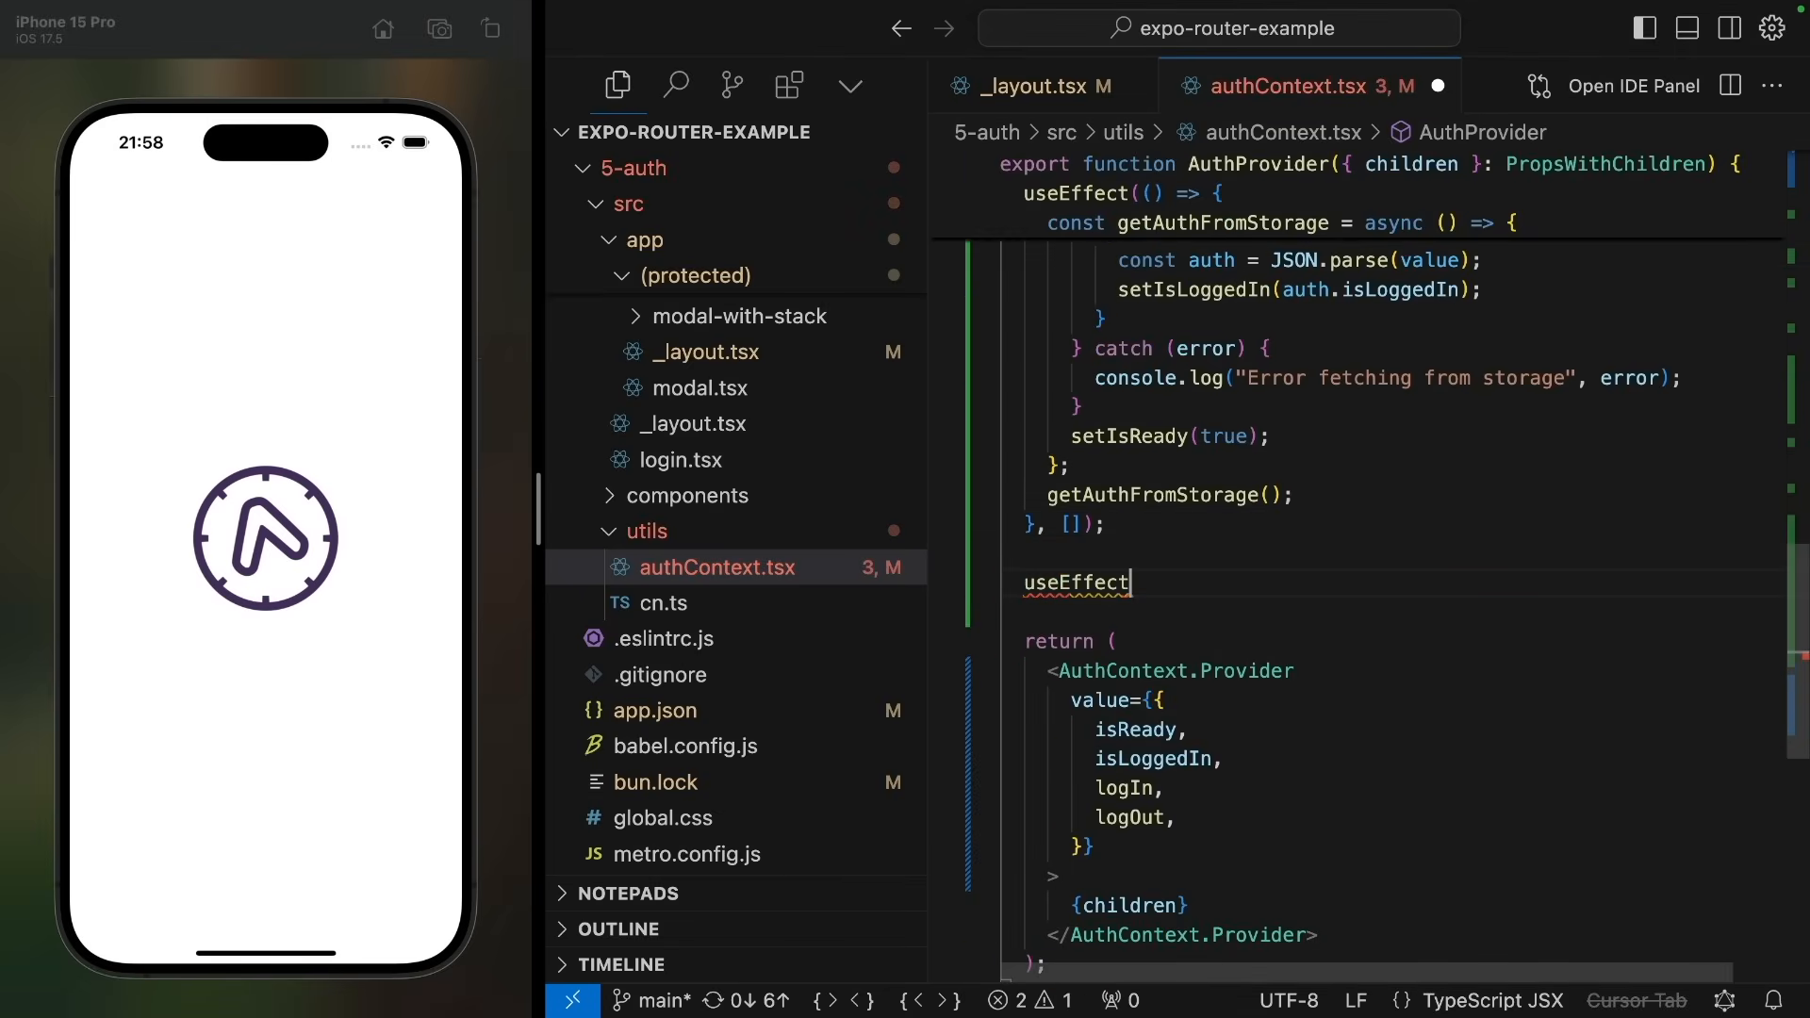
Step: Add a useEffect on [isReady] in AuthProvider that calls SplashScreen.hideAsync() when isReady is true
text((() => {)
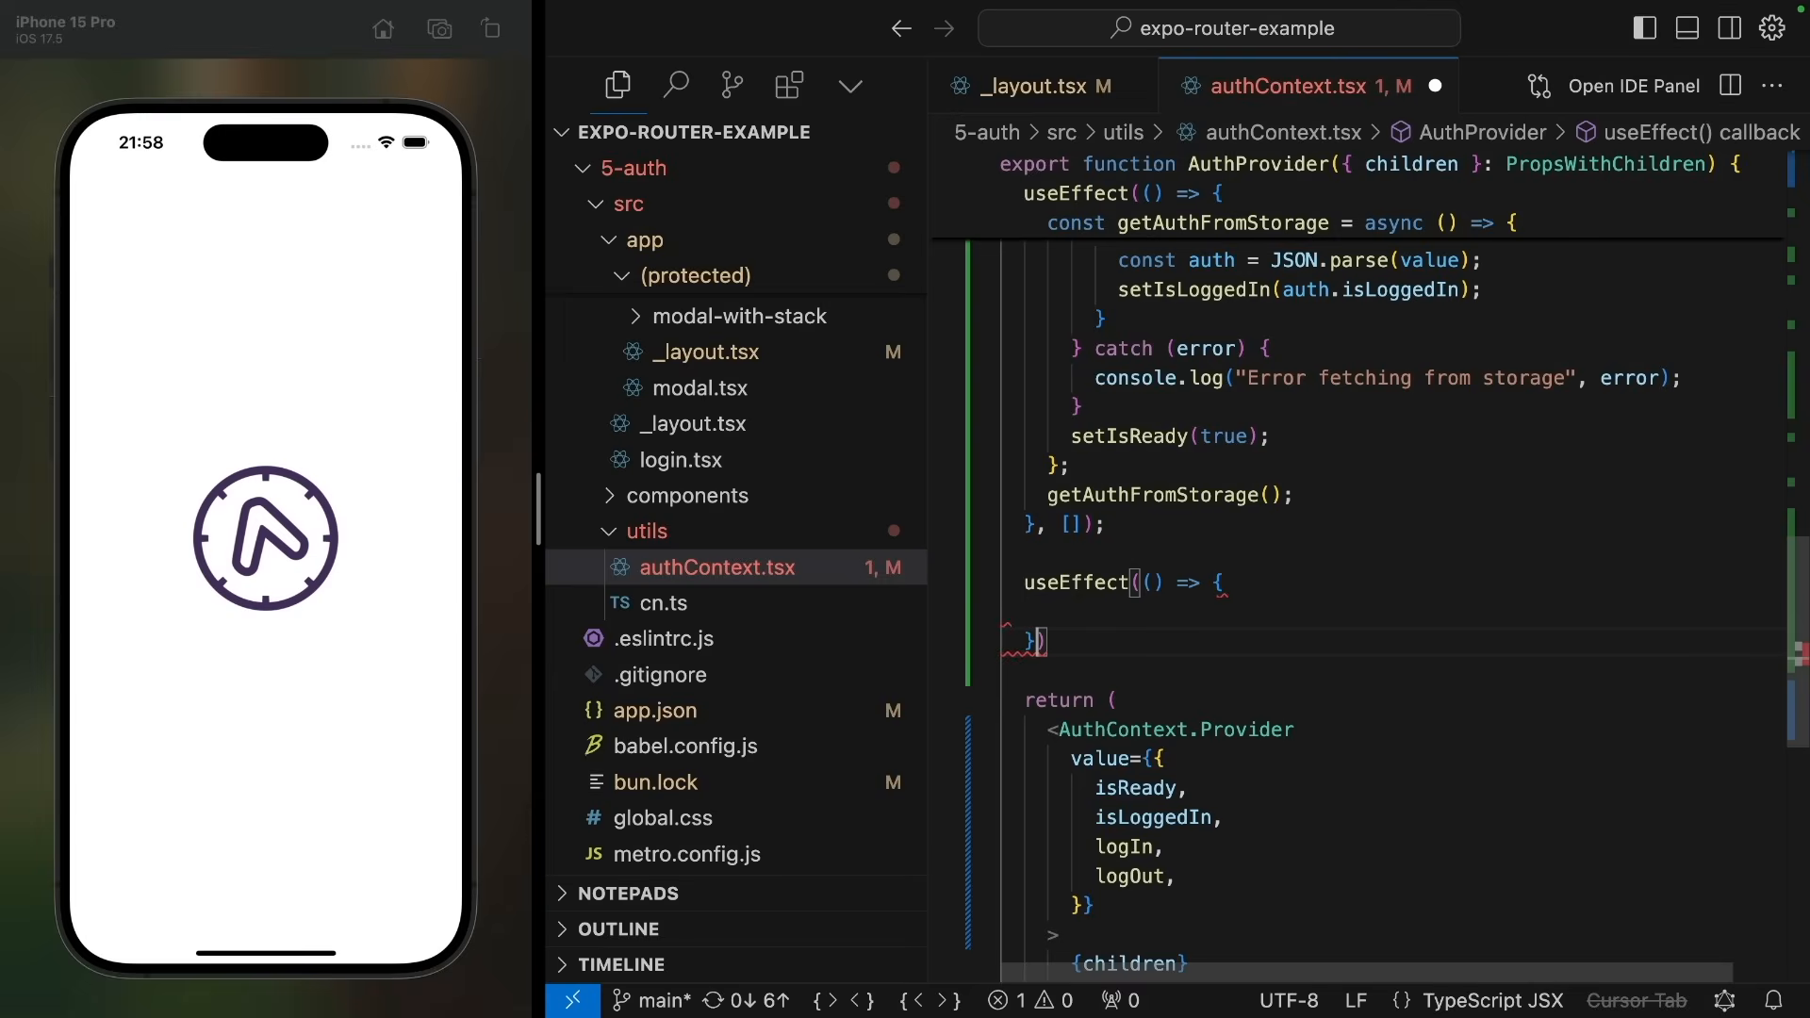
text(isReady])
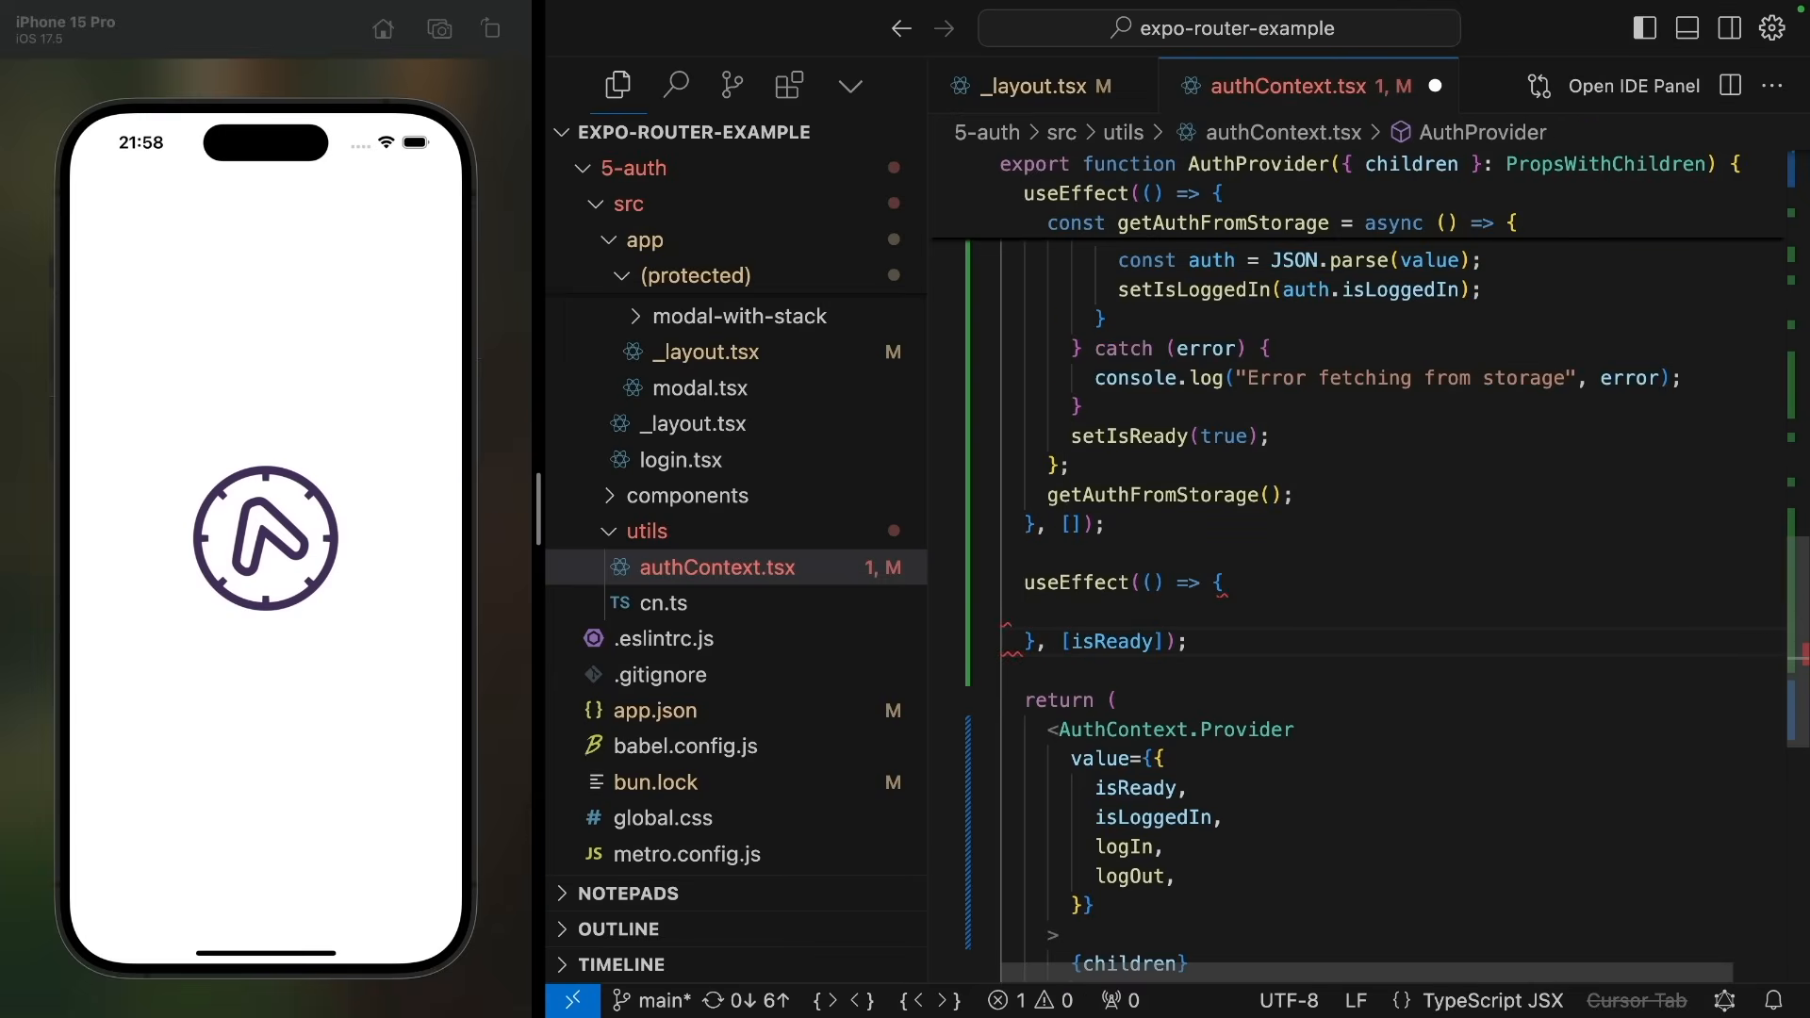
text(if ())
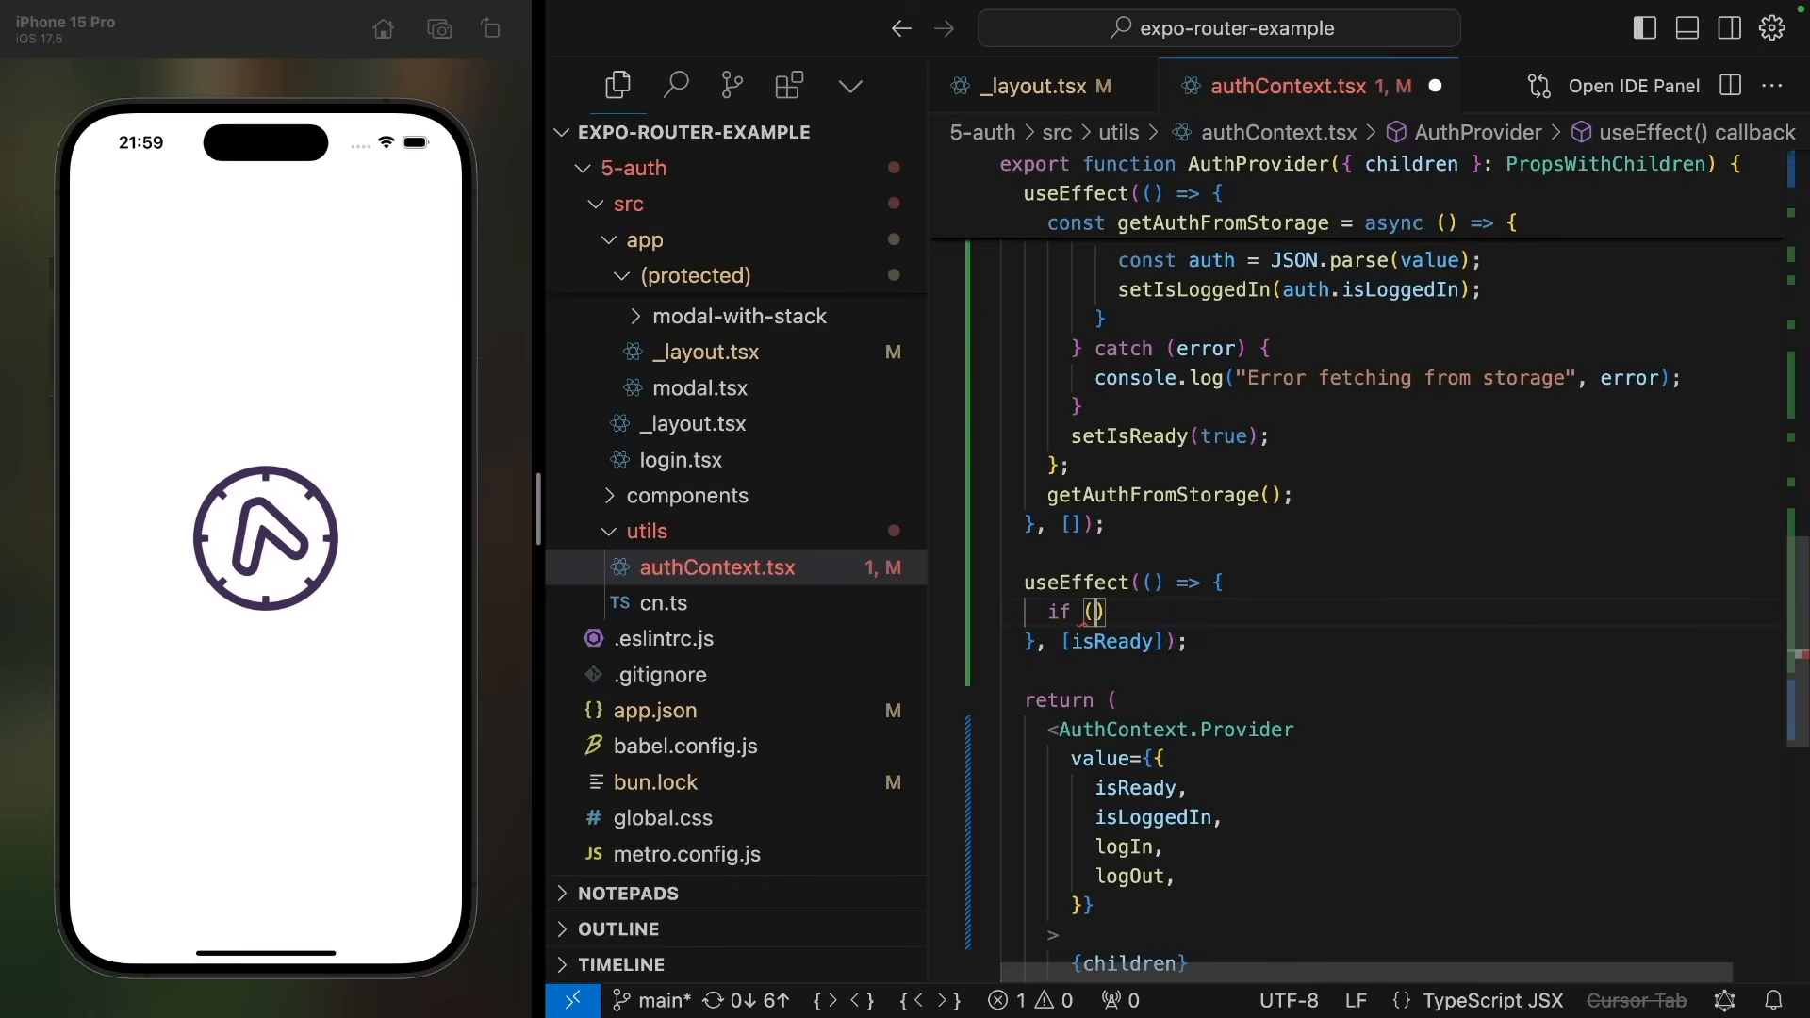
text(isReady)
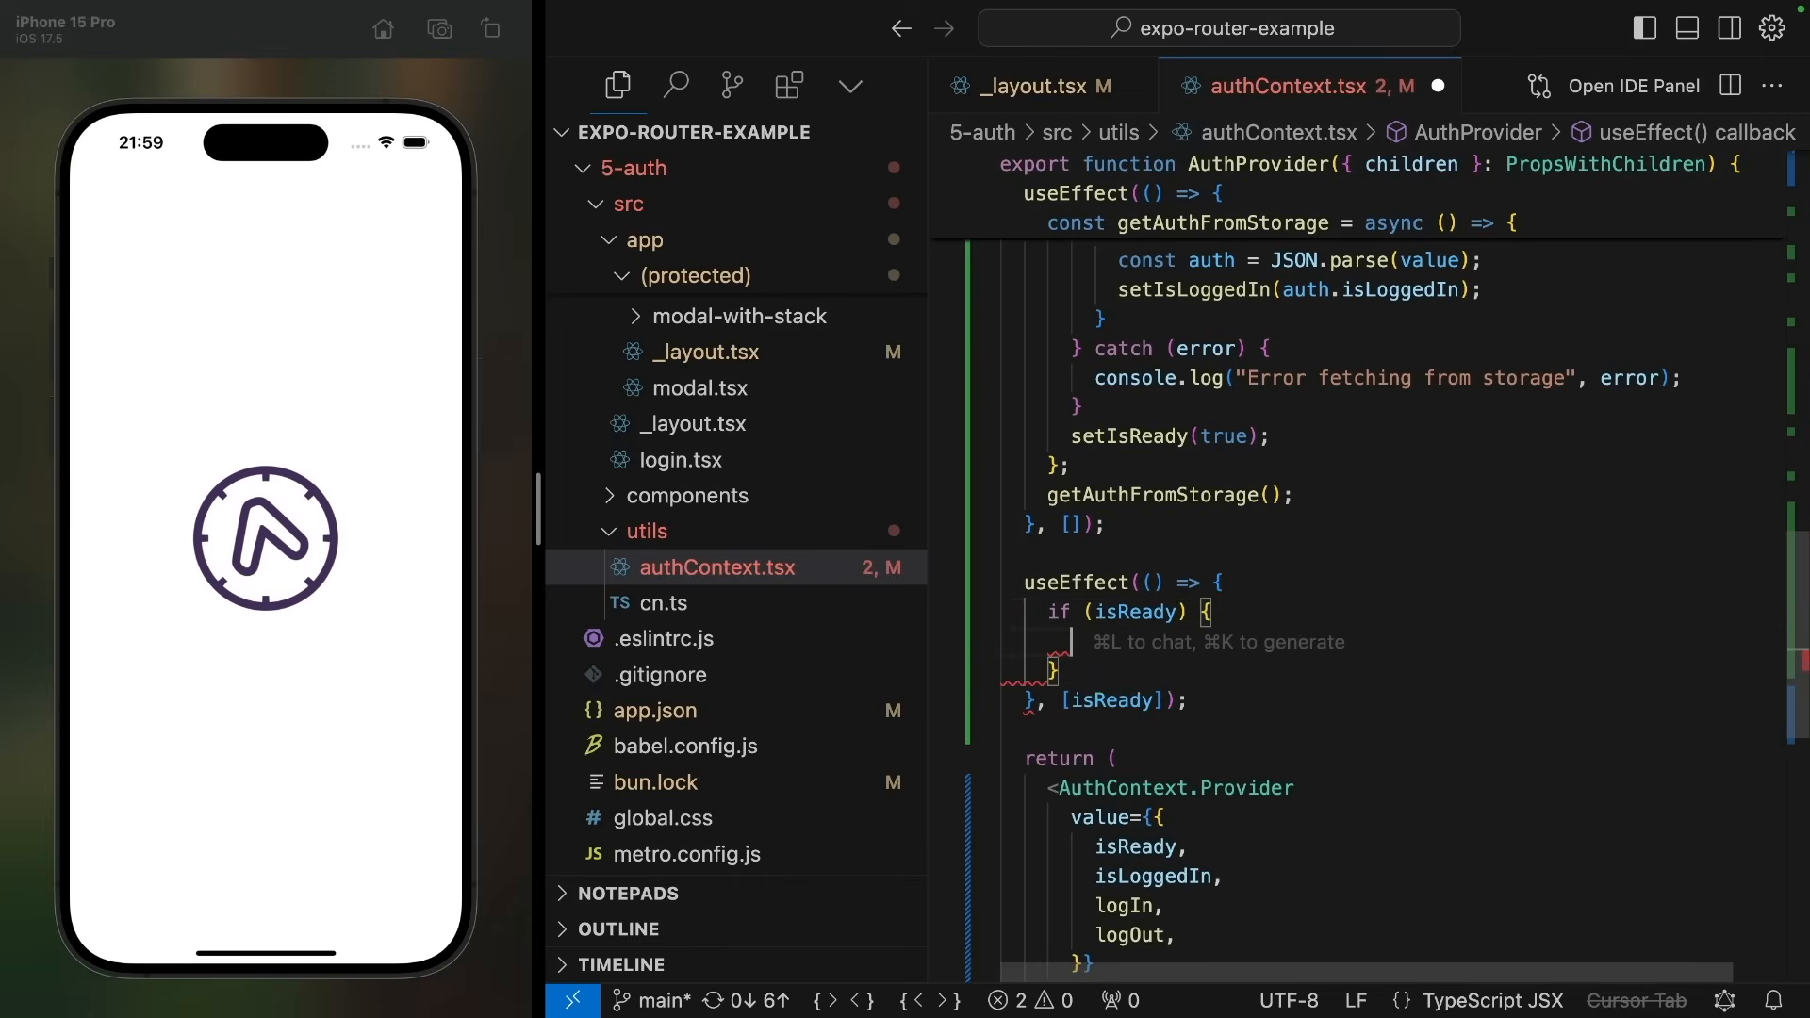
text(SplashScreen.hideAsync();)
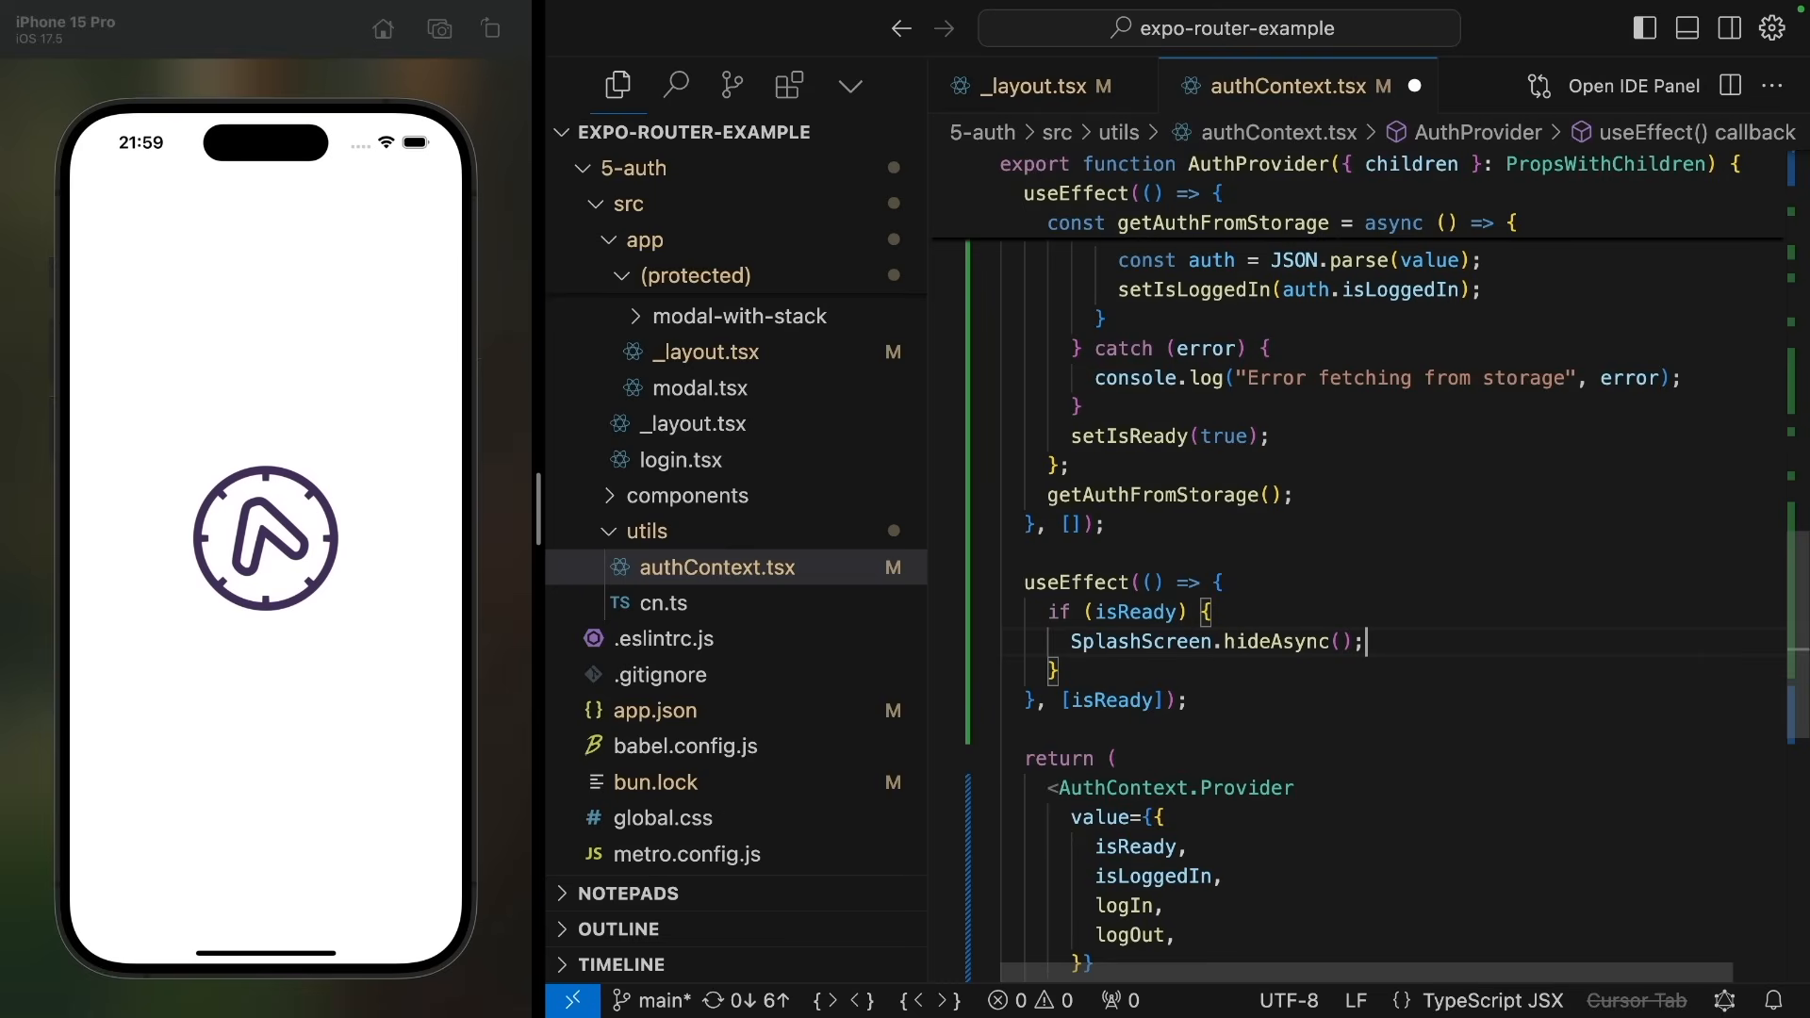